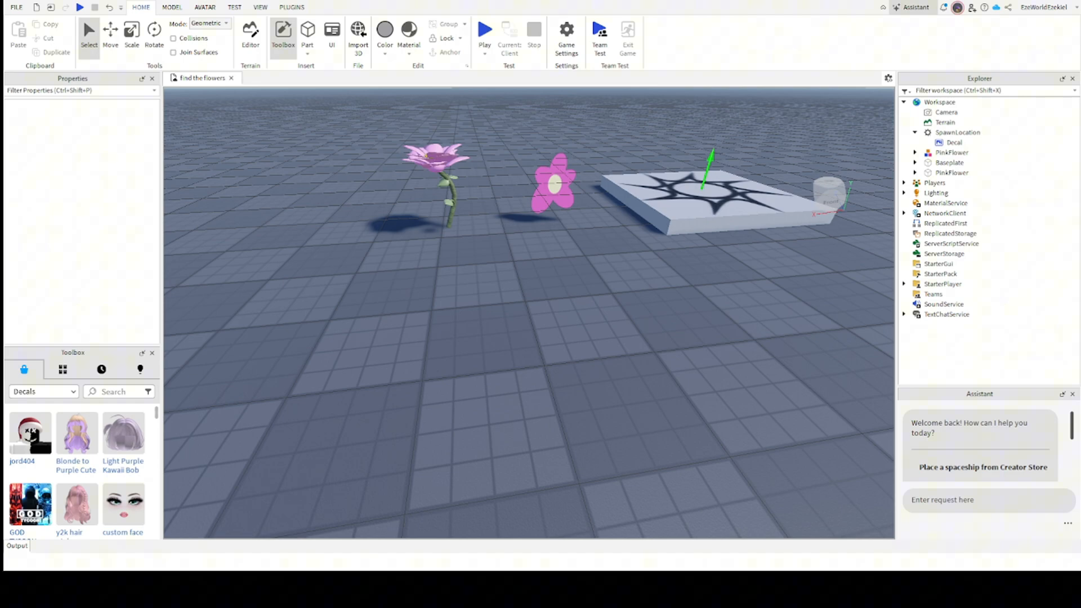
mouse_move(619, 328)
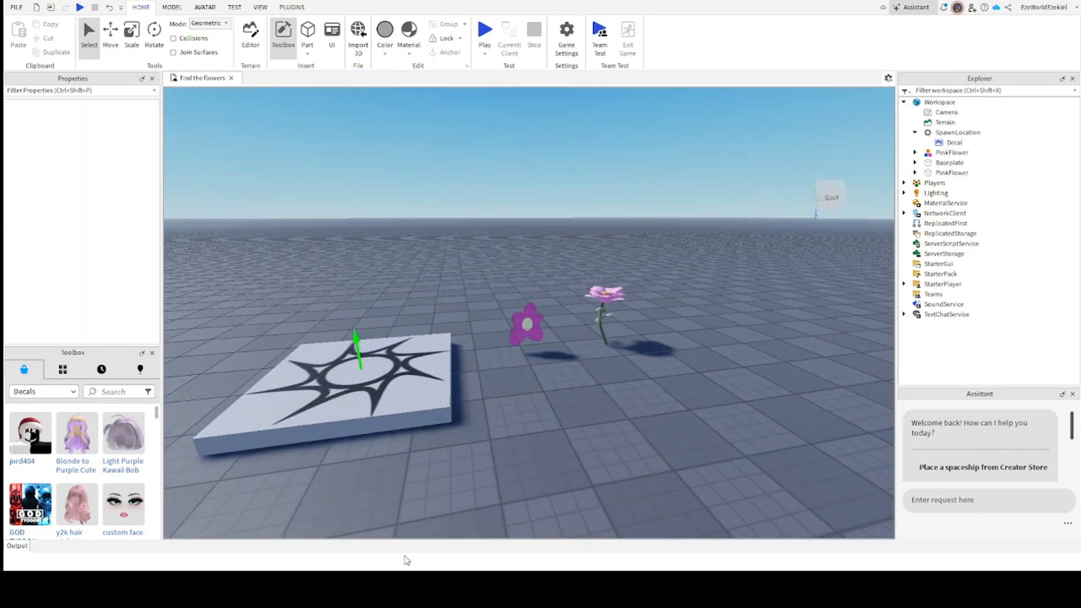
Insert a ScreenGui inside StarterGui.
left_click(945, 253)
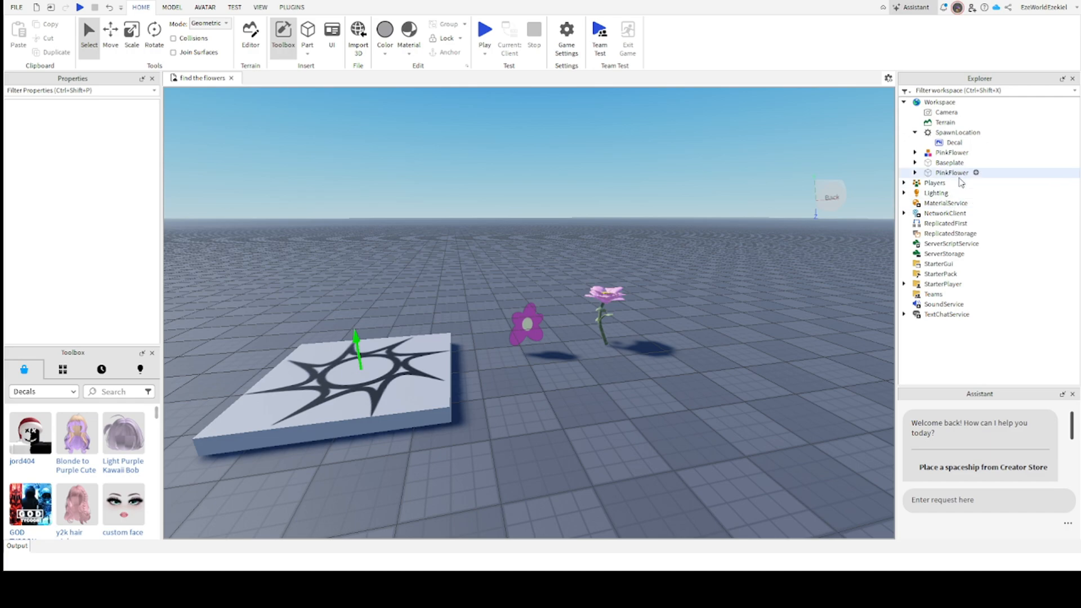
left_click(936, 193)
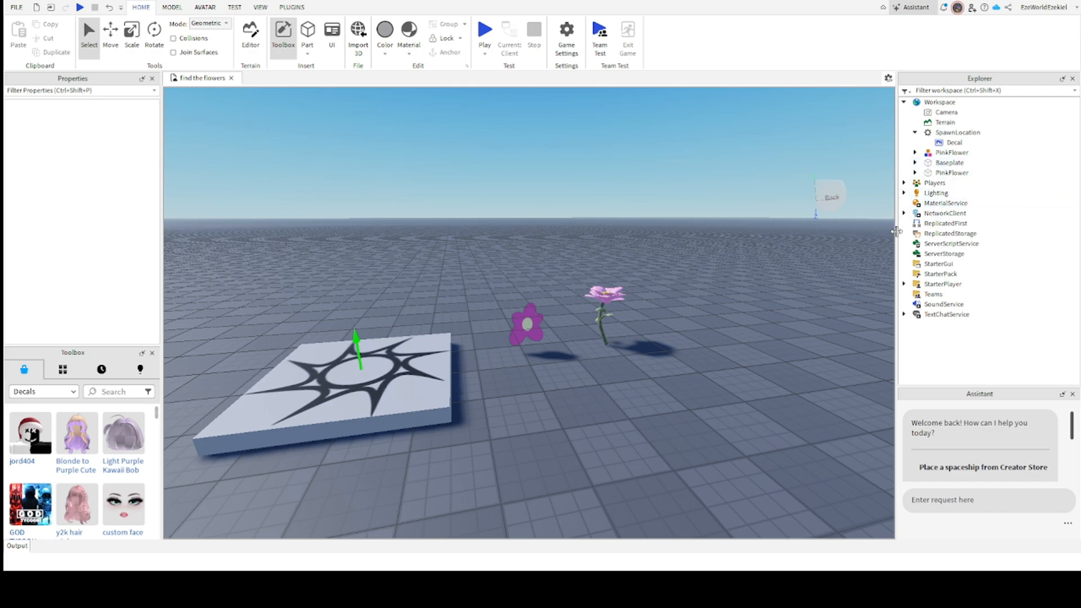
mouse_move(738, 263)
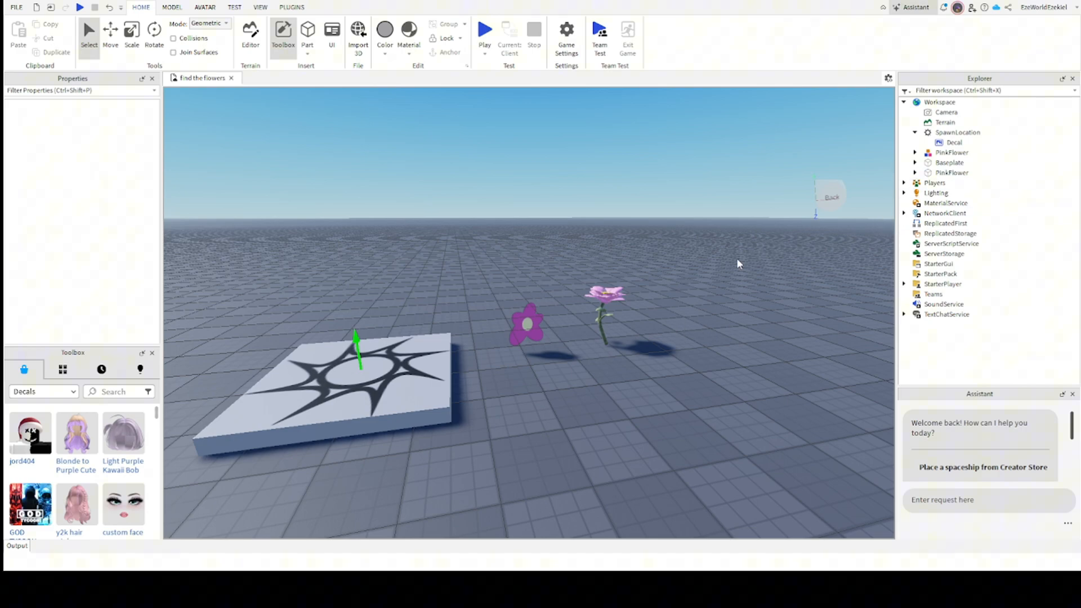
mouse_move(733, 269)
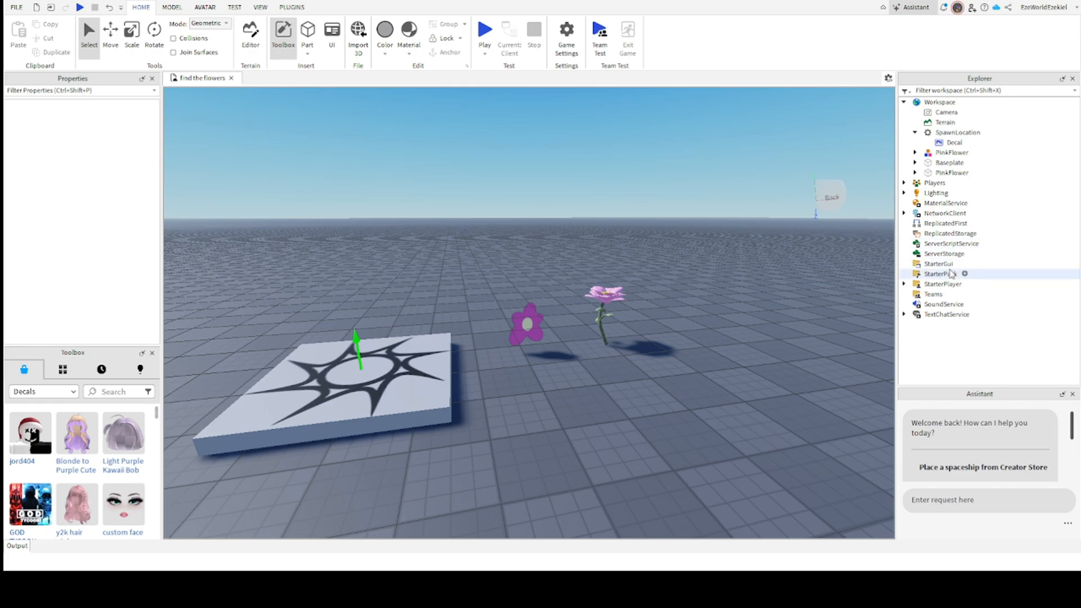
left_click(939, 263)
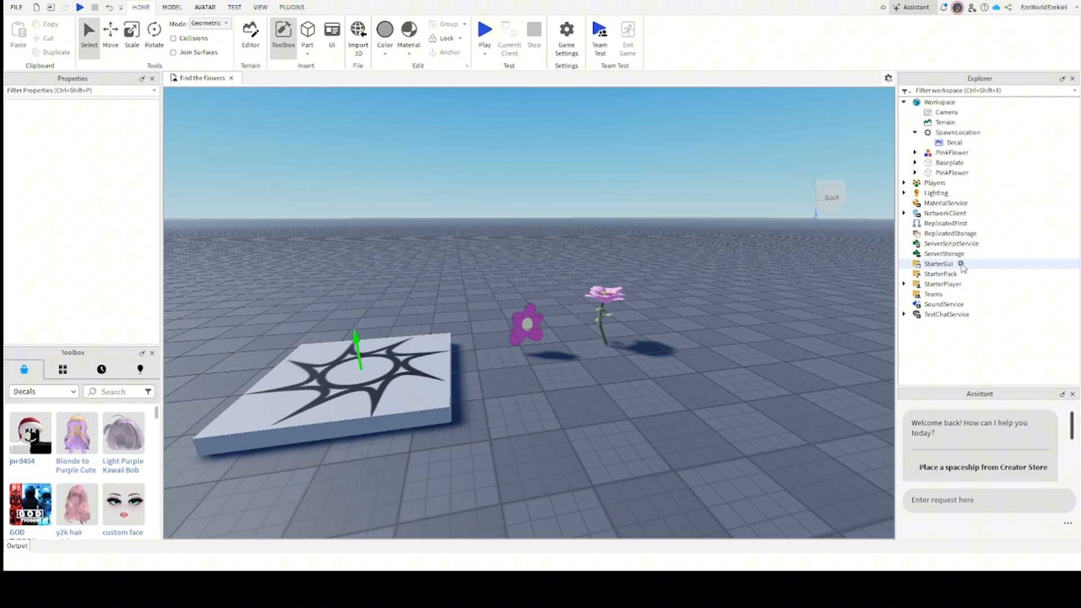
left_click(938, 263)
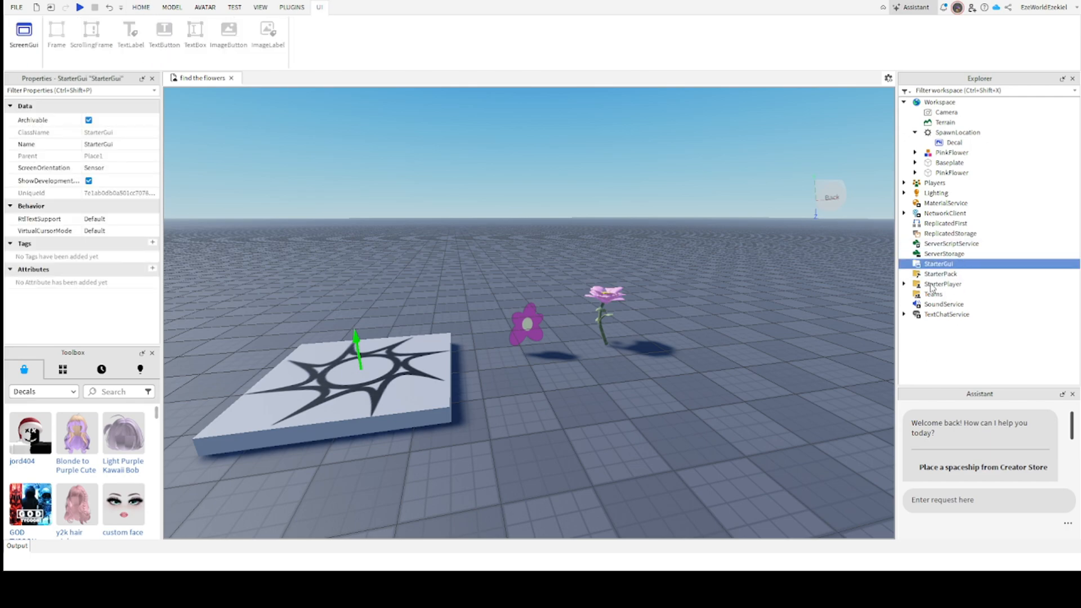
mouse_move(936, 312)
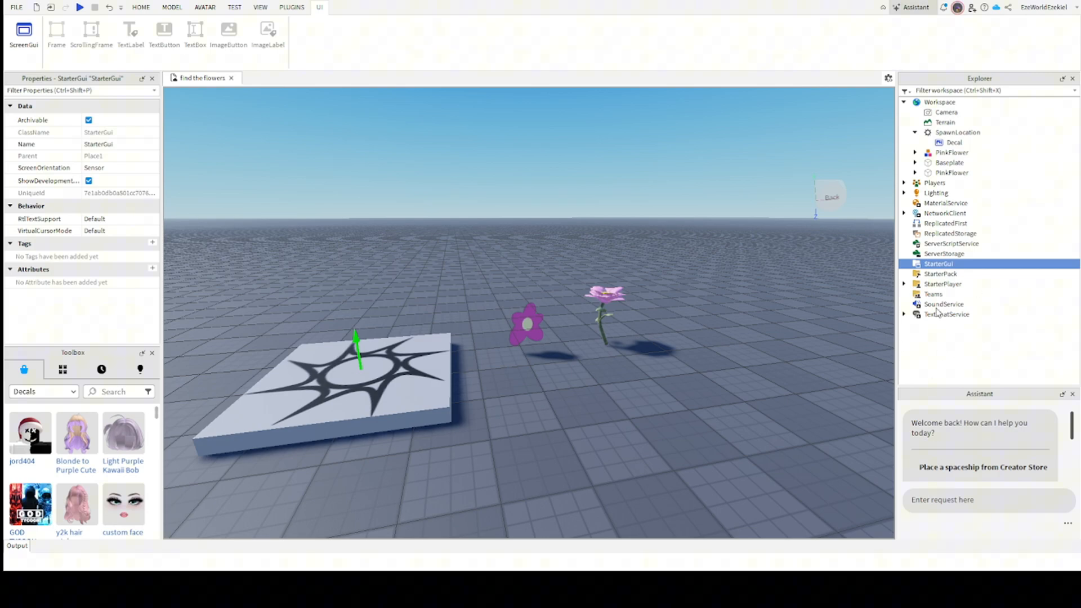
mouse_move(950, 308)
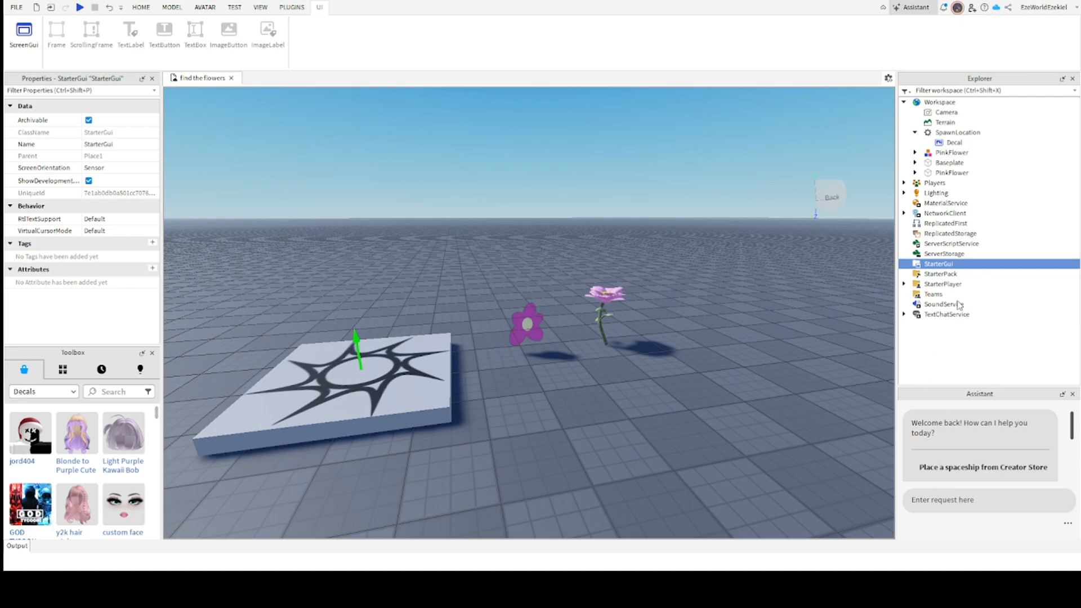
left_click(947, 273)
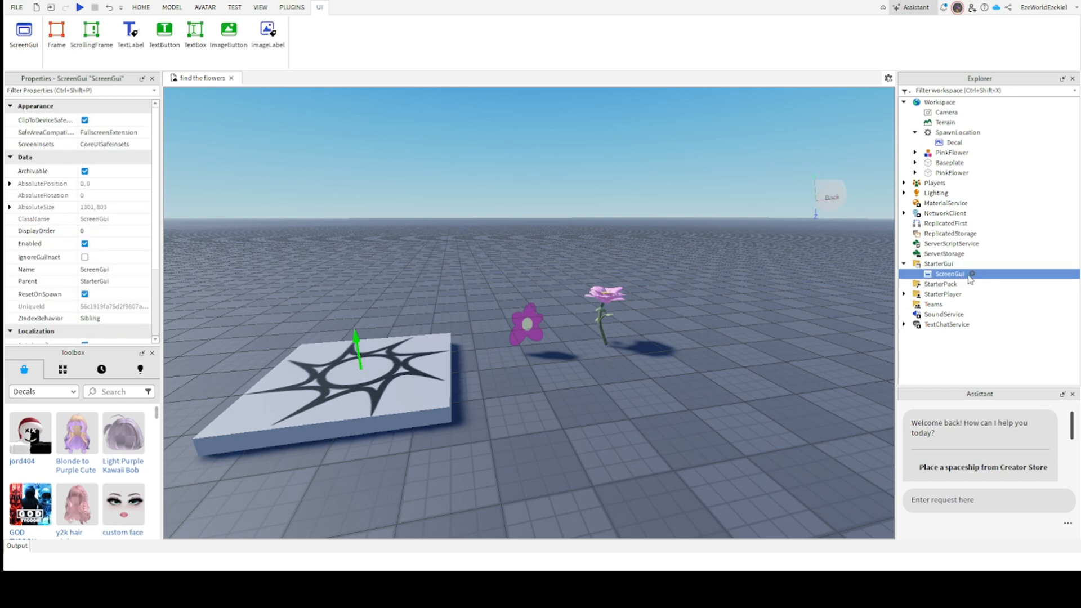
Rename the new ScreenGui to MainGui in the Name property.
scroll("down", 3)
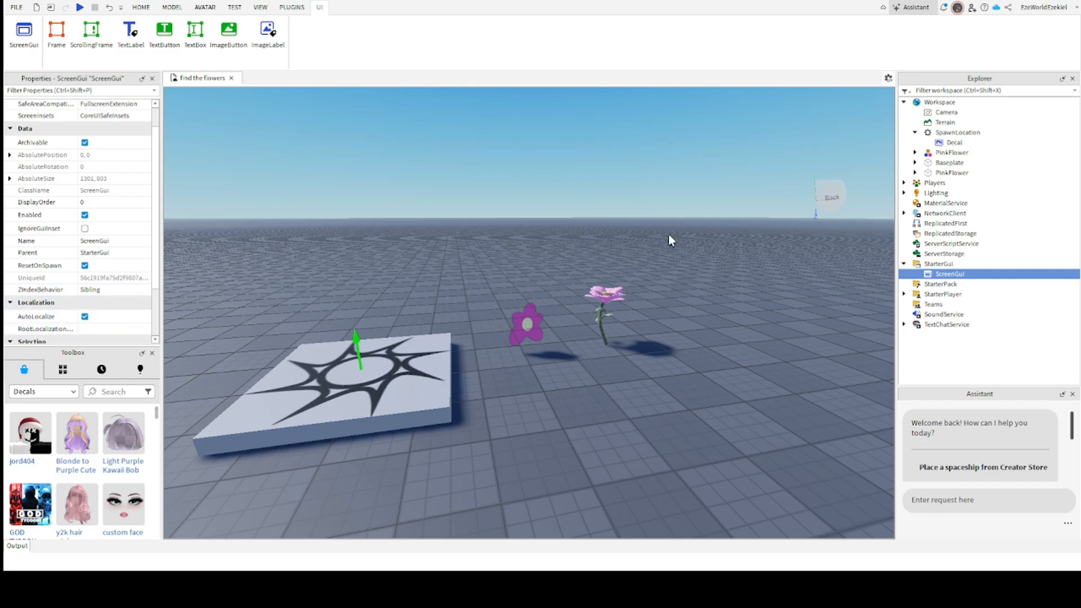
left_click(95, 241)
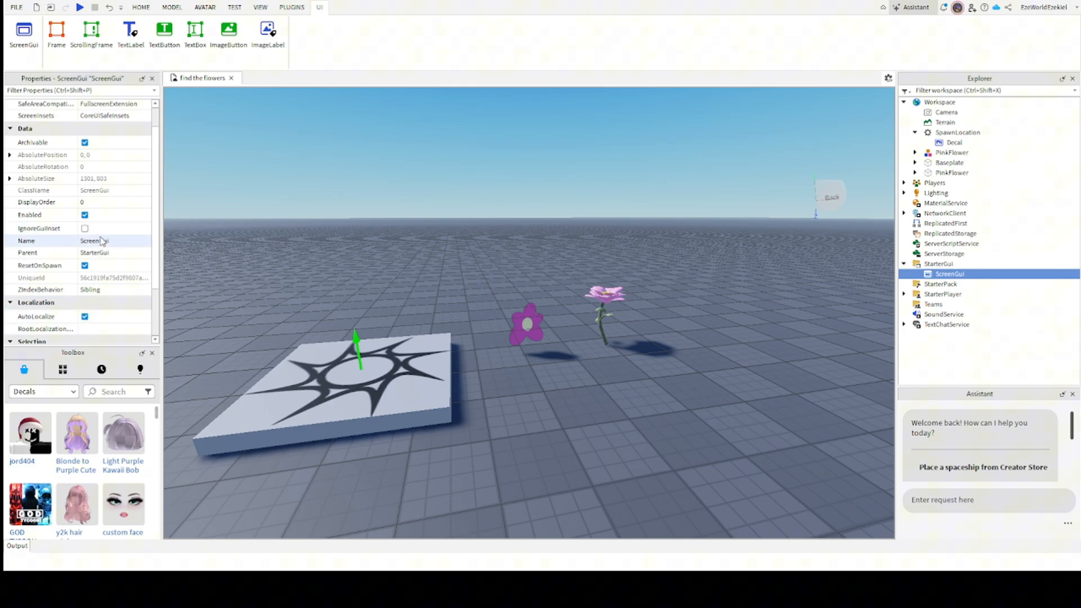
mouse_move(90, 256)
type("MainGui")
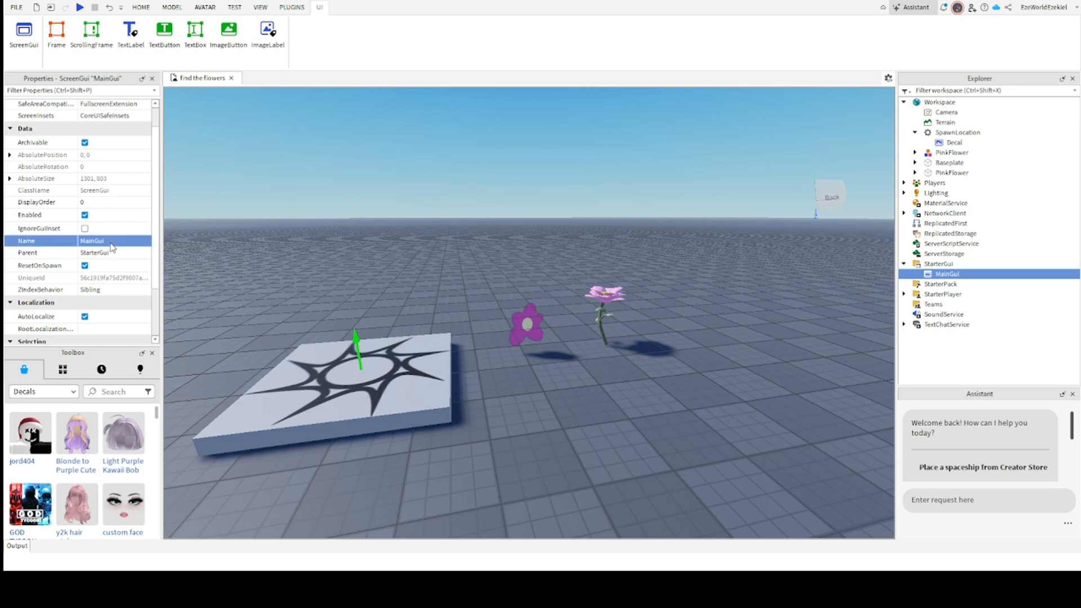
mouse_move(853, 271)
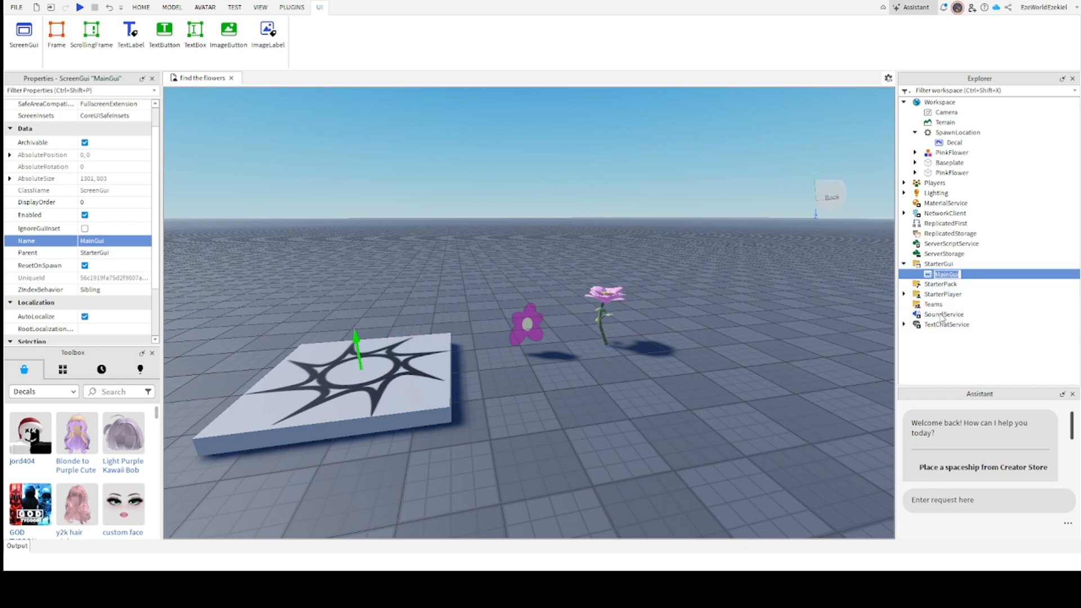
Insert a full-screen Frame in MainGui and set BackgroundTransparency to 1.
left_click(56, 29)
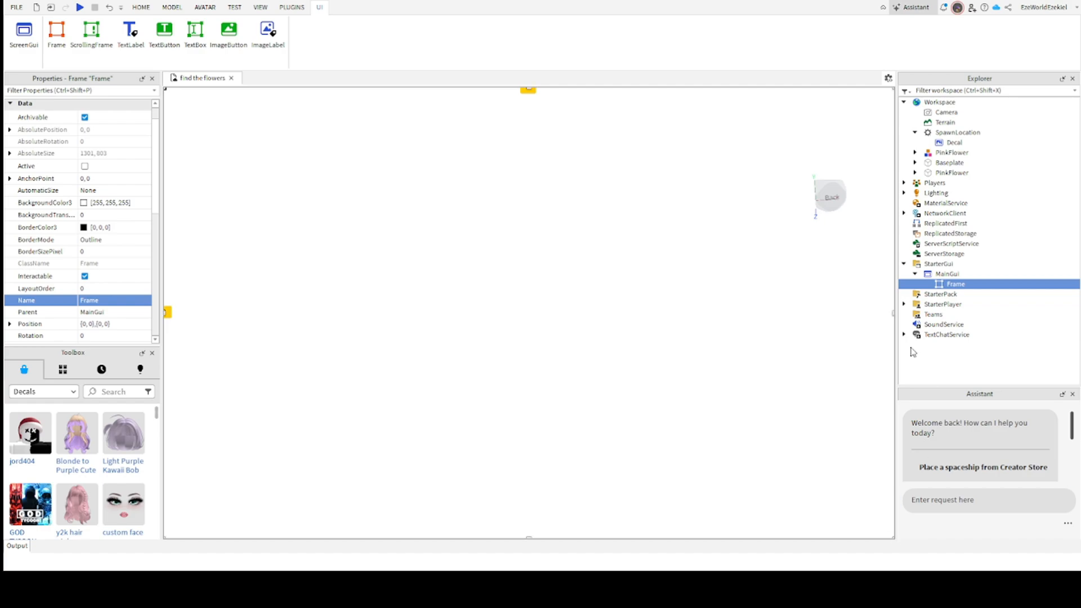
double_click(88, 300)
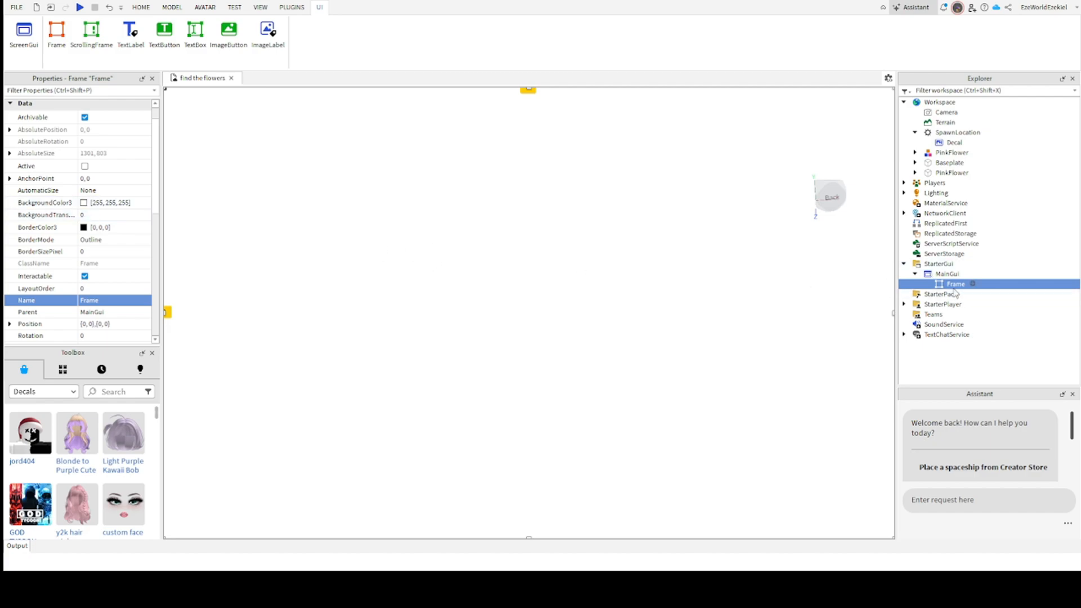
mouse_move(302, 269)
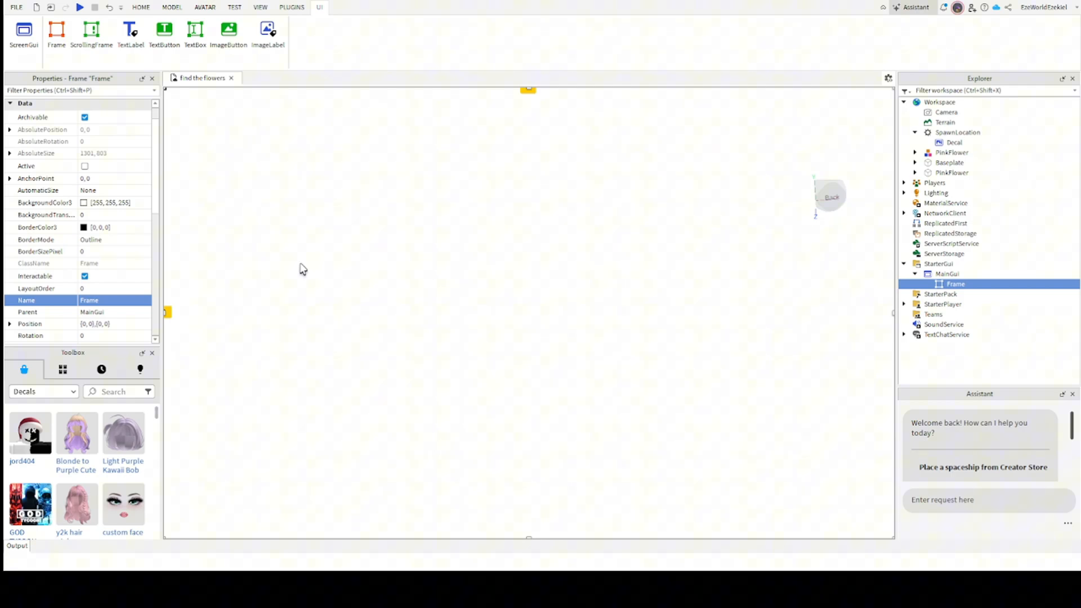
scroll("down", 3)
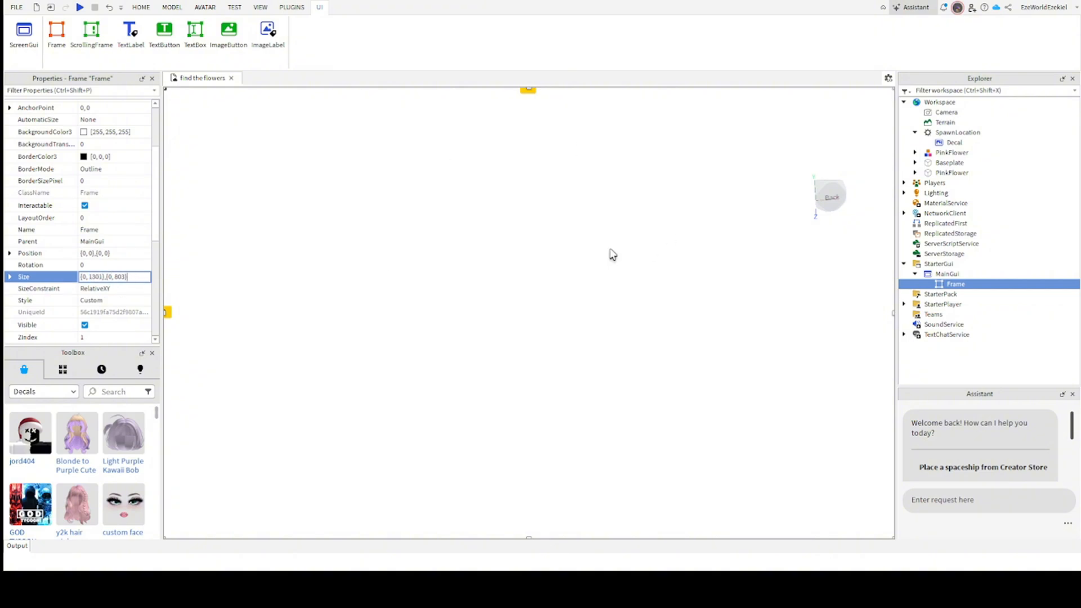
mouse_move(530, 250)
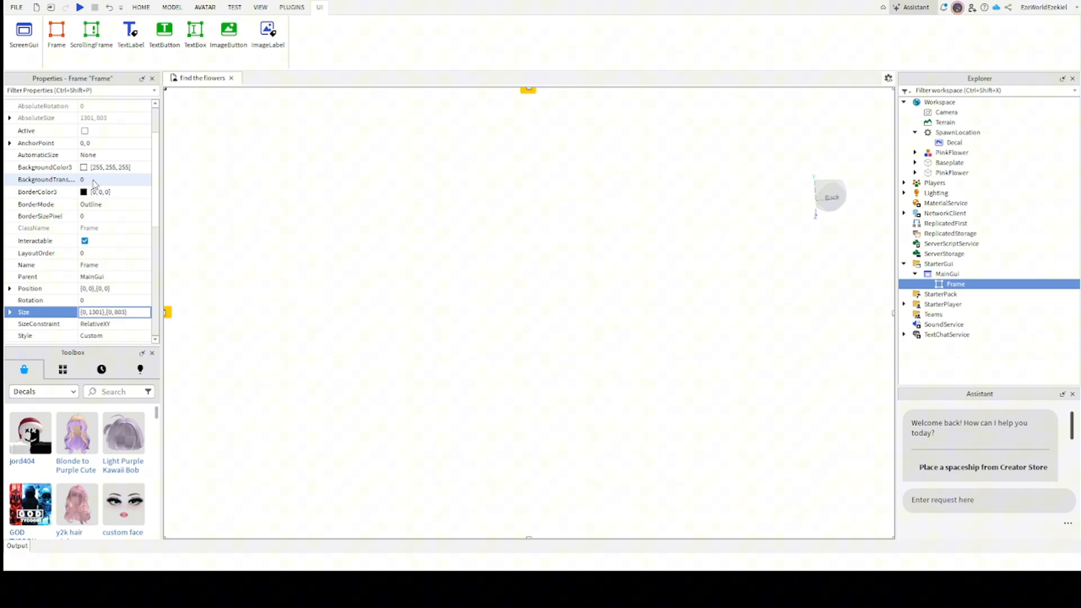
left_click(111, 180)
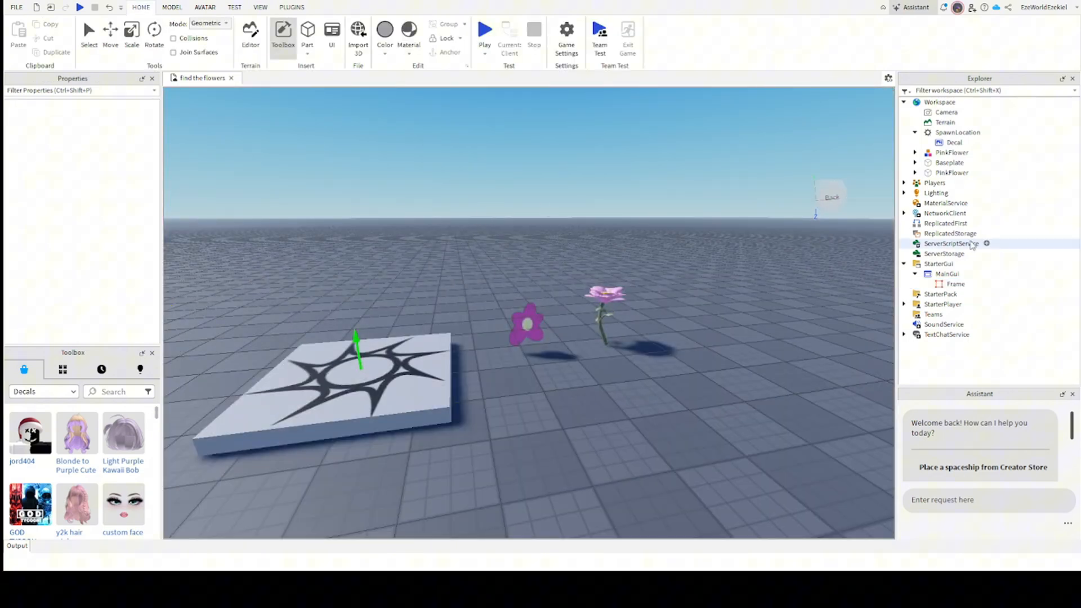
Rename the transparent Frame to MainFrame and deselect it.
left_click(954, 284)
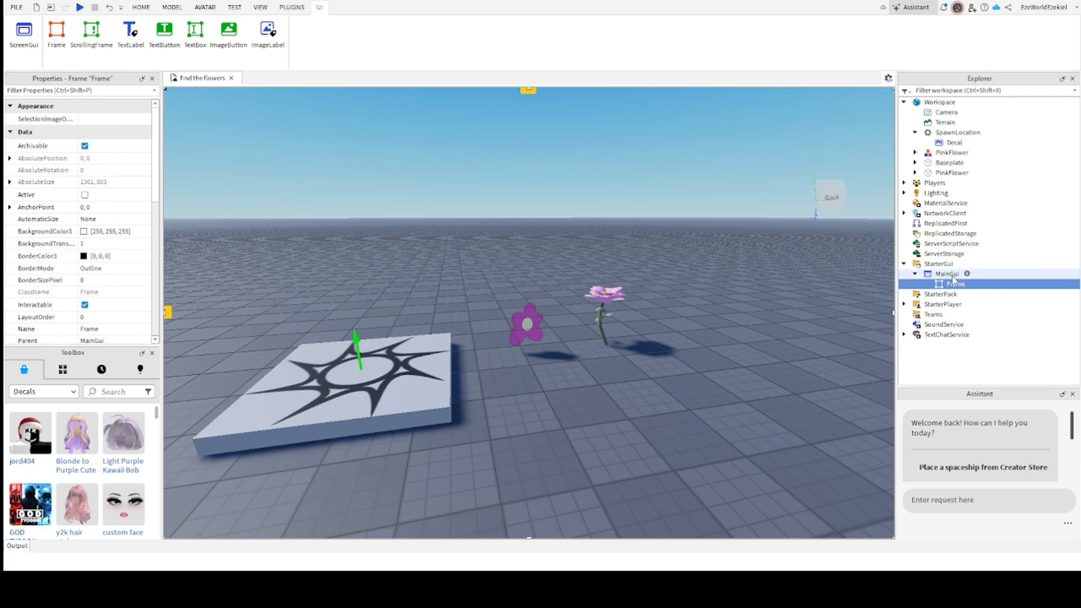
scroll("down", 3)
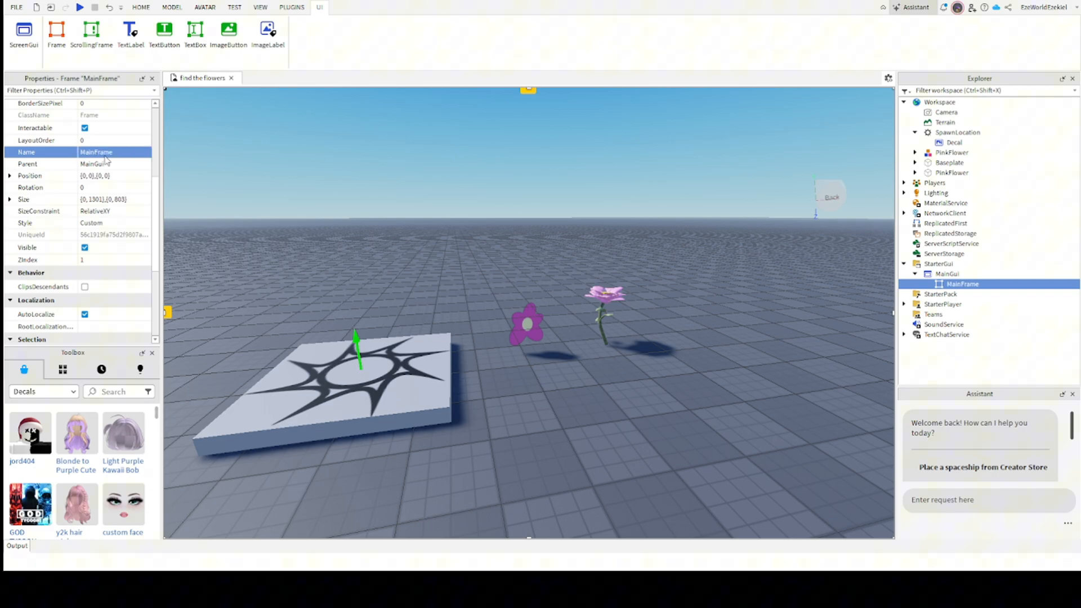
mouse_move(662, 161)
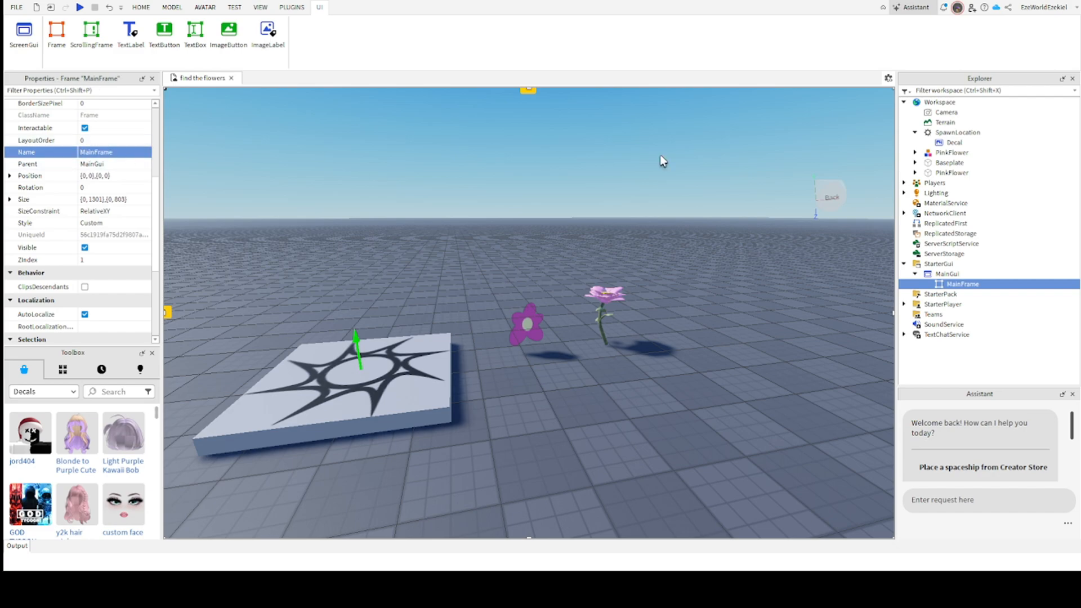
left_click(140, 7)
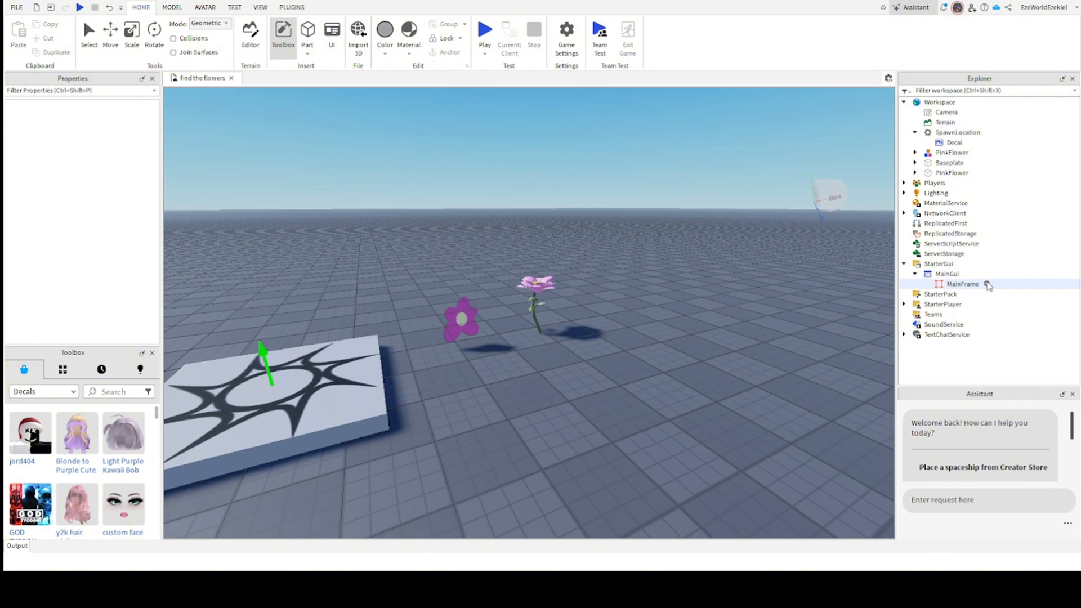
Insert a TextButton in MainFrame on the left and set BackgroundColor3 to 246,117,255.
left_click(963, 283)
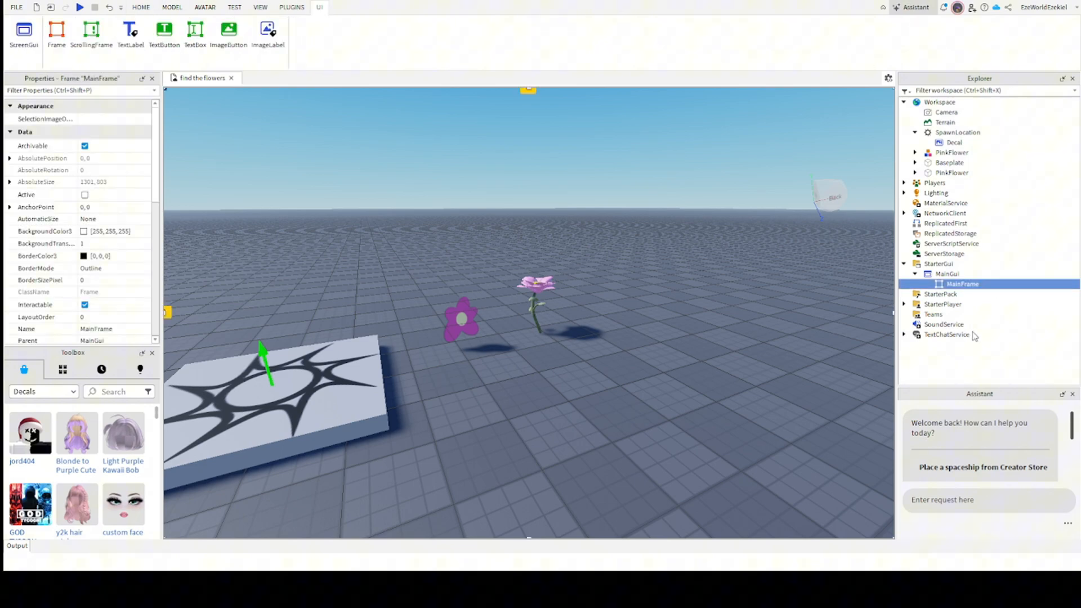
mouse_move(919, 431)
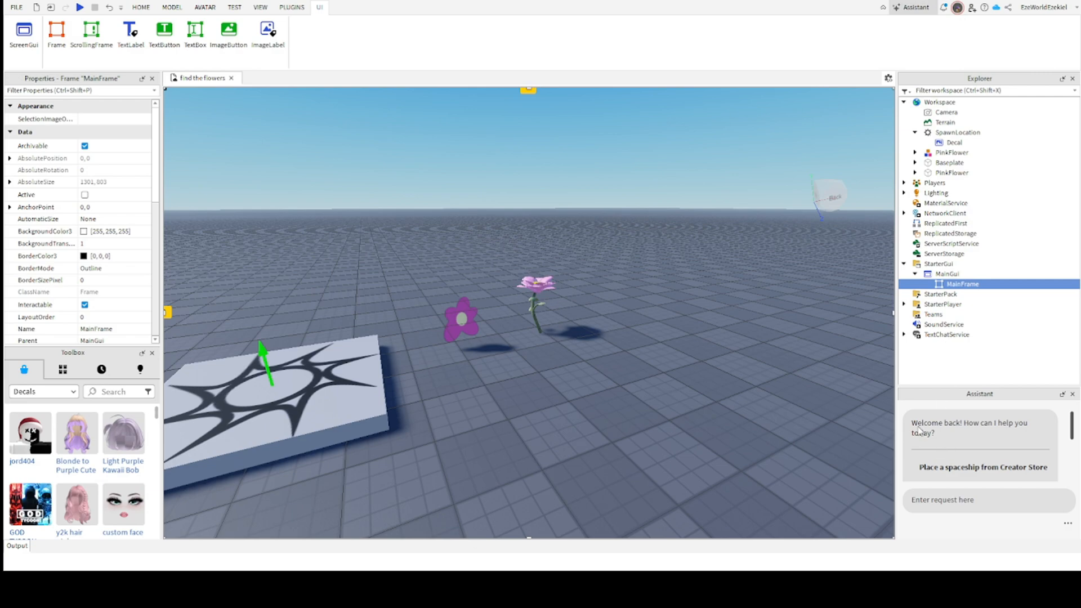
mouse_move(941, 383)
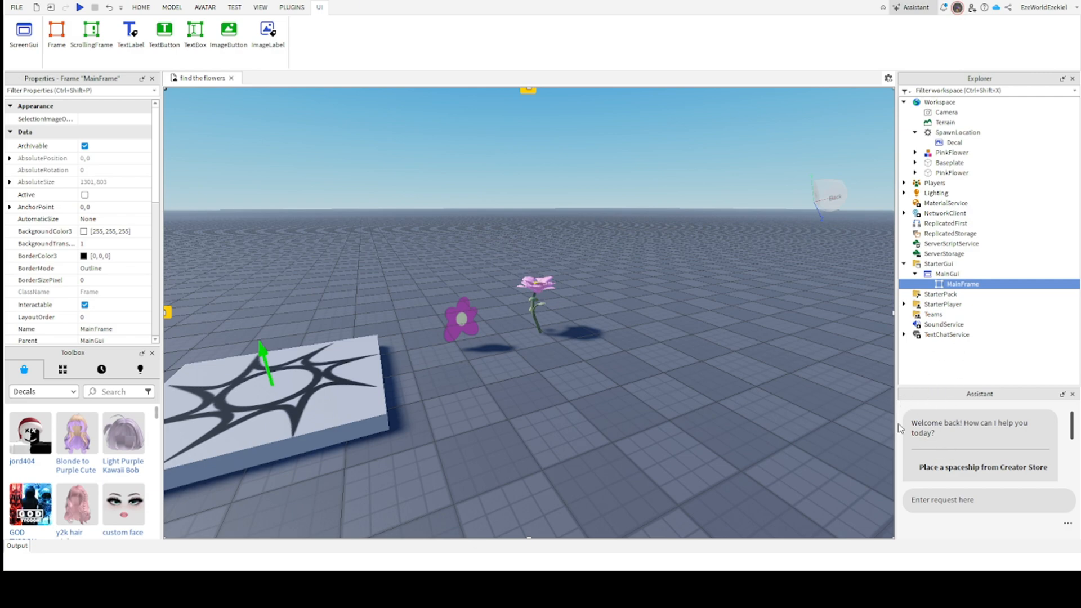
mouse_move(931, 348)
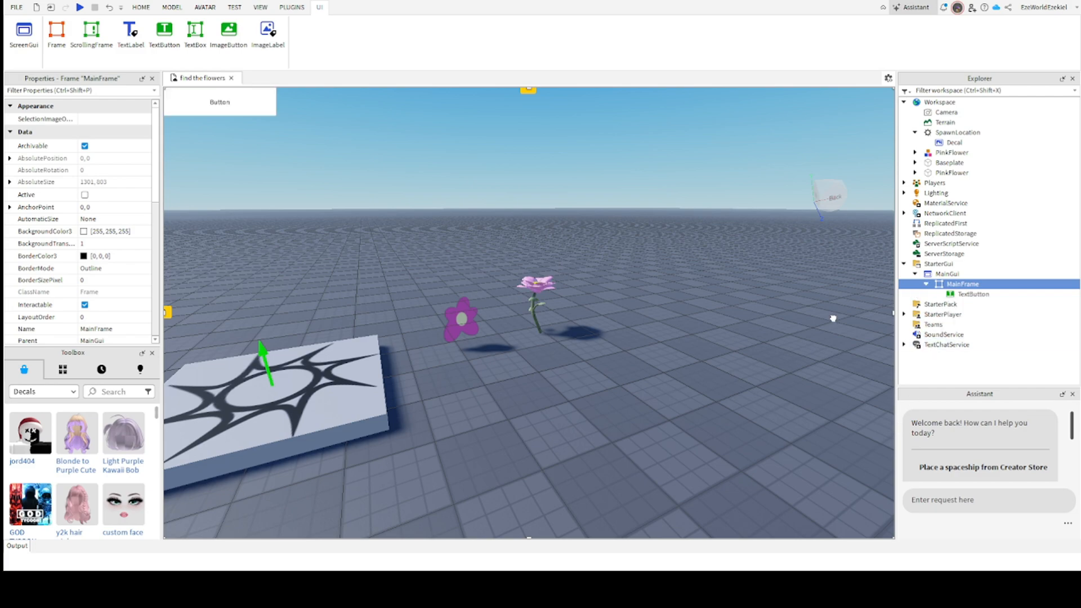
left_click(973, 294)
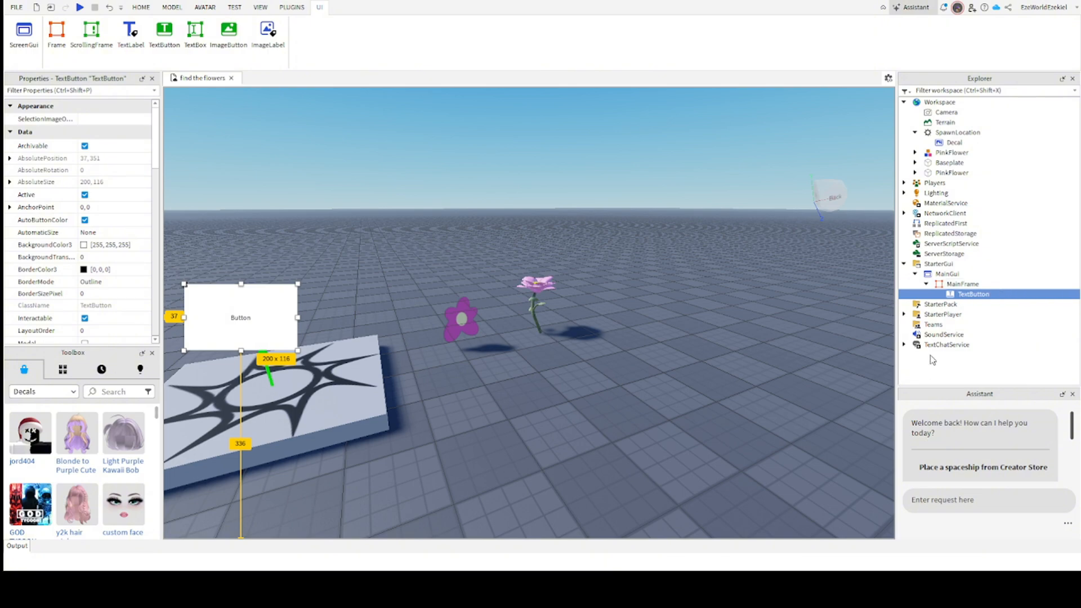
mouse_move(655, 274)
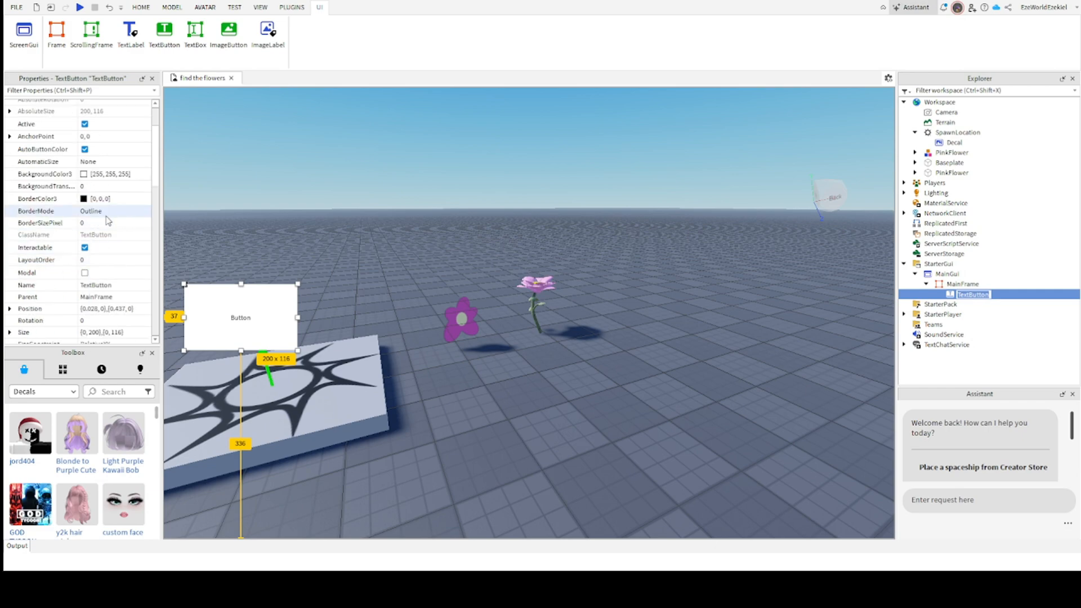
scroll("down", 3)
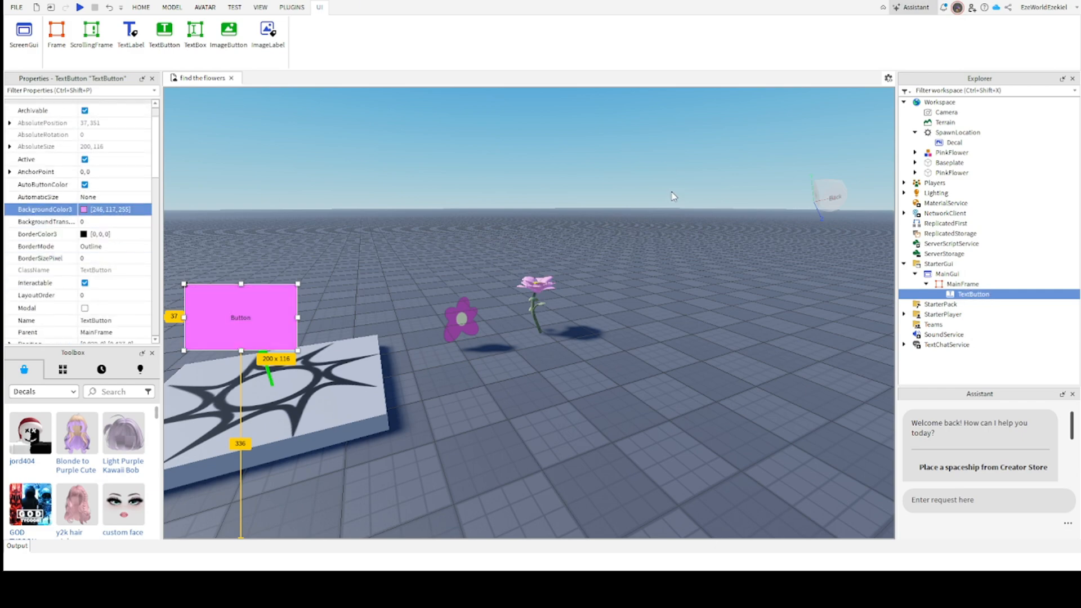
scroll("down", 3)
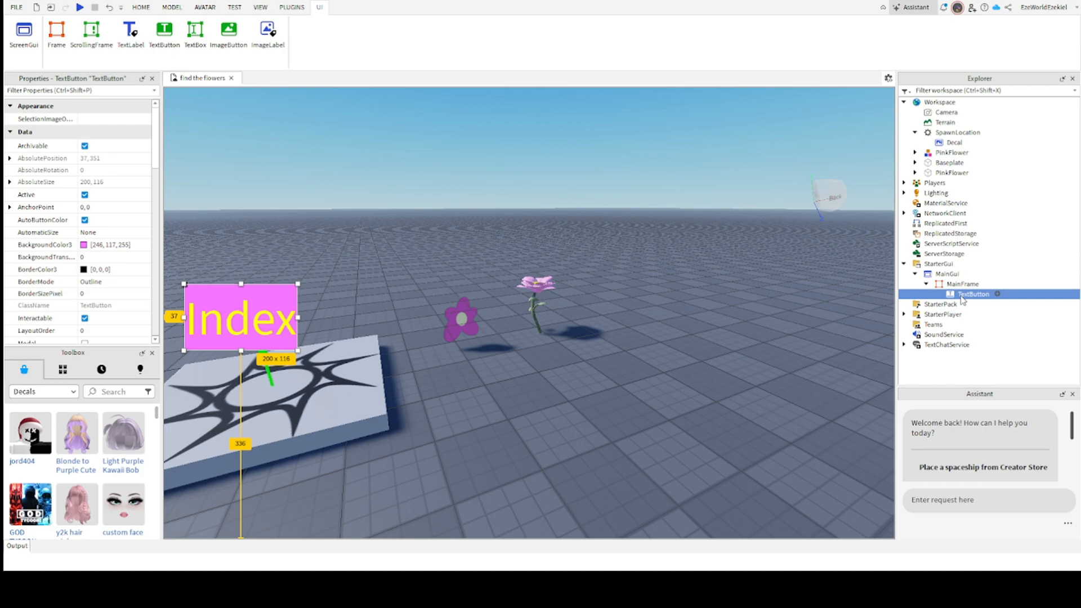
Rename the button IndexButton, set its Text to Flowerdex and untick RichText.
double_click(972, 294)
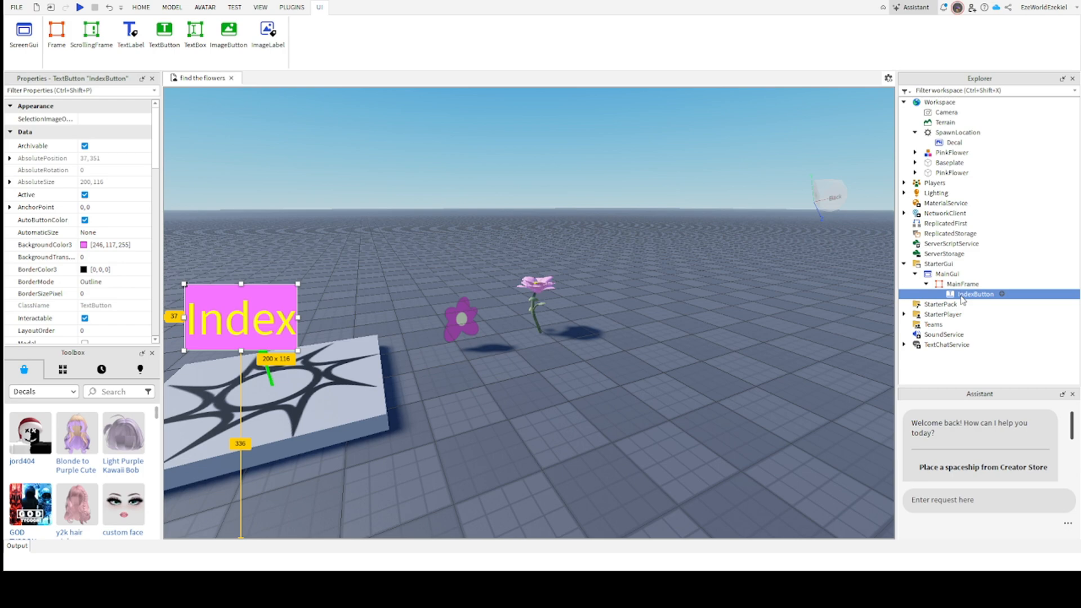
scroll("down", 3)
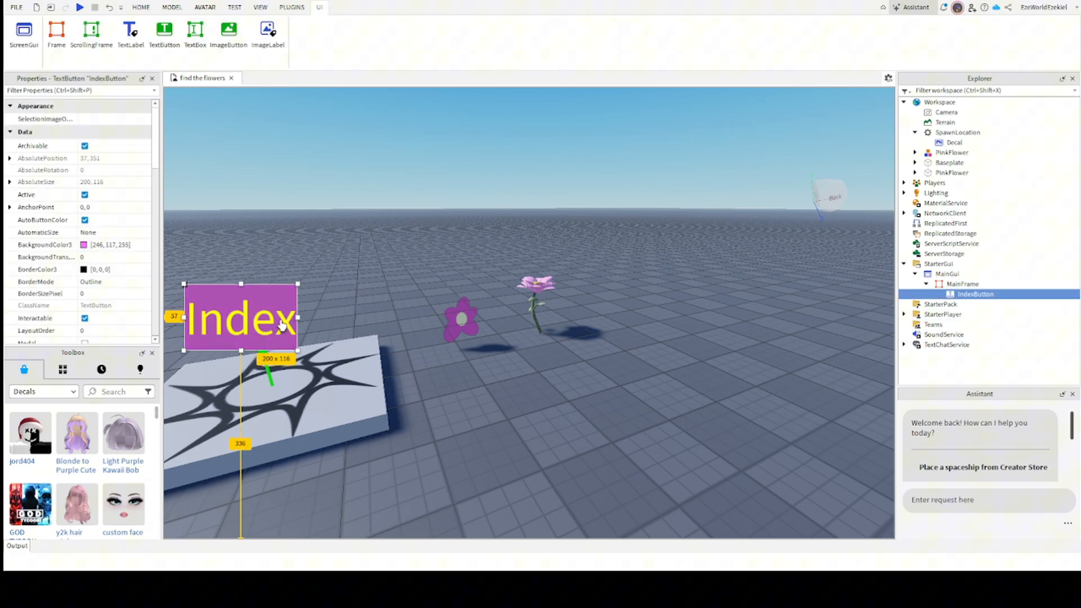
scroll("down", 3)
type("Flowerdex")
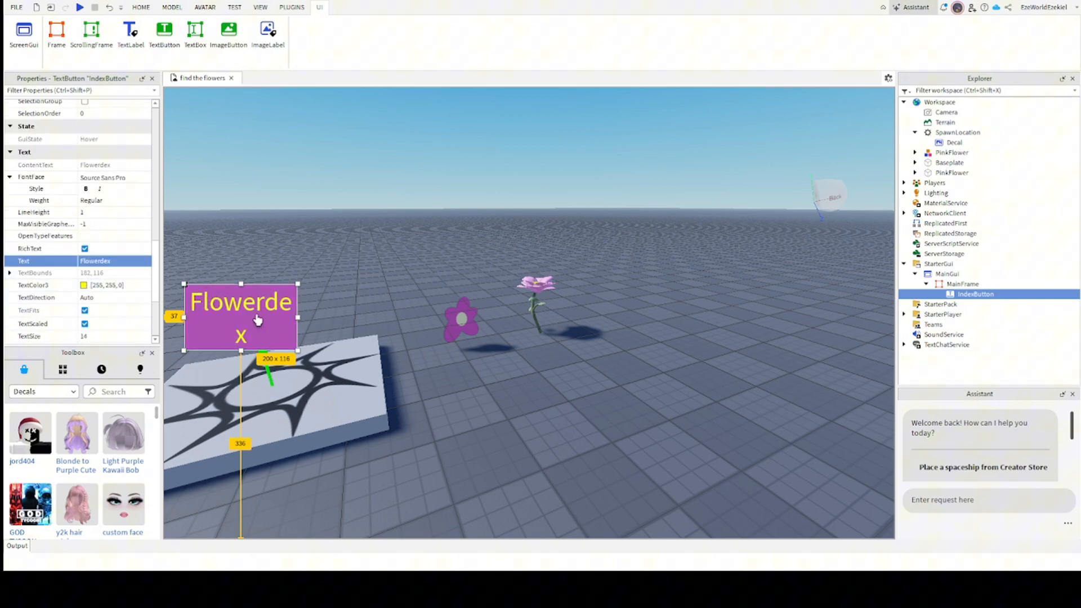
mouse_move(232, 308)
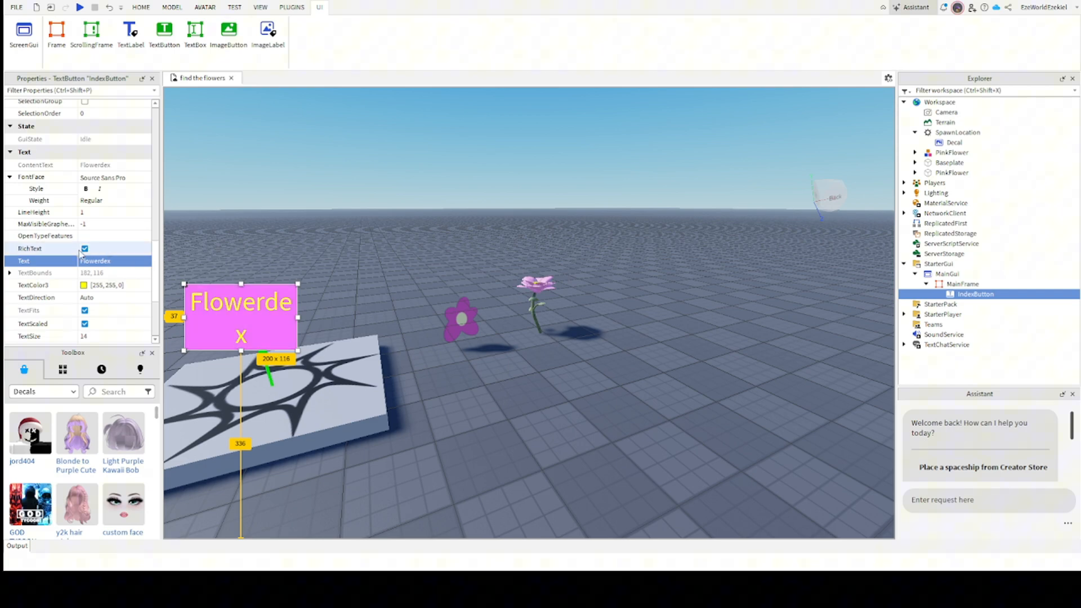
left_click(85, 248)
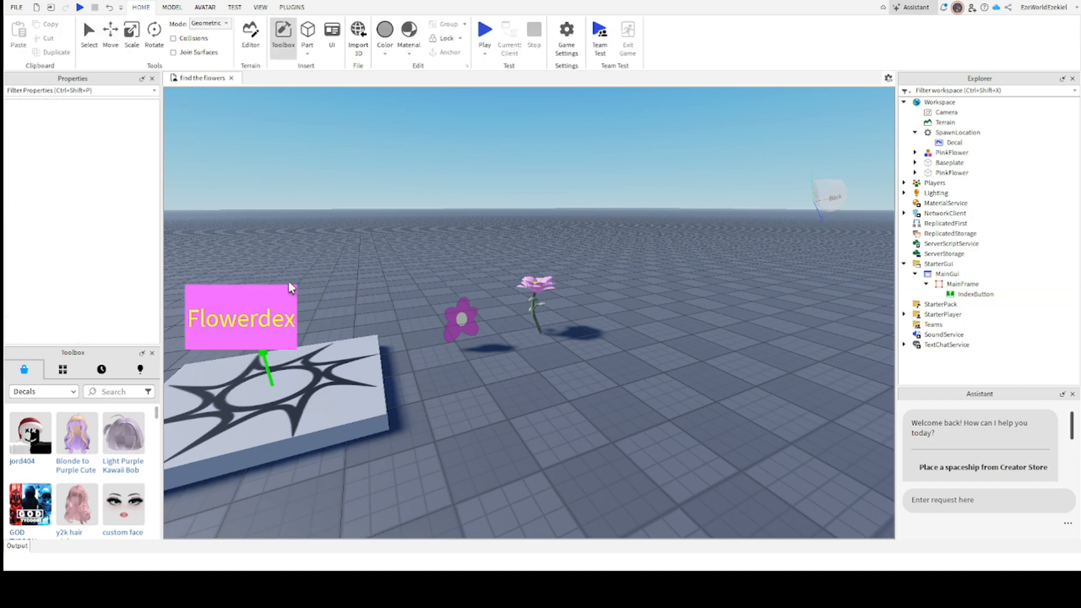
Reselect IndexButton to confirm the single-line Flowerdex label.
left_click(975, 294)
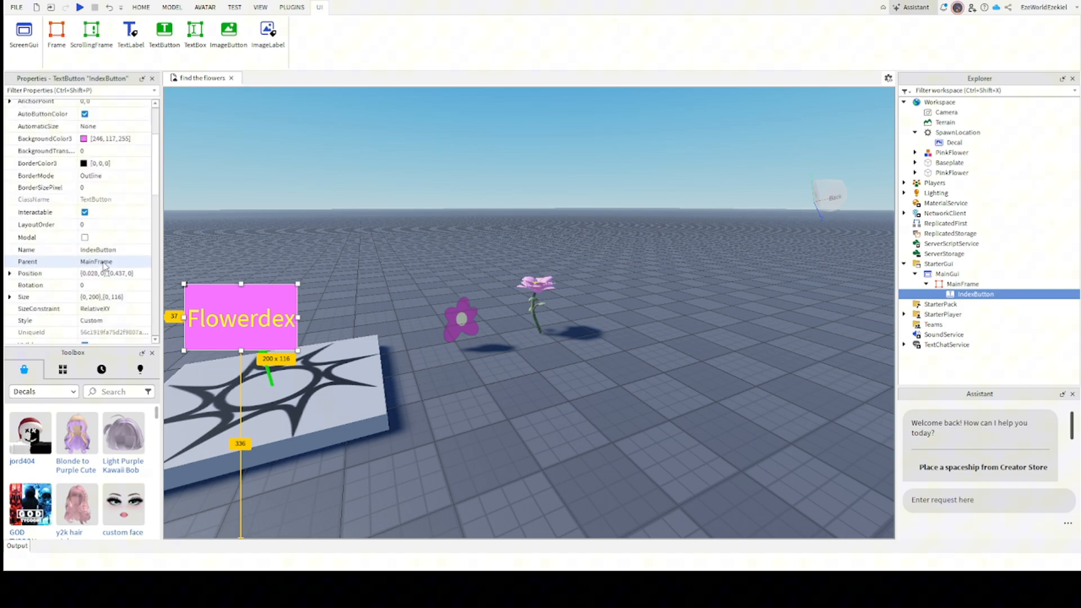
scroll("down", 3)
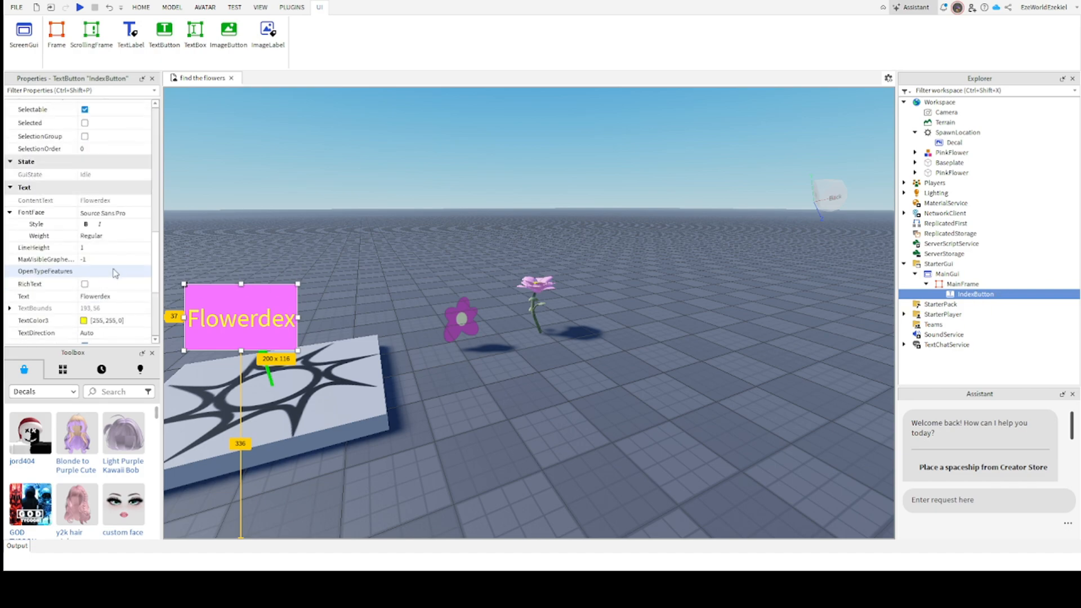
mouse_move(120, 307)
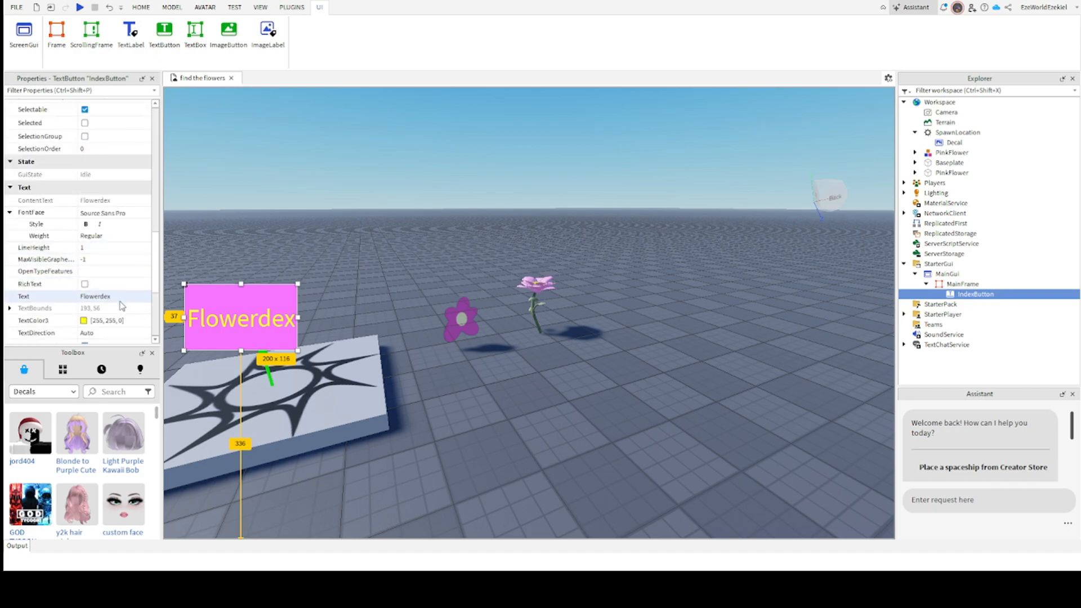
left_click(141, 6)
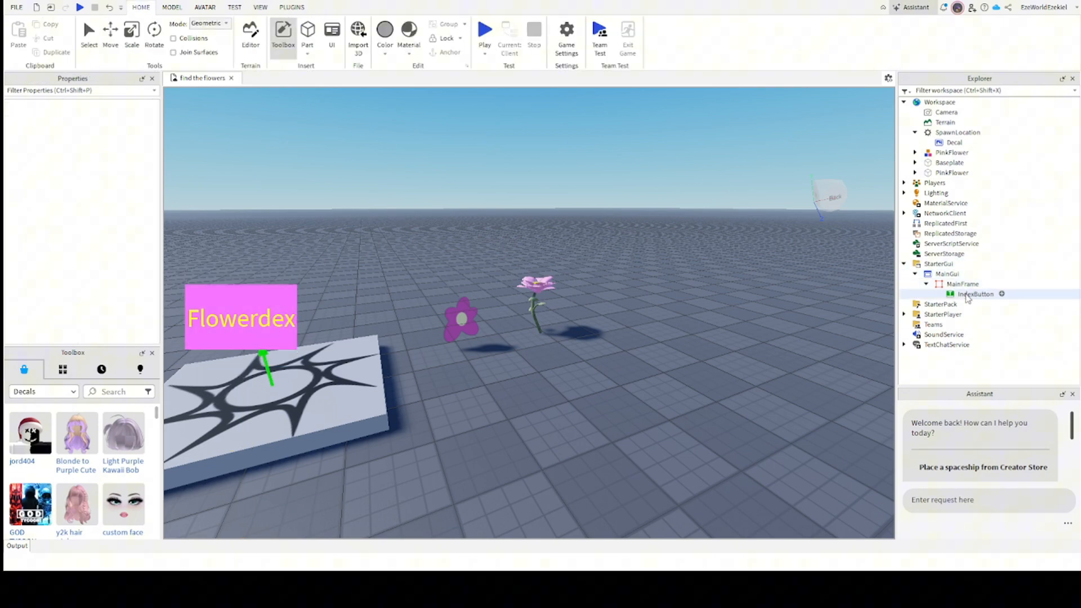
left_click(974, 294)
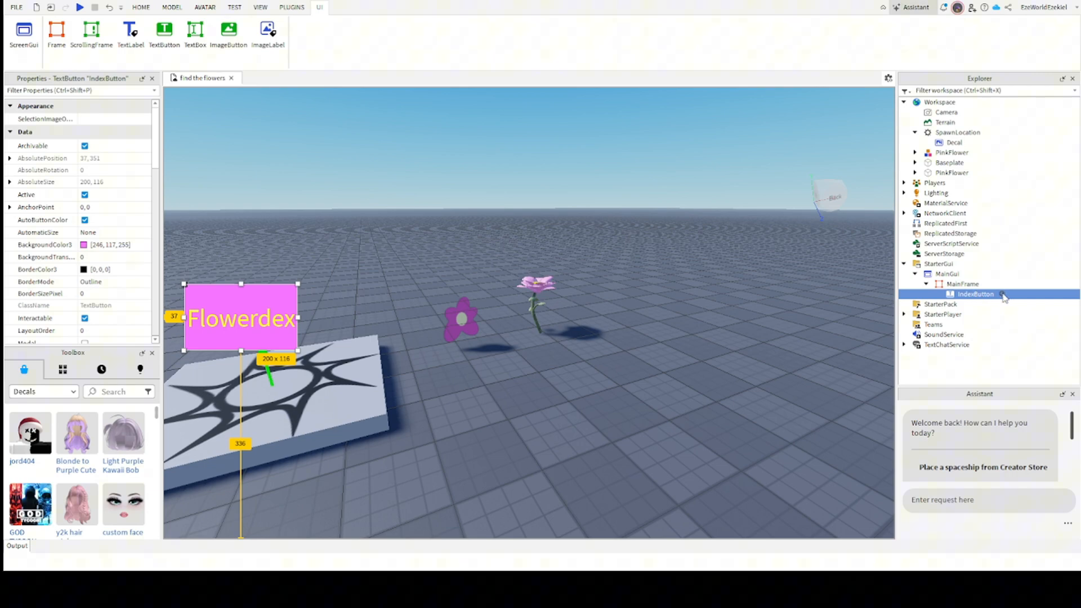
mouse_move(927, 372)
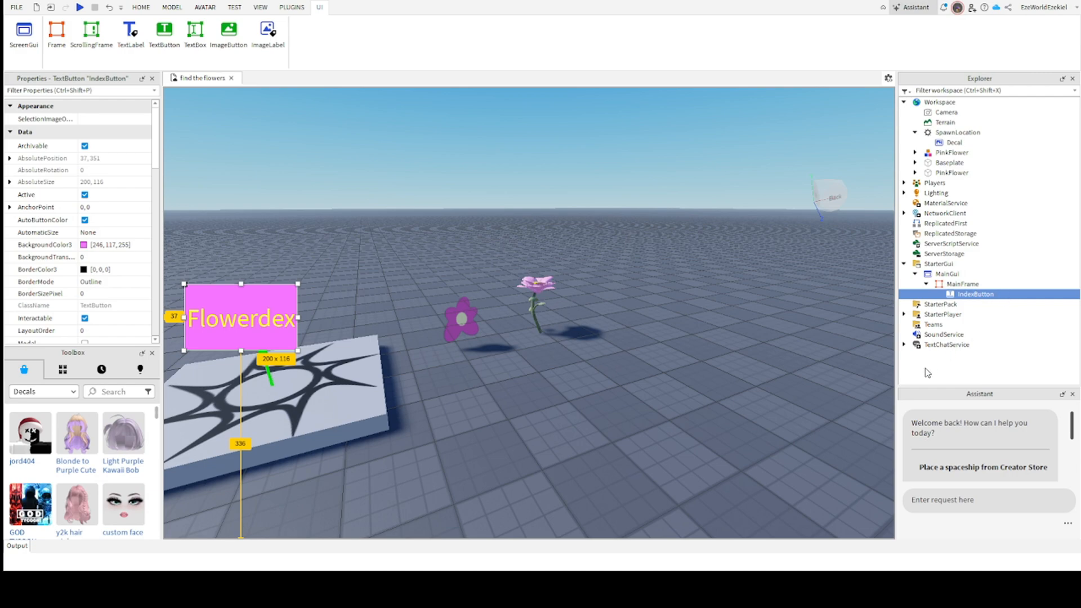
Insert a Frame in MainFrame about 444x448 and set its BackgroundColor3 to pink.
left_click(961, 283)
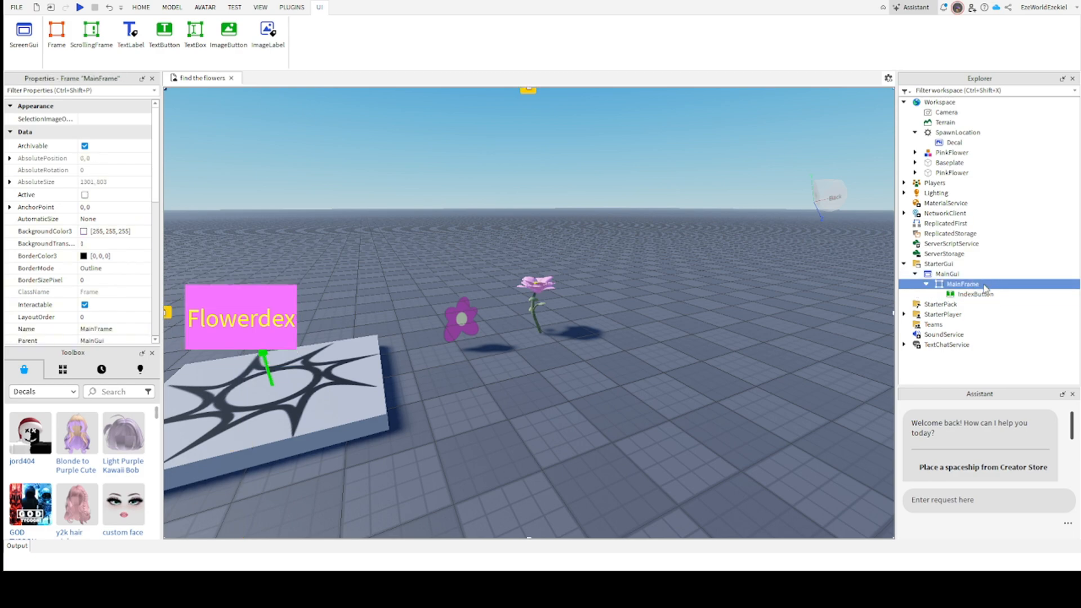
left_click(57, 30)
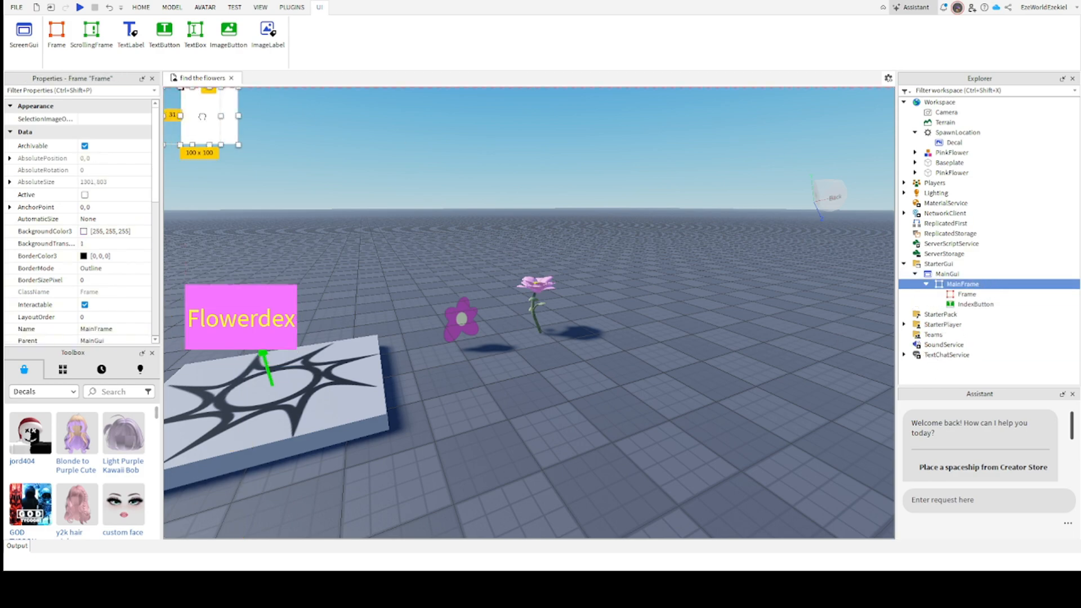
left_click(966, 294)
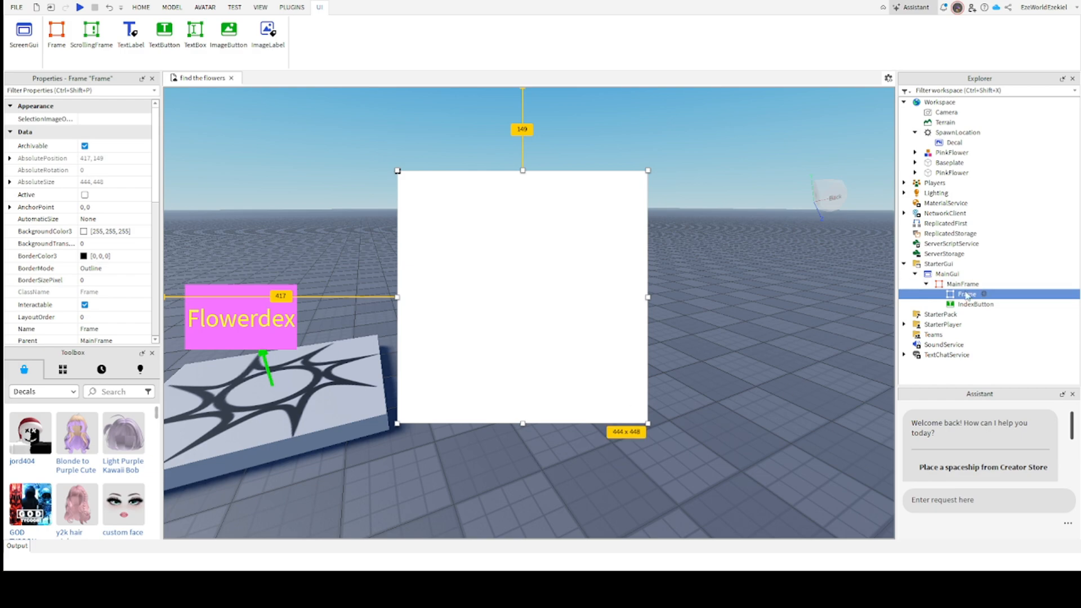
scroll("down", 3)
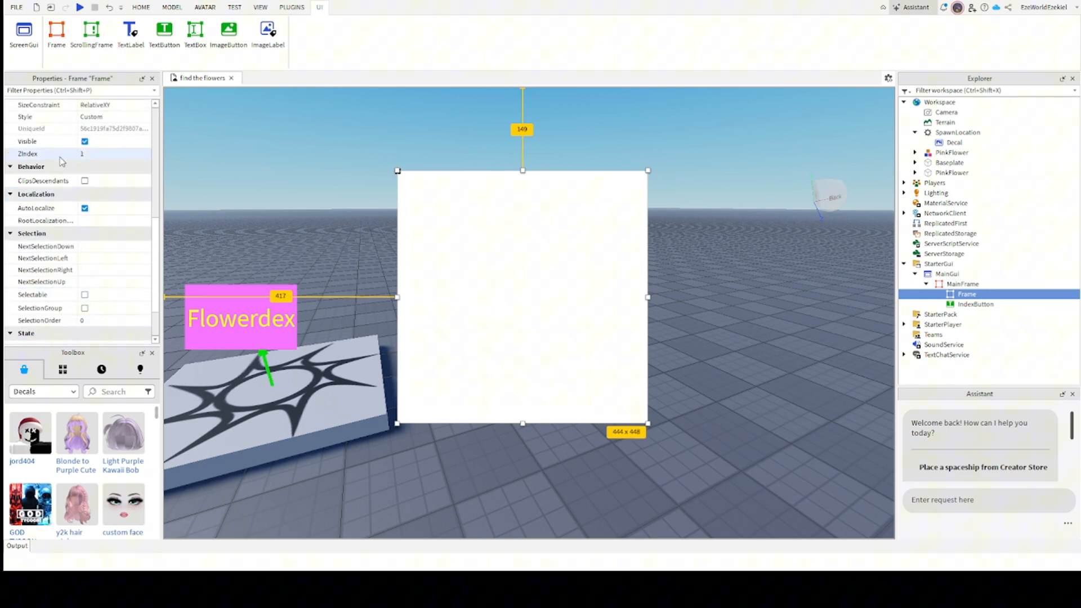
scroll("down", 3)
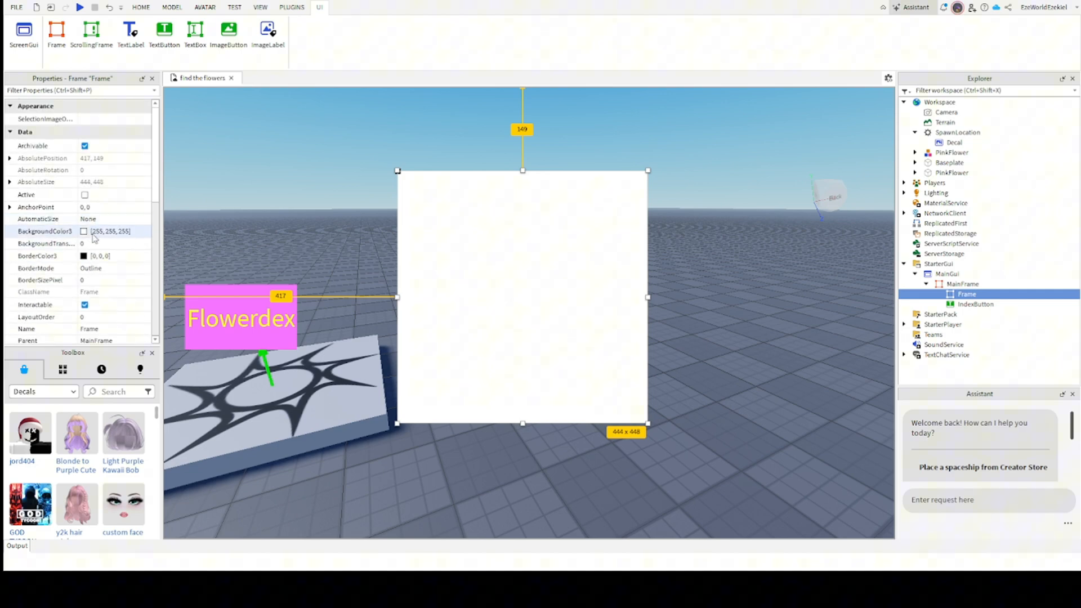
left_click(45, 231)
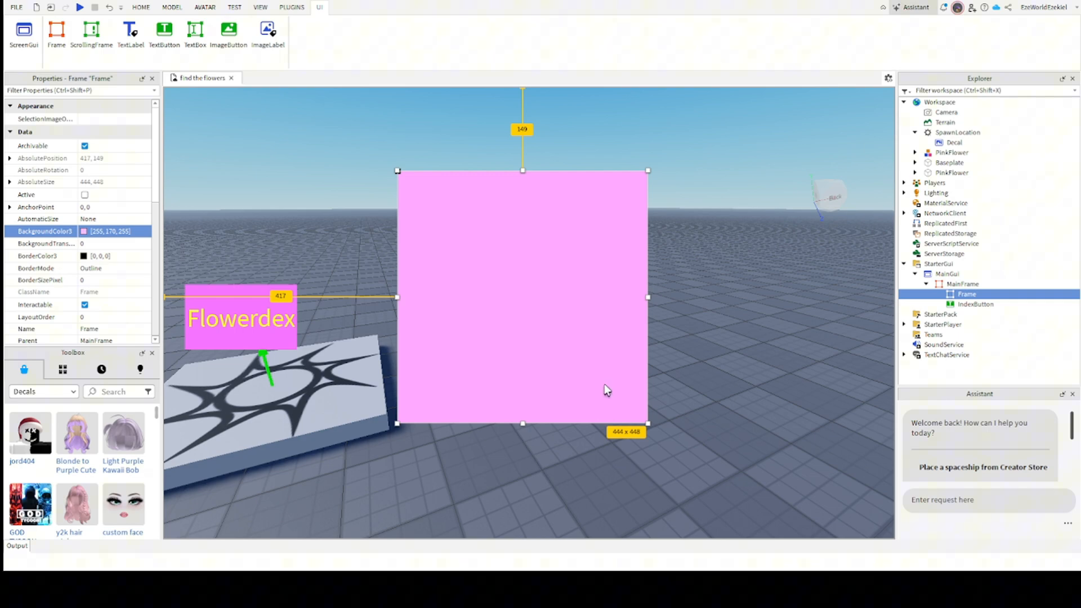
left_click(975, 304)
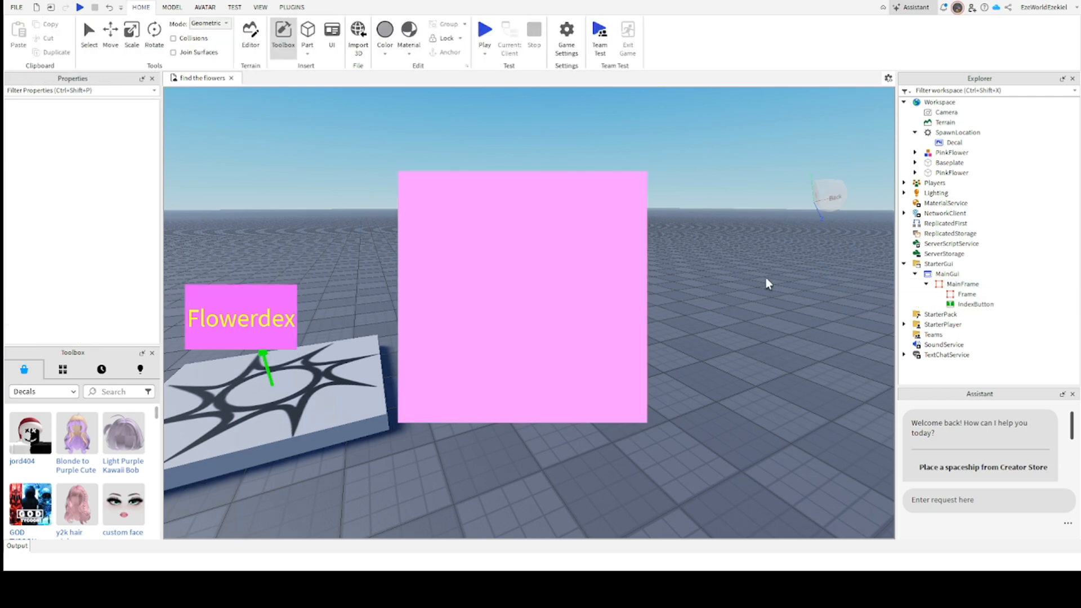
Add a UICorner to IndexButton and copy it into the pink frame.
left_click(975, 304)
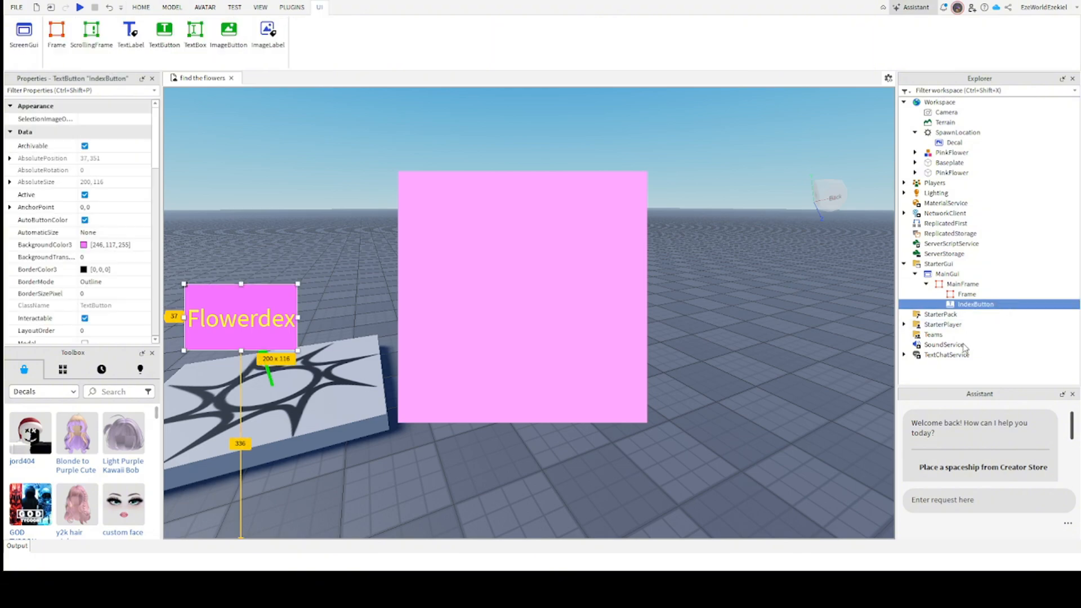
left_click(141, 6)
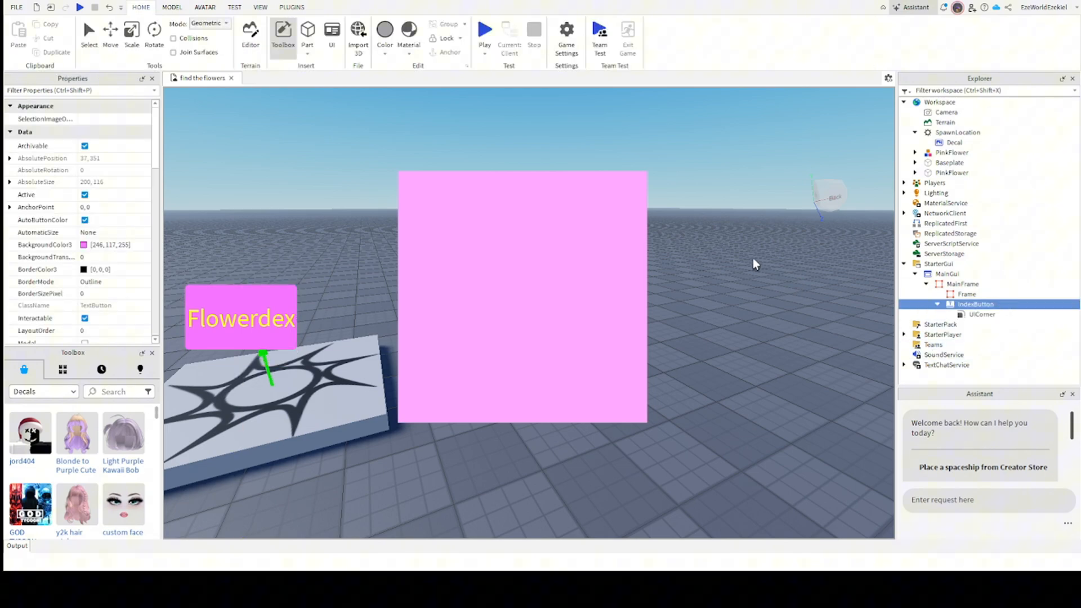
left_click(982, 314)
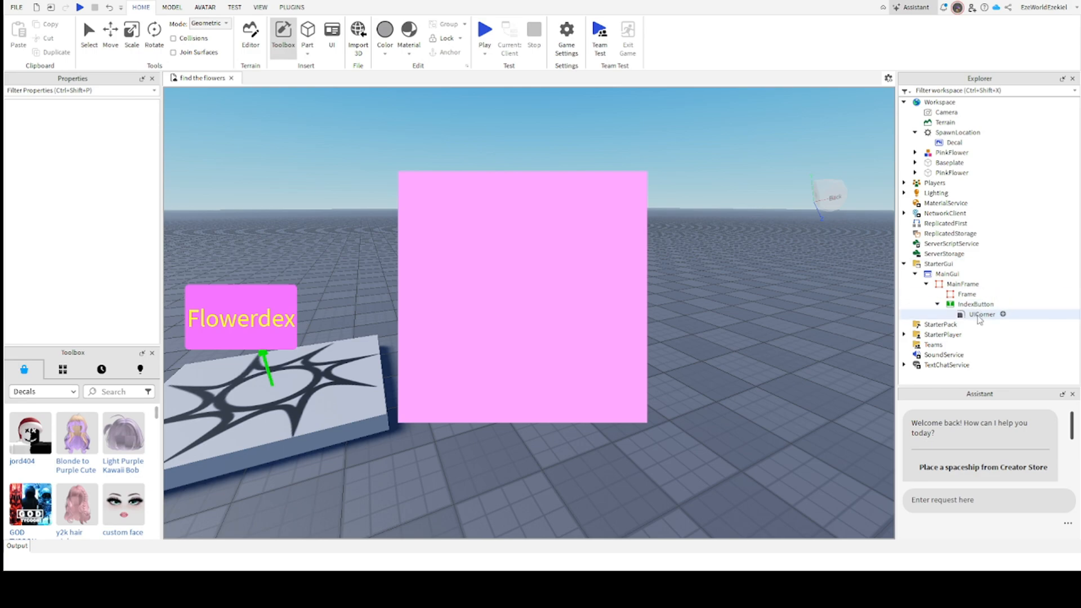
left_click(982, 324)
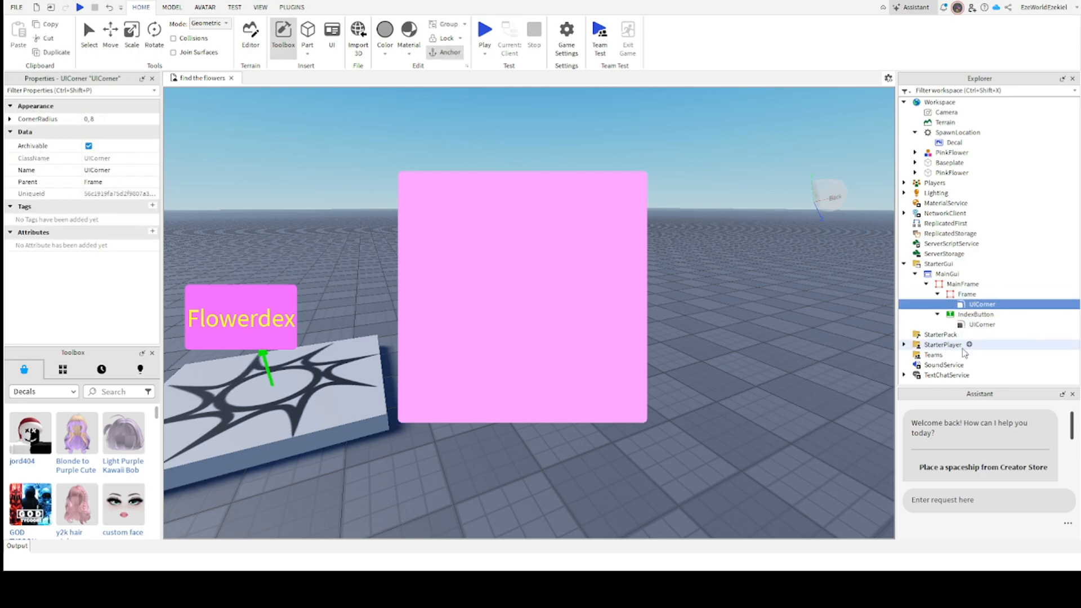
Rename the pink frame to IndexFrame and add a TextLabel inside it.
left_click(981, 324)
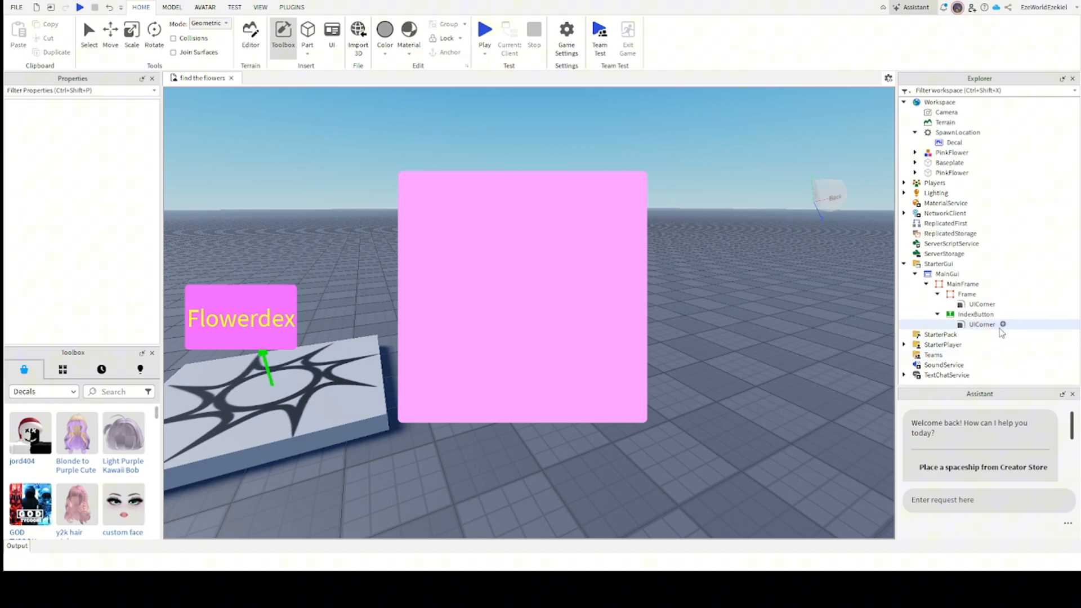
left_click(967, 294)
type("Index")
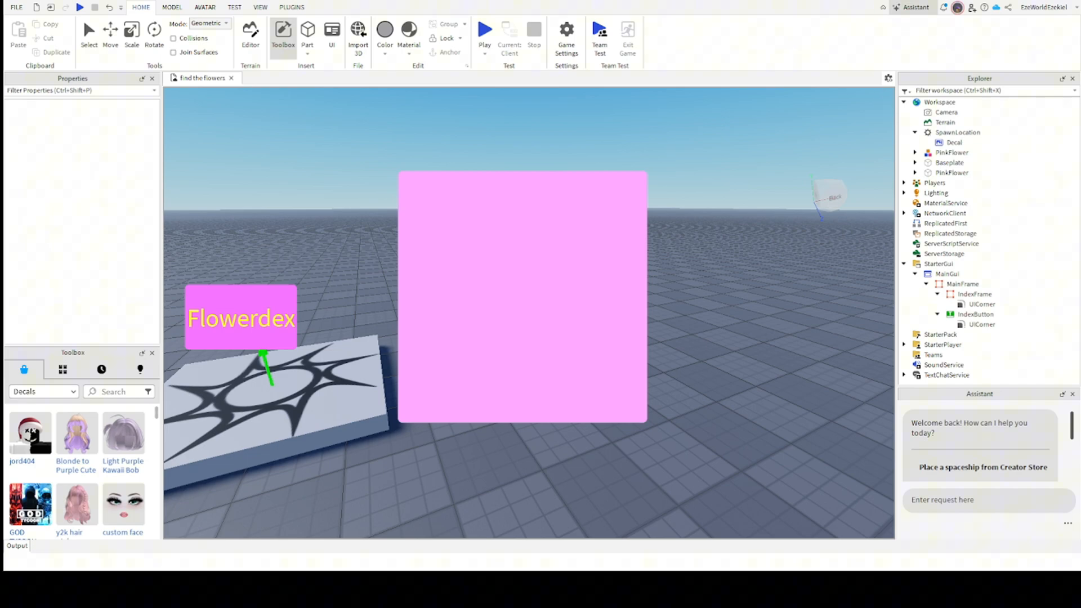
left_click(962, 284)
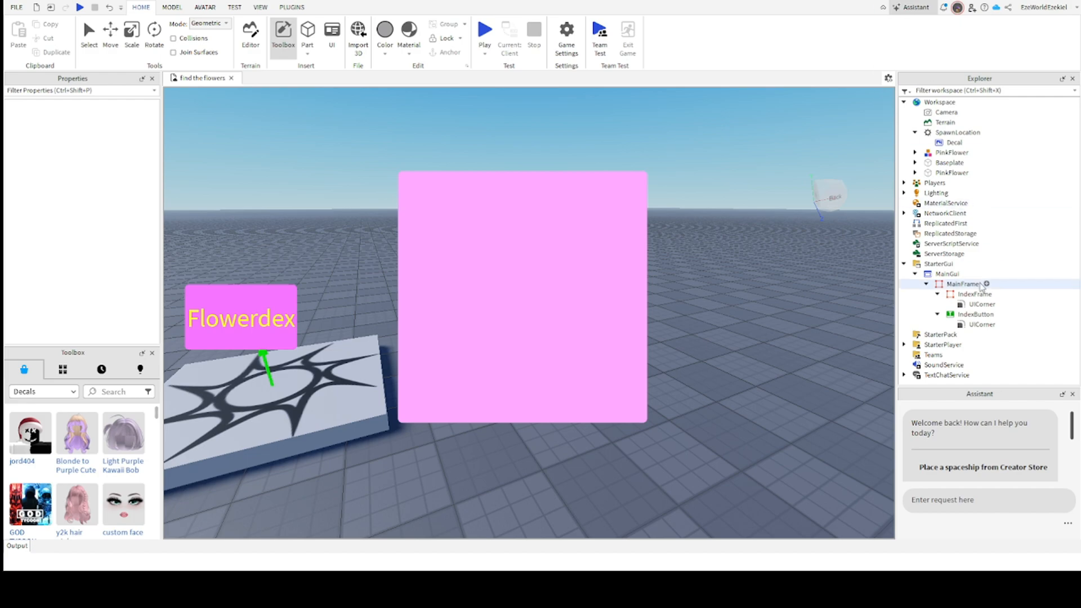
left_click(974, 294)
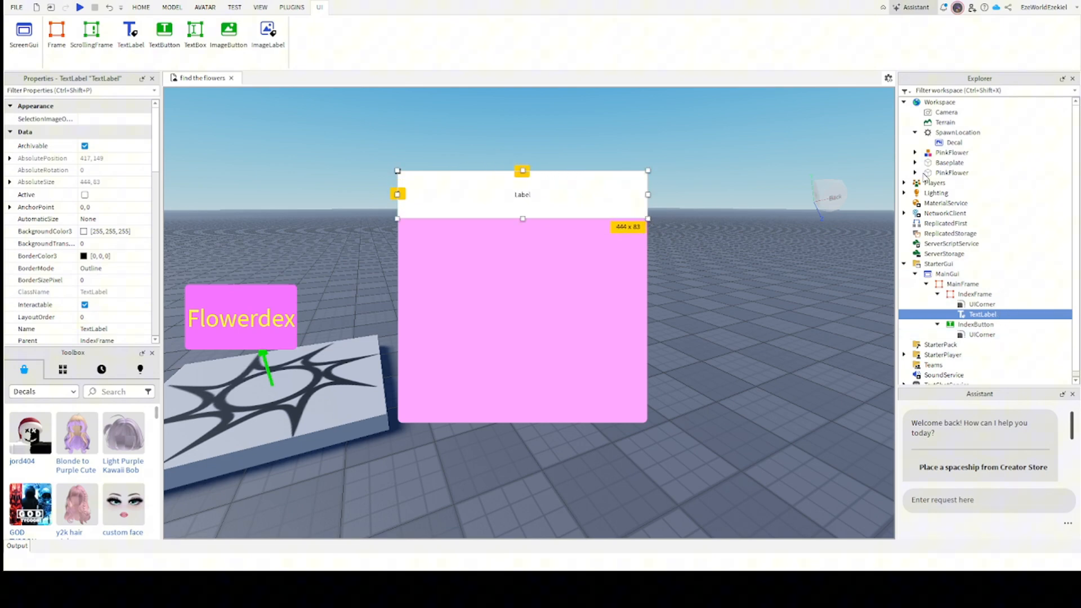
Stretch the label across the top of IndexFrame, add a UICorner and a purple background.
left_click(948, 314)
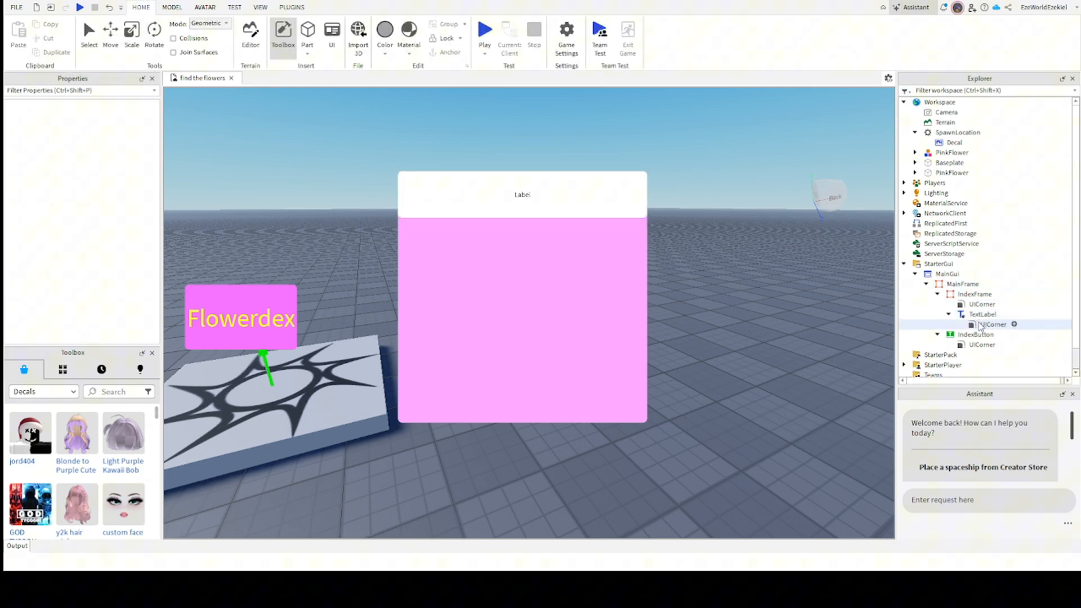
left_click(981, 314)
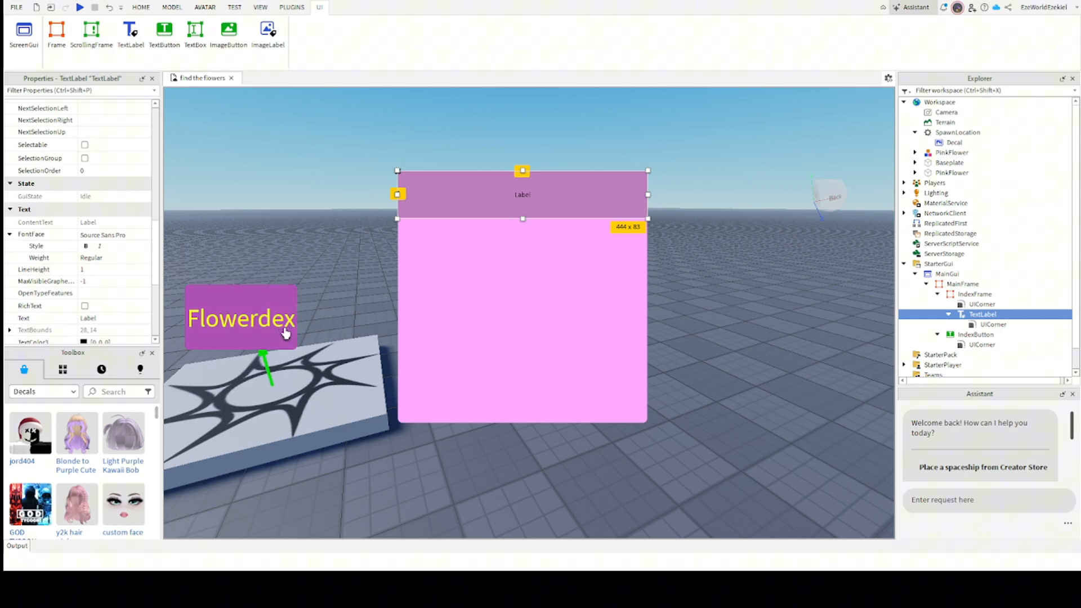
left_click(975, 294)
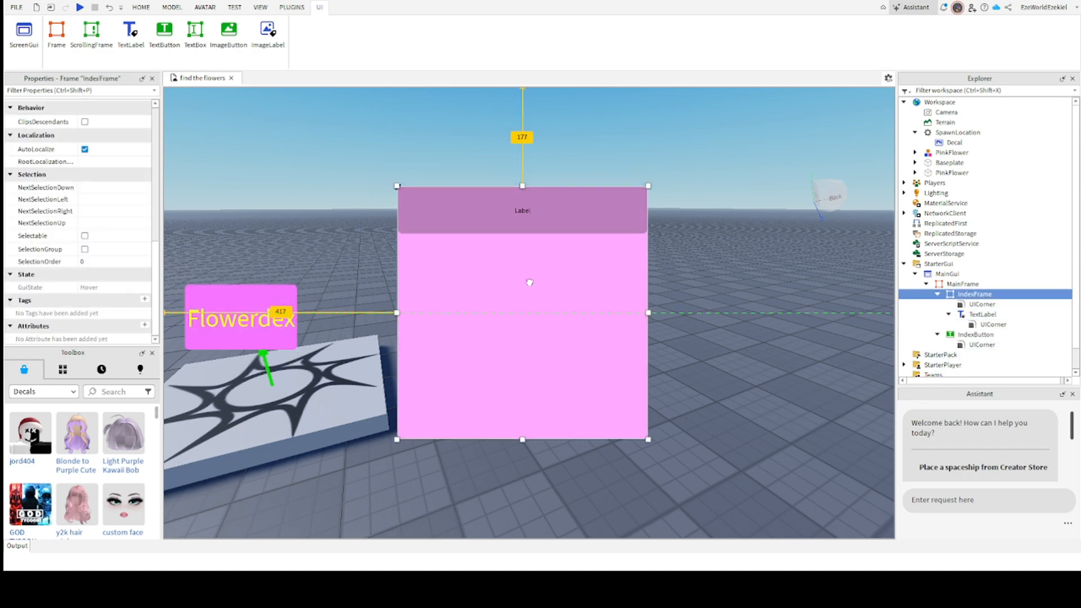
left_click(980, 314)
type("Title")
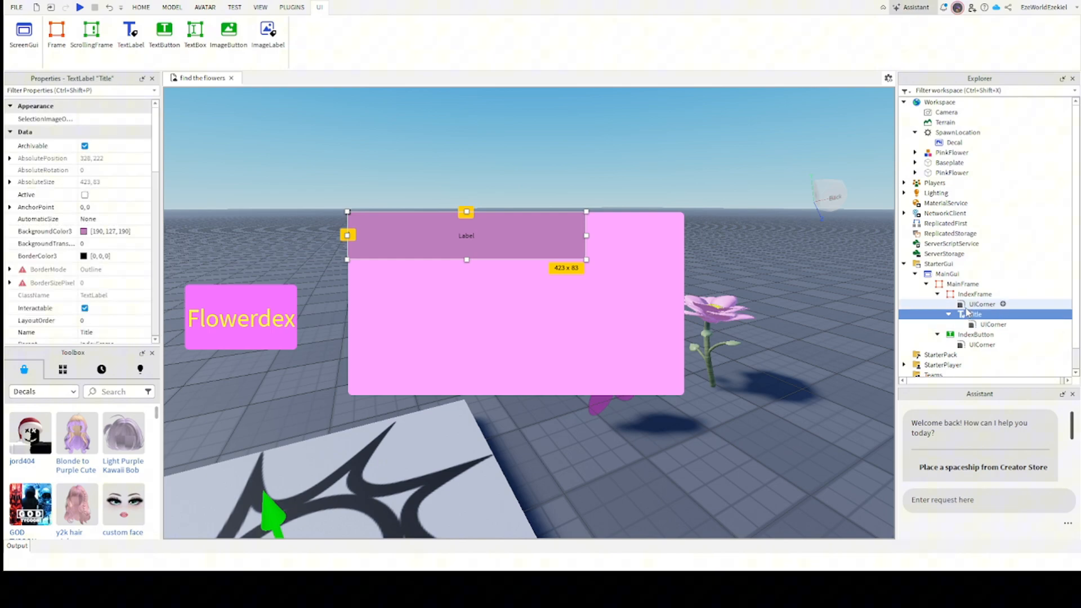
Set the Title label to bold Flowerdex text with TextScaled enabled.
left_click(975, 334)
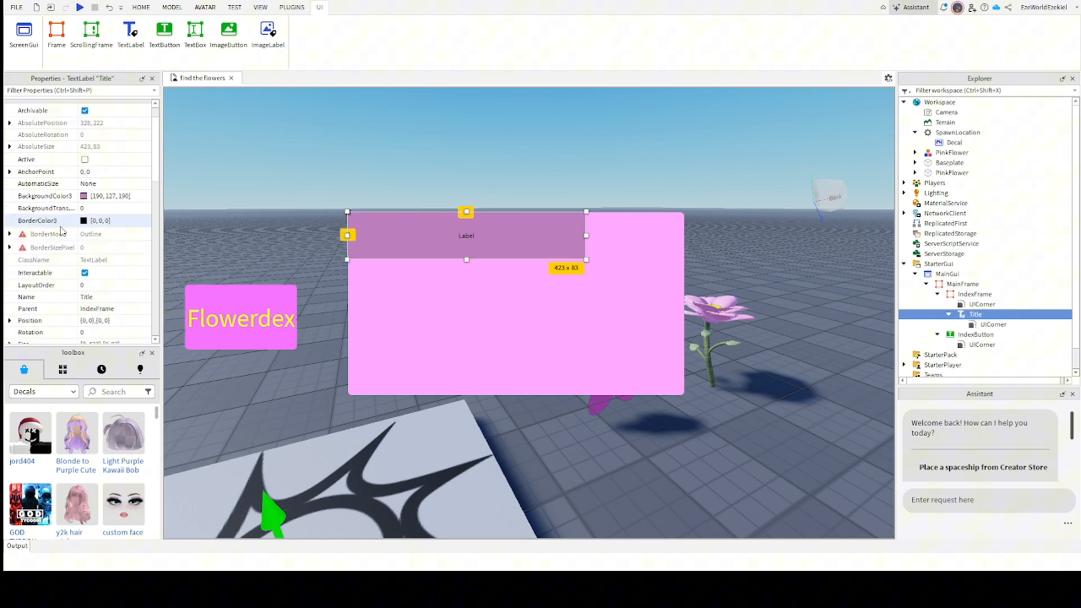
scroll("down", 3)
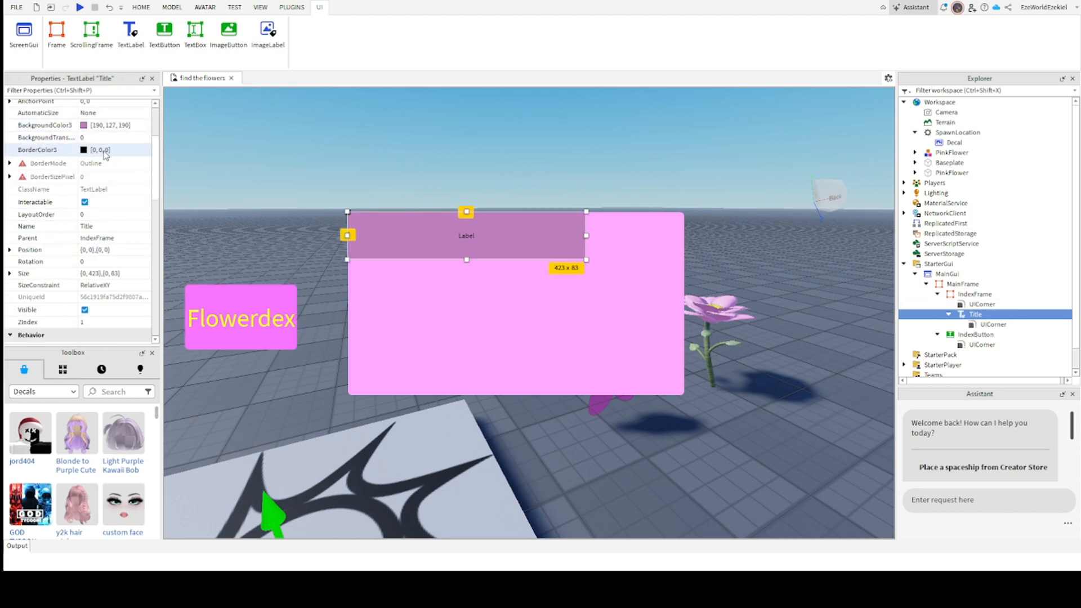
scroll("down", 3)
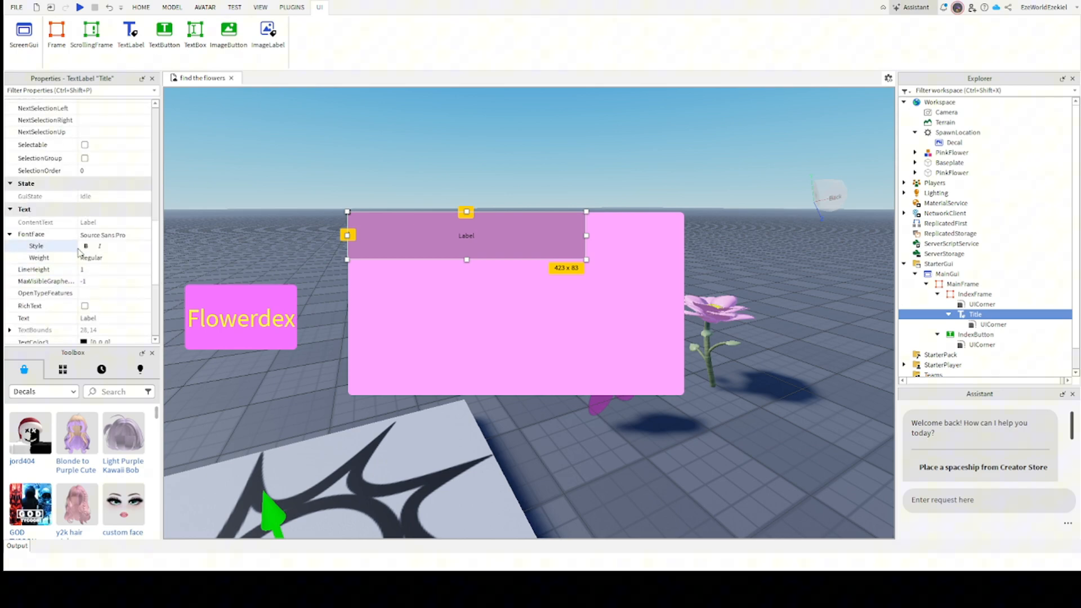
left_click(86, 247)
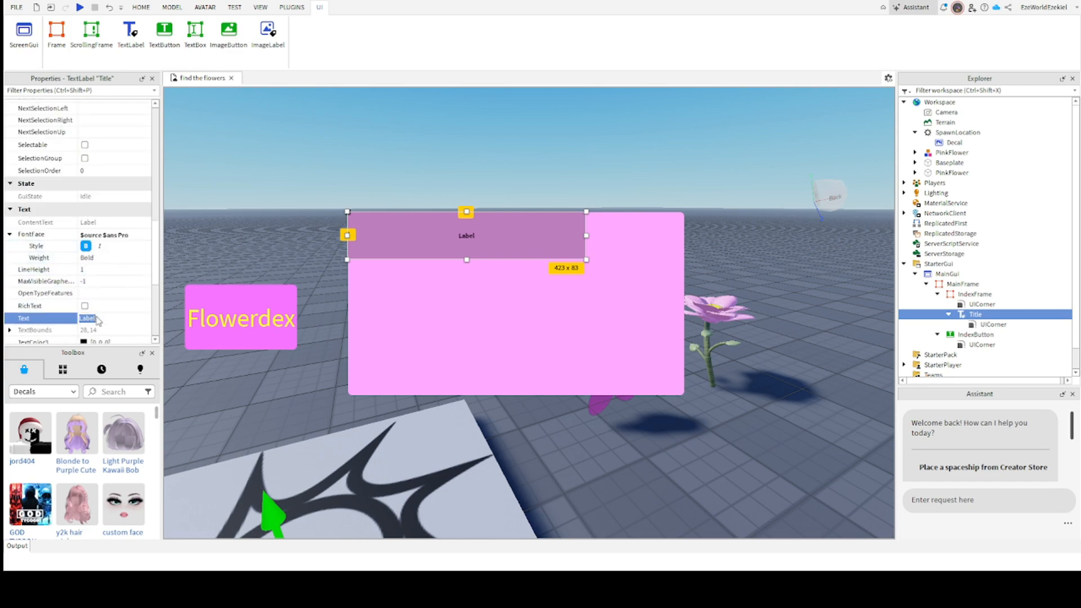
type("Flowerdex")
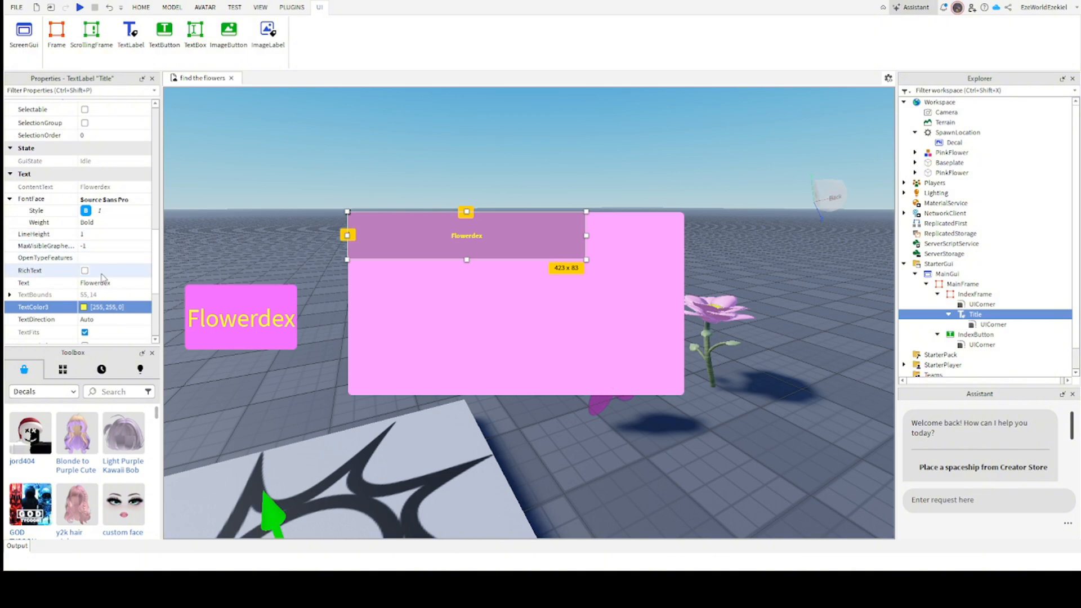
left_click(85, 309)
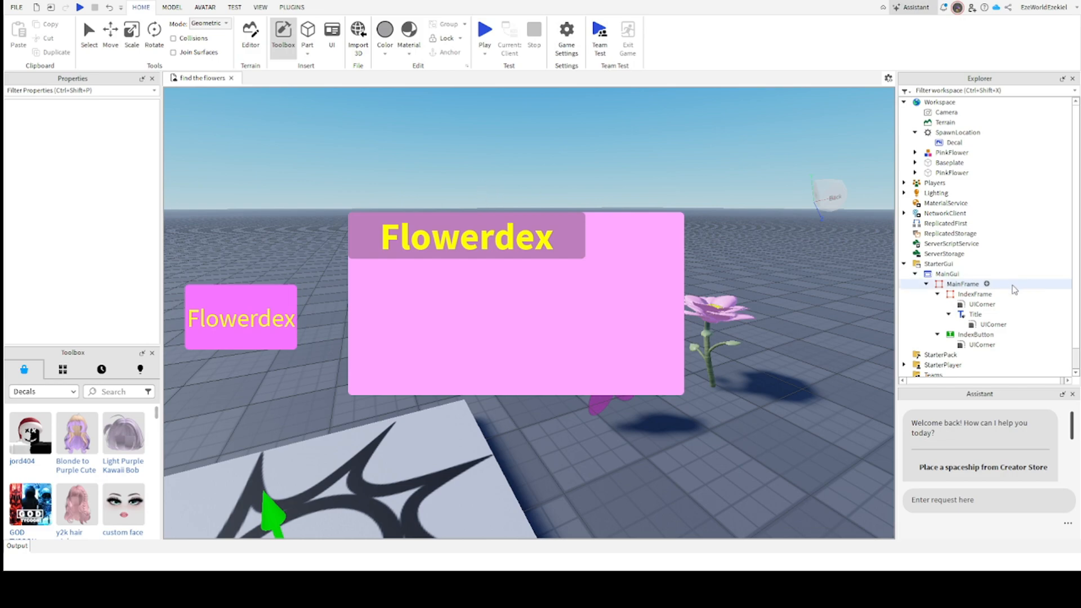
Make the Title text yellow and lighten its background to match the pink IndexFrame.
left_click(975, 335)
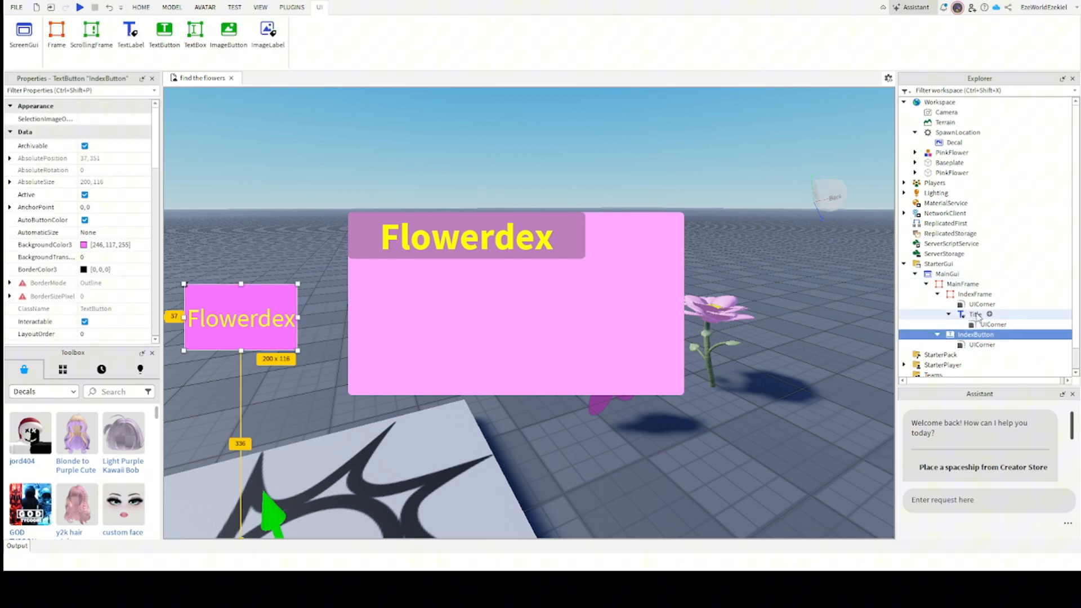
left_click(975, 314)
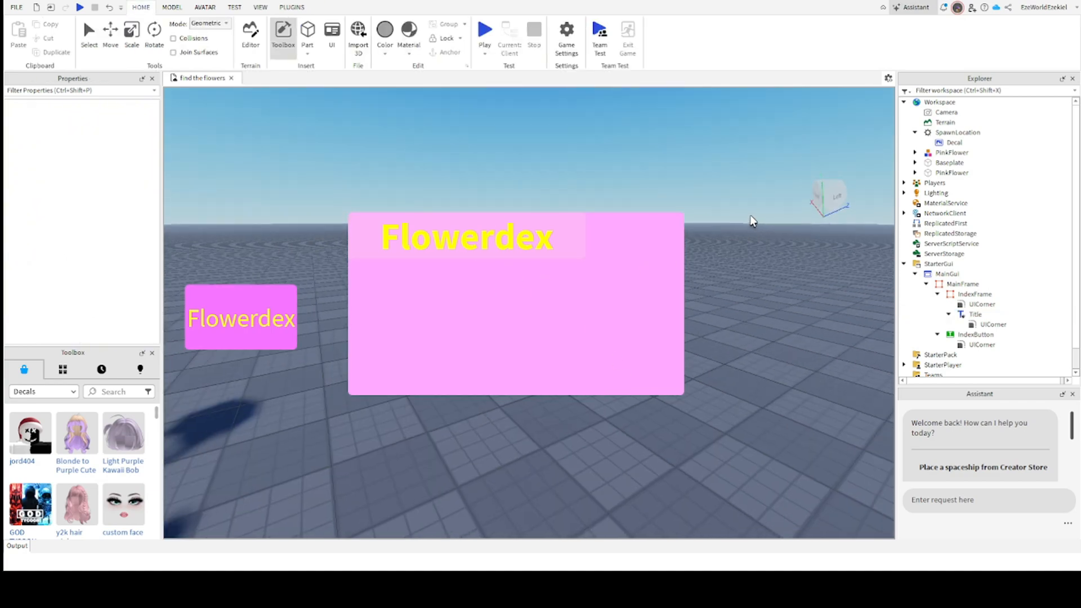
left_click(991, 324)
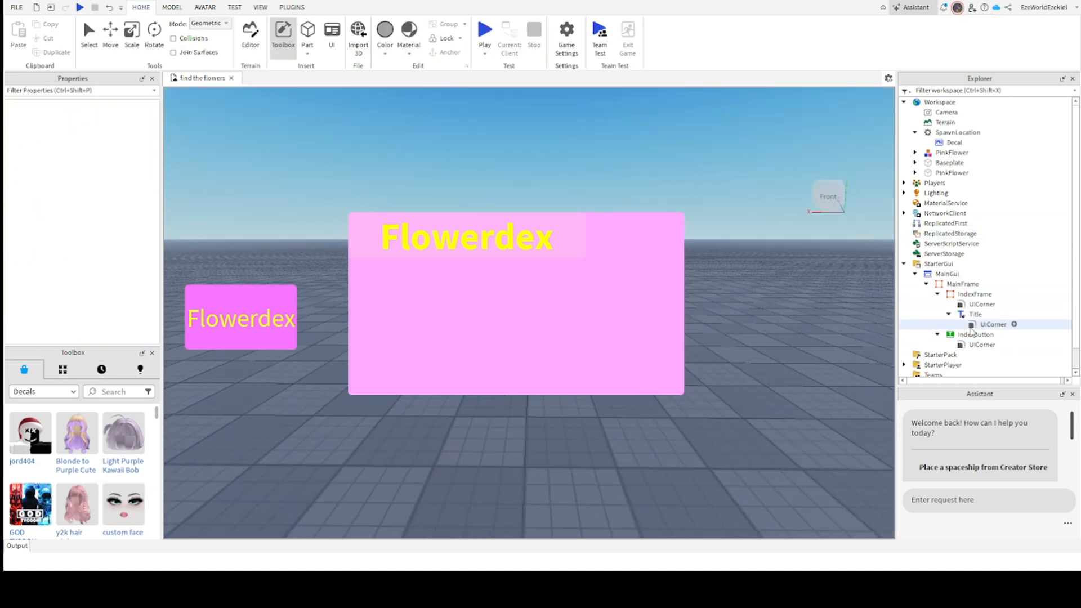
left_click(975, 335)
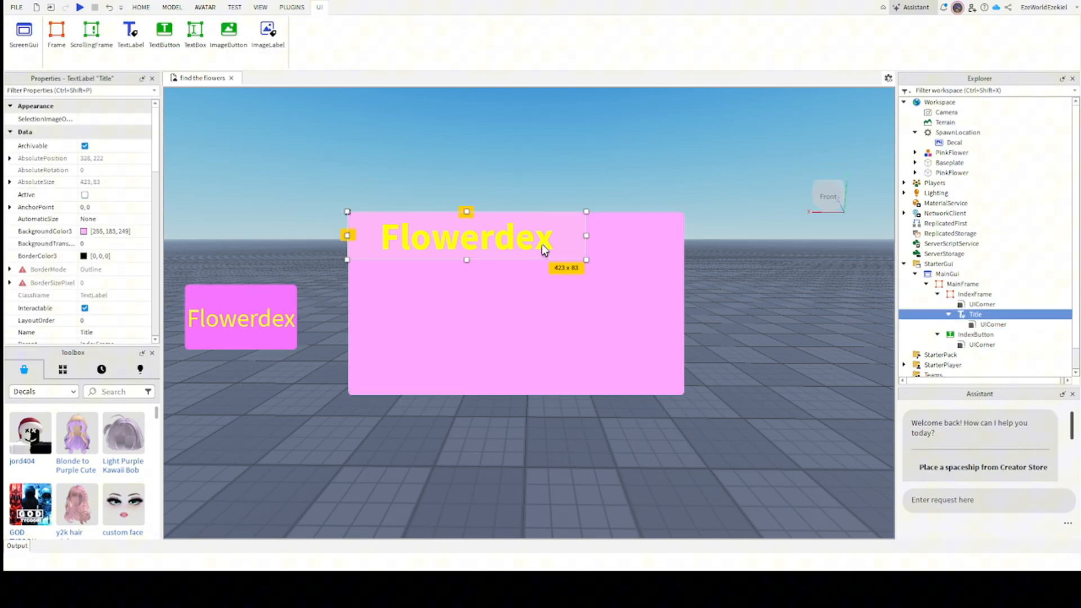
mouse_move(793, 238)
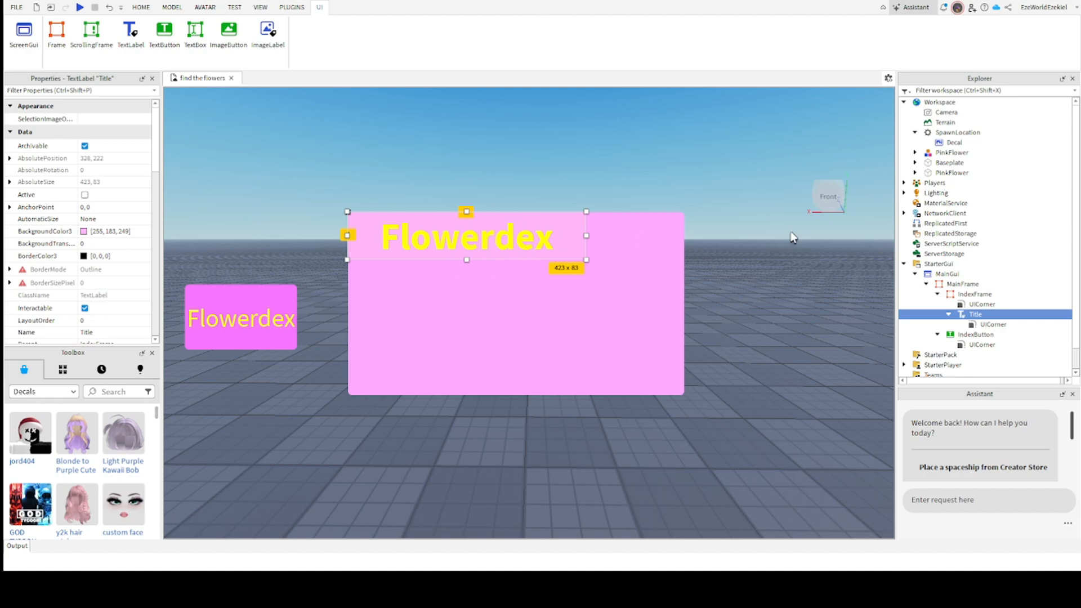
Insert a ScrollingFrame in IndexFrame sized to fill the area below the Title label.
left_click(974, 294)
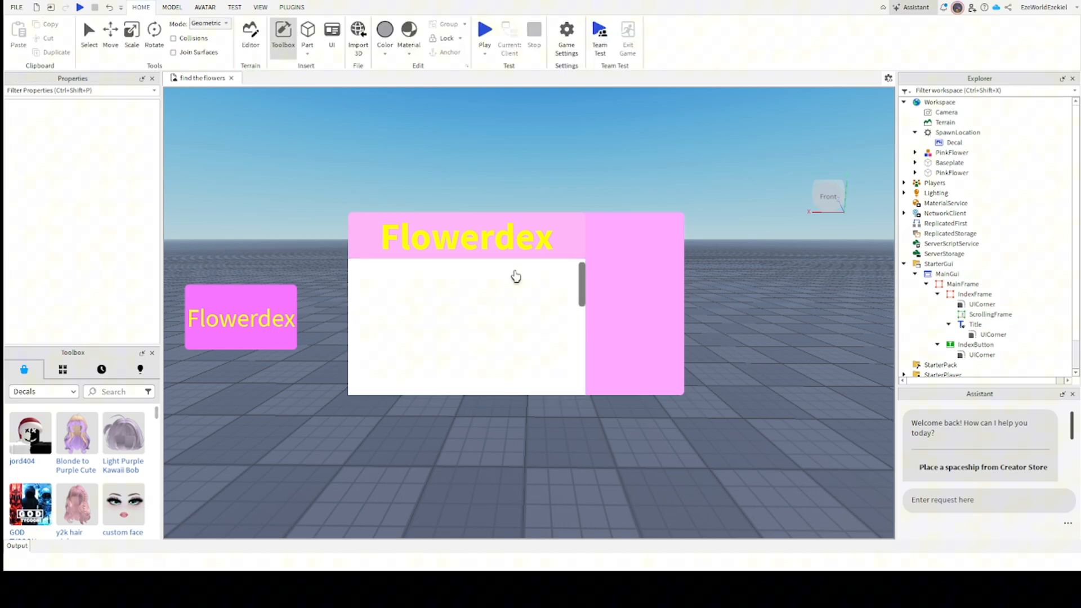
left_click(975, 293)
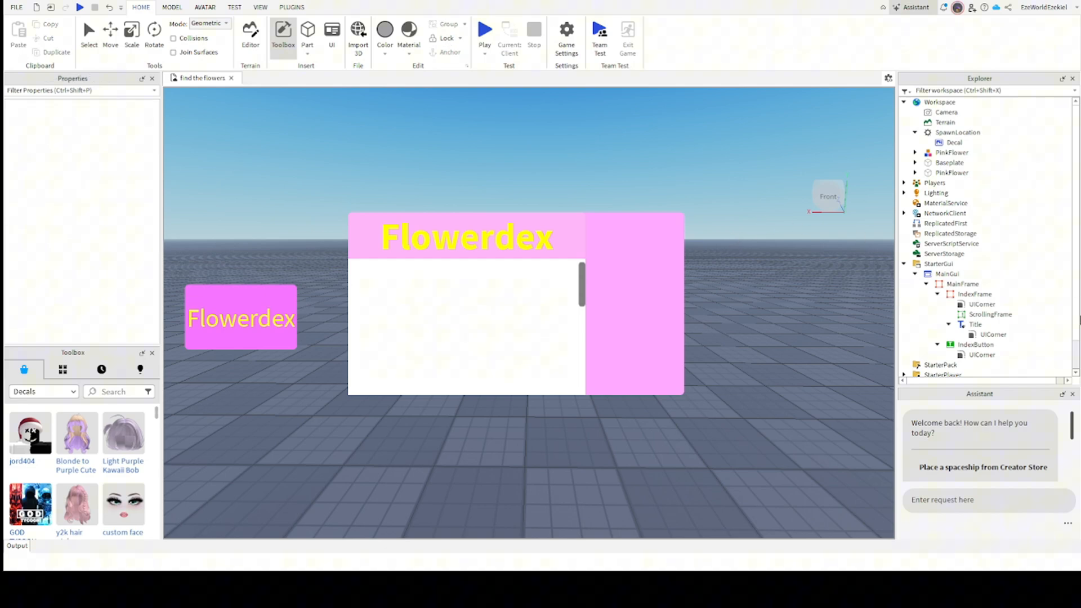
left_click(974, 294)
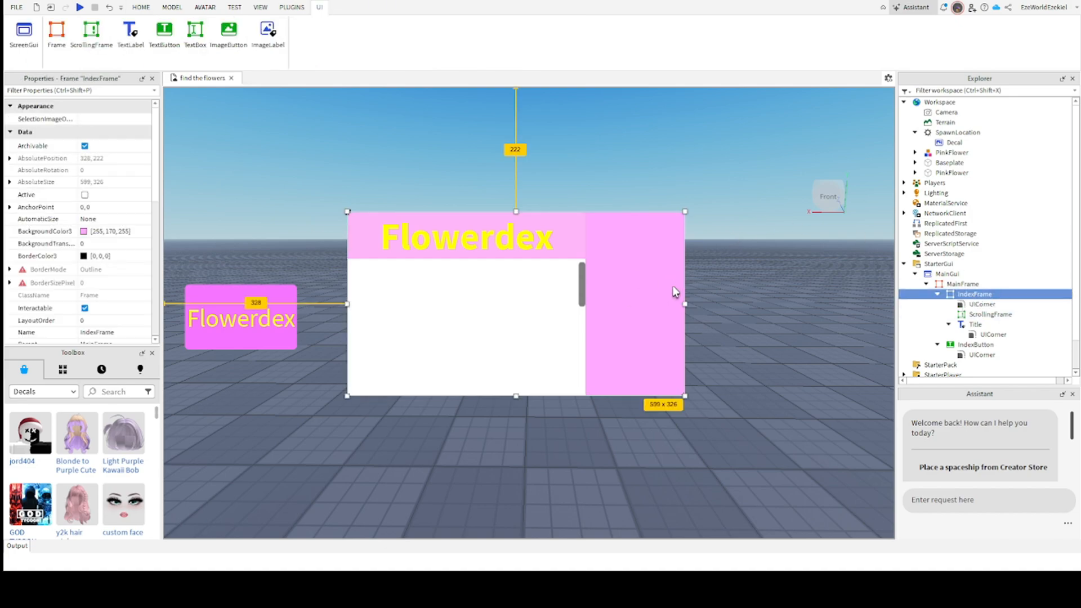
left_click(990, 314)
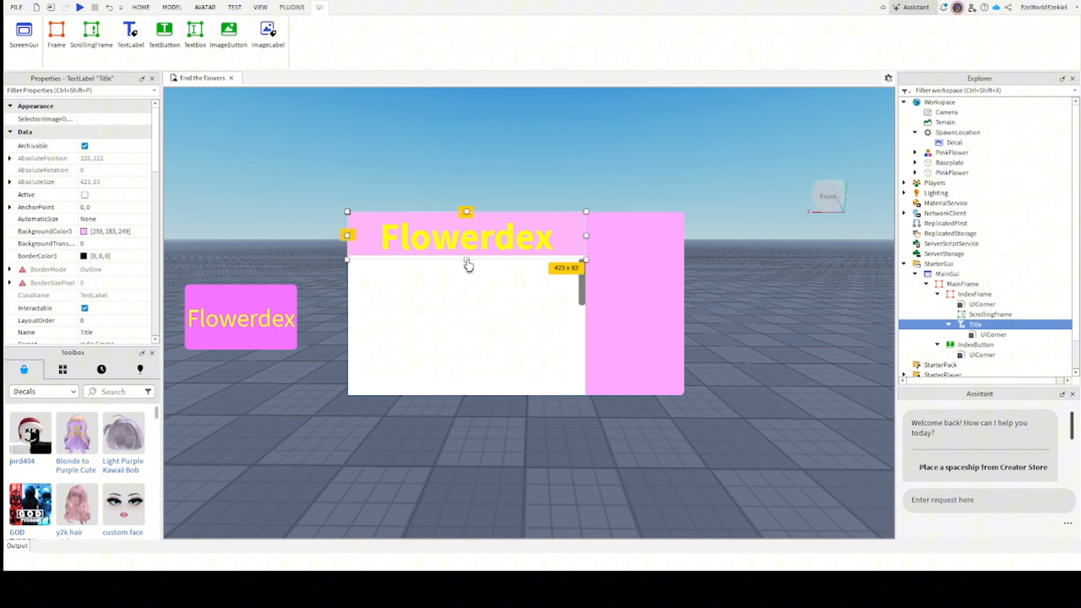
mouse_move(483, 267)
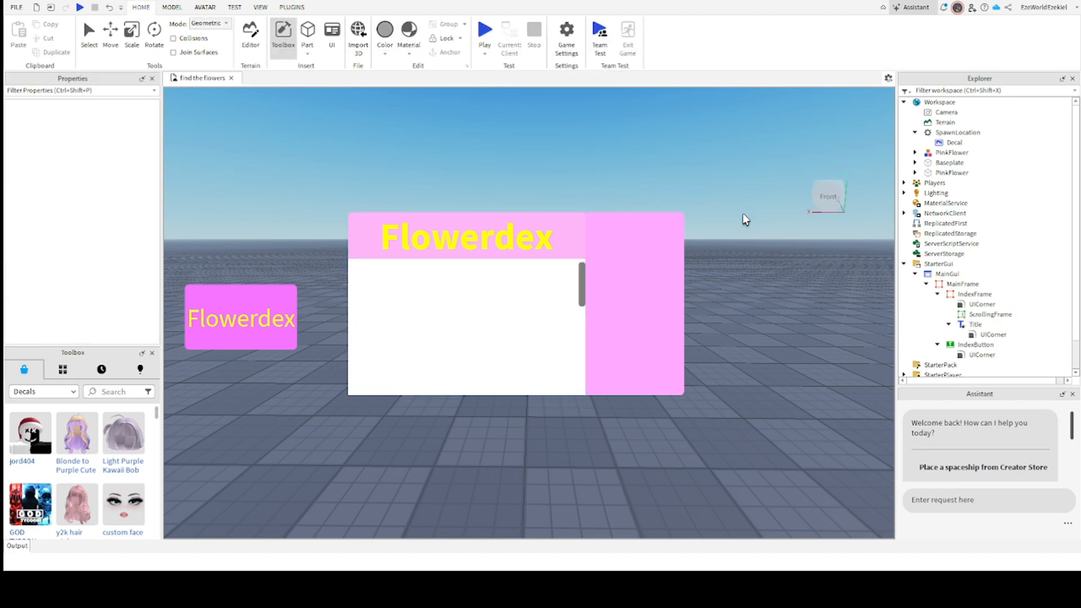
left_click(990, 314)
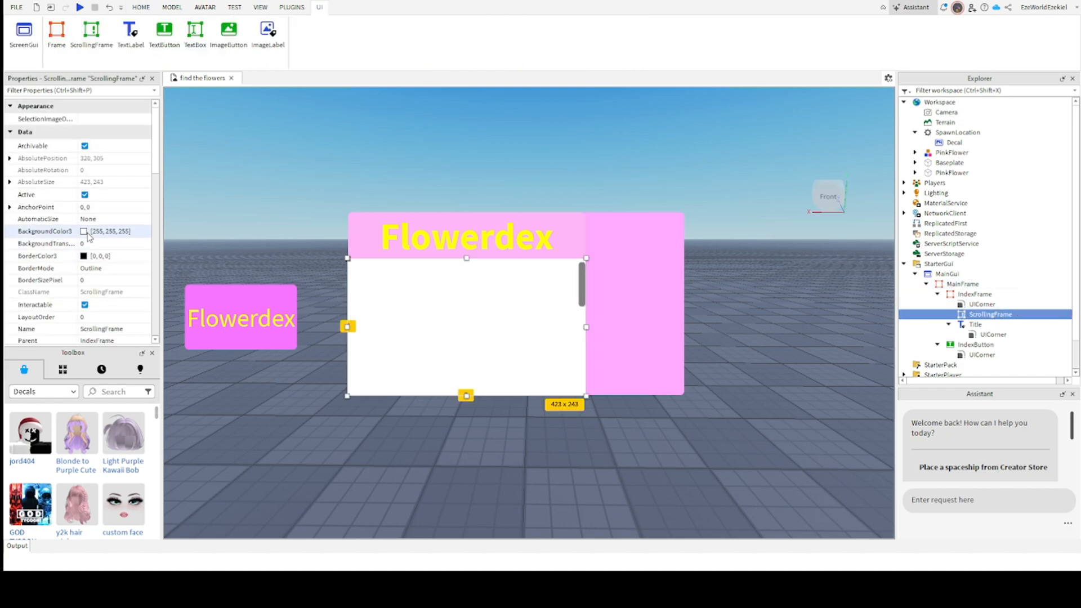
Tint the scrolling frame's background pink and rename it FlowerScrollingFrame in the Explorer.
left_click(45, 231)
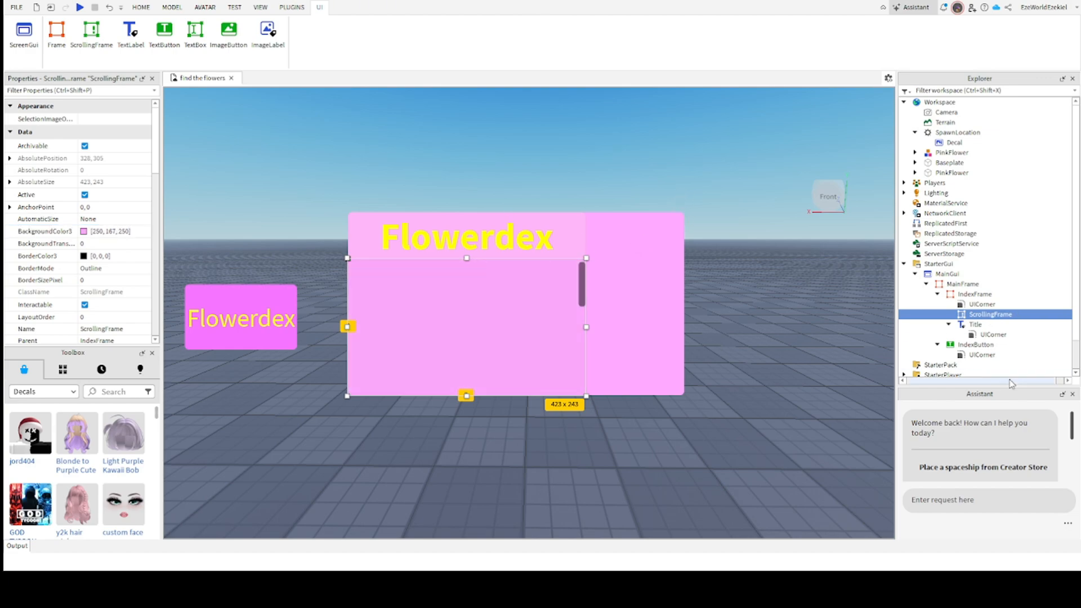
double_click(990, 314)
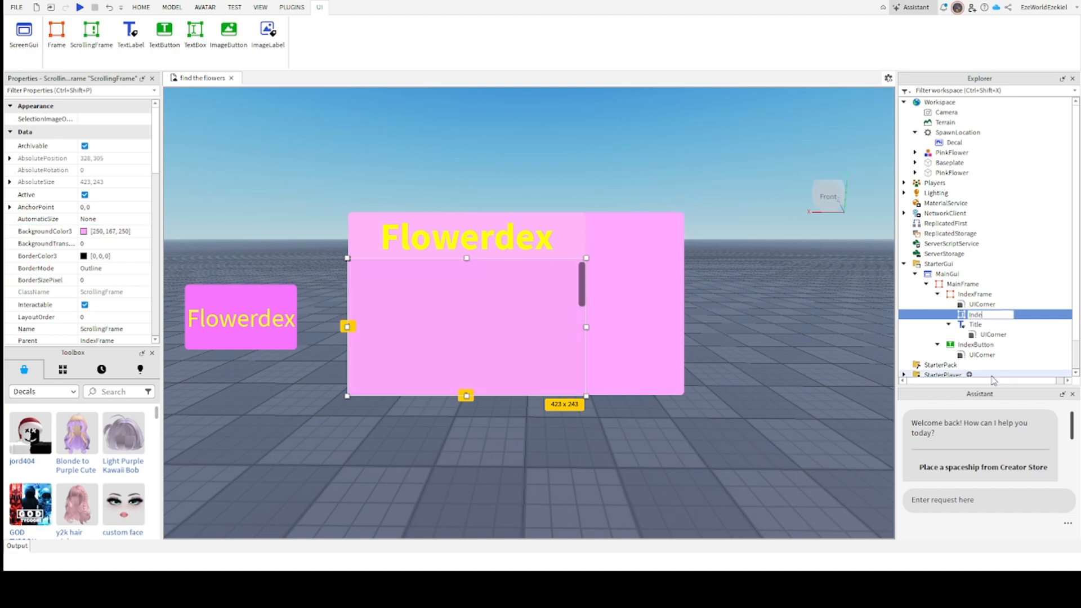
type("IndexScrollingFrame")
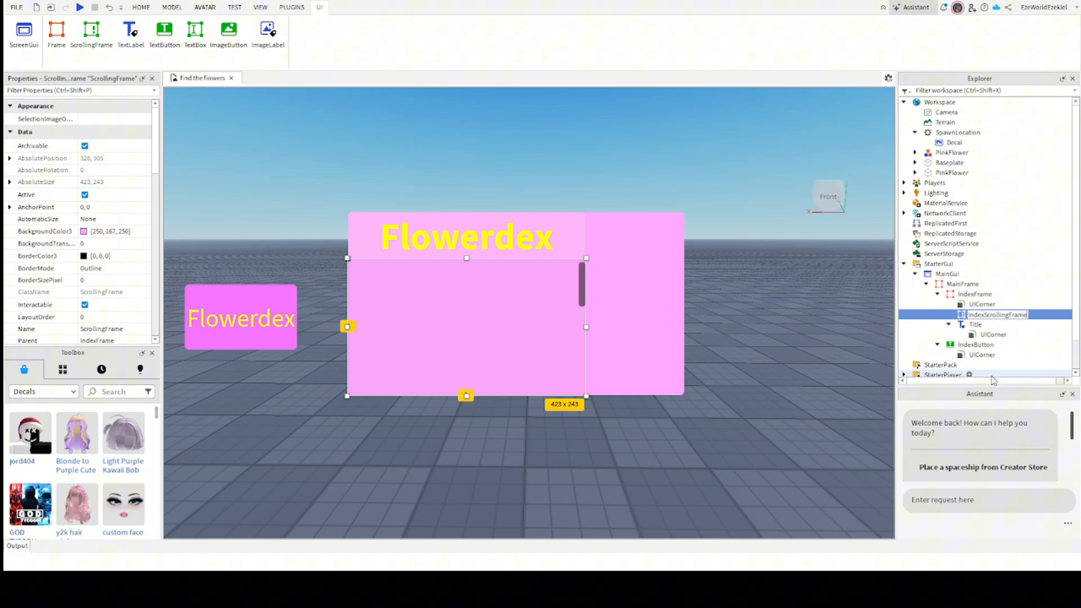
double_click(996, 314)
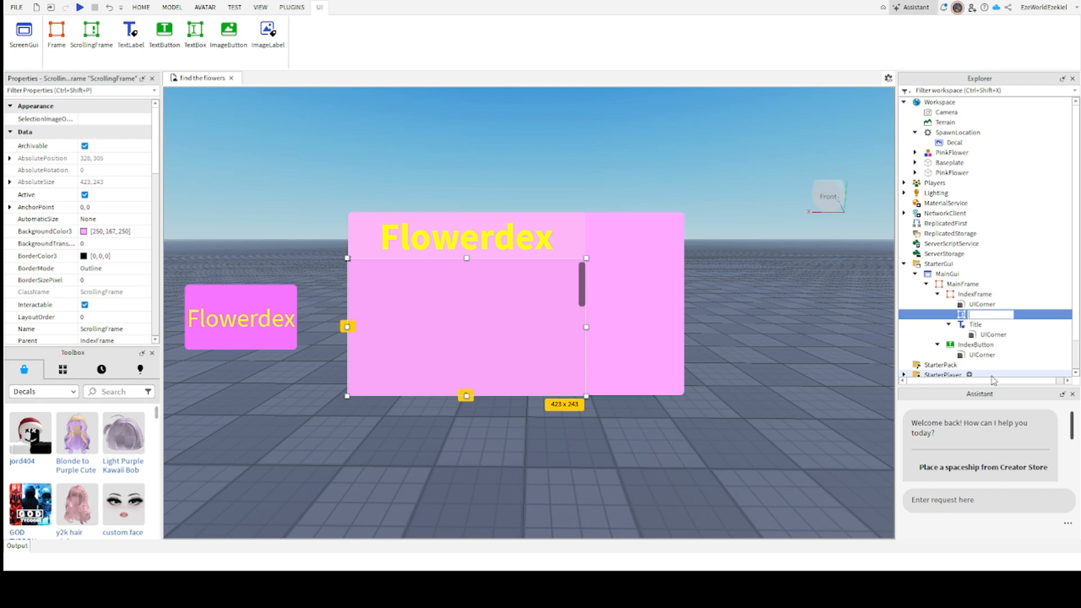
type("Flowers")
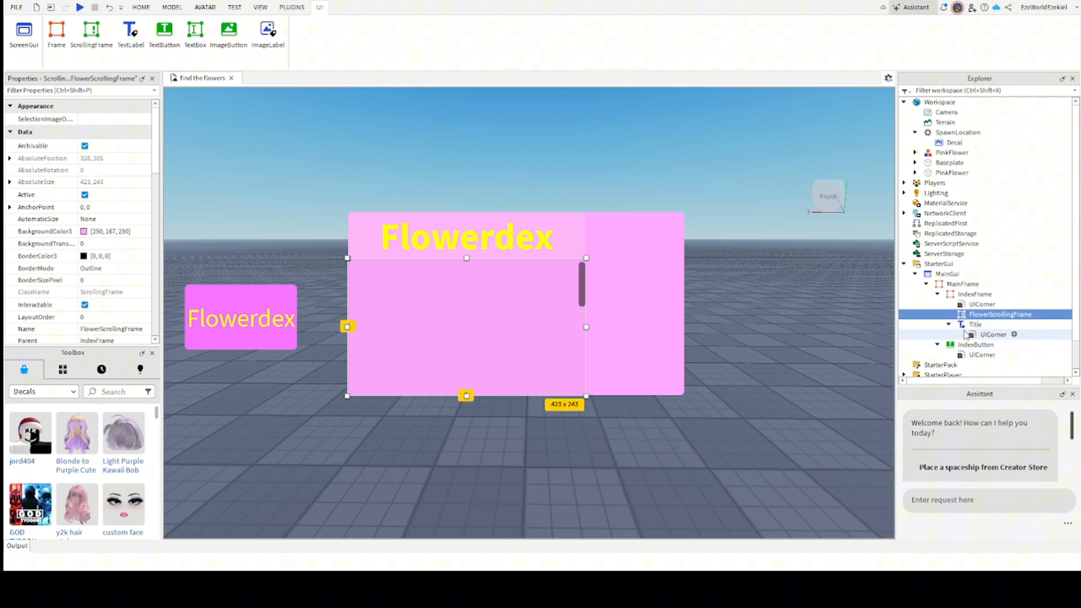
left_click(974, 324)
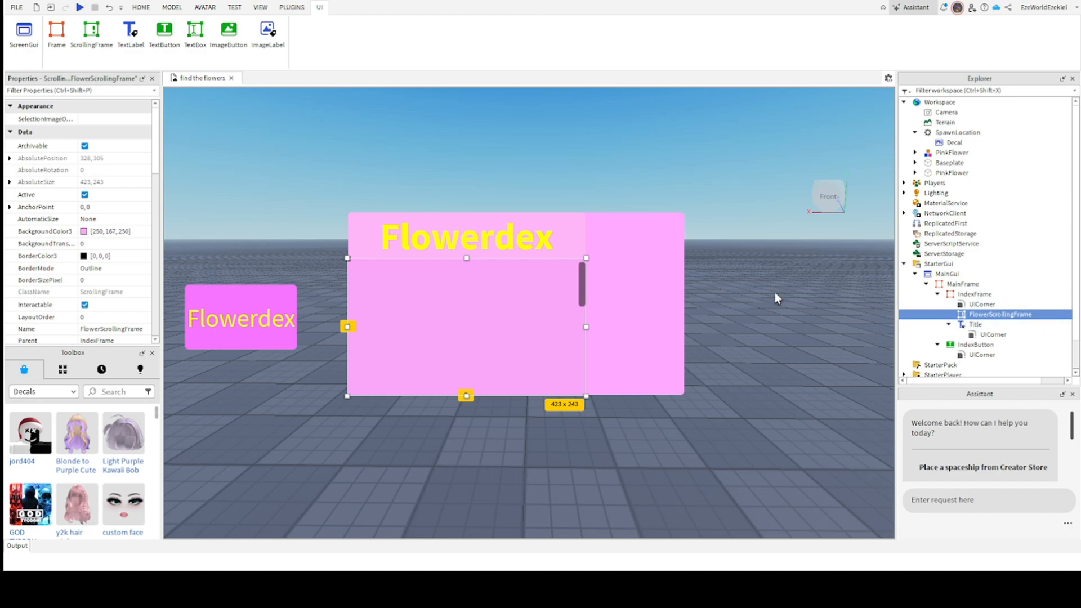
mouse_move(753, 269)
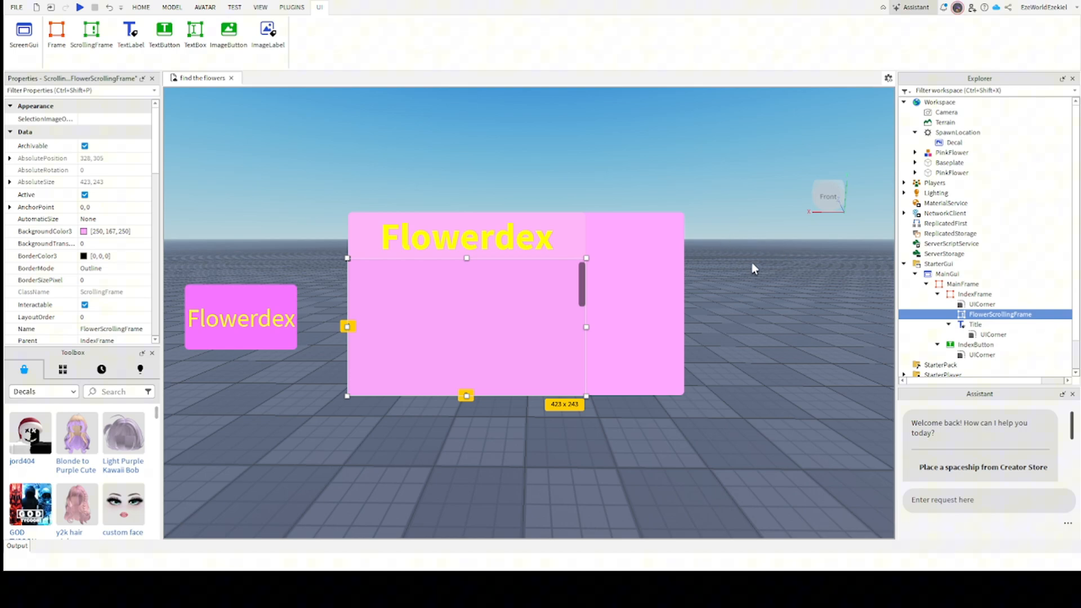
mouse_move(1043, 318)
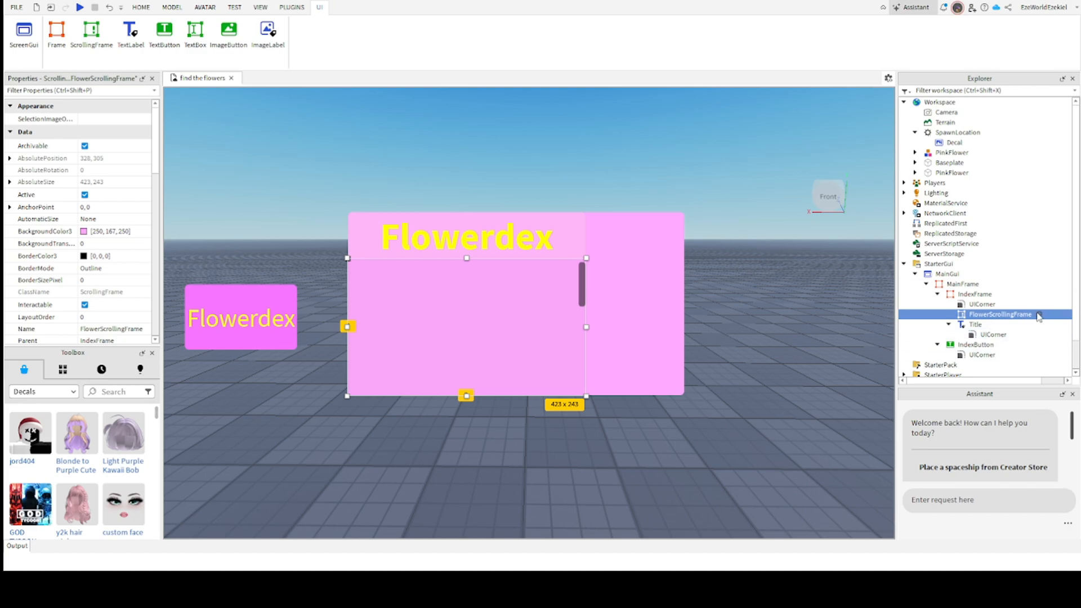
mouse_move(1034, 289)
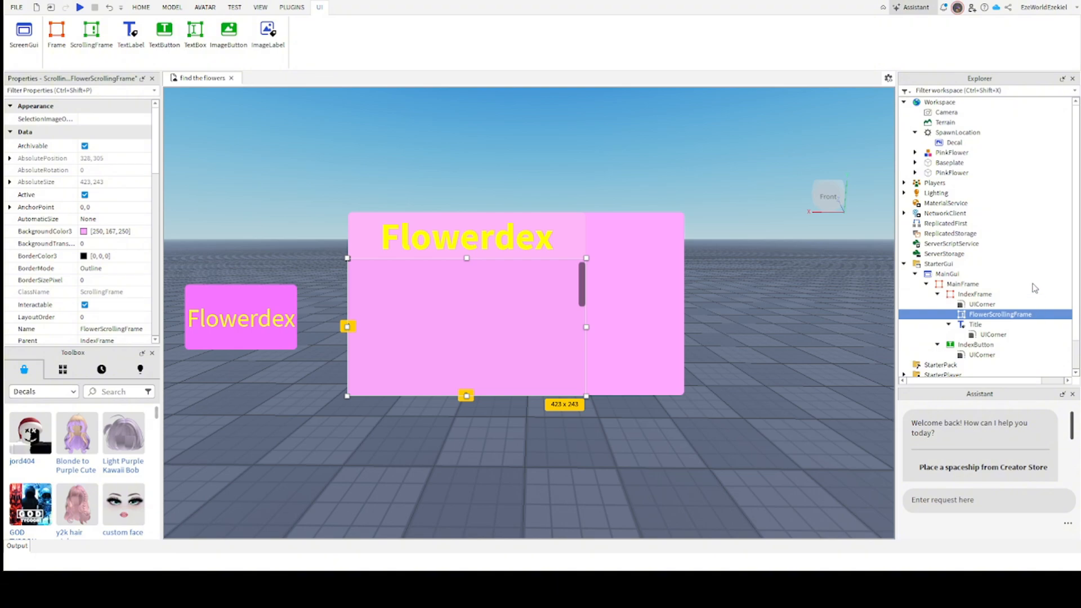
mouse_move(939, 156)
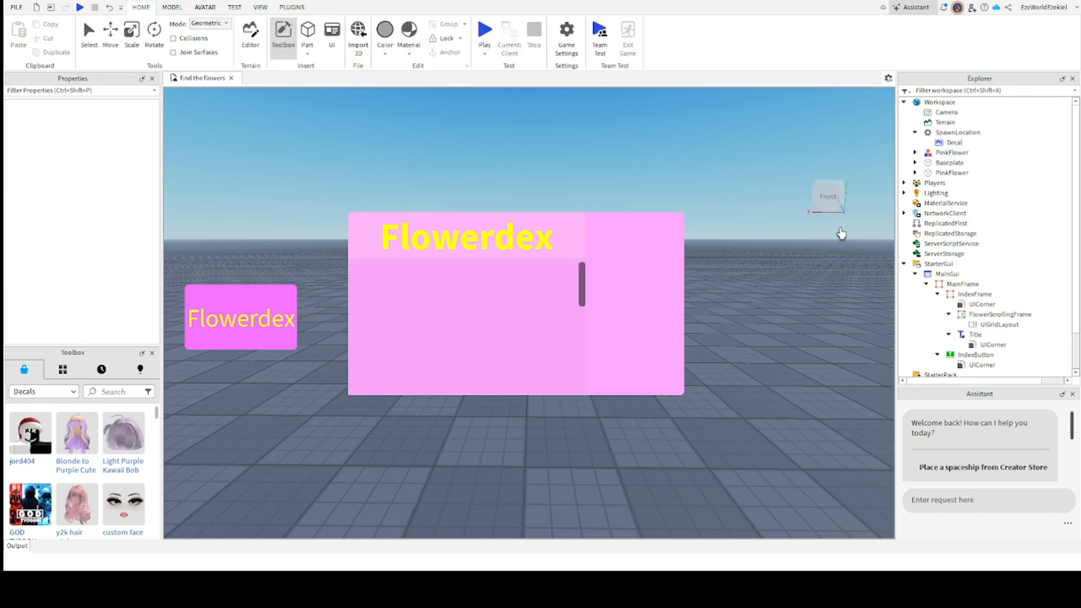
Try placeholder text buttons in FlowerScrollingFrame's grid, then clear them leaving only the UIGridLayout.
left_click(998, 325)
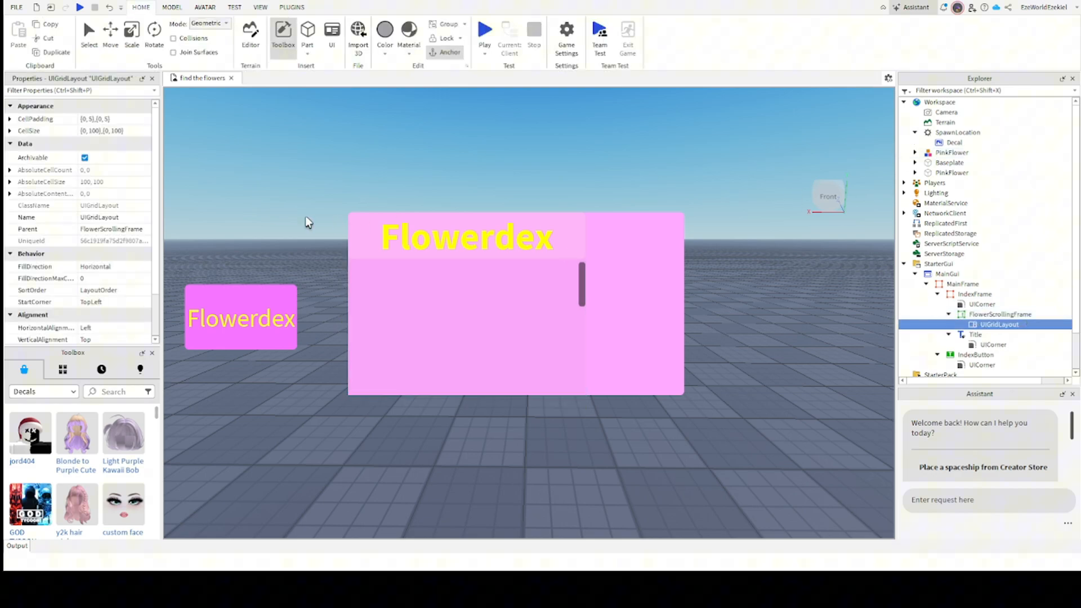
left_click(1000, 314)
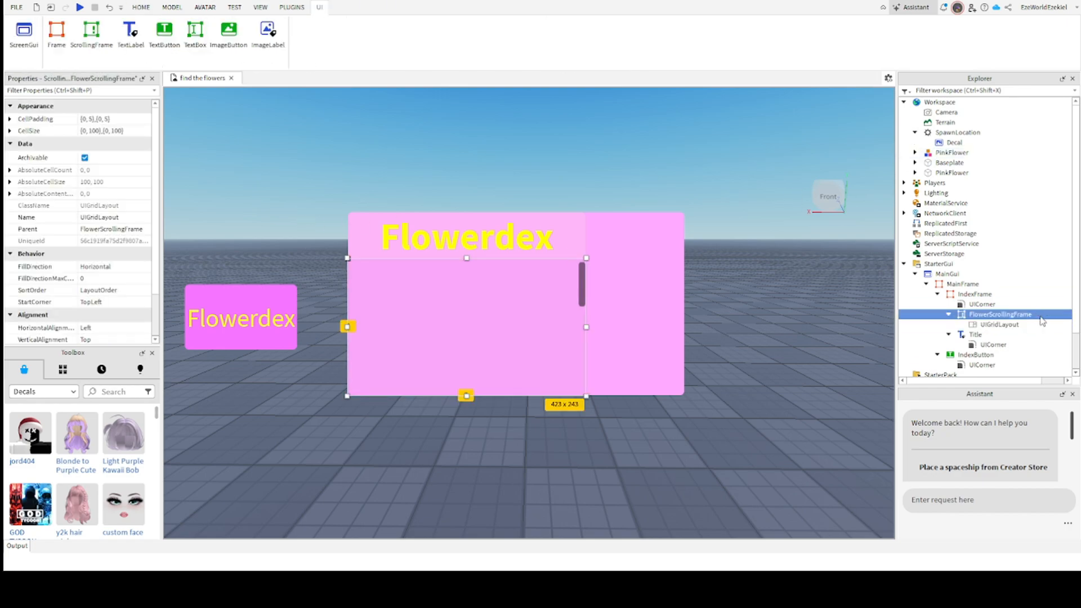
left_click(999, 314)
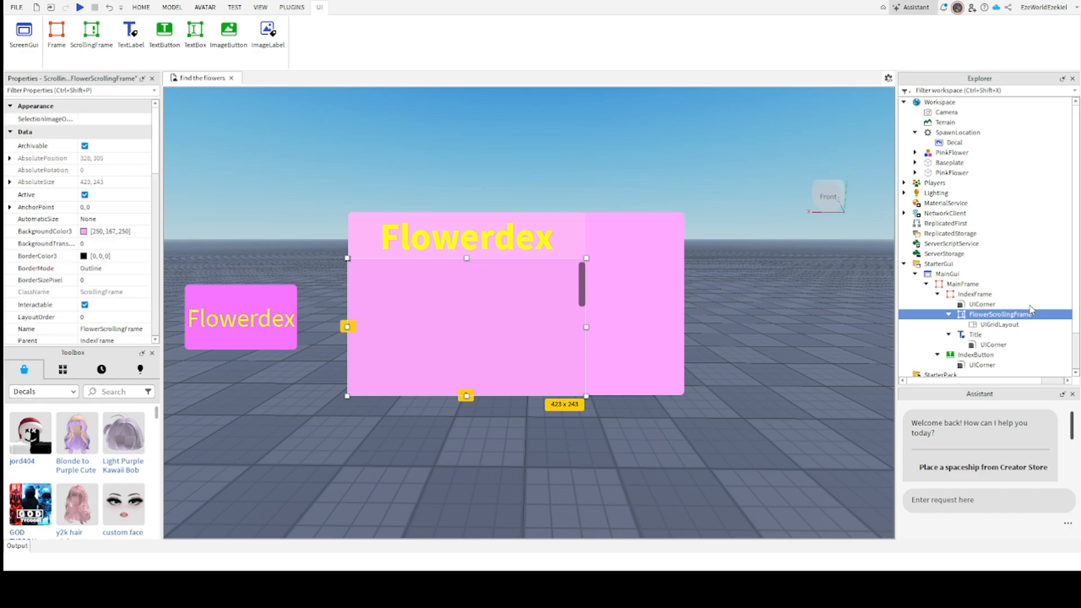
mouse_move(951, 97)
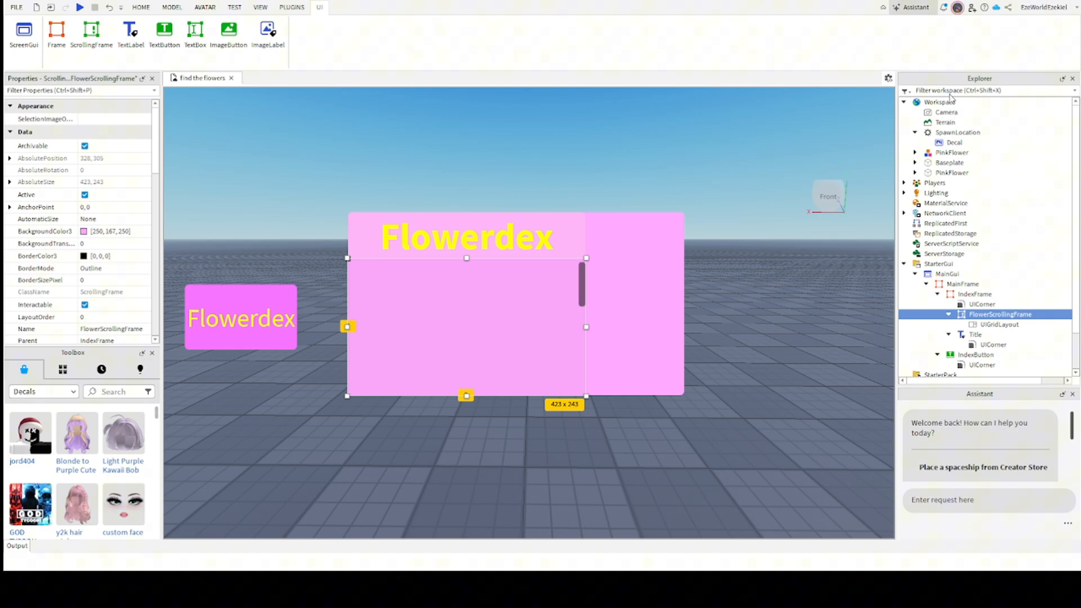
left_click(165, 31)
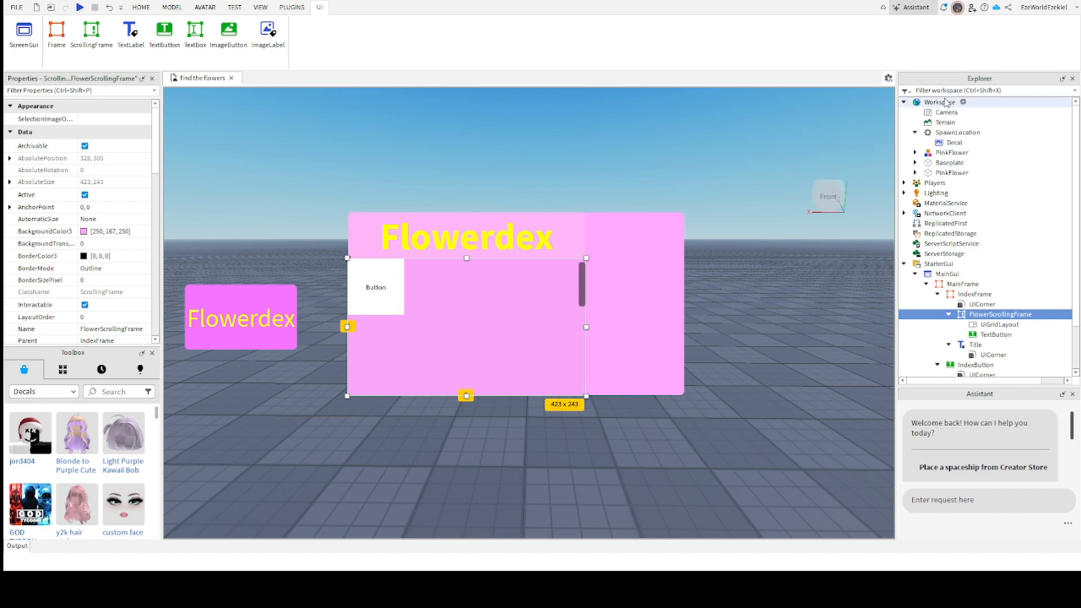
left_click(994, 334)
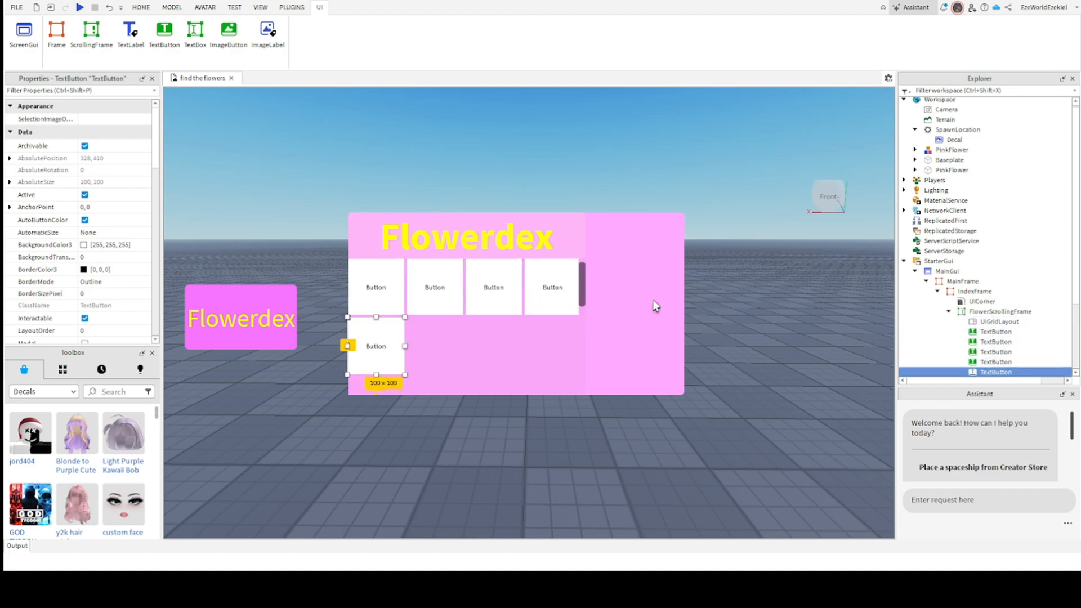
left_click(994, 361)
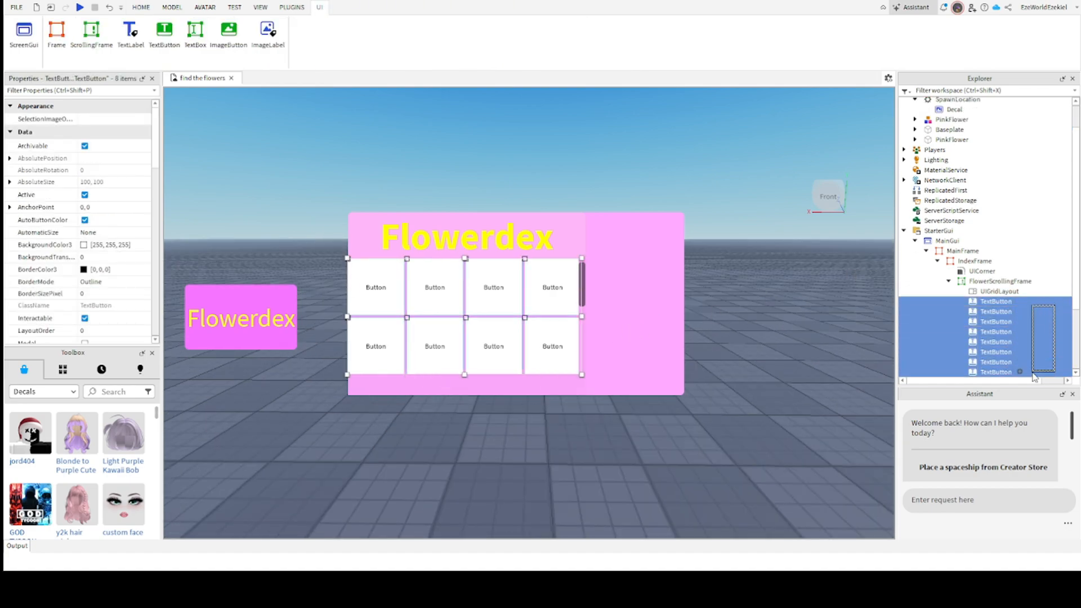
left_click(997, 291)
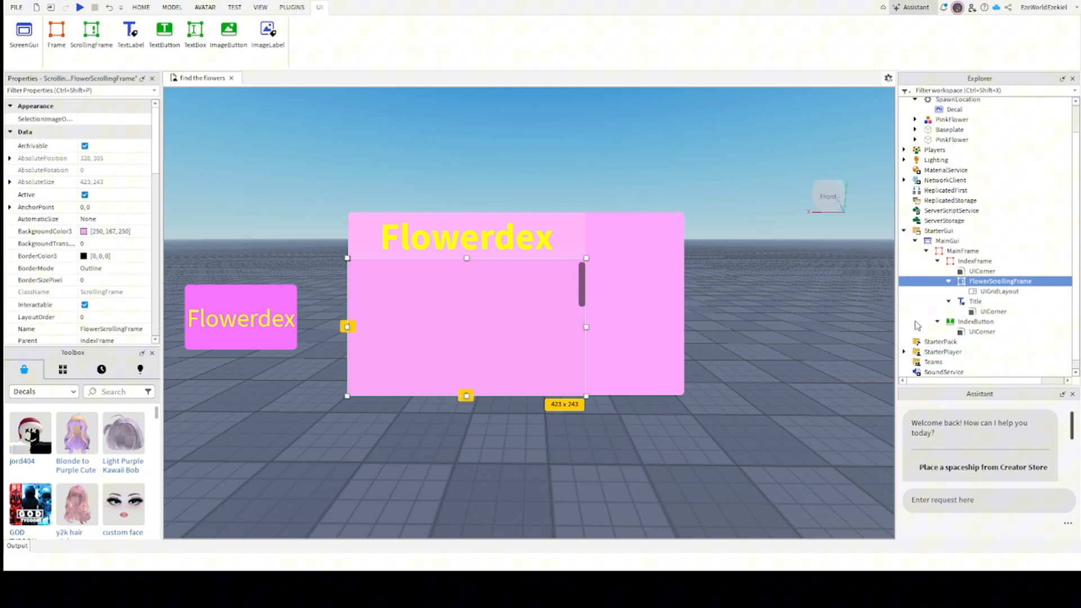
left_click(56, 30)
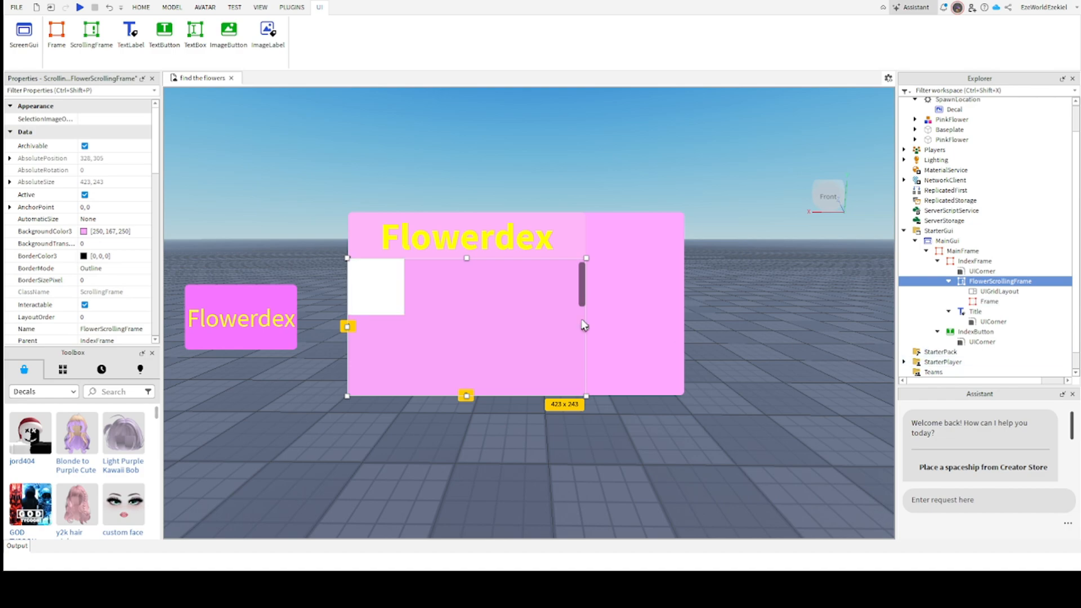
left_click(987, 302)
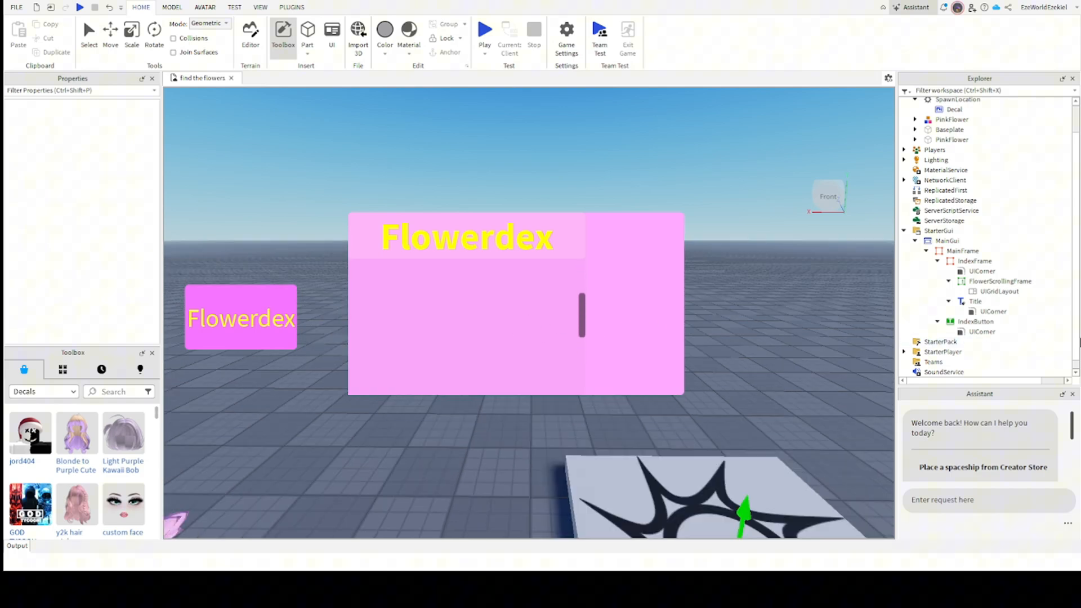
left_click(1000, 281)
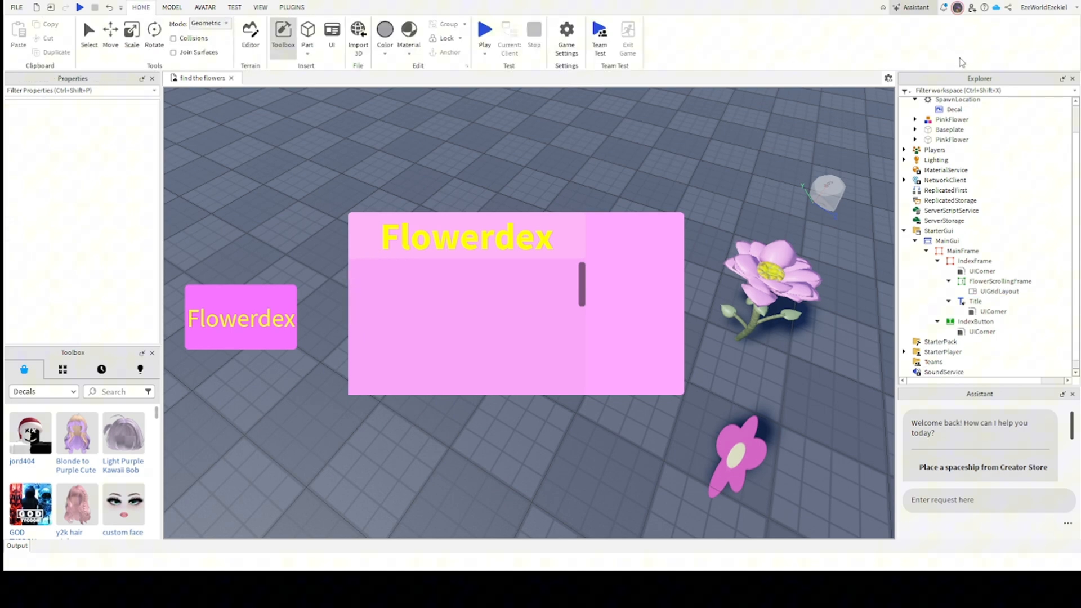
left_click(975, 321)
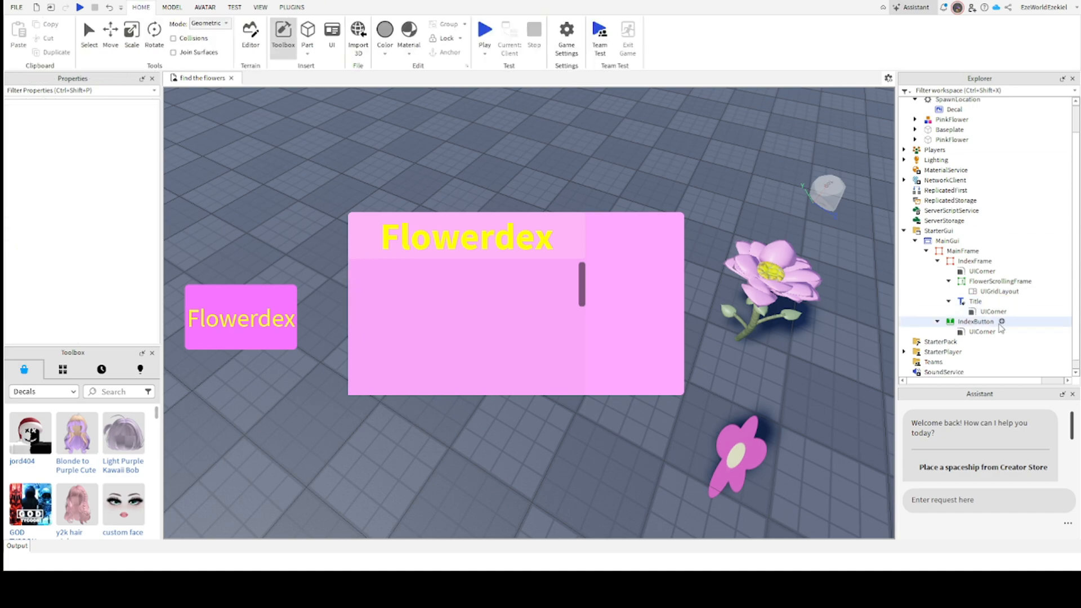
left_click(975, 321)
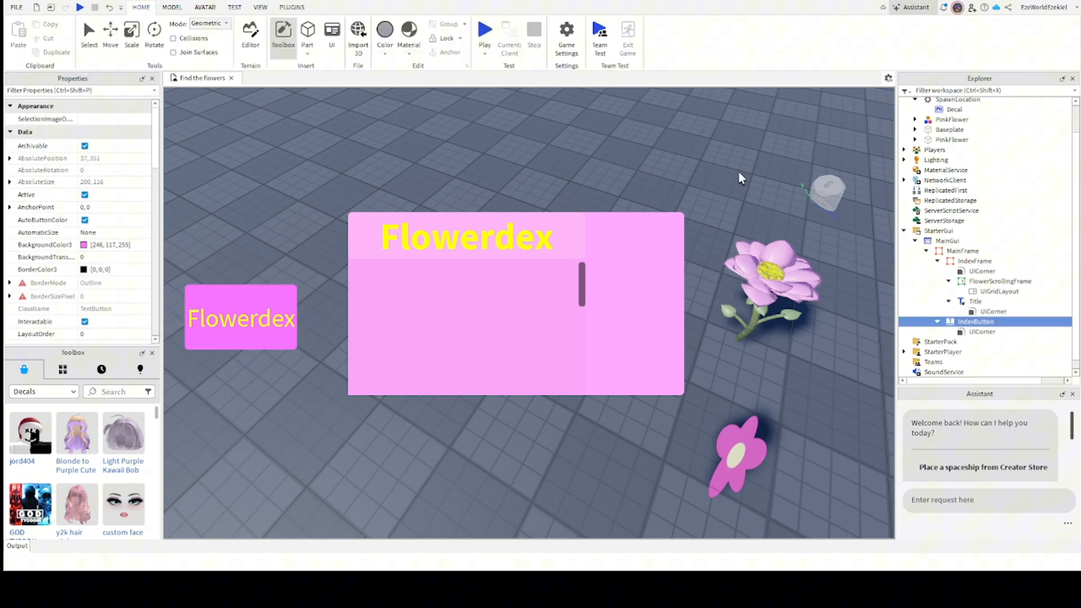
Insert an ImageButton into FlowerScrollingFrame with pink BackgroundColor3 244,87,255 and BackgroundTransparency 0.3.
left_click(1000, 281)
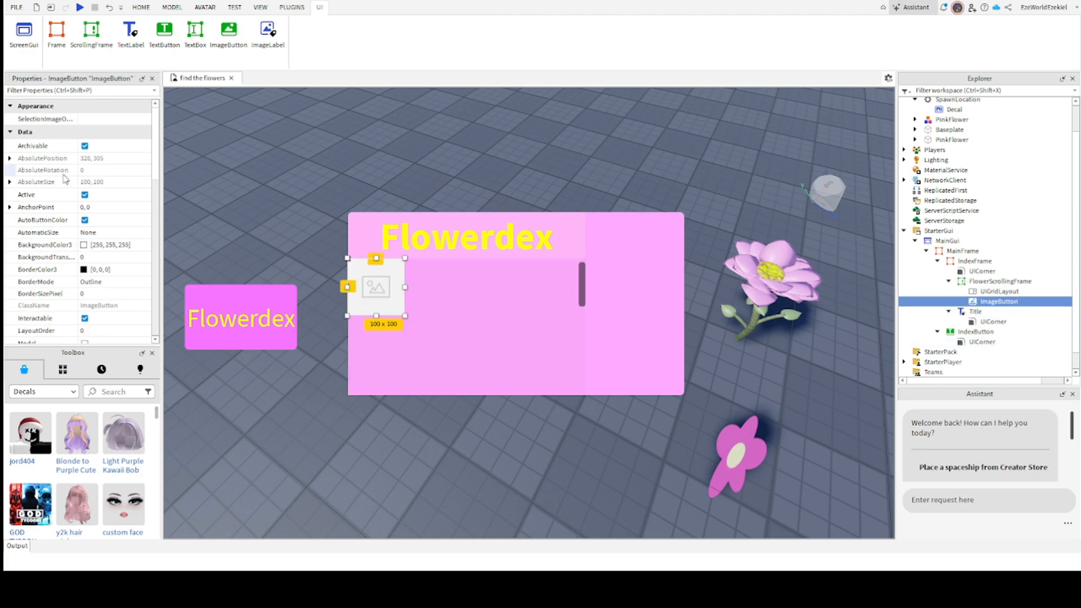
left_click(44, 245)
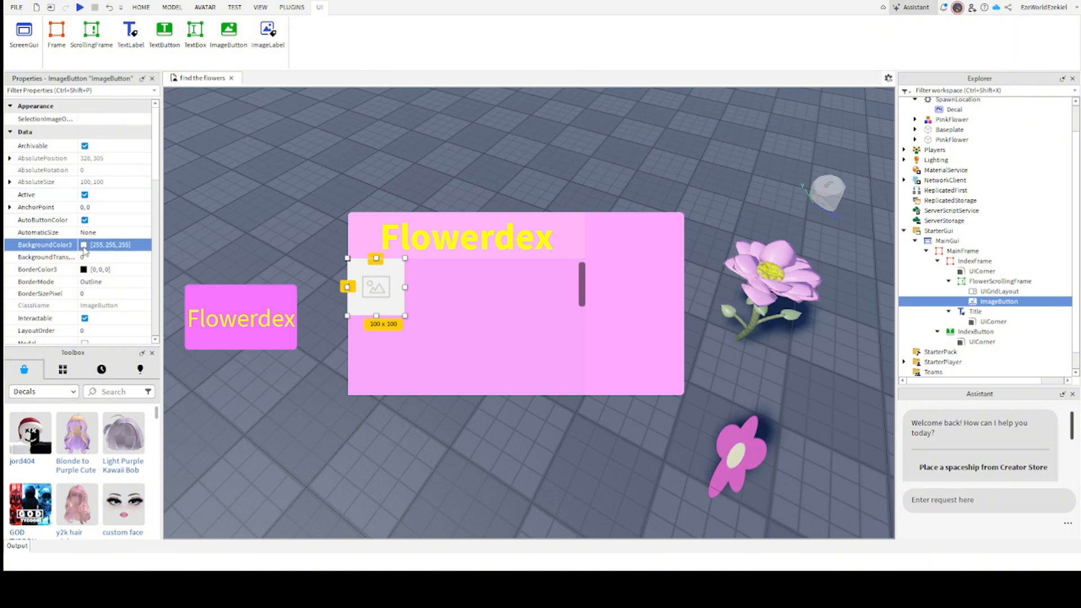
mouse_move(577, 223)
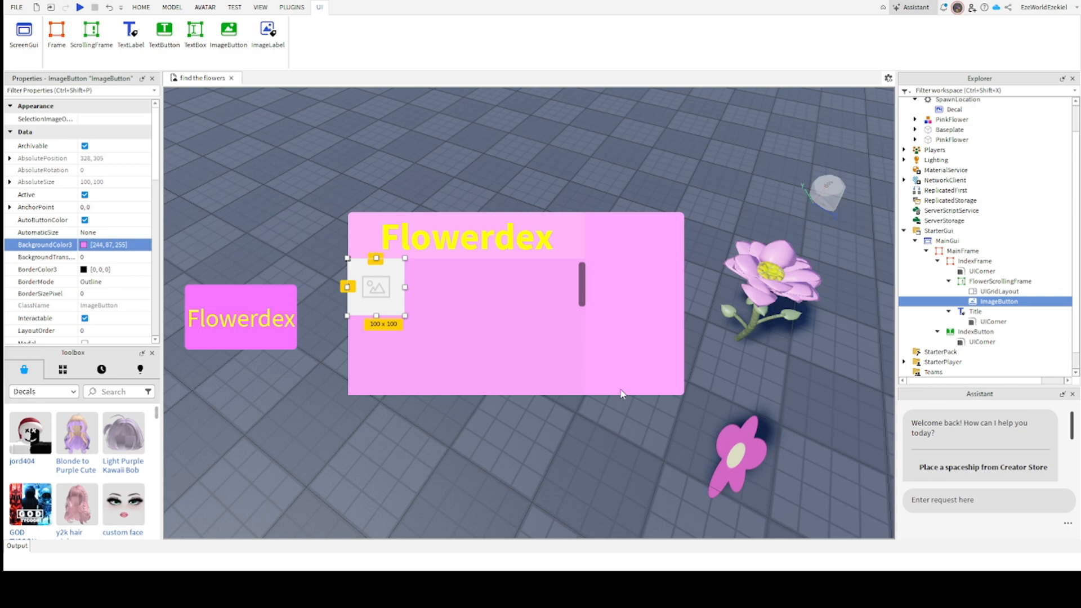
scroll("down", 3)
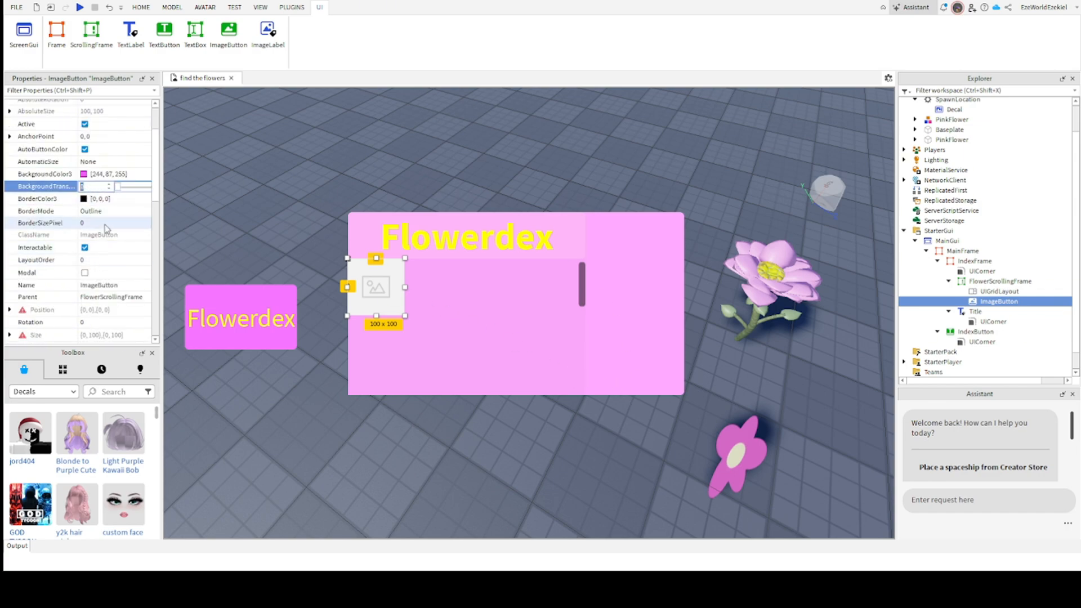
type("0.3")
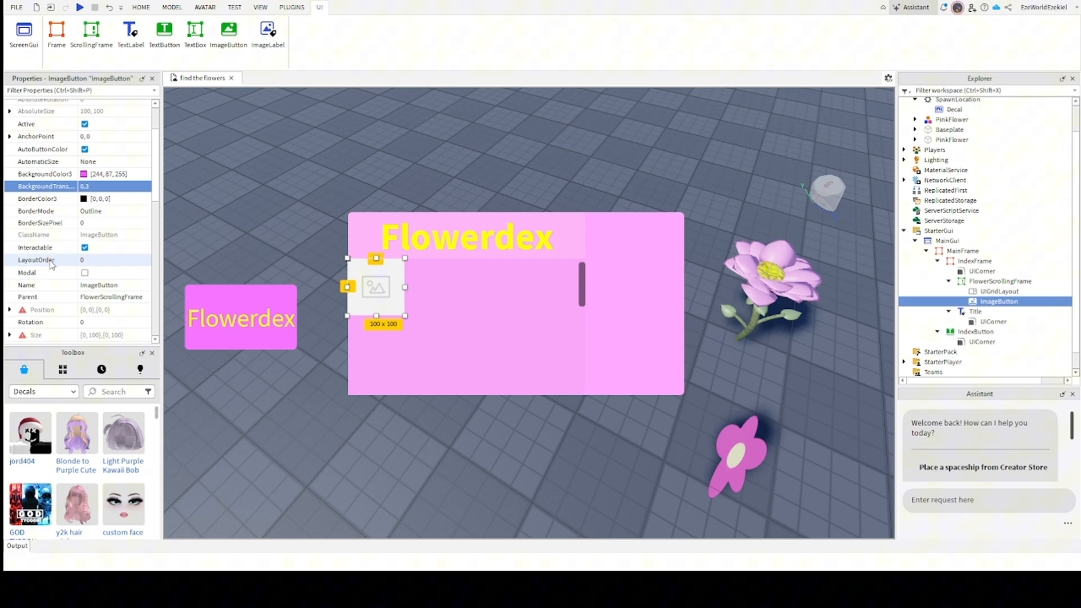
scroll("down", 3)
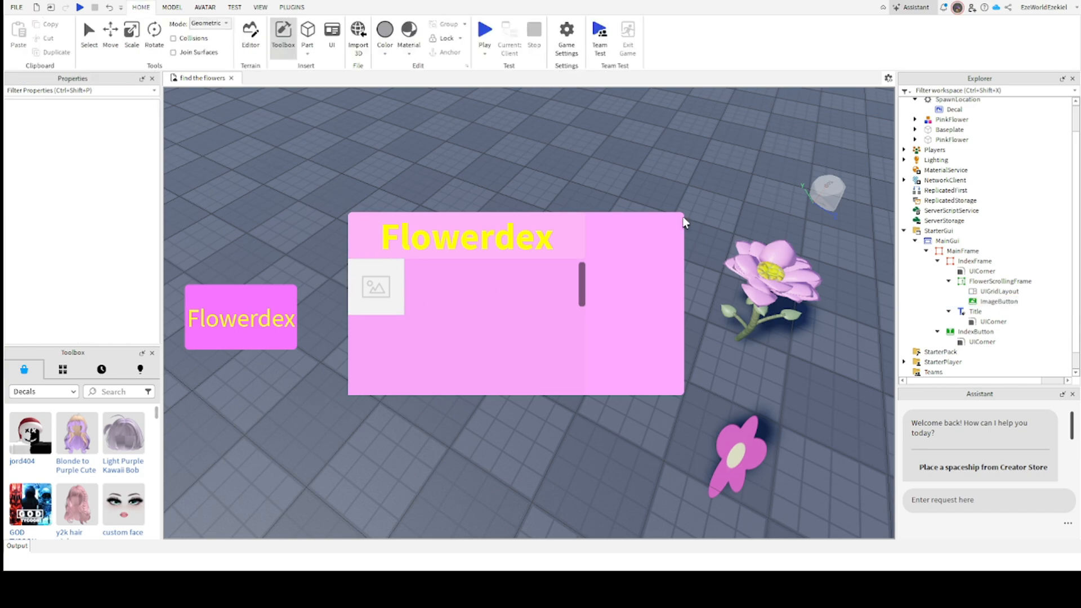
Select IndexFrame and turn off its Visible property so the Flowerdex panel is hidden.
left_click(976, 331)
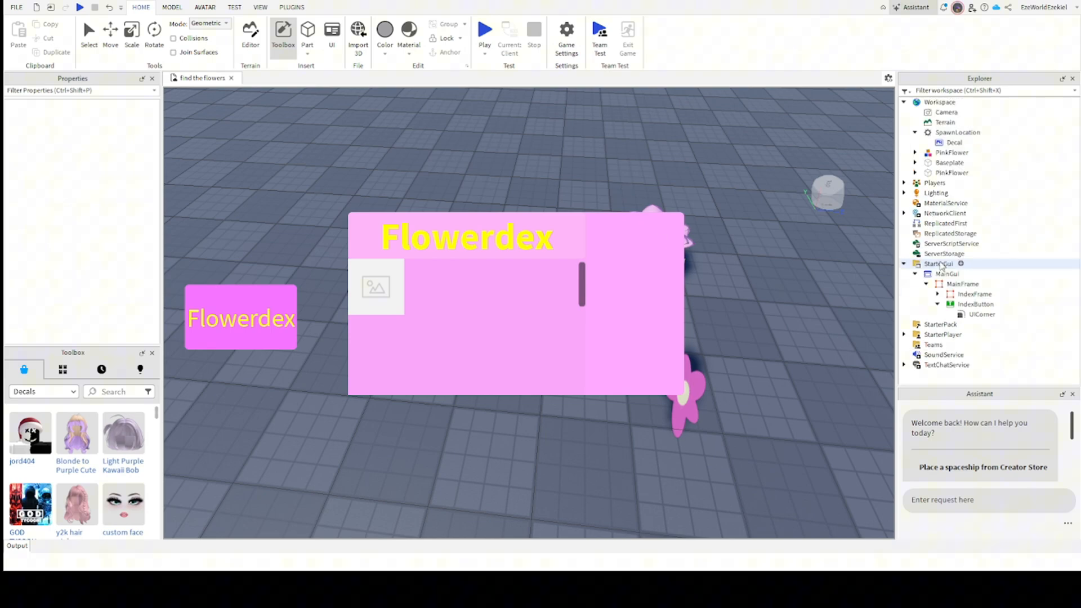
left_click(974, 294)
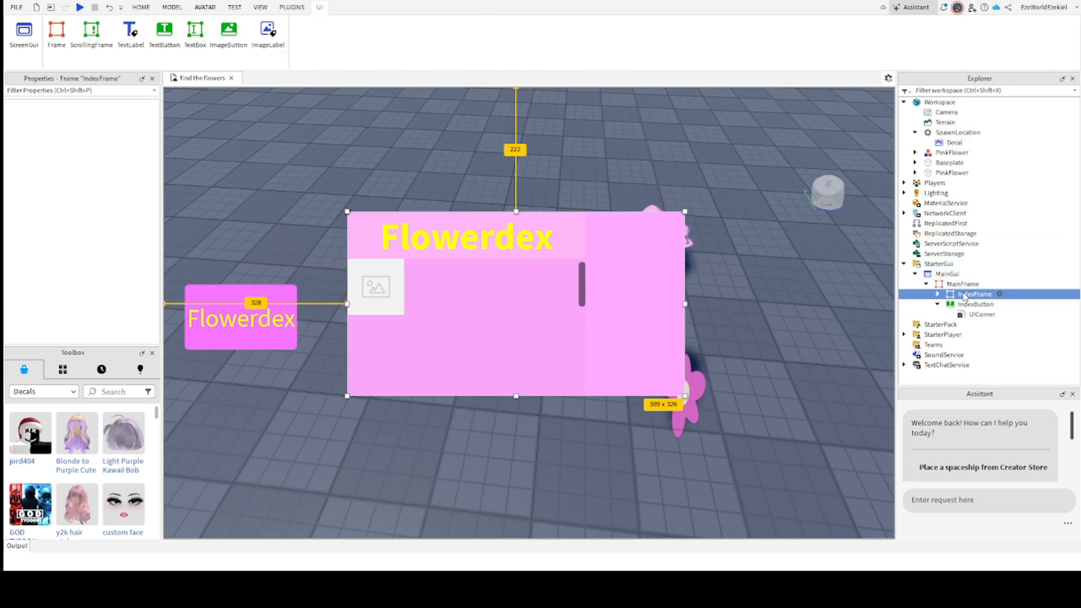
left_click(974, 293)
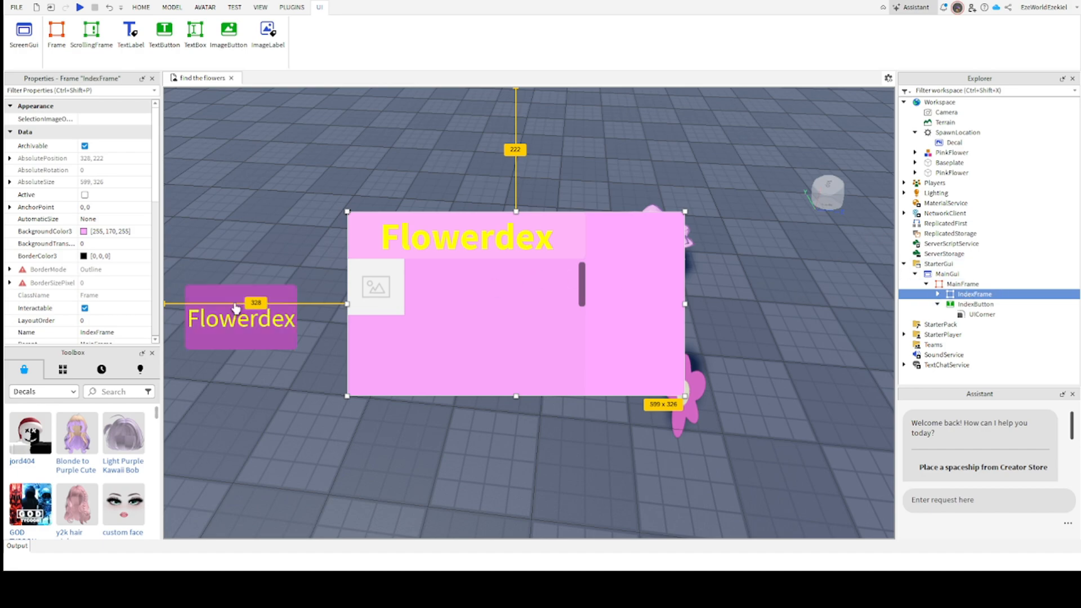
scroll("down", 3)
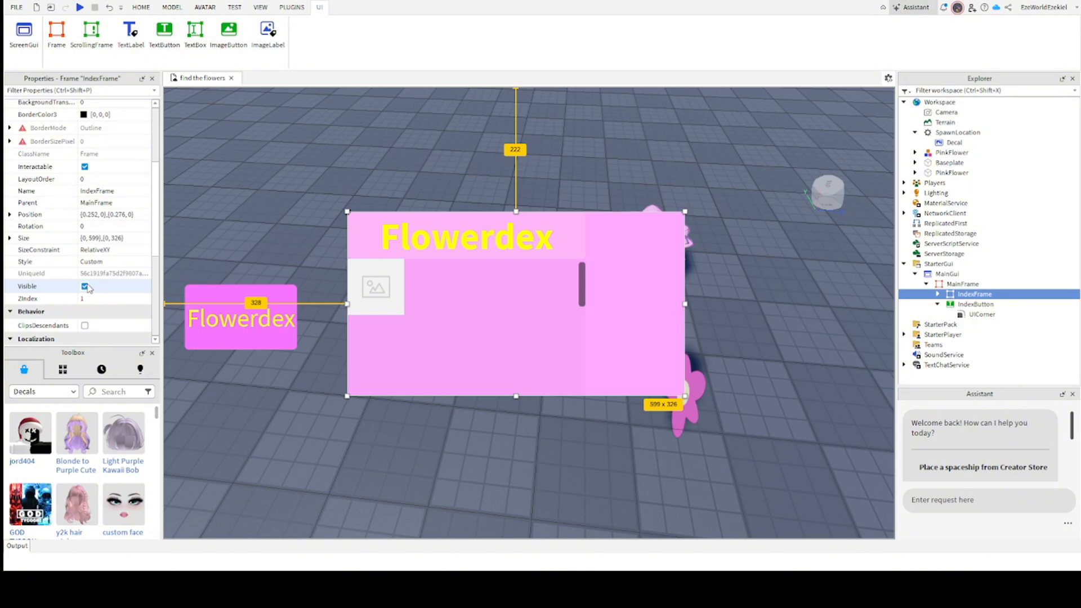
left_click(85, 286)
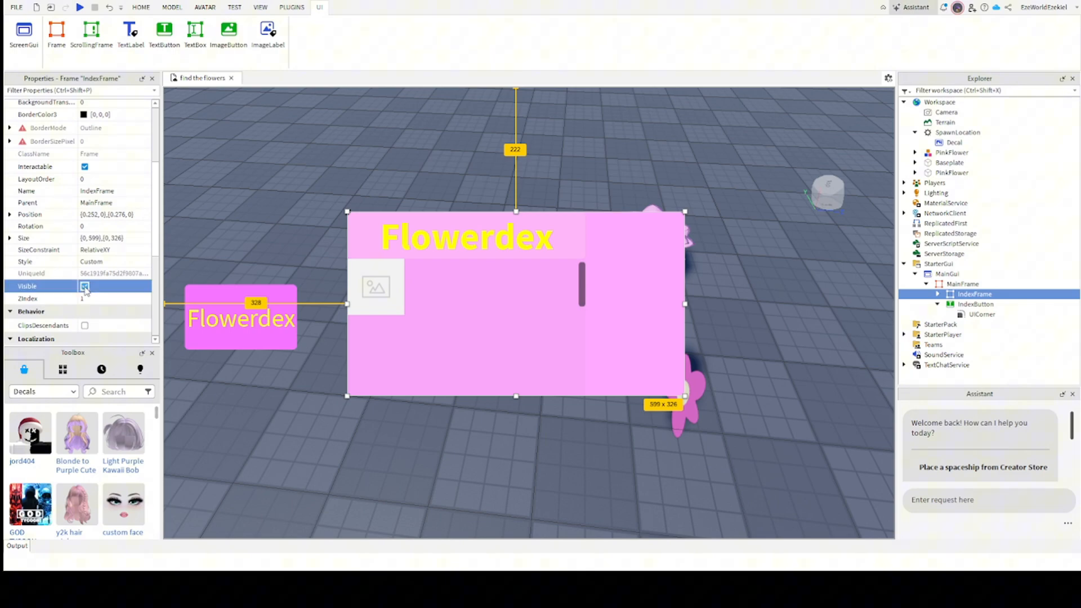
left_click(85, 286)
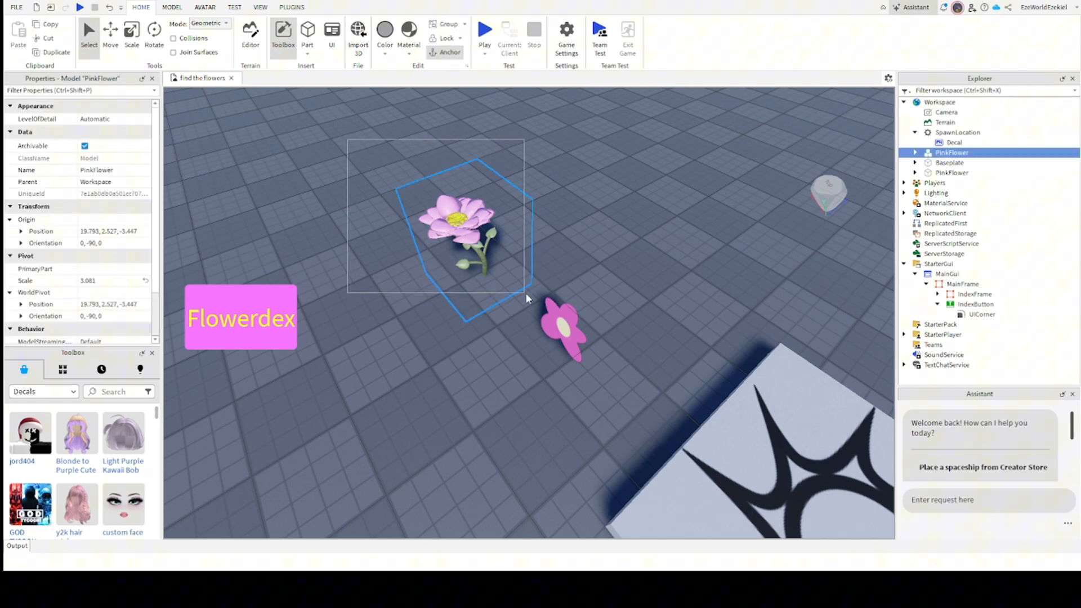
Deselect the PinkFlower model and select the flat pink flower part in the viewport.
left_click(627, 223)
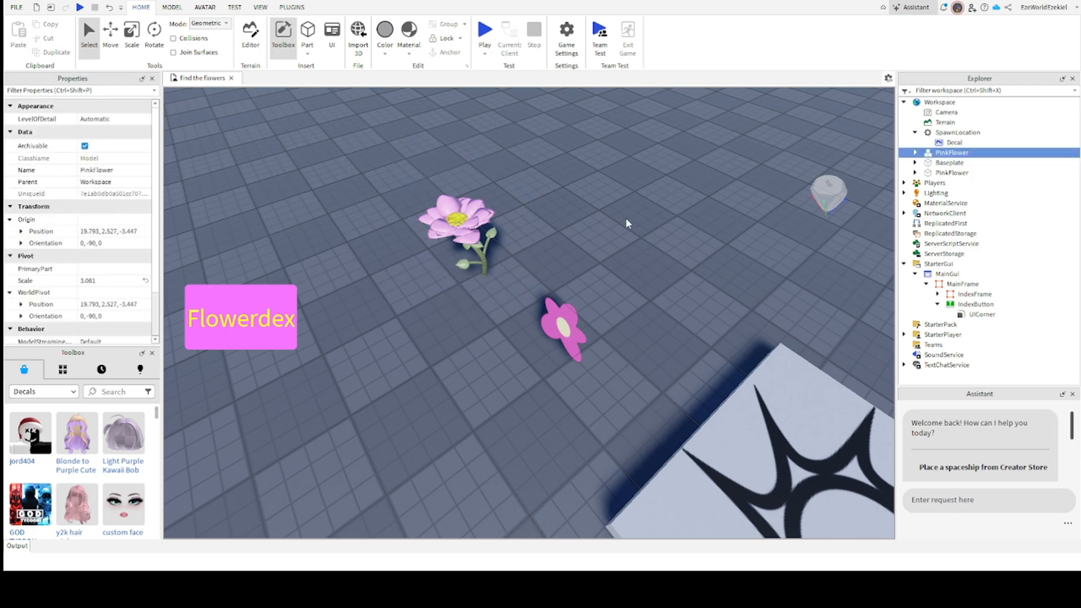
left_click(459, 232)
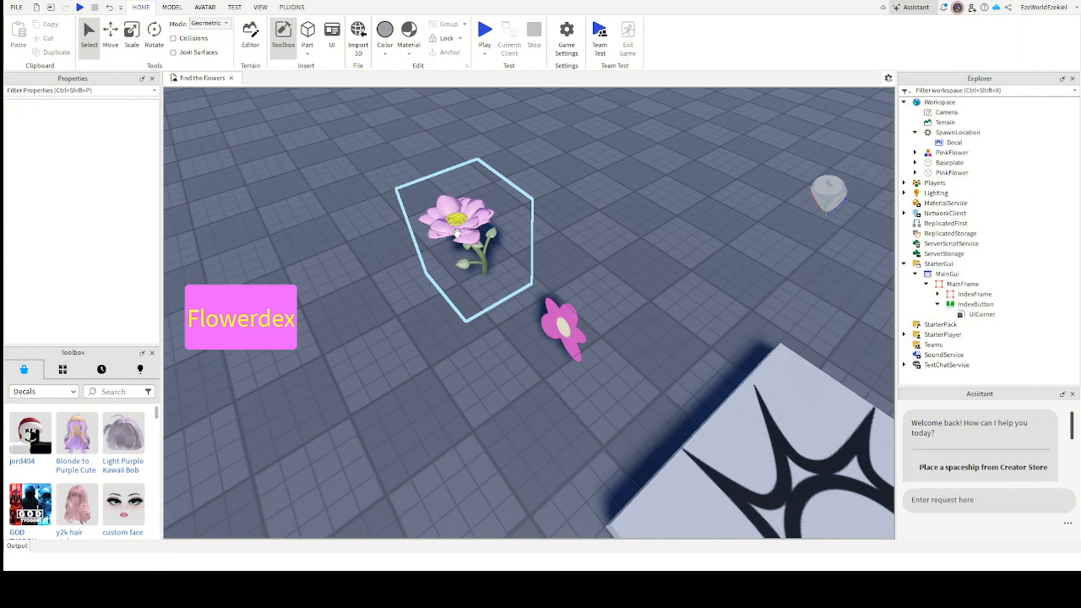
left_click(657, 290)
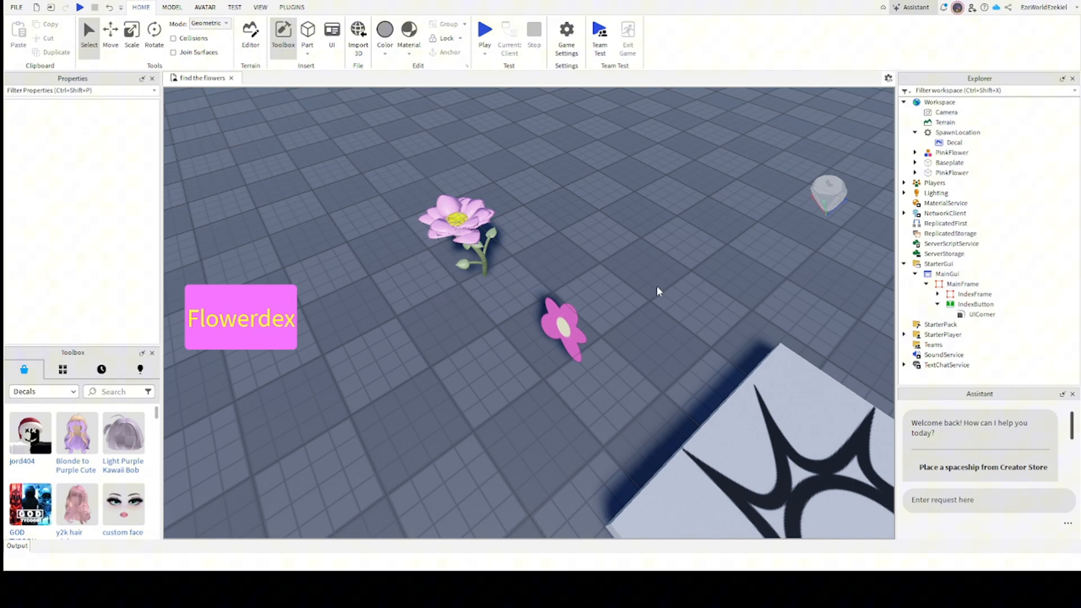
mouse_move(480, 453)
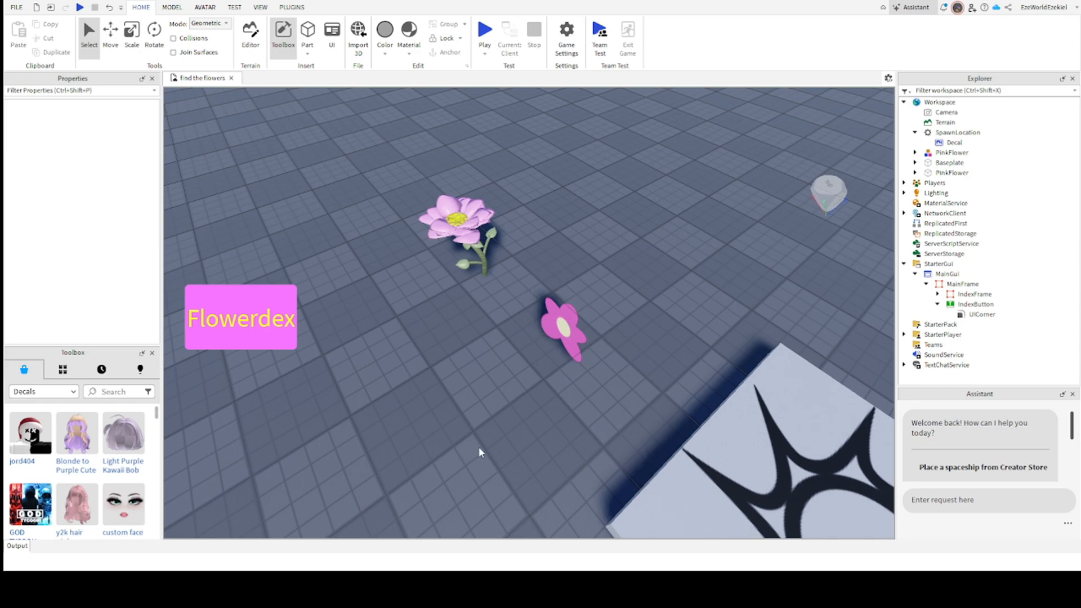
mouse_move(413, 290)
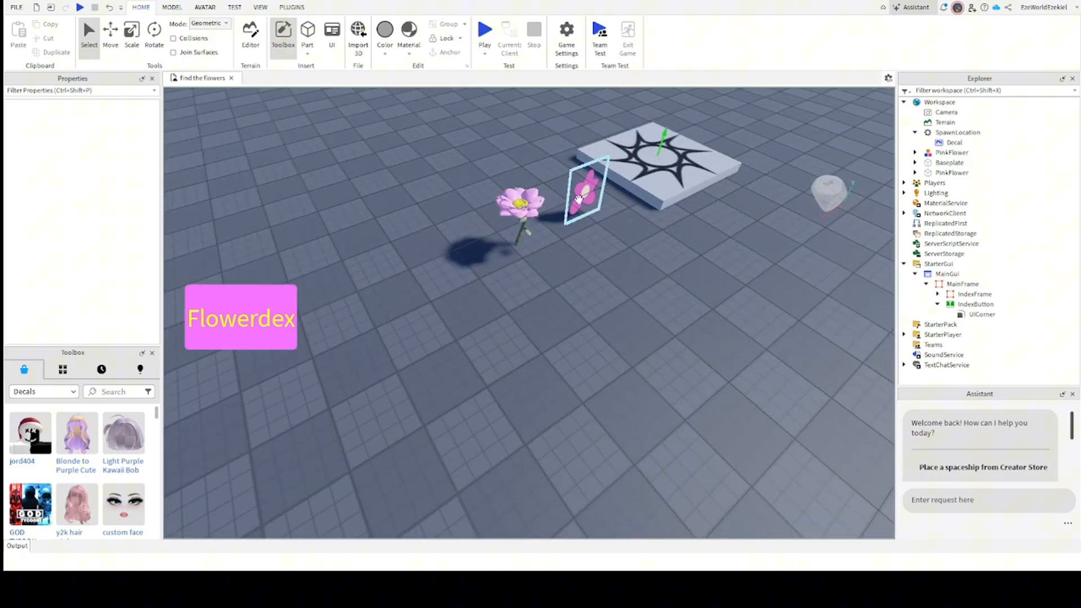
left_click(562, 269)
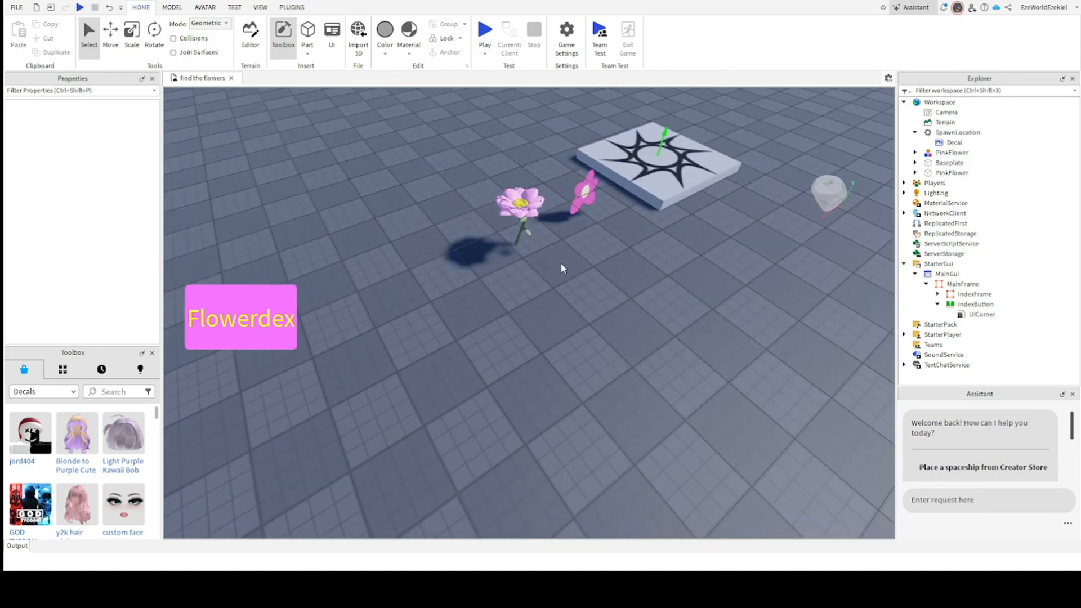
left_click(583, 282)
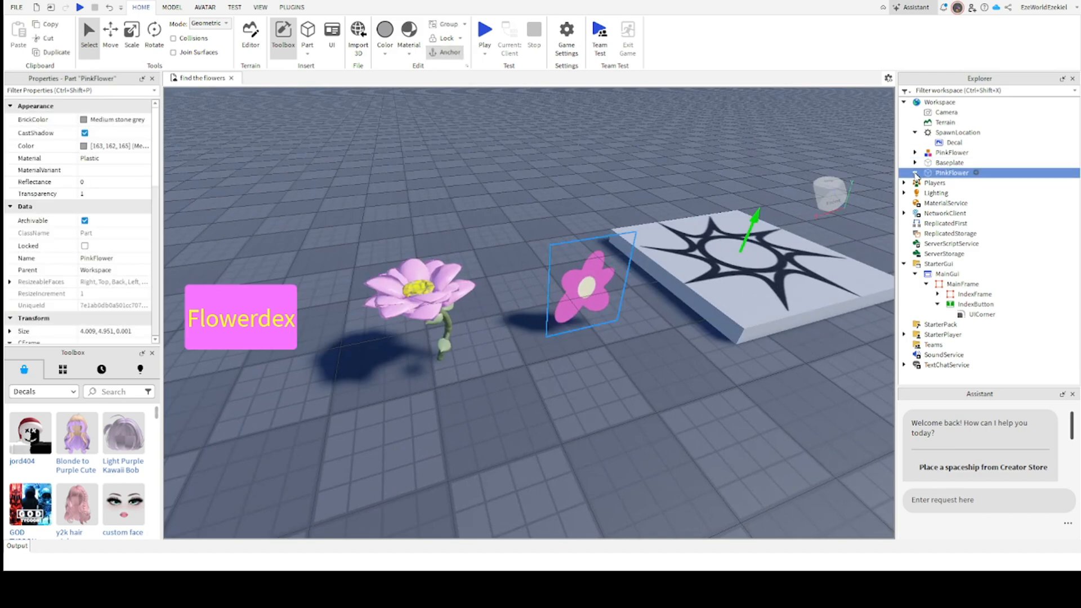
Inspect the flat PinkFlower part's Decal, then stop editing it leaving nothing selected.
left_click(916, 172)
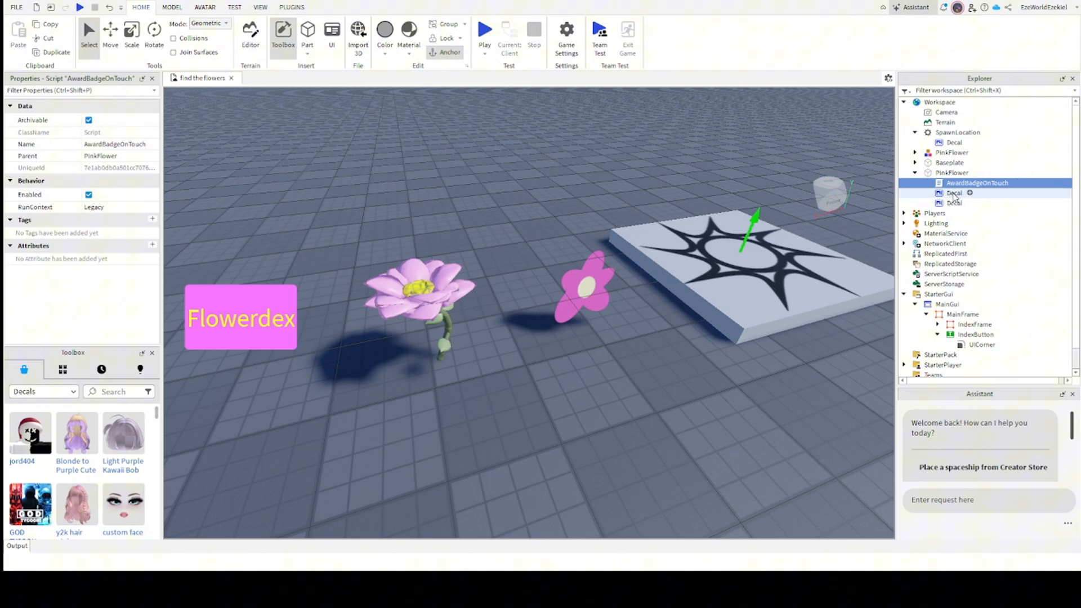
left_click(953, 193)
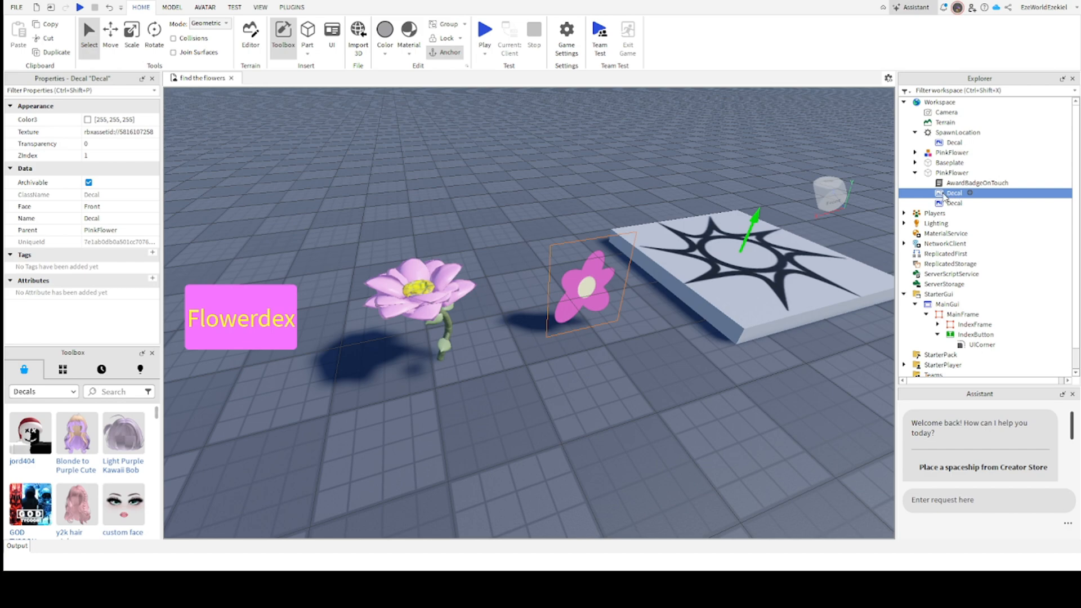
left_click(413, 296)
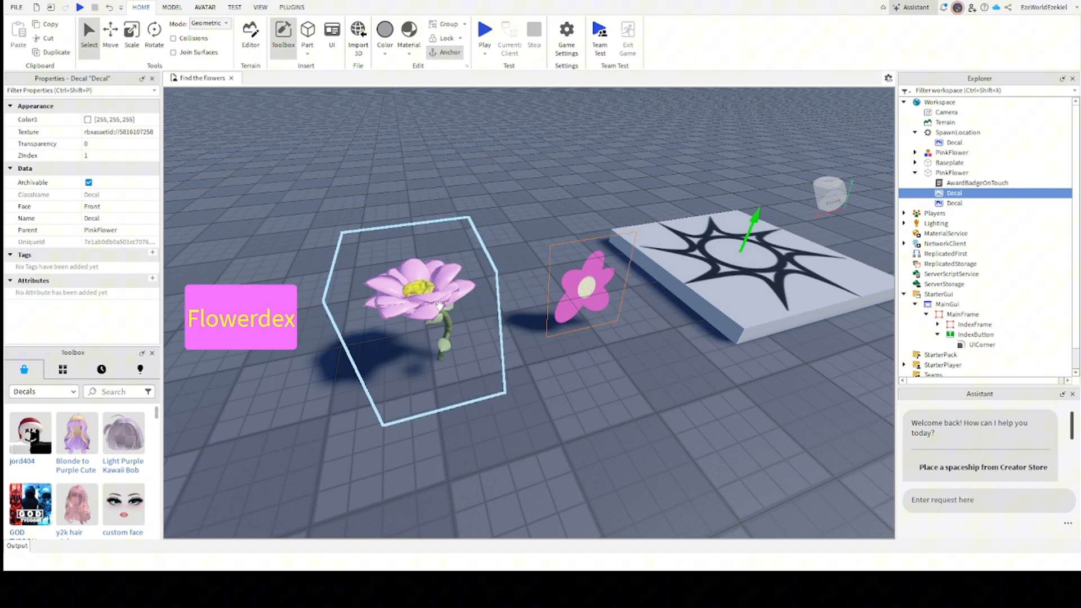
left_click(541, 238)
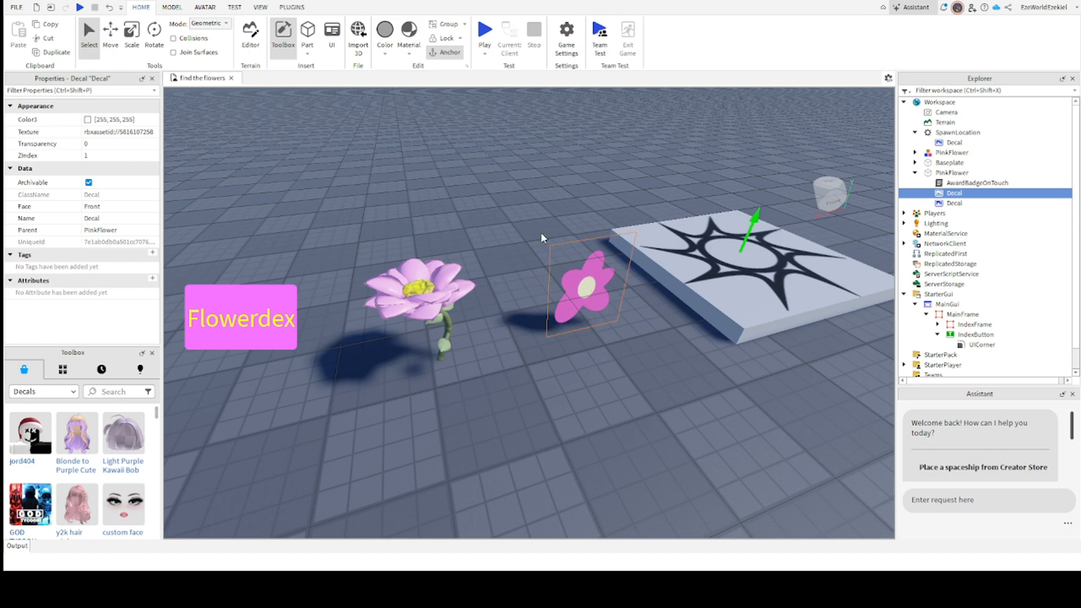
mouse_move(583, 206)
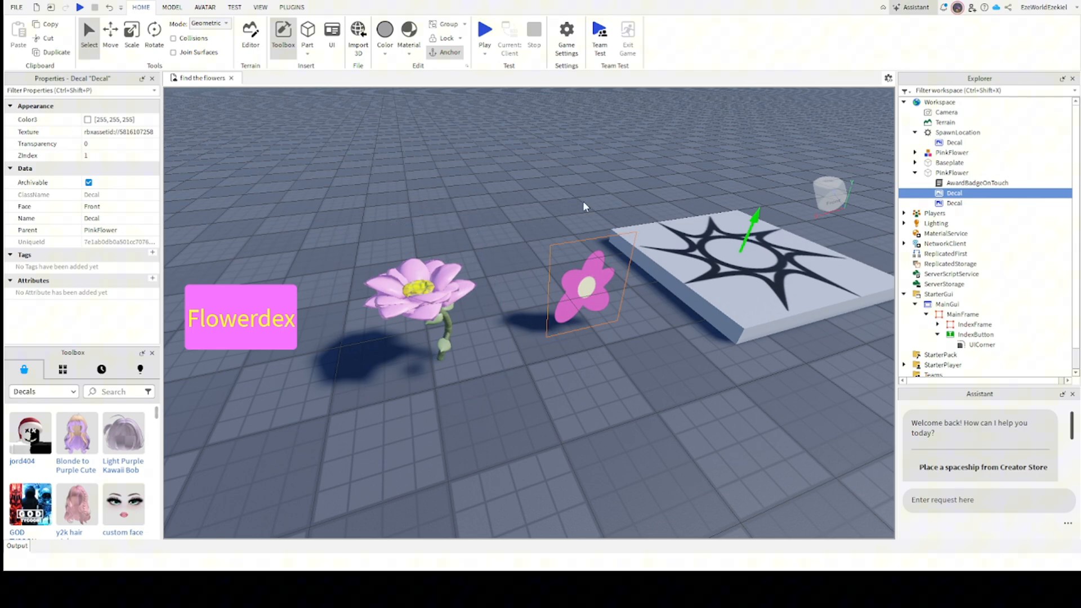
mouse_move(553, 235)
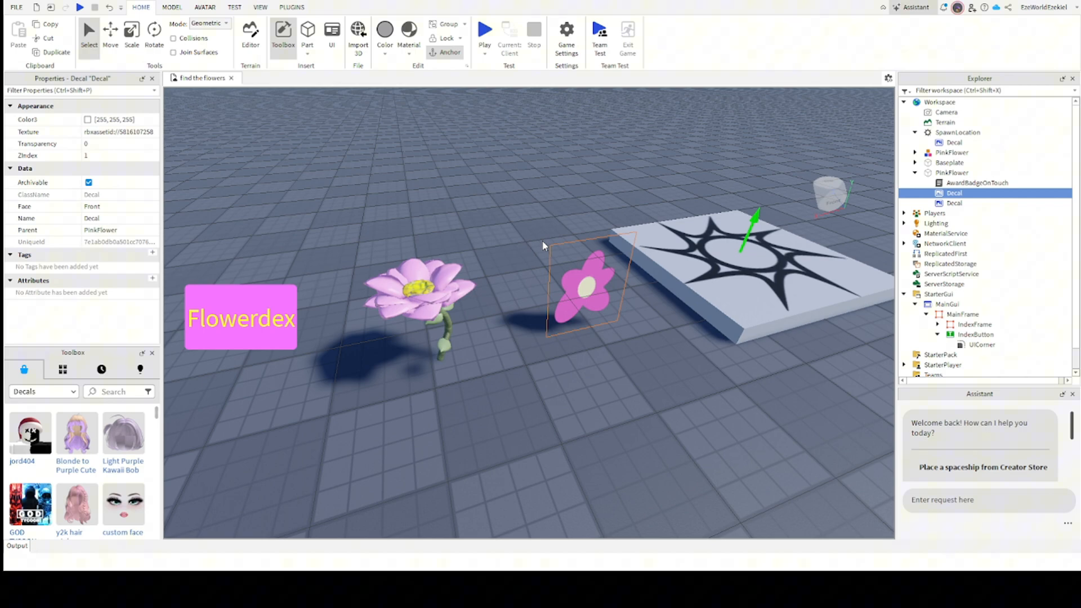
mouse_move(545, 243)
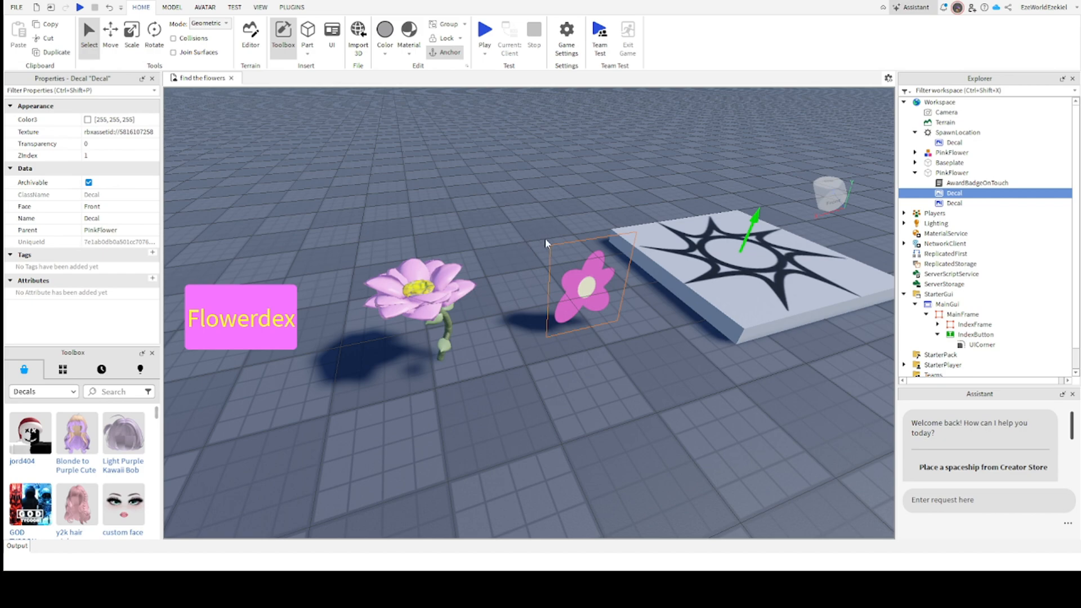
mouse_move(165, 141)
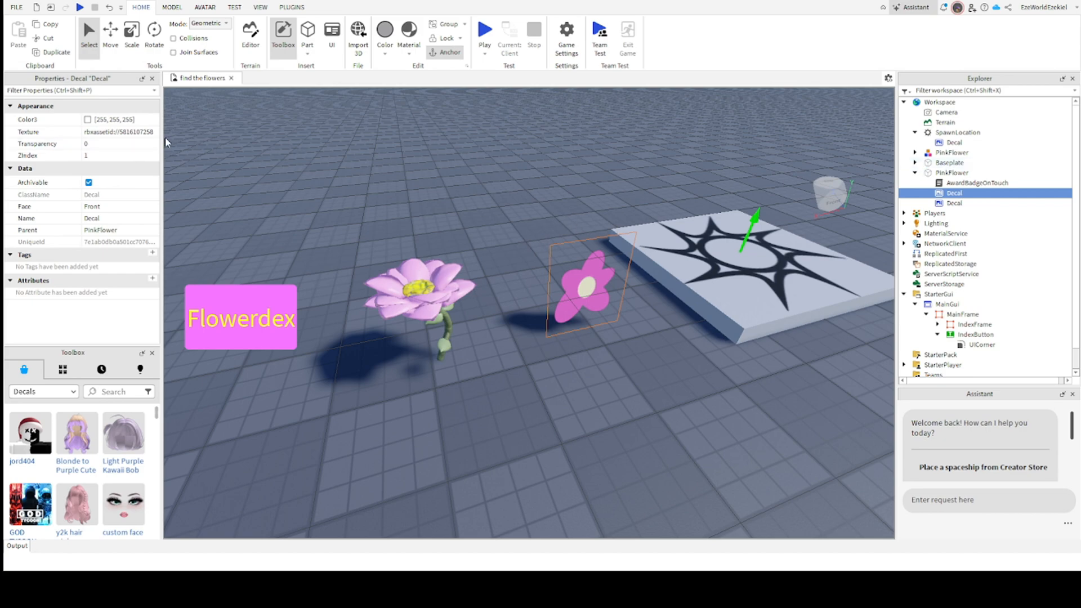
mouse_move(250, 158)
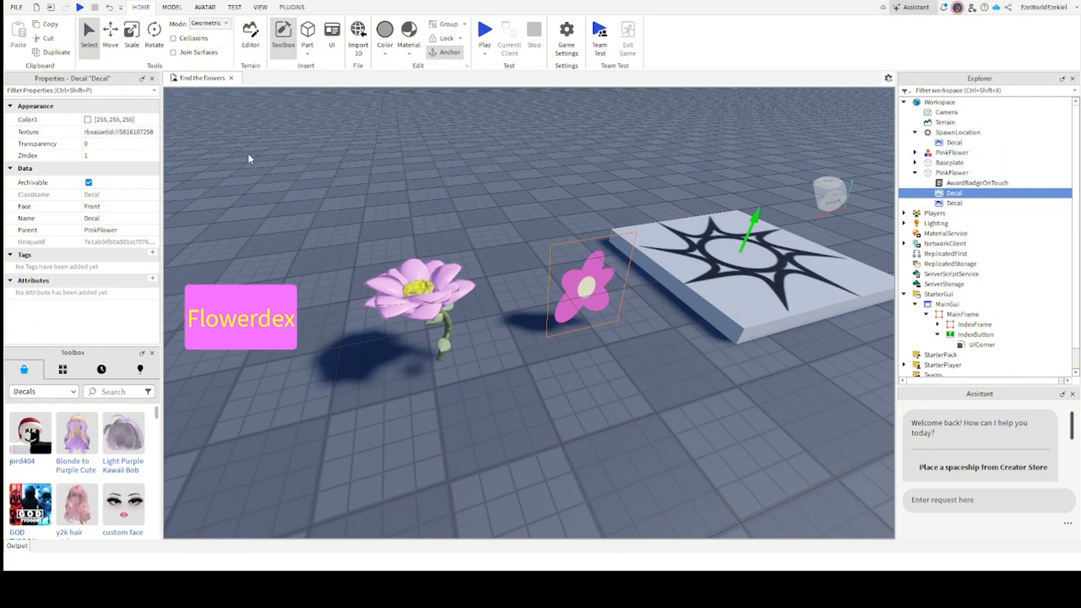
left_click(117, 132)
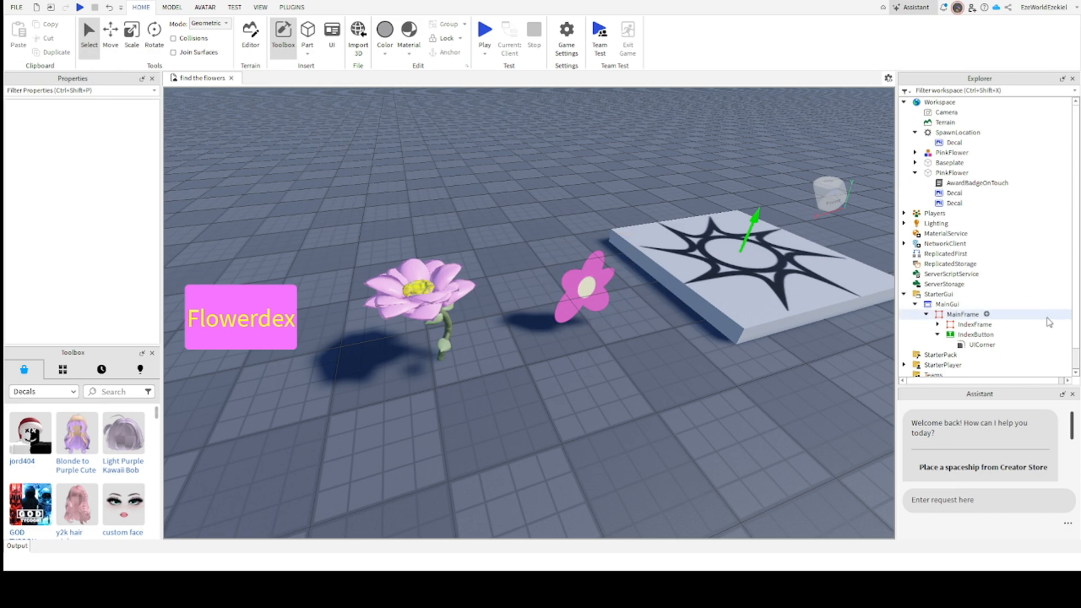
left_click(974, 324)
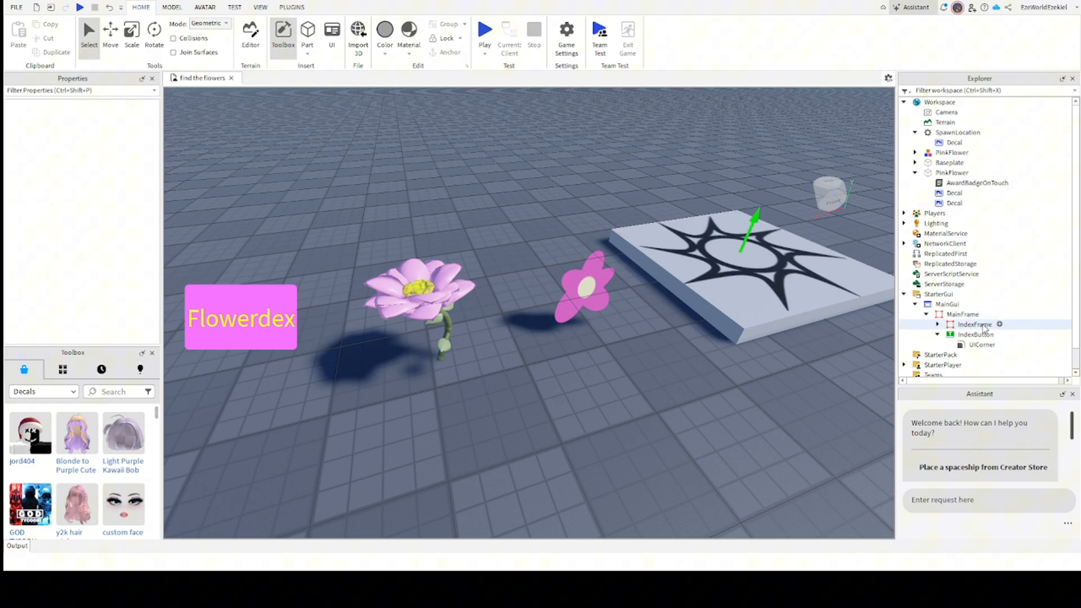
Review IndexFrame's properties and keep its Visible property unchecked.
left_click(974, 325)
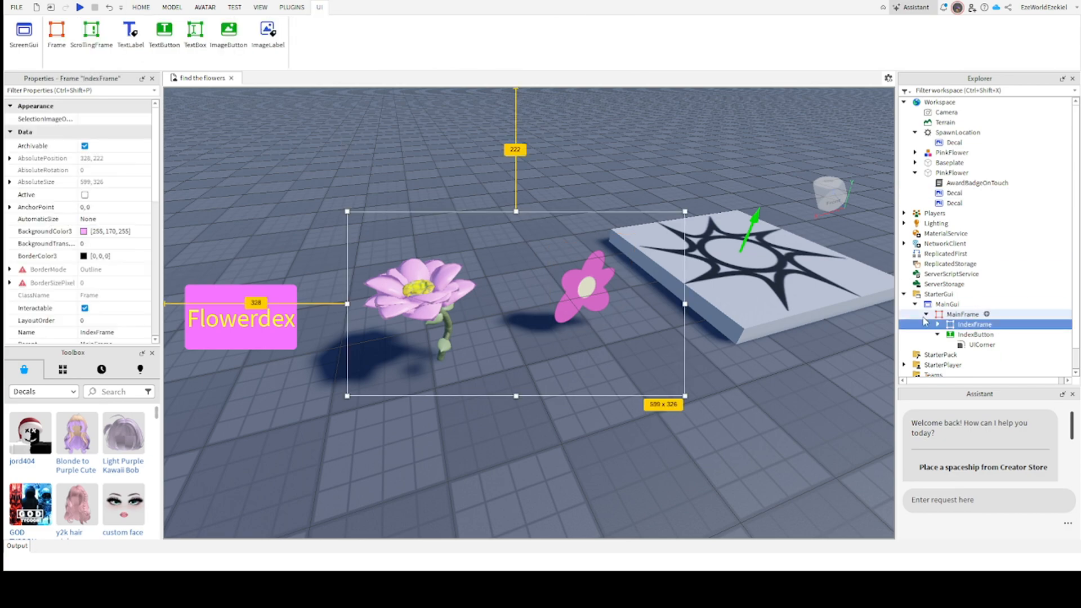
scroll("down", 3)
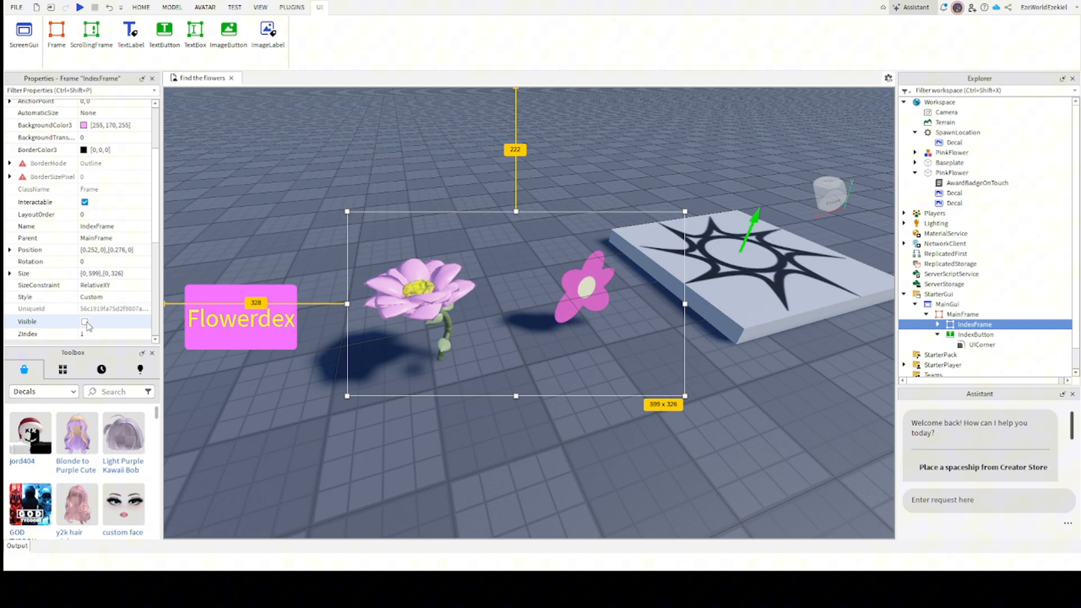
left_click(85, 321)
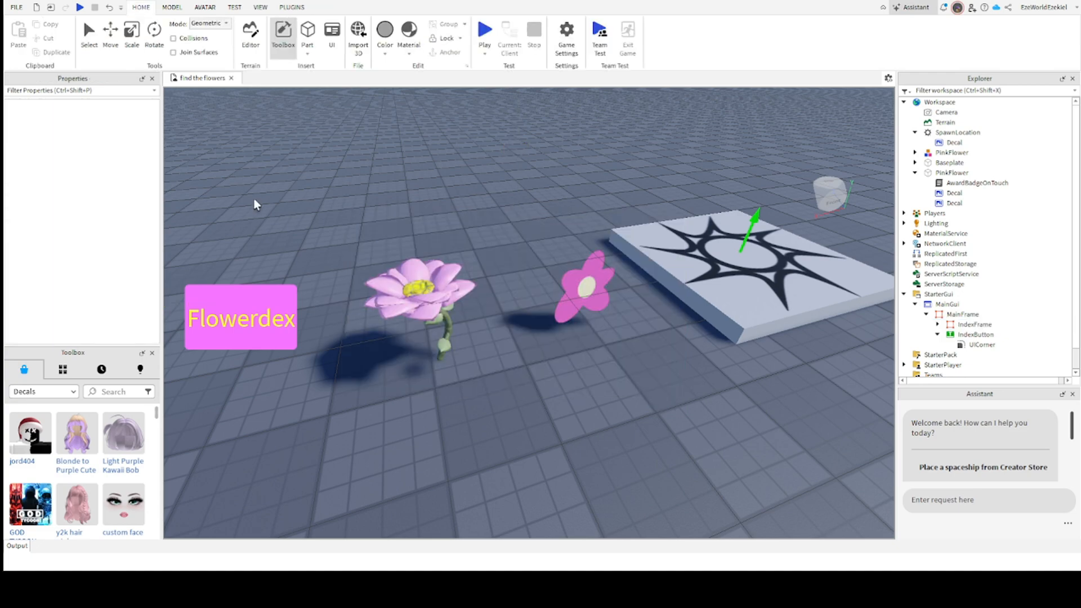
scroll("down", 3)
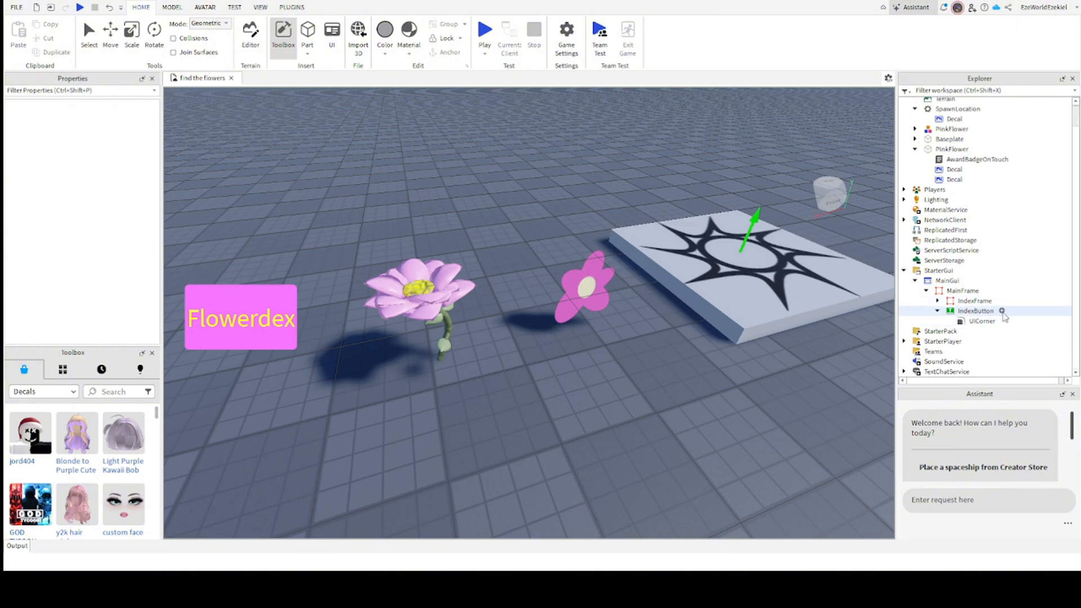
Insert a LocalScript into IndexButton and rename it OpenAndCloseIndex.
left_click(975, 311)
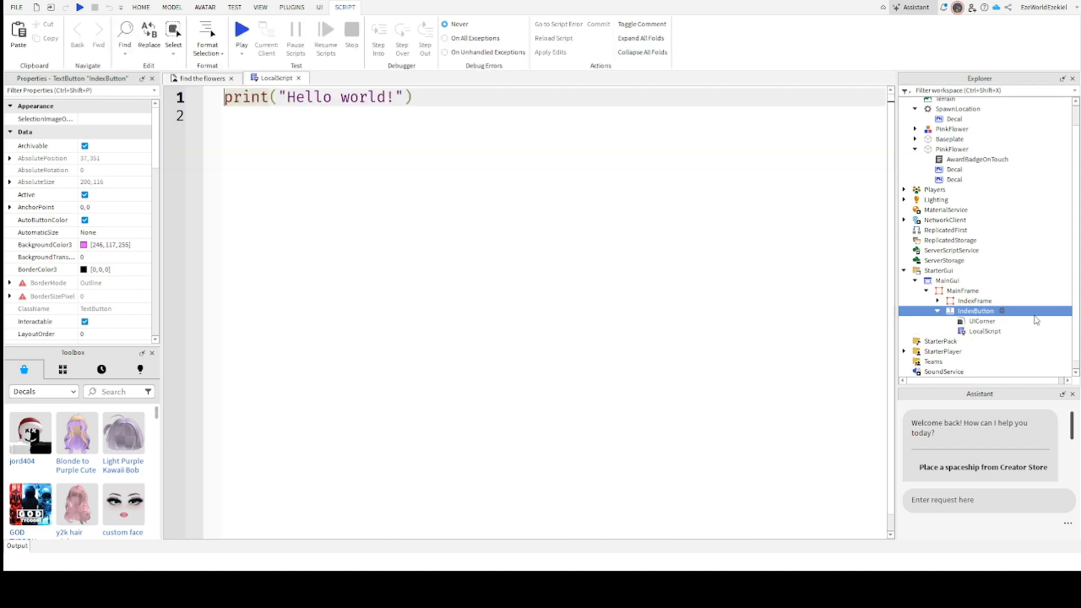
left_click(986, 331)
type("OpenAndCloseIndex")
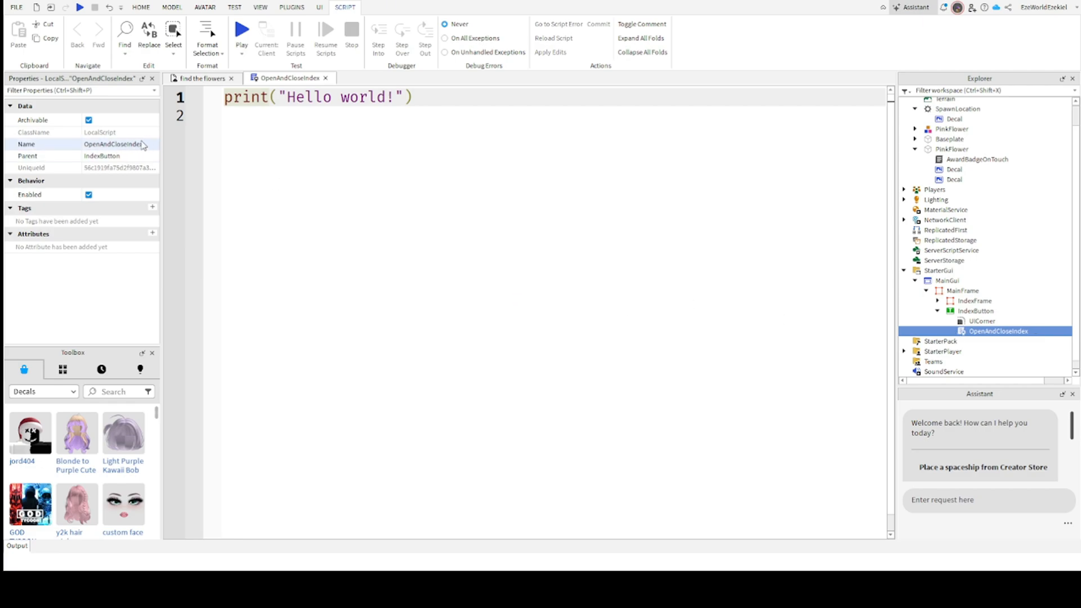
mouse_move(500, 154)
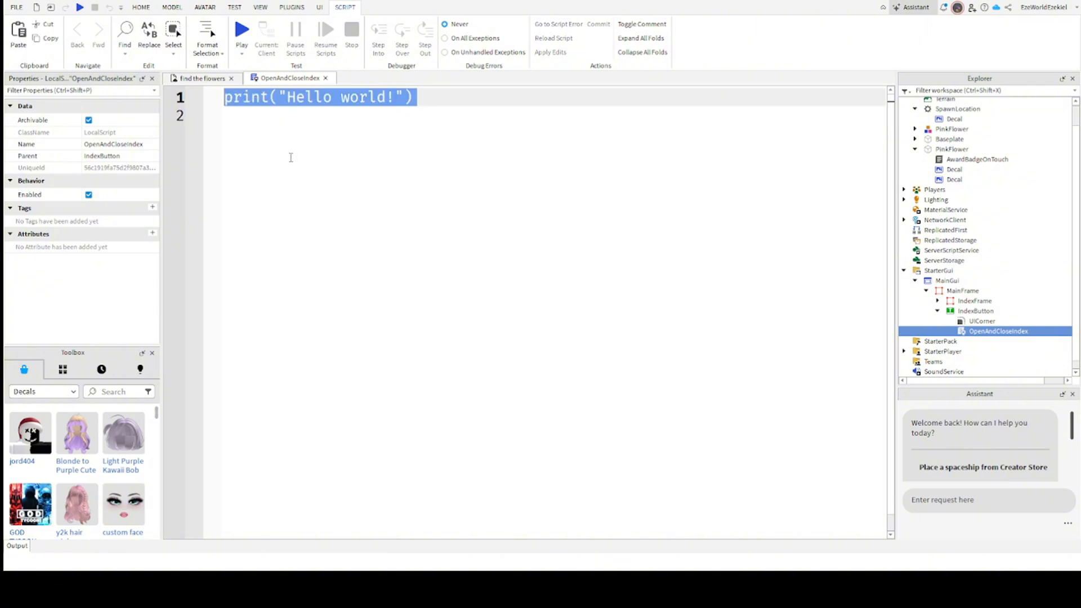
mouse_move(268, 172)
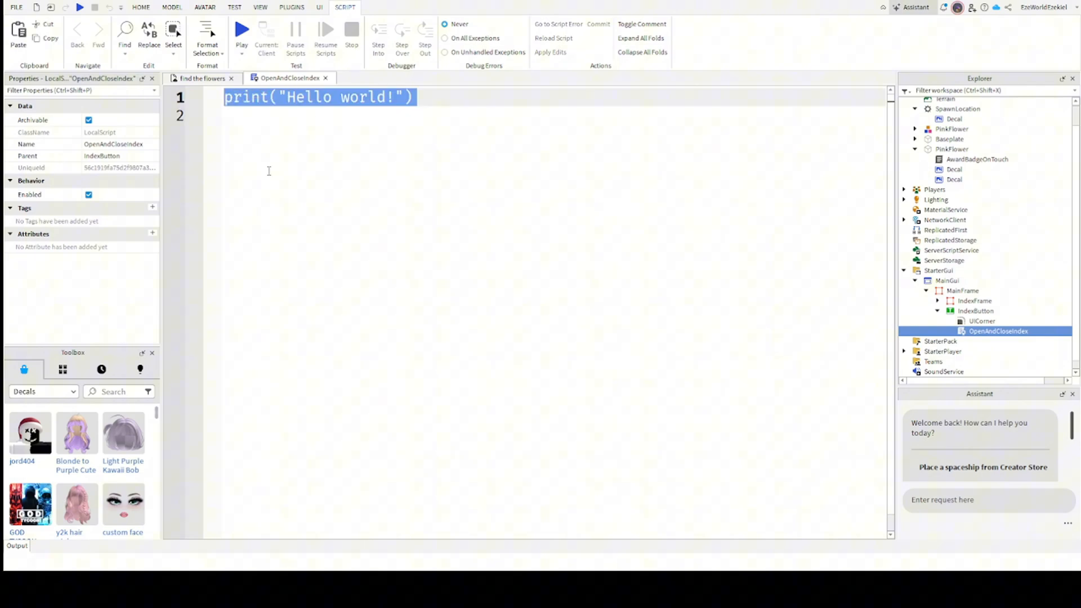
Write script.Parent.MouseButton1Click:Connect(function() … end) with an empty body in OpenAndCloseIndex.
type("script.")
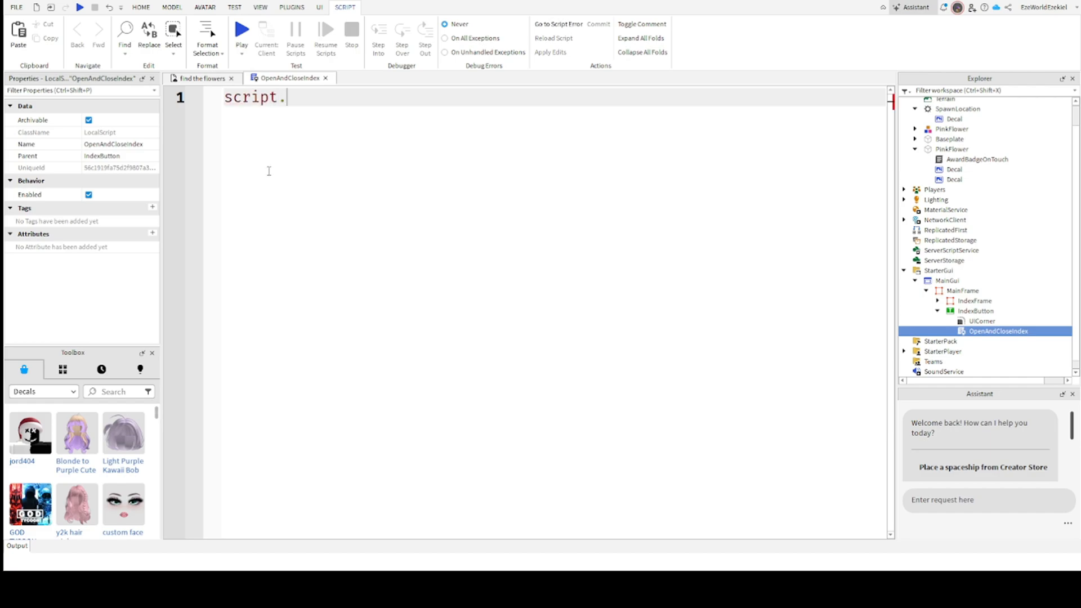
type("Parent.MouseButton1Click")
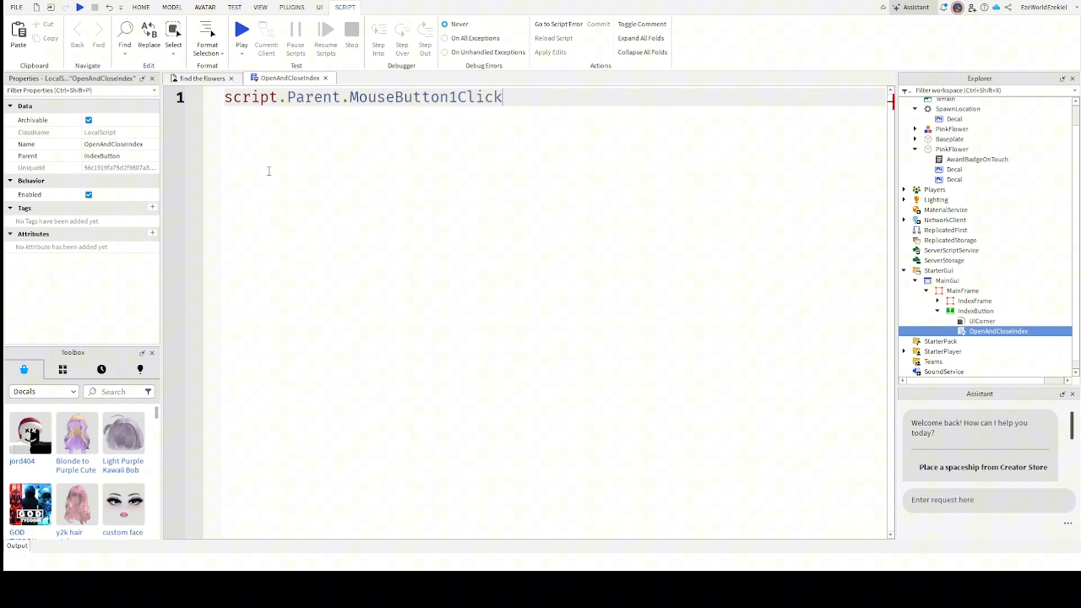
type(":Connect(f)")
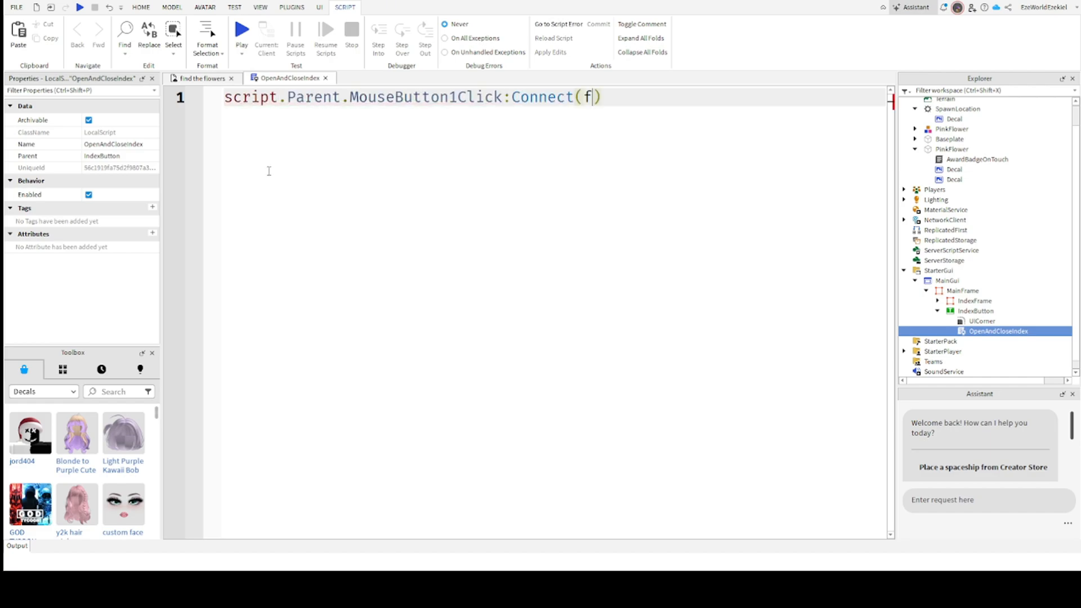
type("function()")
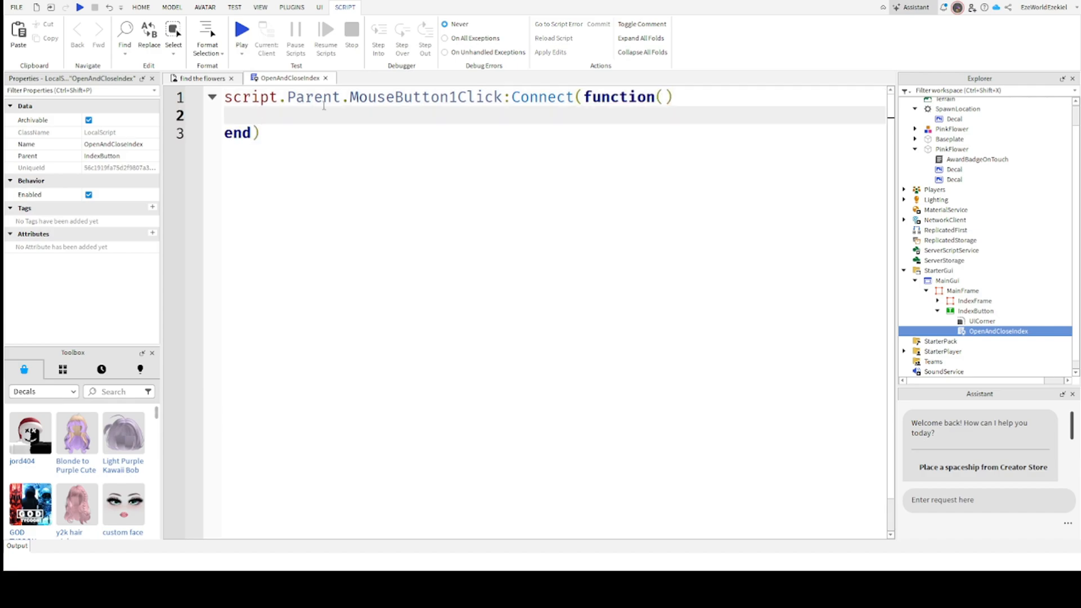
double_click(424, 97)
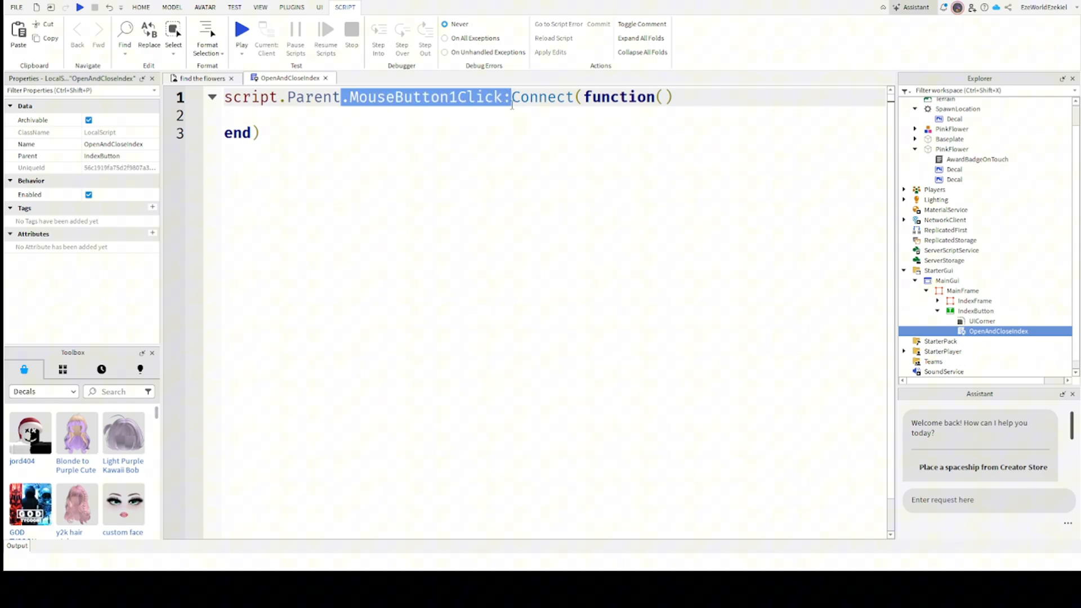
left_click(432, 96)
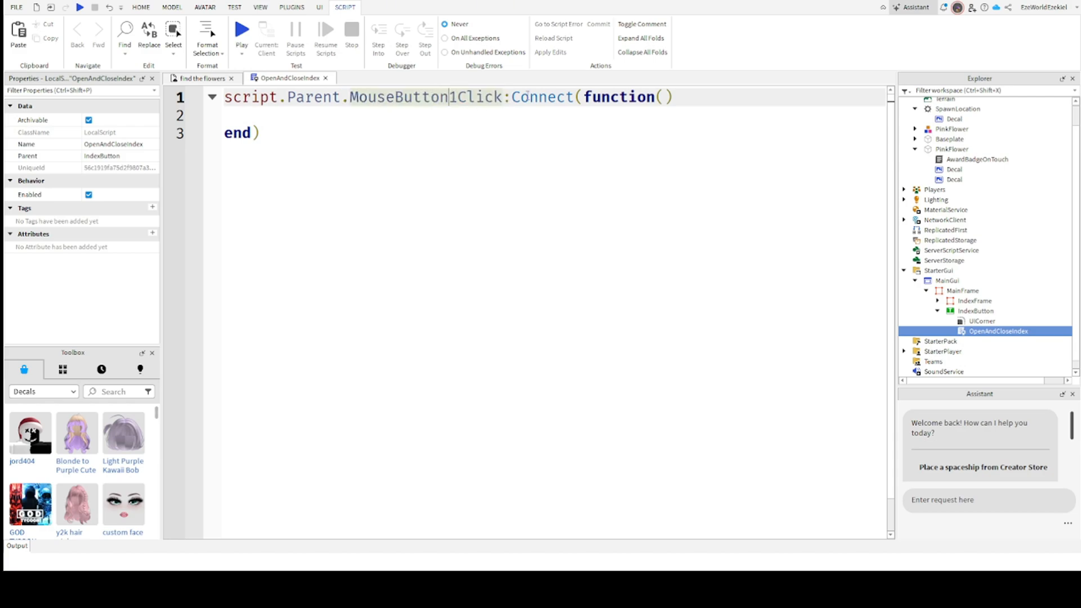
mouse_move(533, 200)
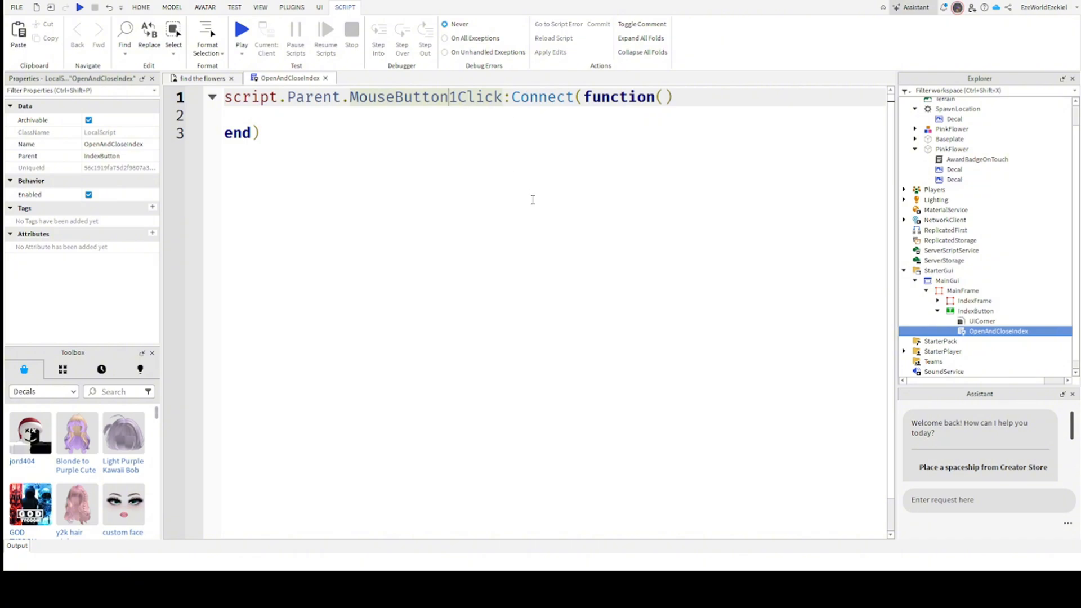
mouse_move(521, 240)
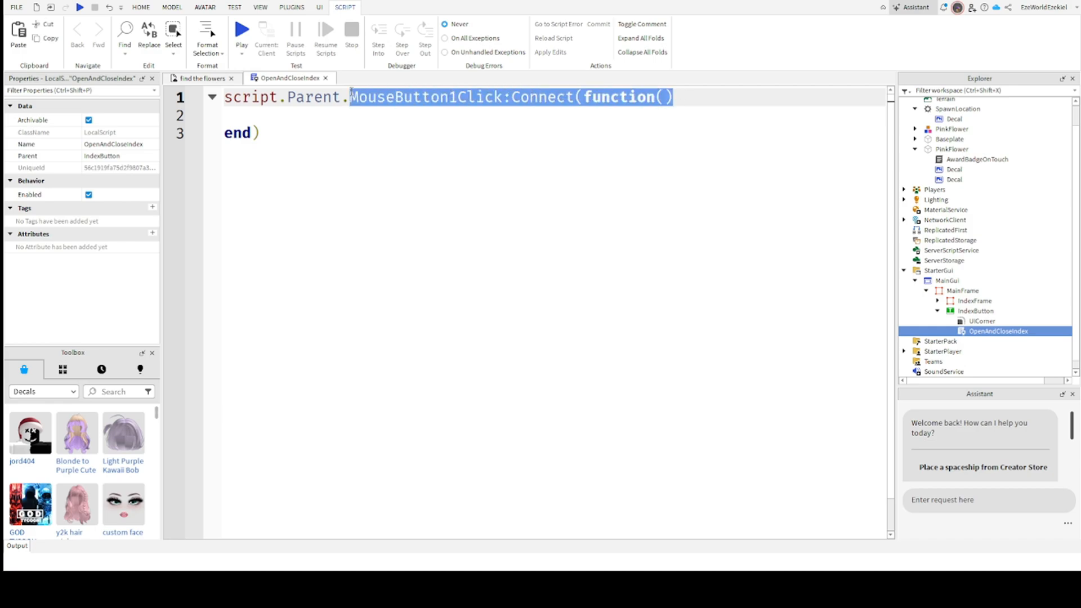
left_click(291, 115)
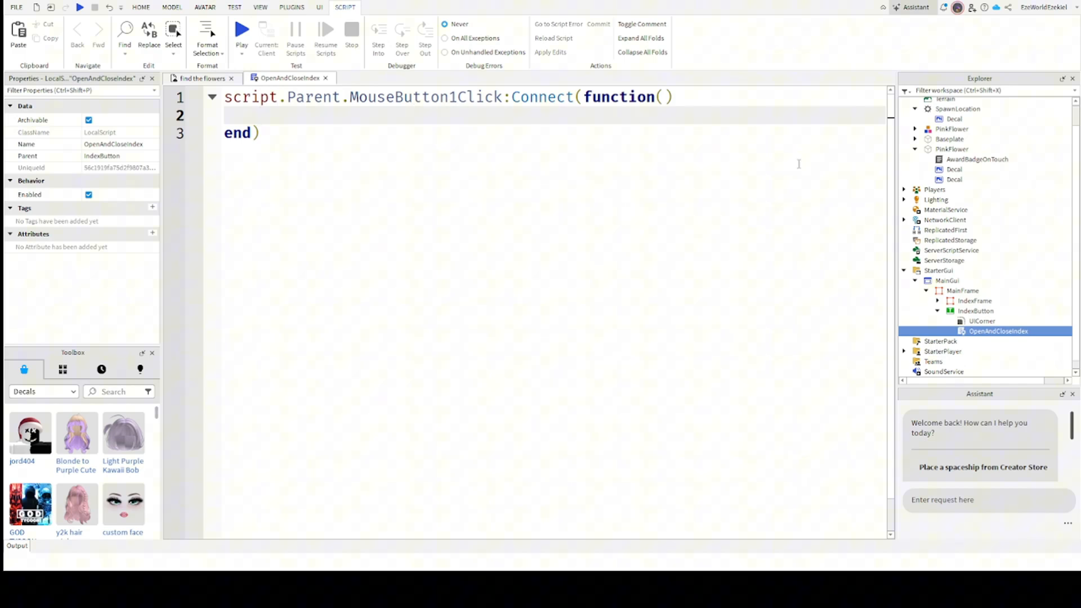
Make the handler set script.Parent.Parent.IndexFrame.Visible to not its current value, toggling the panel.
type("script.Parent.Parent")
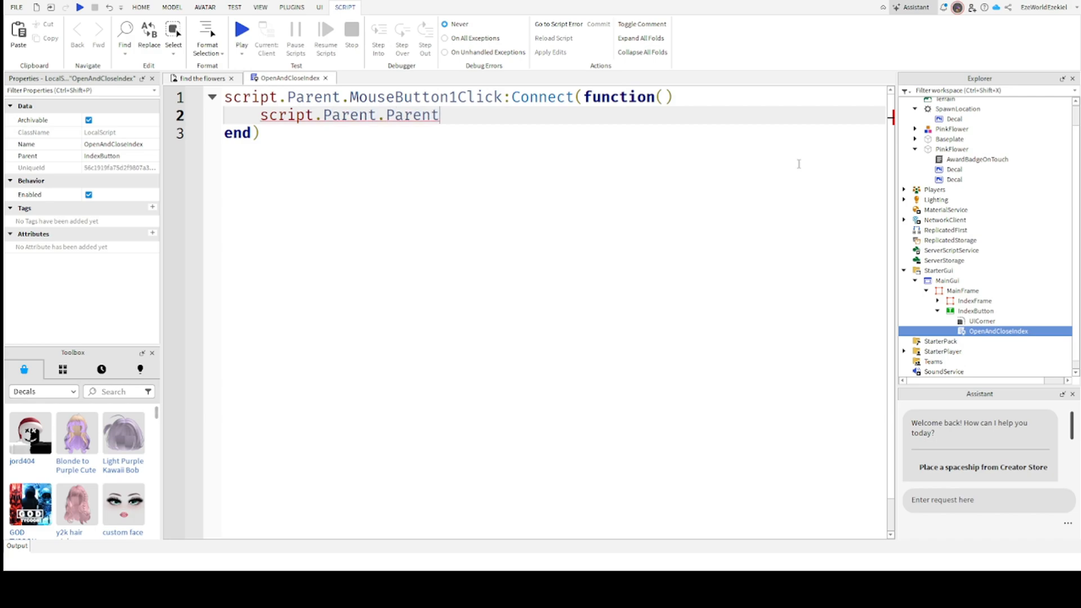
type(".inde")
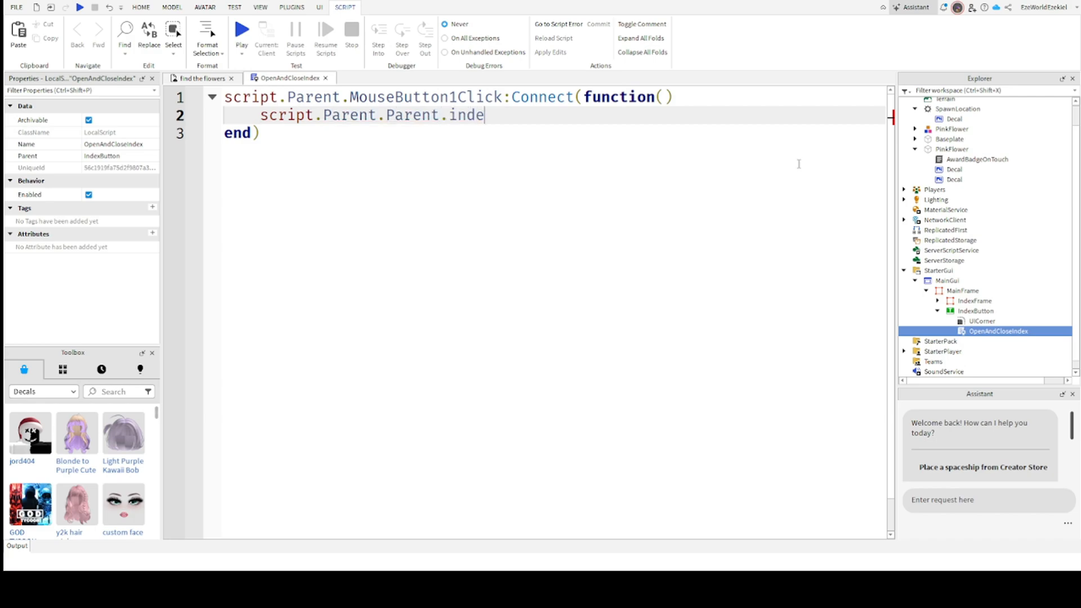
type("xFrame")
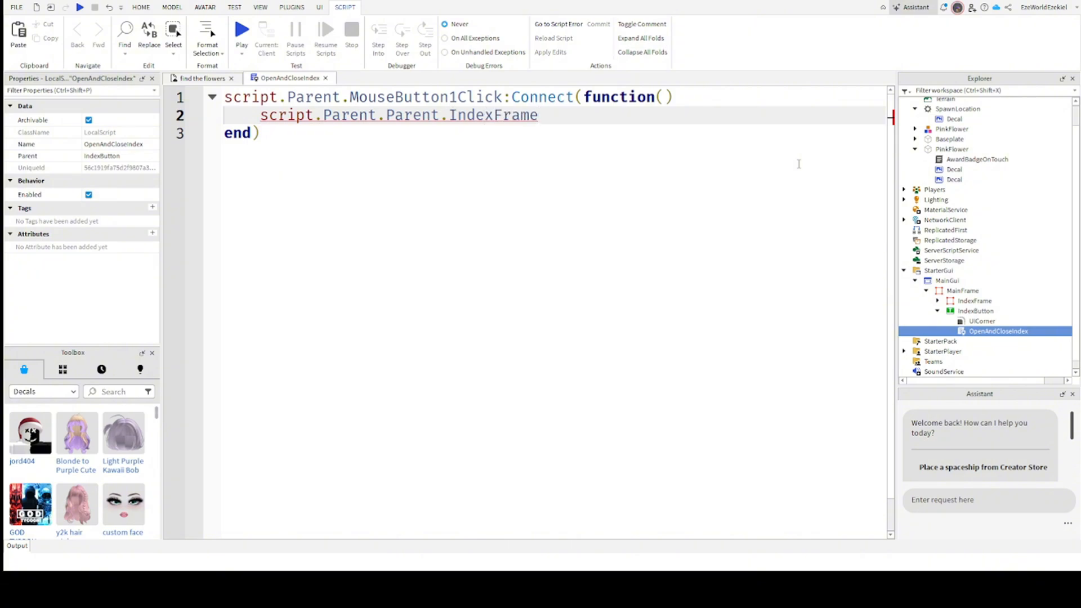
type(".Visible")
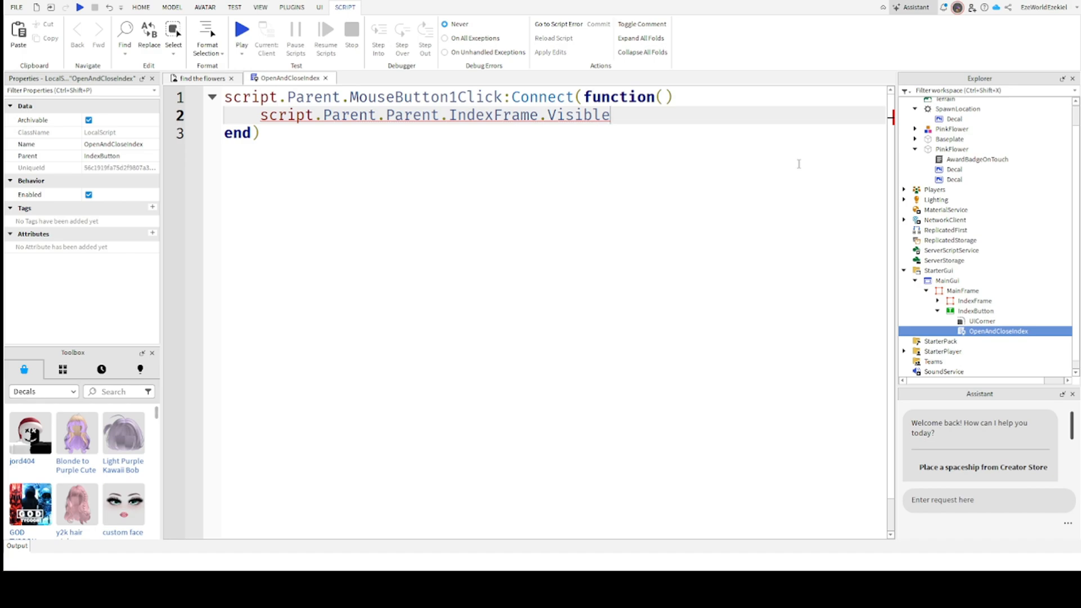
type("=")
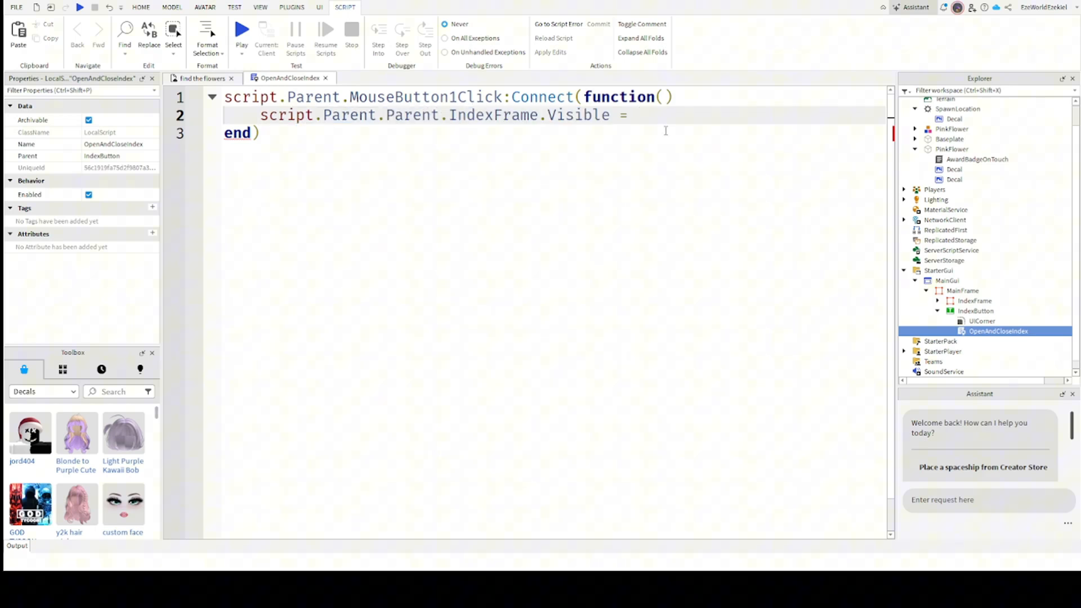
type("not")
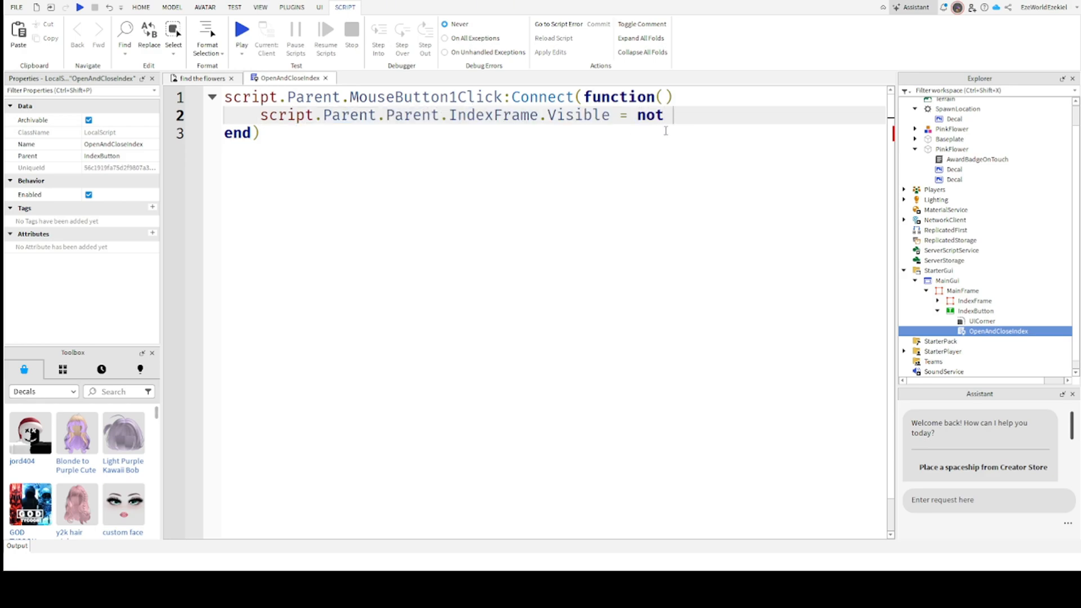
type("script.Parent.Parent.IndexFrame.Visible")
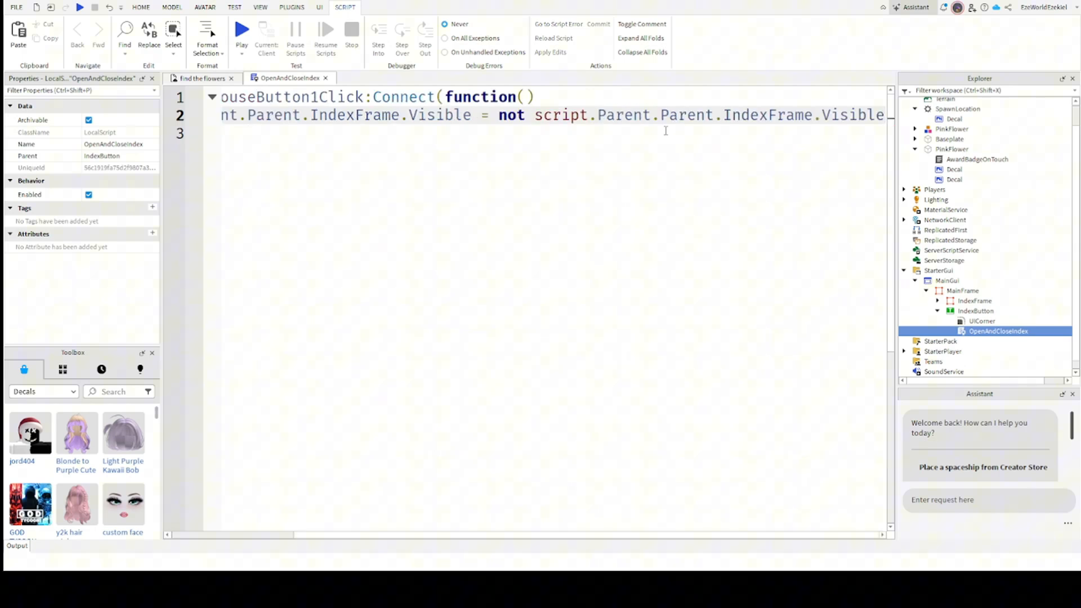
key("ctrl+a")
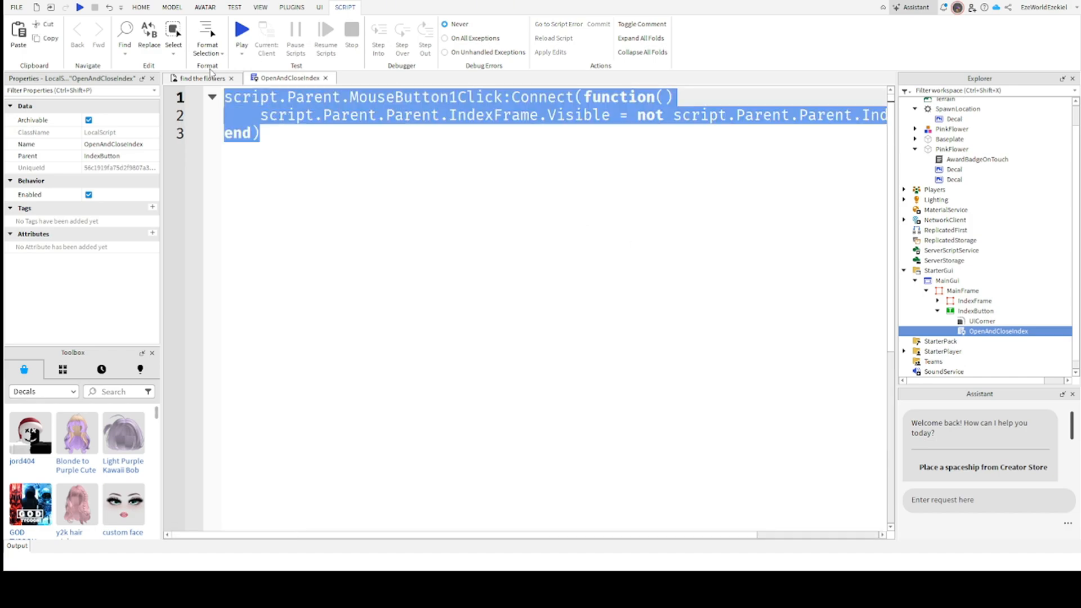
mouse_move(175, 111)
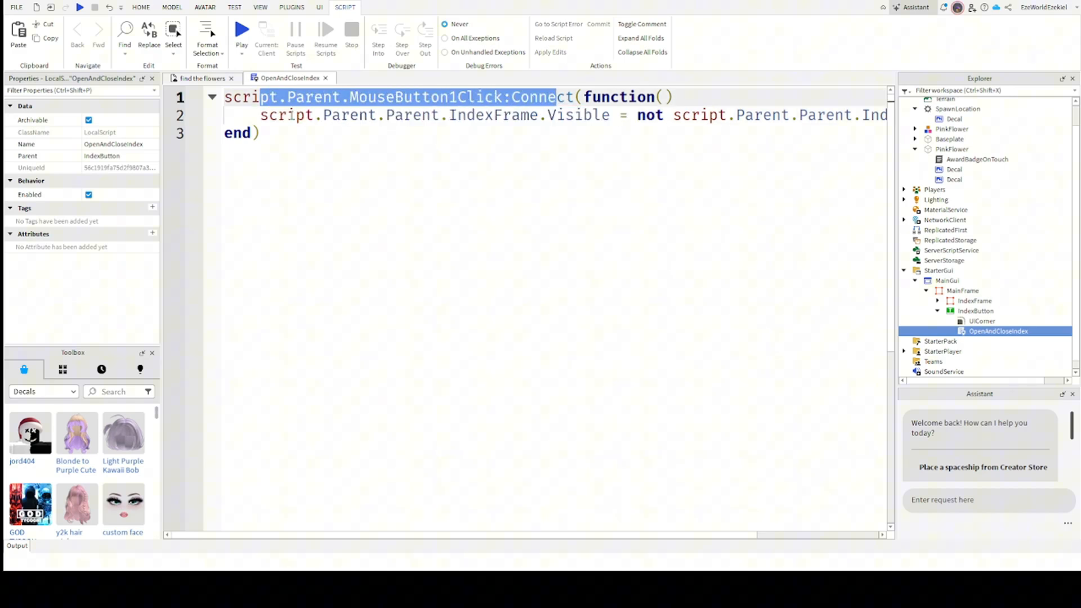
left_click(654, 115)
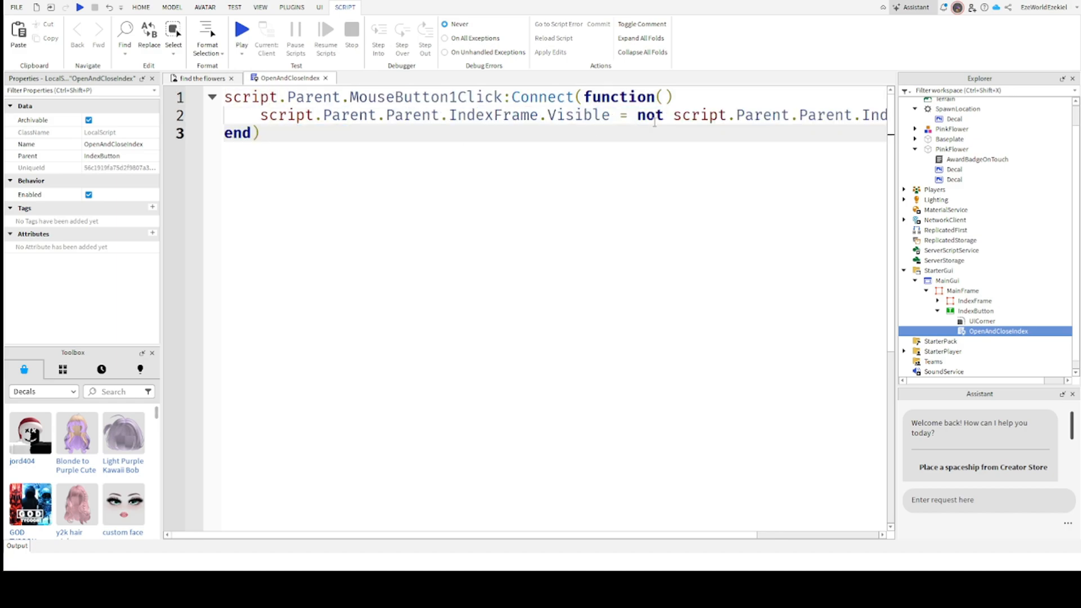
double_click(392, 97)
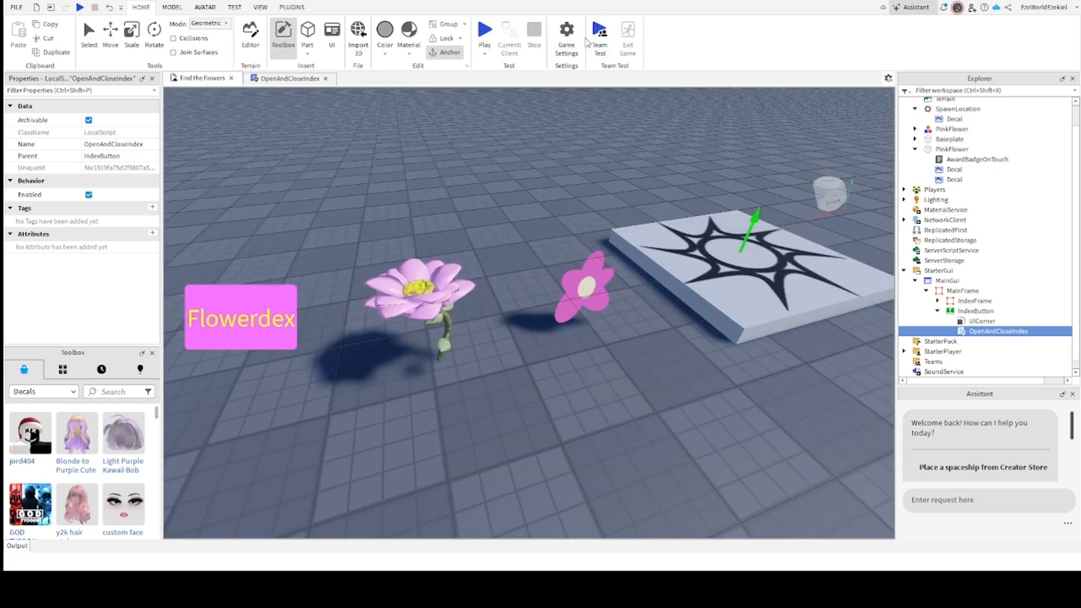
mouse_move(484, 31)
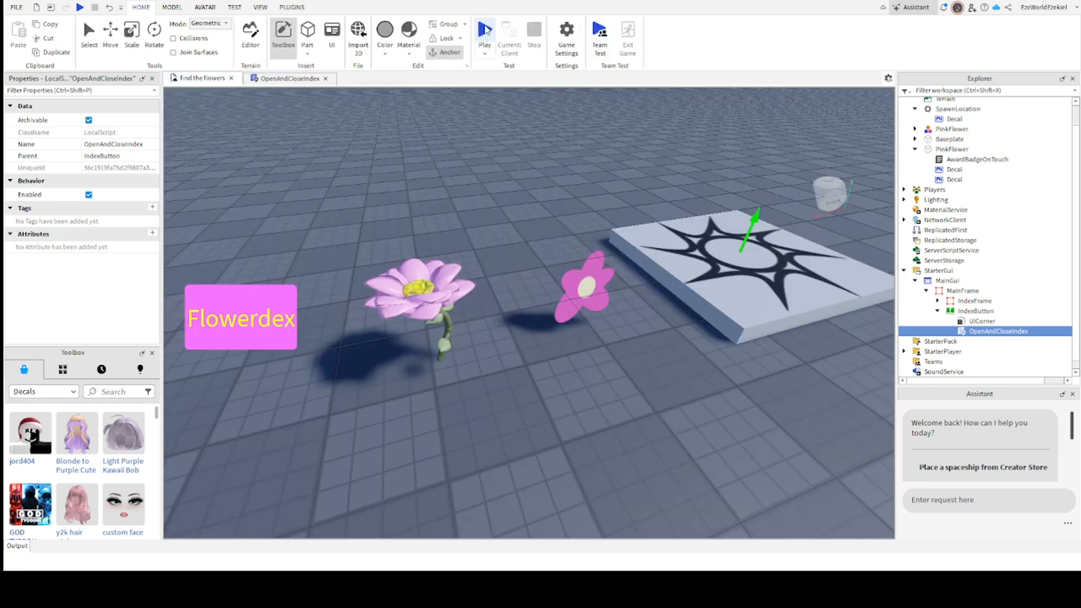
left_click(485, 33)
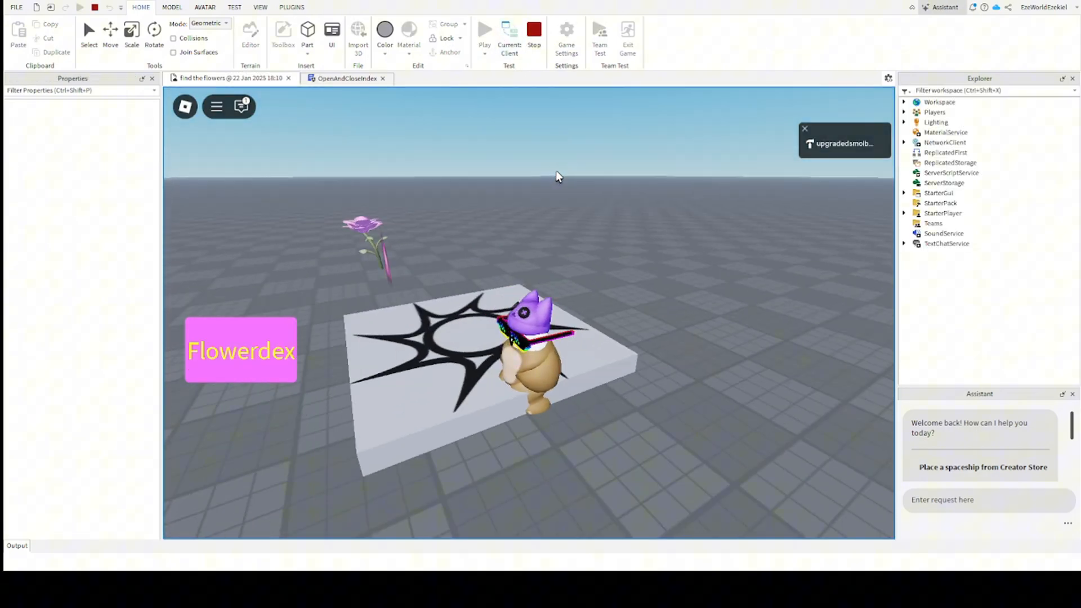
left_click(904, 193)
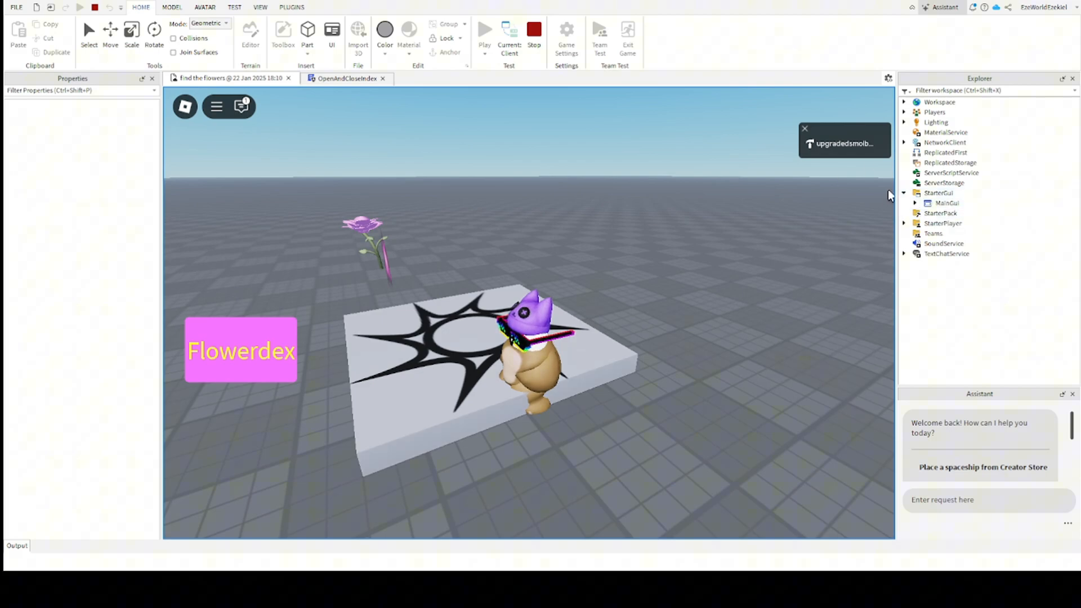
mouse_move(311, 367)
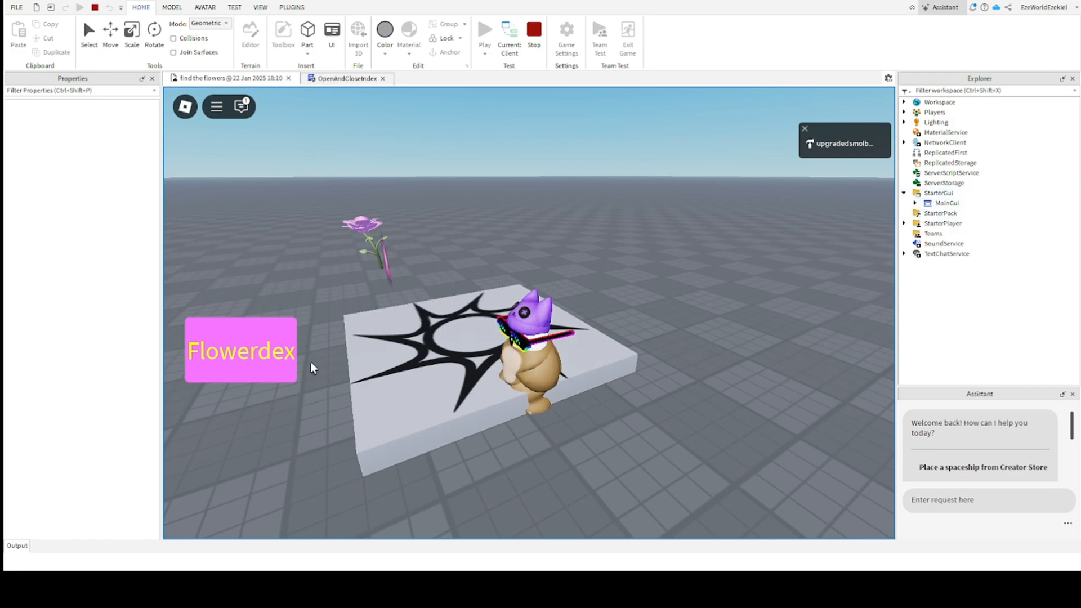
left_click(239, 350)
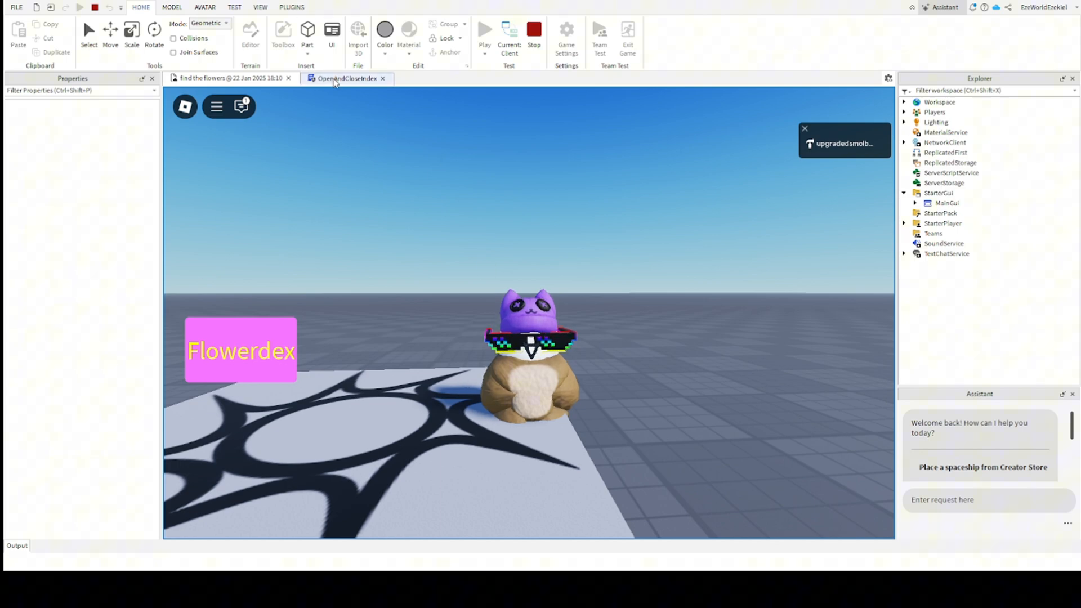
left_click(344, 78)
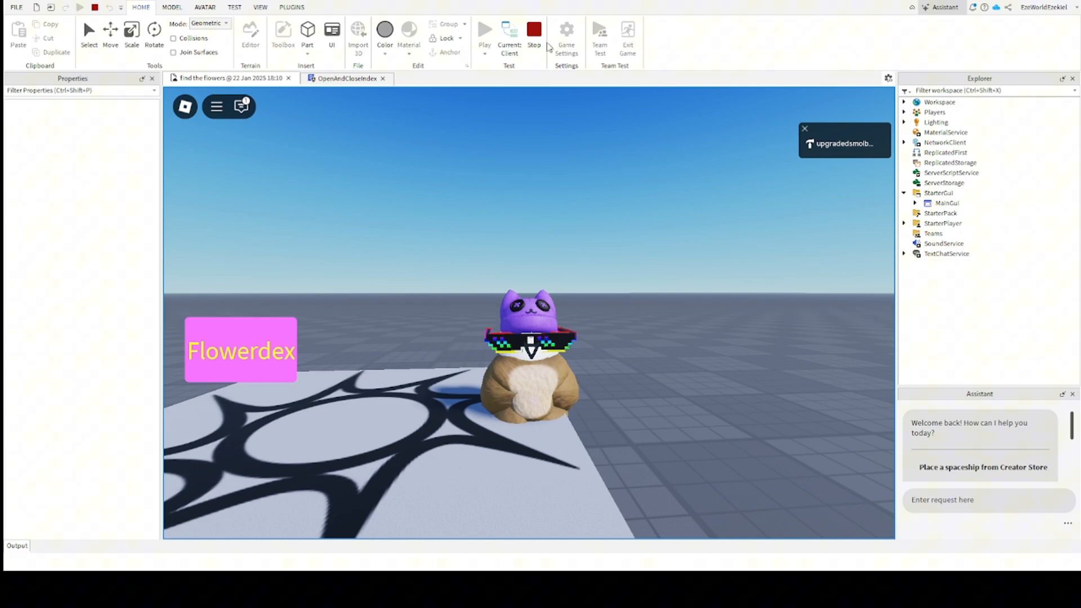
left_click(533, 30)
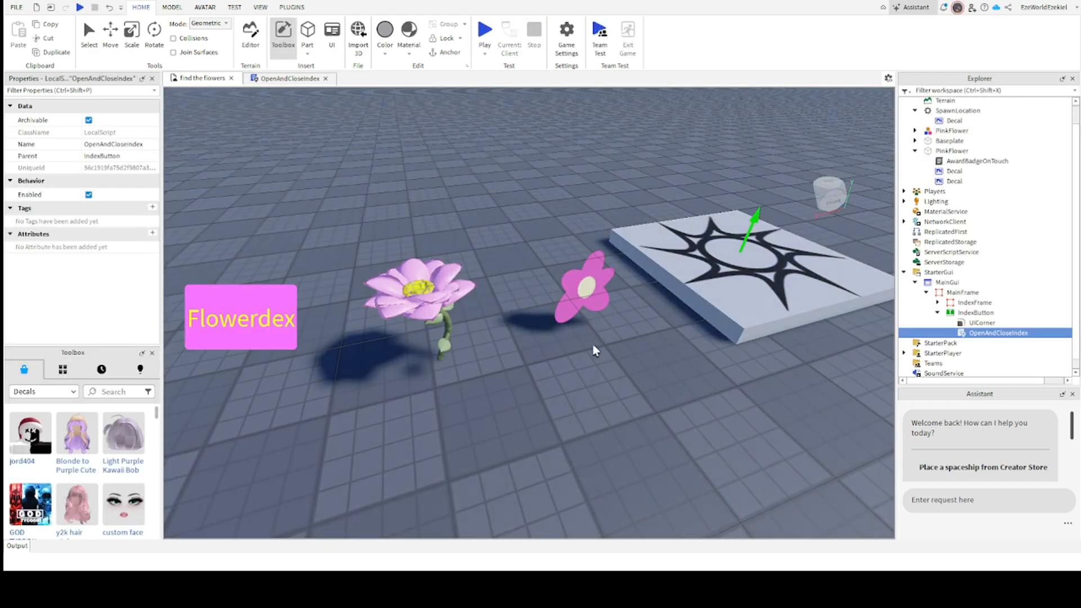
Select IndexFrame and tick Visible so the Flowerdex panel shows over the scene.
left_click(767, 346)
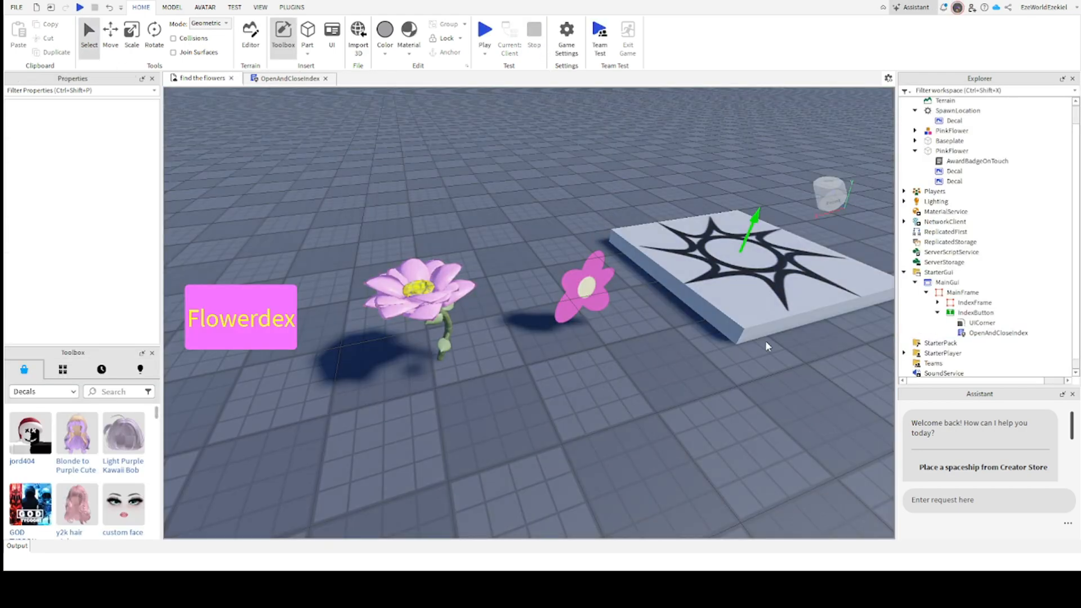
left_click(975, 311)
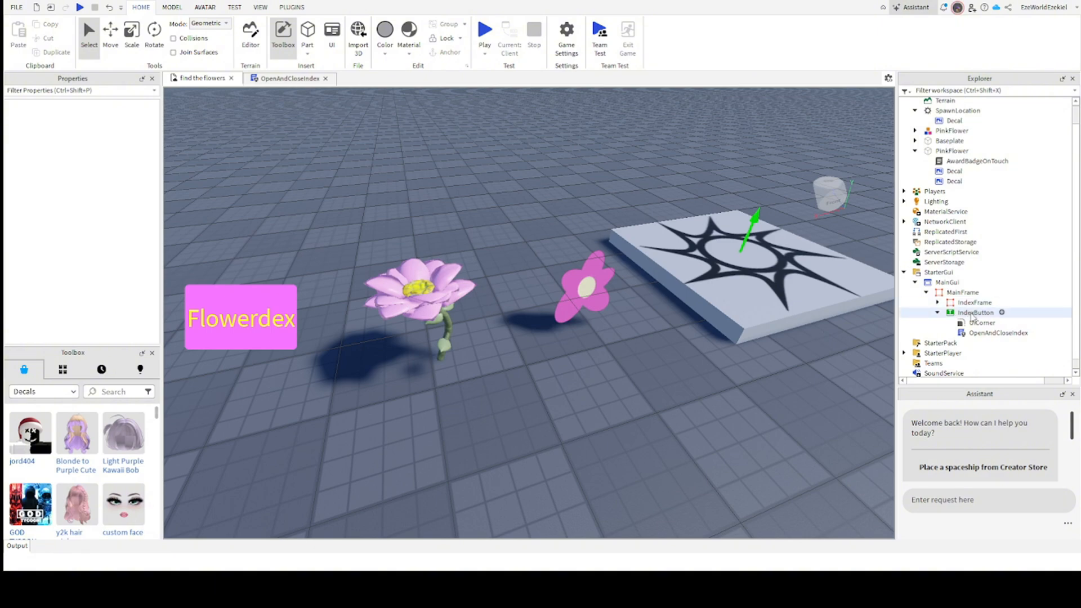
left_click(981, 324)
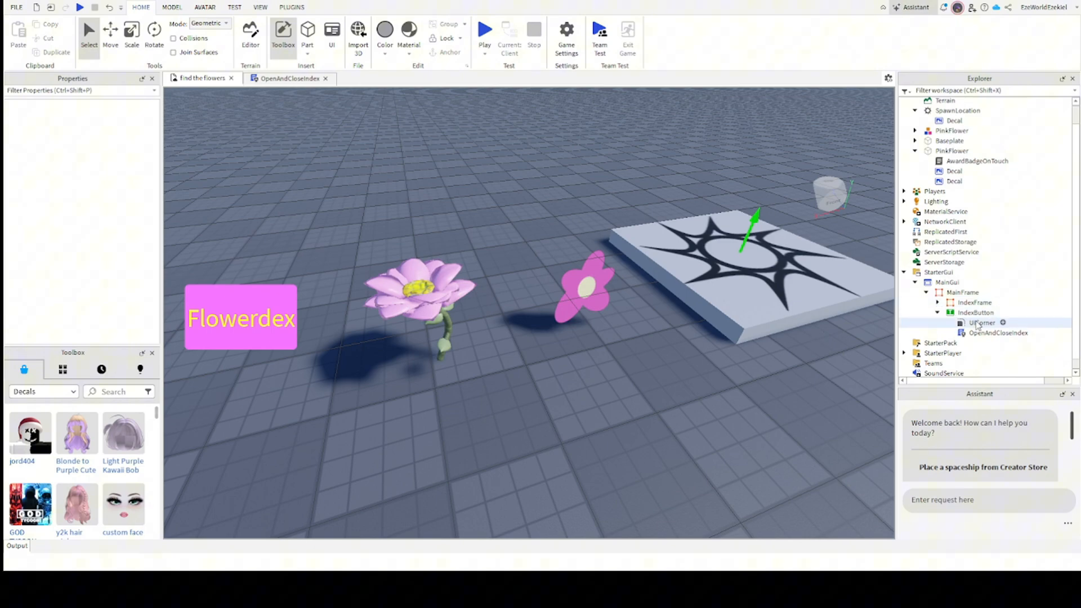
left_click(974, 302)
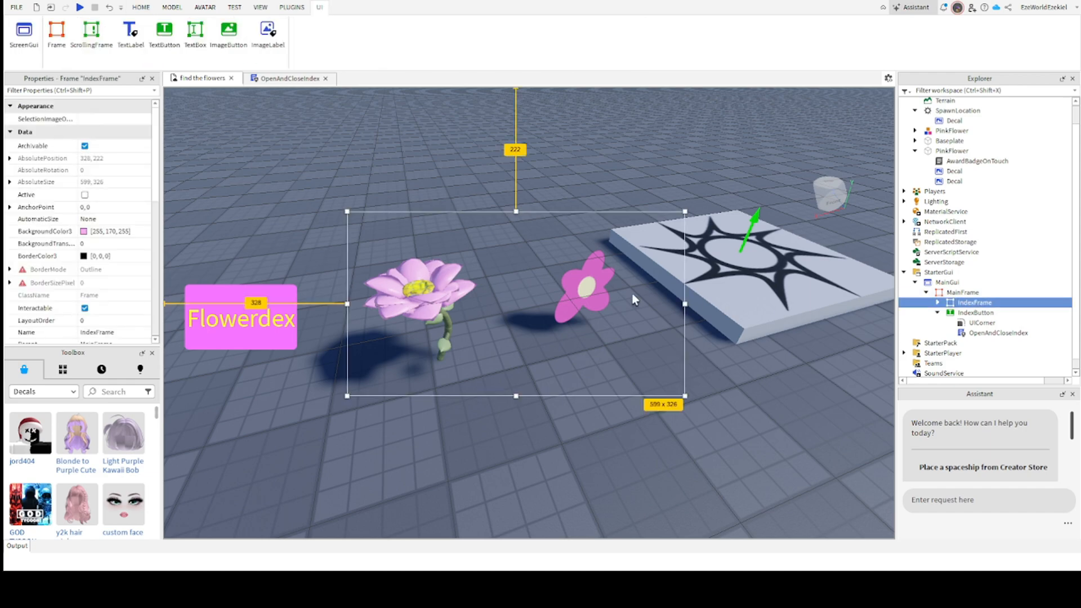
scroll("down", 3)
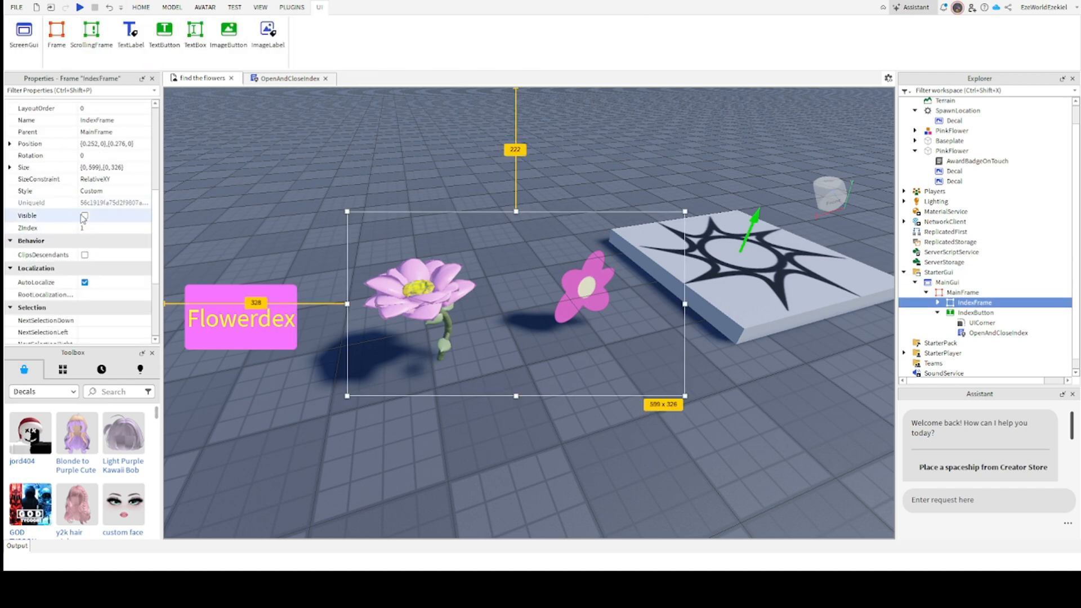
left_click(85, 215)
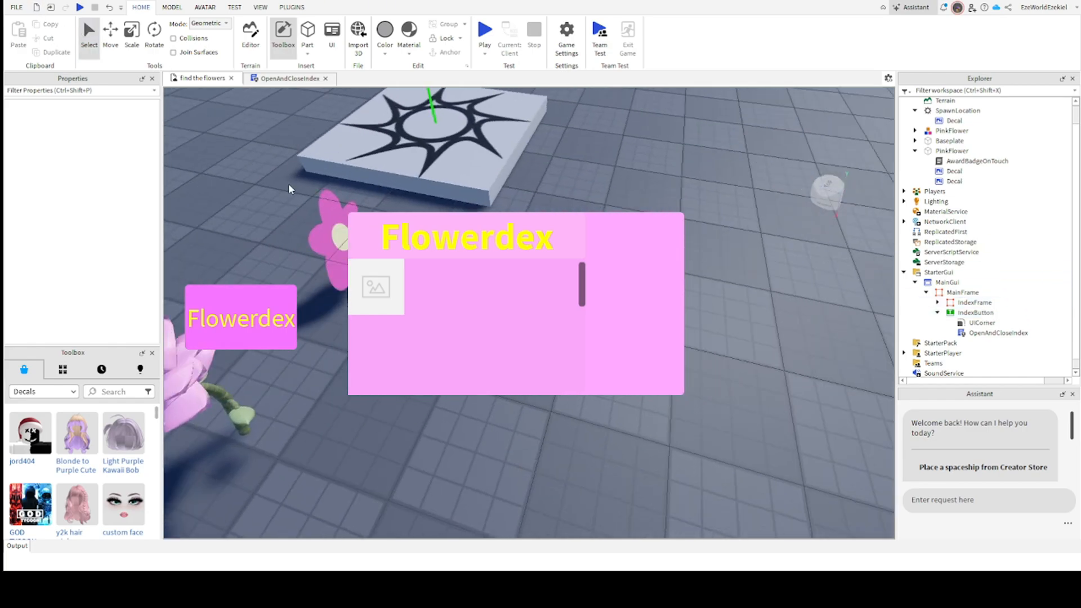
Copy the pink flower decal's Texture ID and expand IndexFrame to list its frame, button and title.
left_click(953, 171)
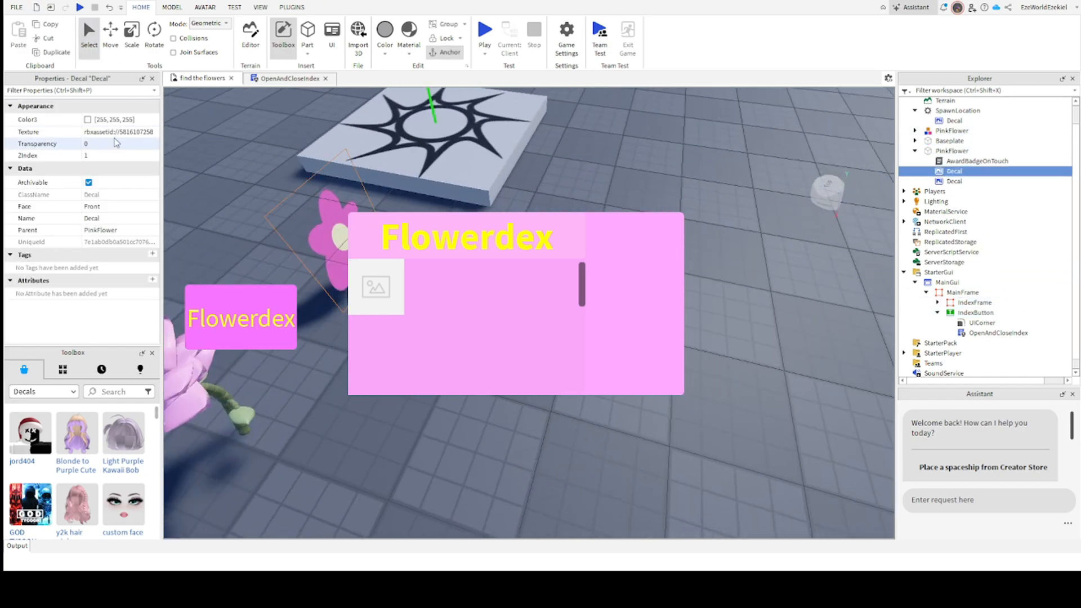
left_click(117, 132)
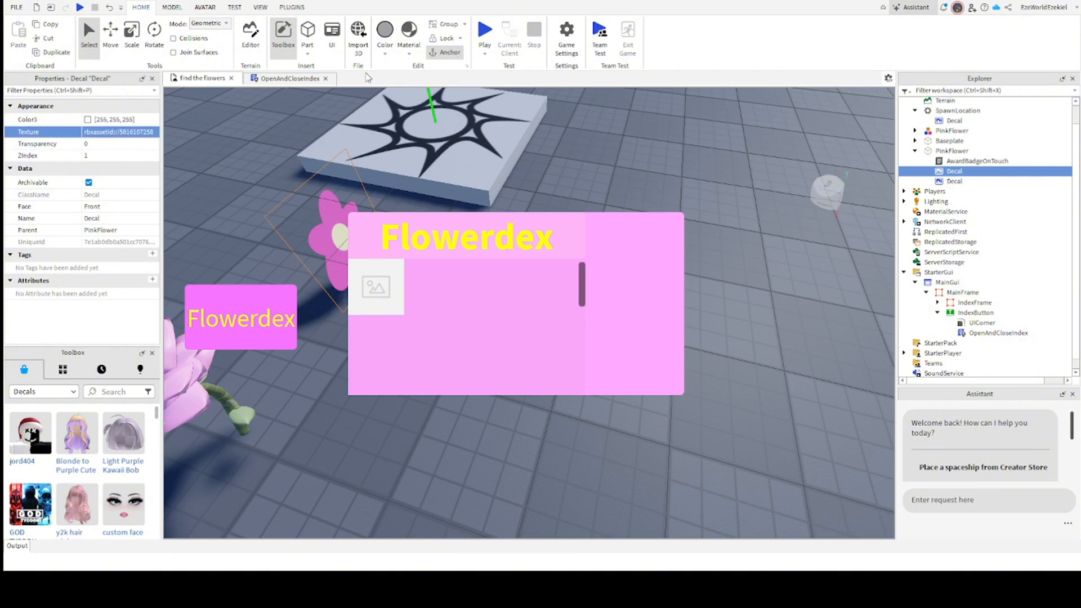
left_click(972, 302)
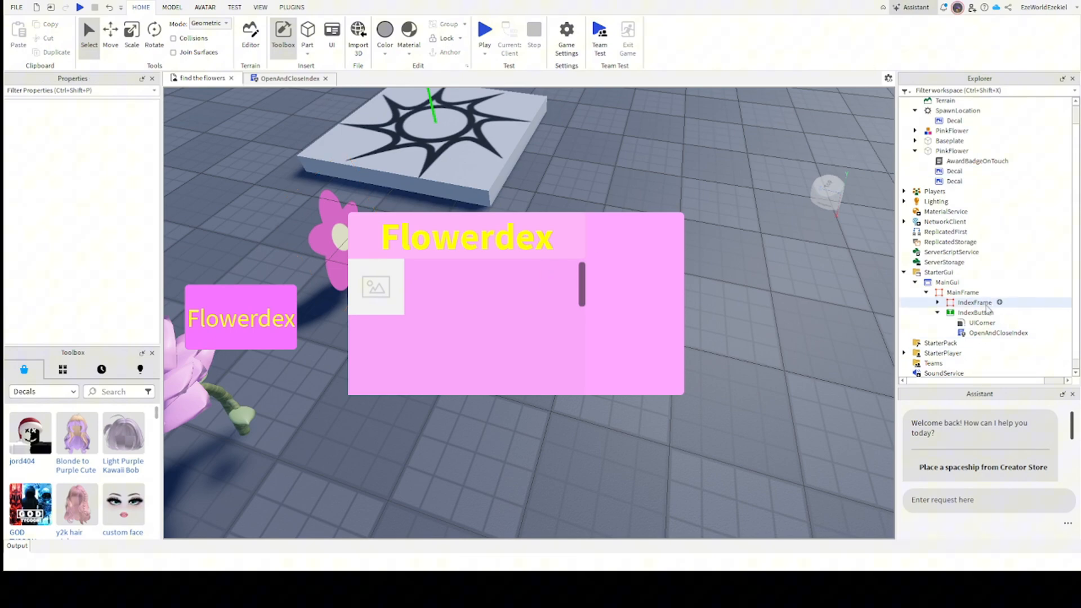
left_click(973, 312)
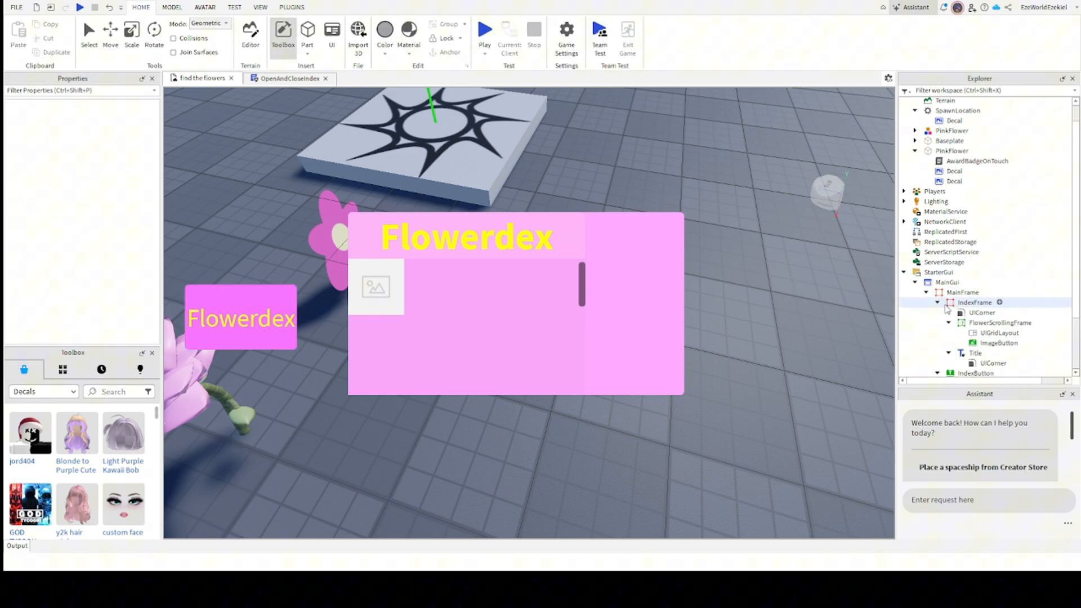
Paste the flower asset ID into the ImageButton's Image property so it shows the pink flower.
left_click(998, 314)
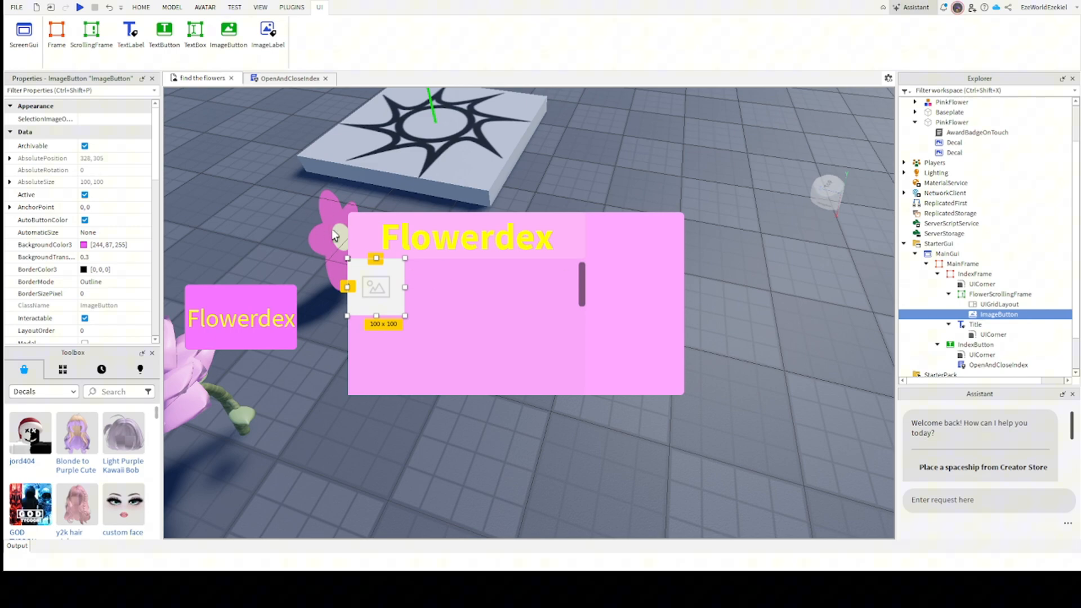
mouse_move(618, 248)
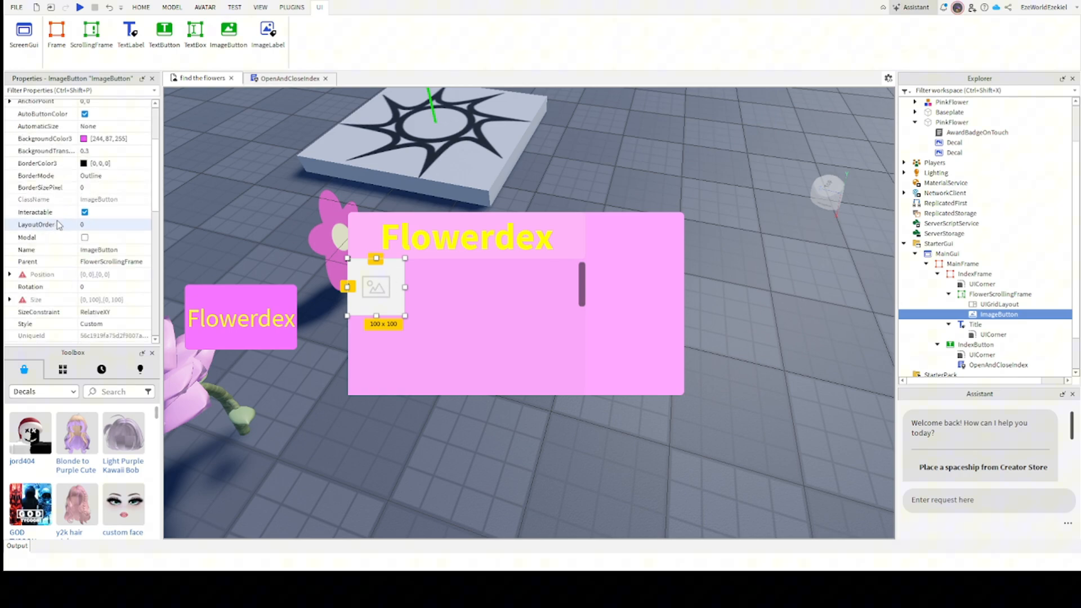
scroll("down", 3)
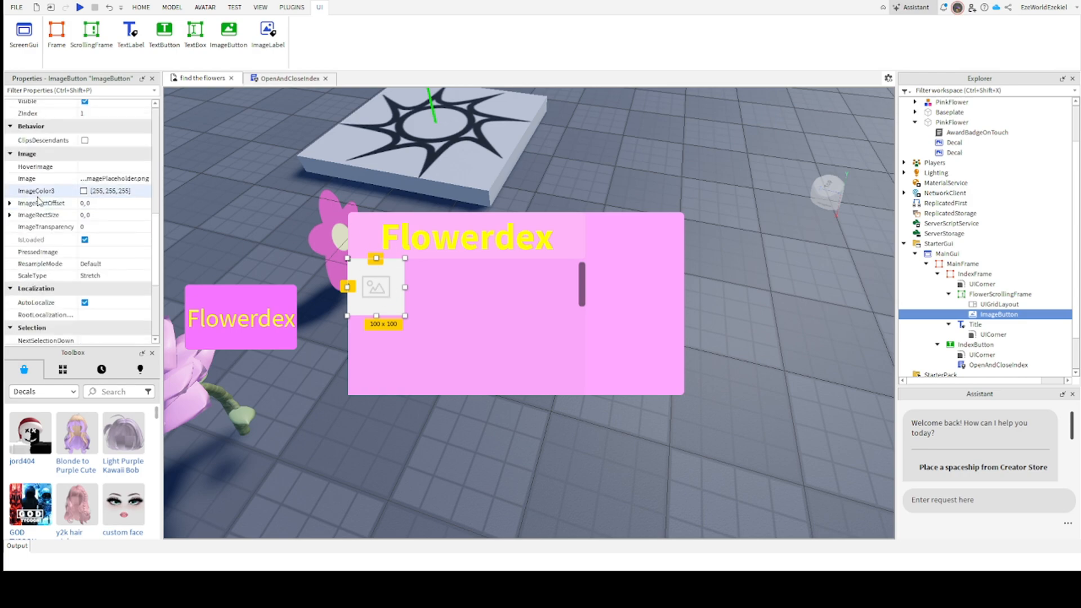
left_click(42, 178)
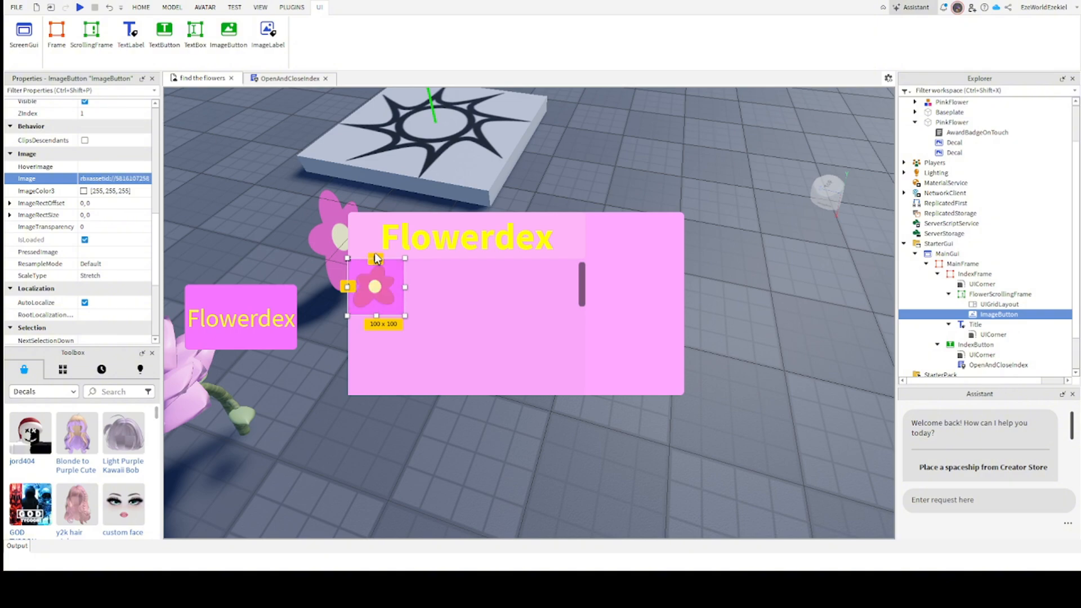
scroll("up", 3)
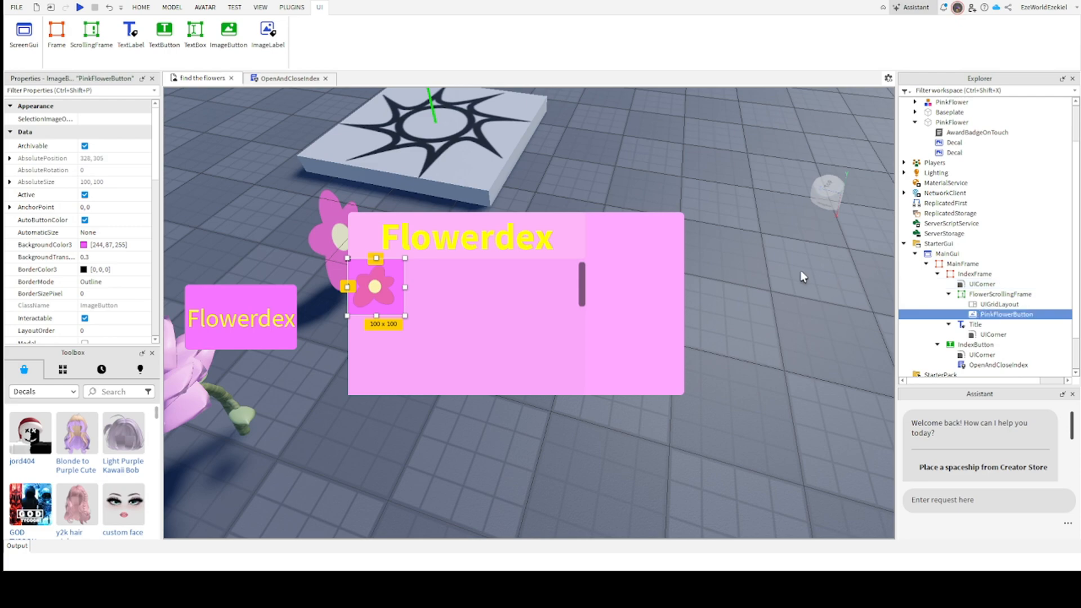
mouse_move(216, 181)
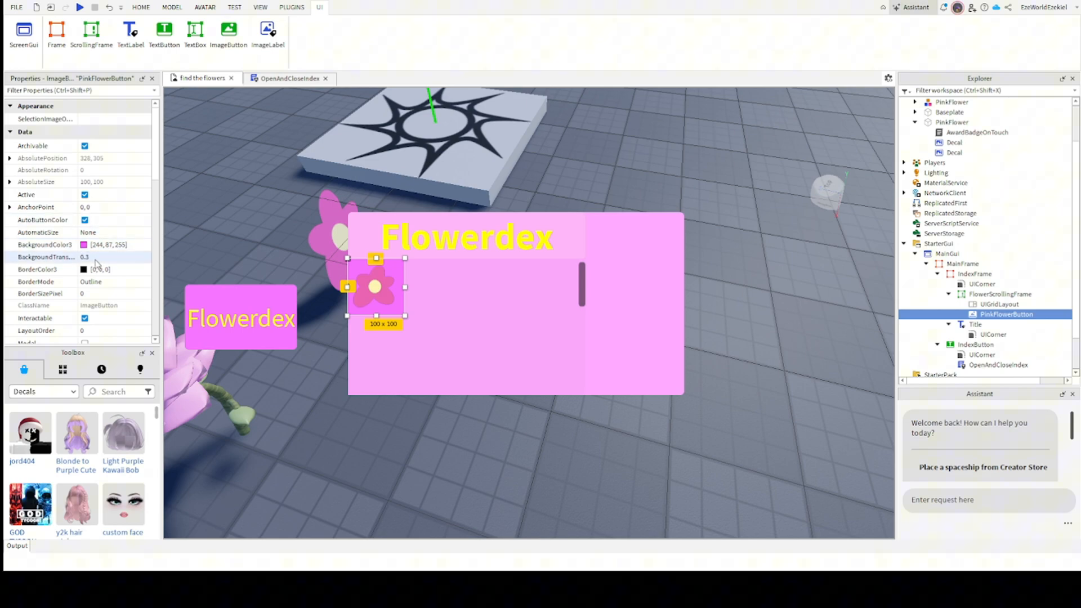
mouse_move(791, 263)
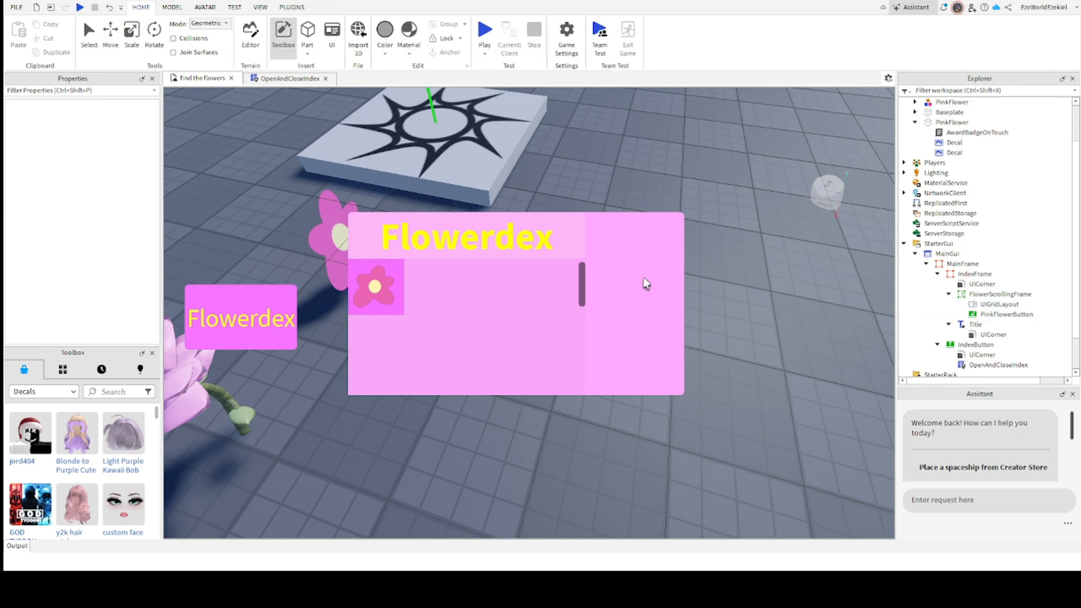
mouse_move(347, 233)
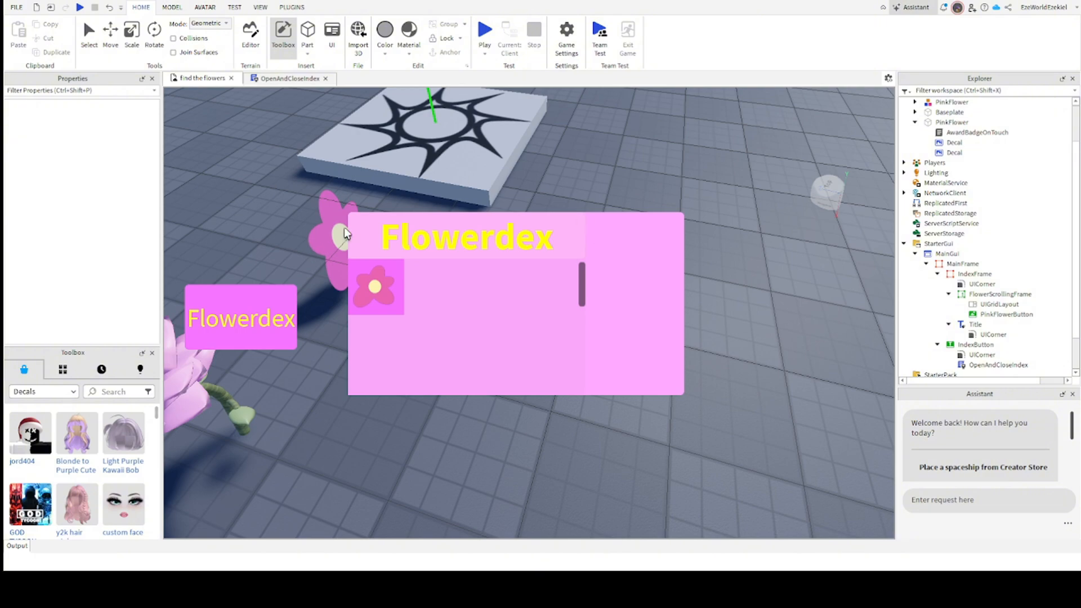
mouse_move(737, 279)
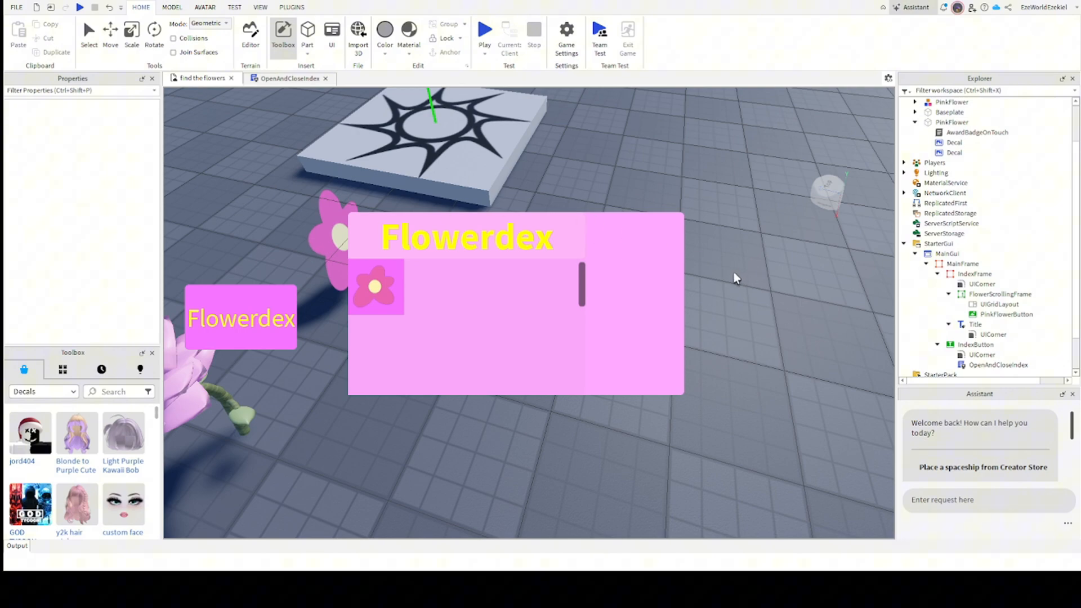
mouse_move(707, 286)
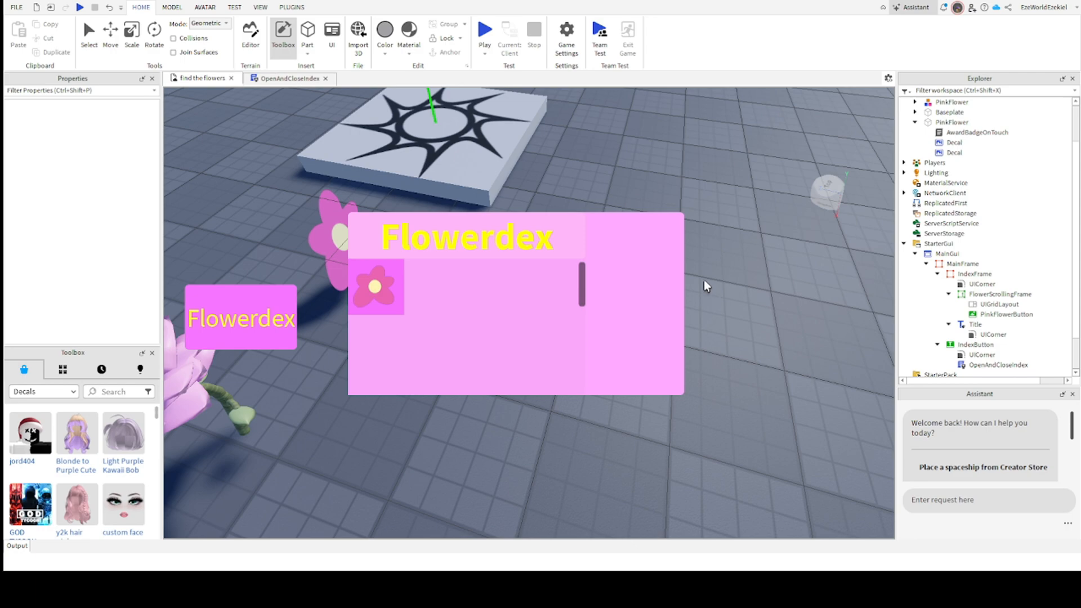
Insert a TextLabel as a child of PinkFlowerButton and review the button's properties.
left_click(1005, 315)
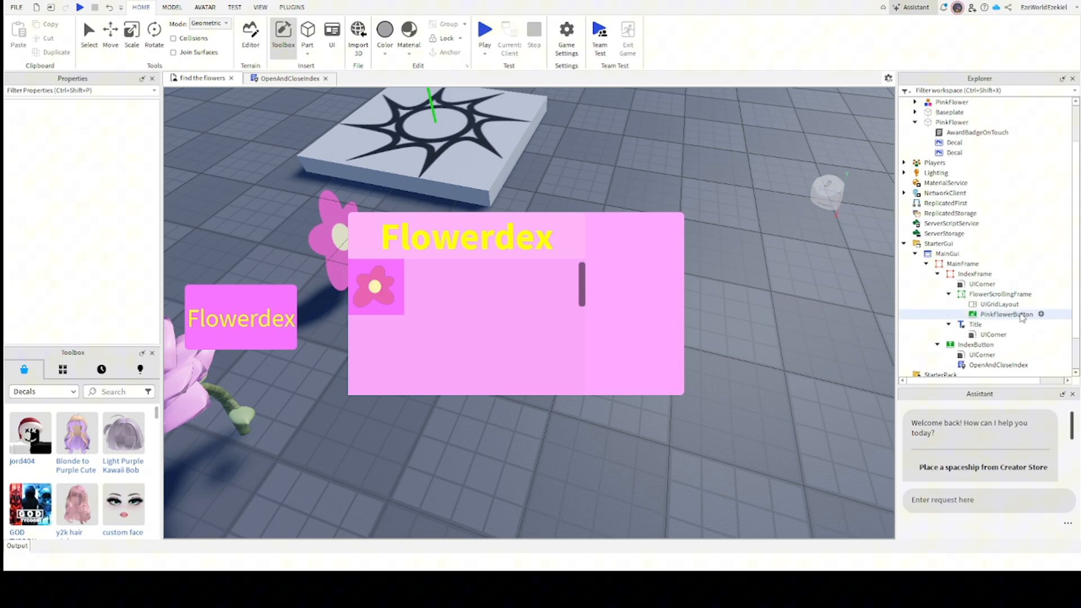
left_click(1000, 294)
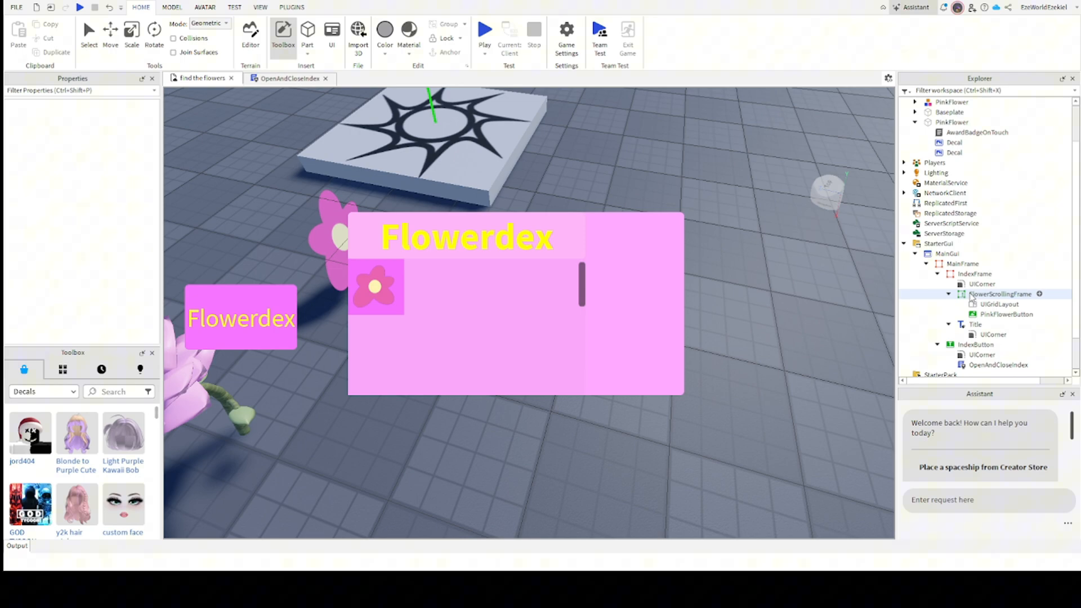
left_click(1007, 314)
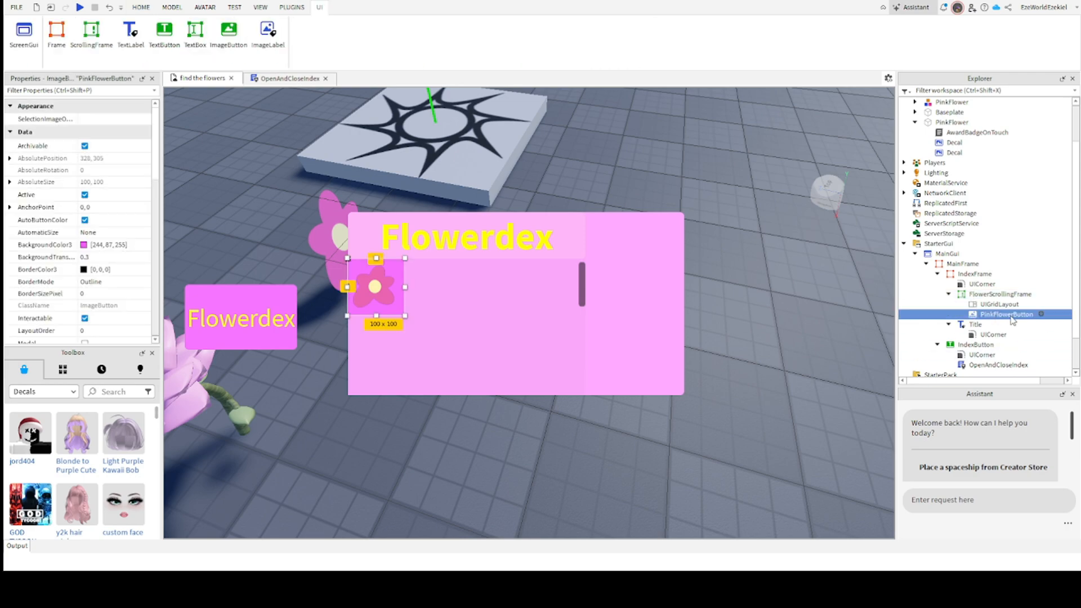
mouse_move(1017, 318)
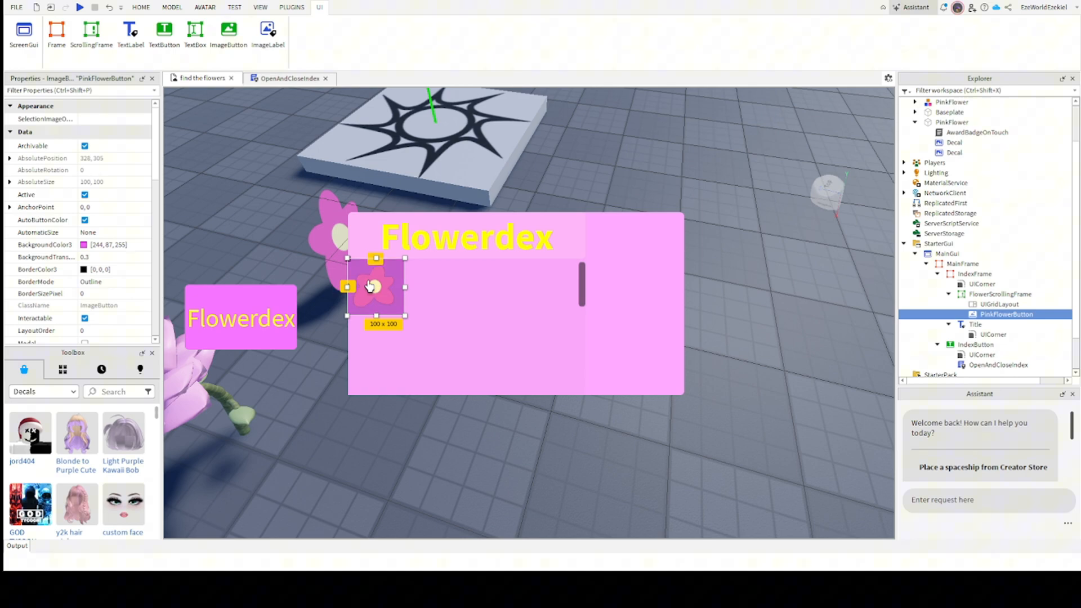
scroll("down", 3)
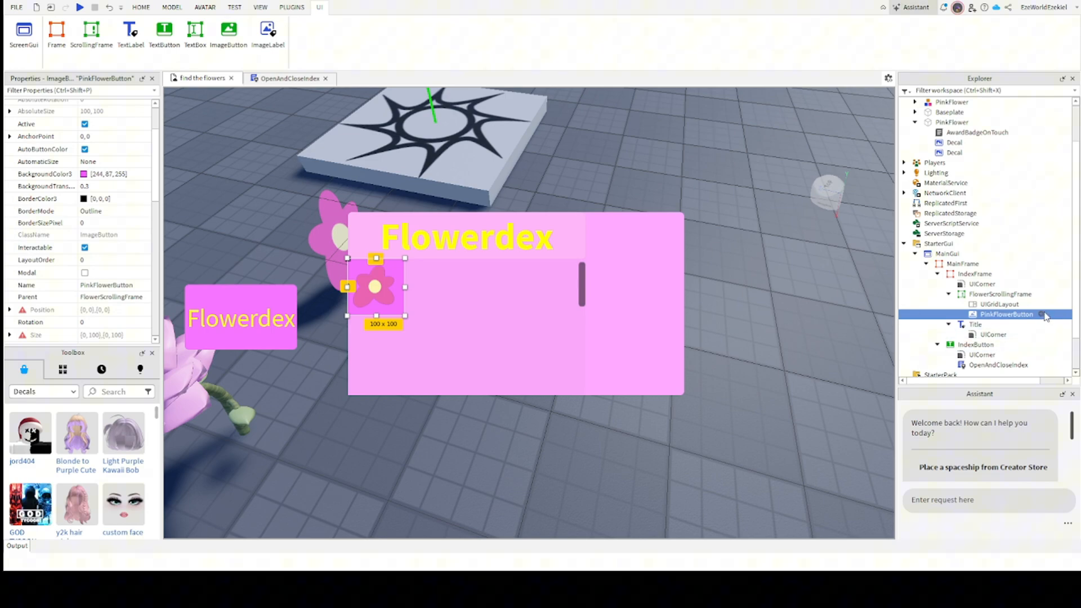
mouse_move(1040, 314)
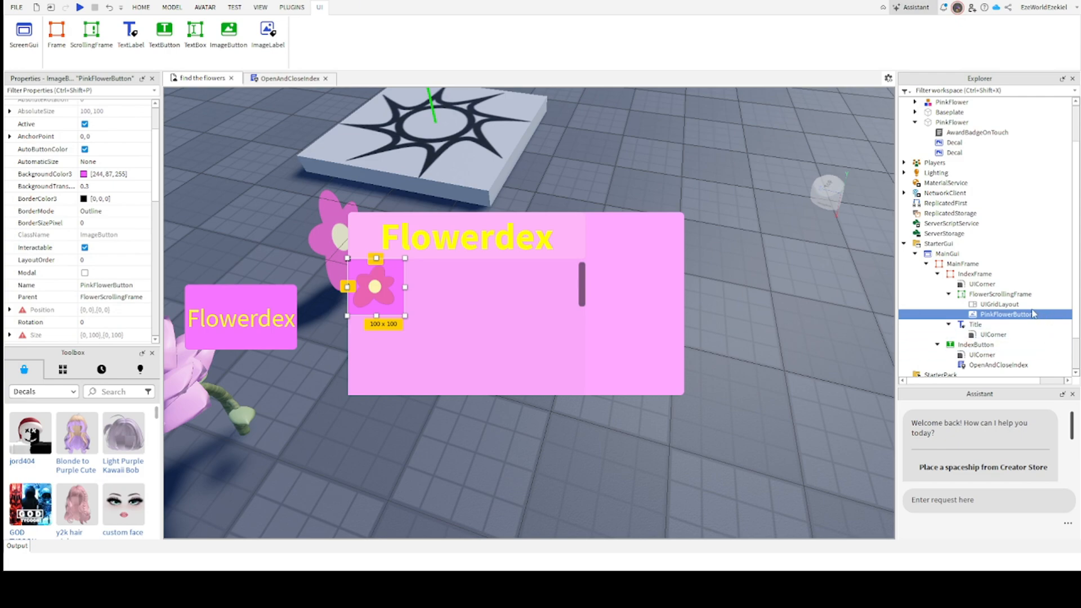
mouse_move(925, 116)
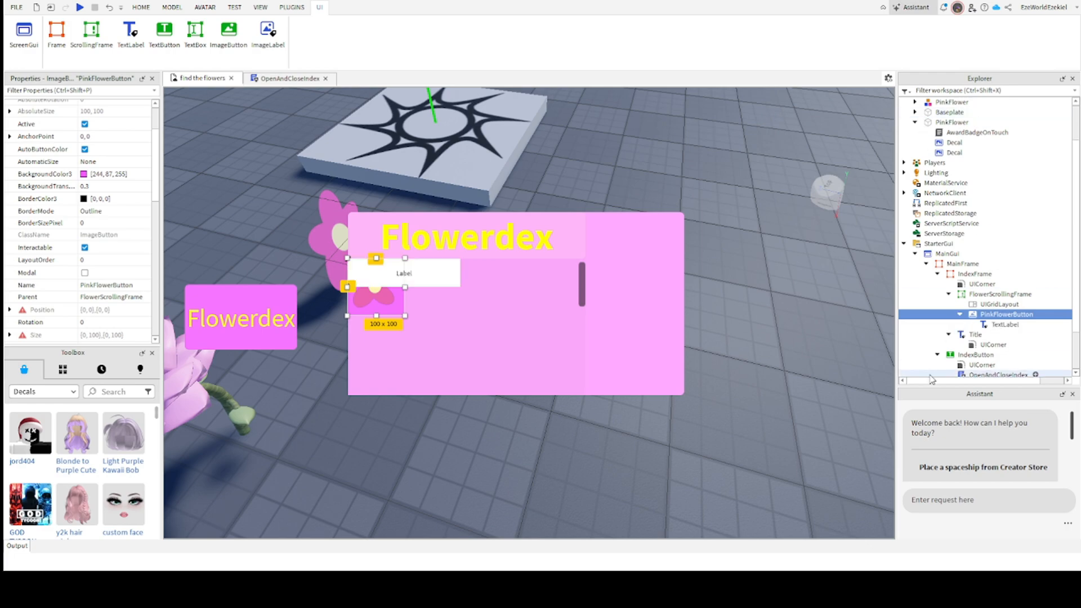
Position the TextLabel as a short strip at the button's bottom and enable TextScaled.
left_click(1006, 324)
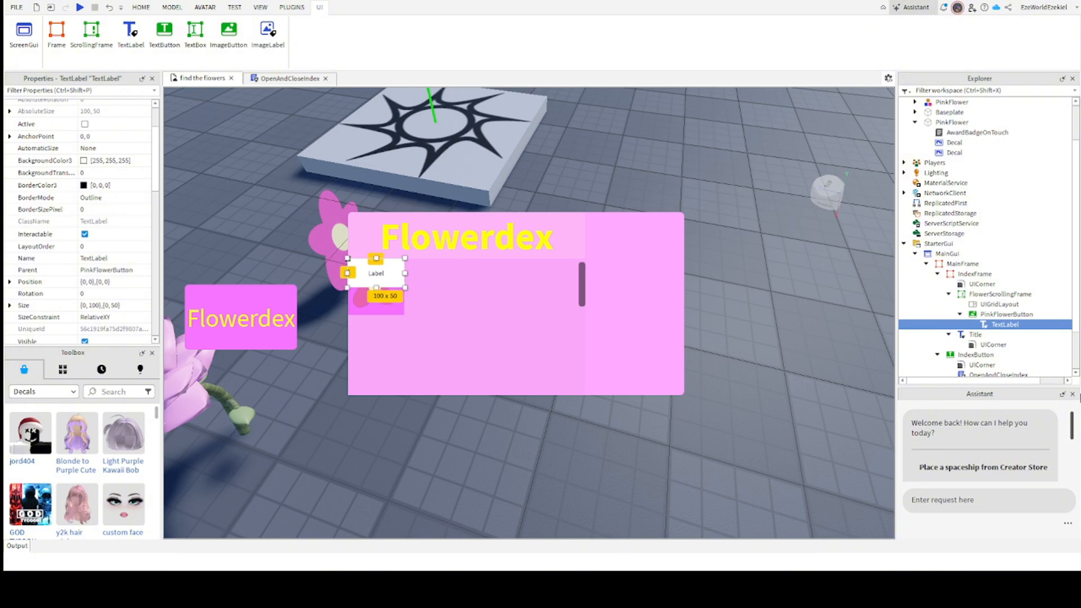
left_click(1007, 314)
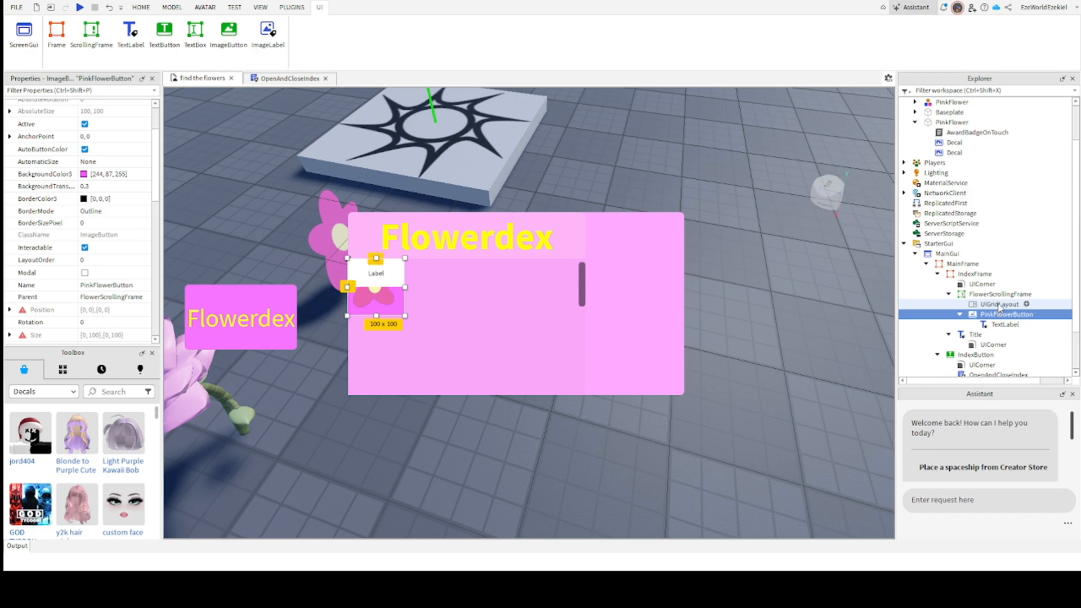
mouse_move(1006, 349)
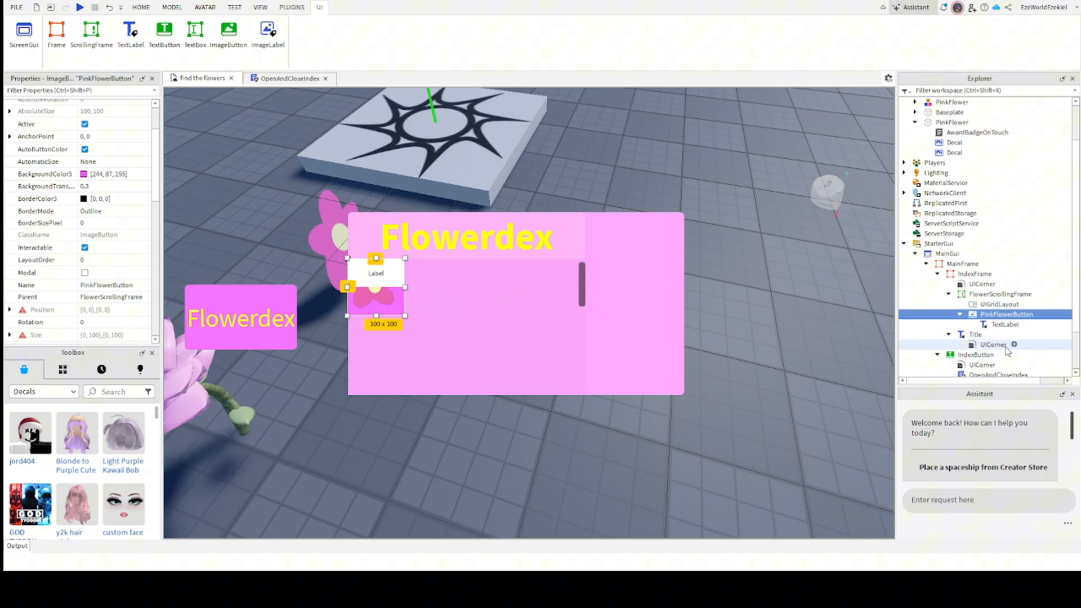
left_click(1005, 325)
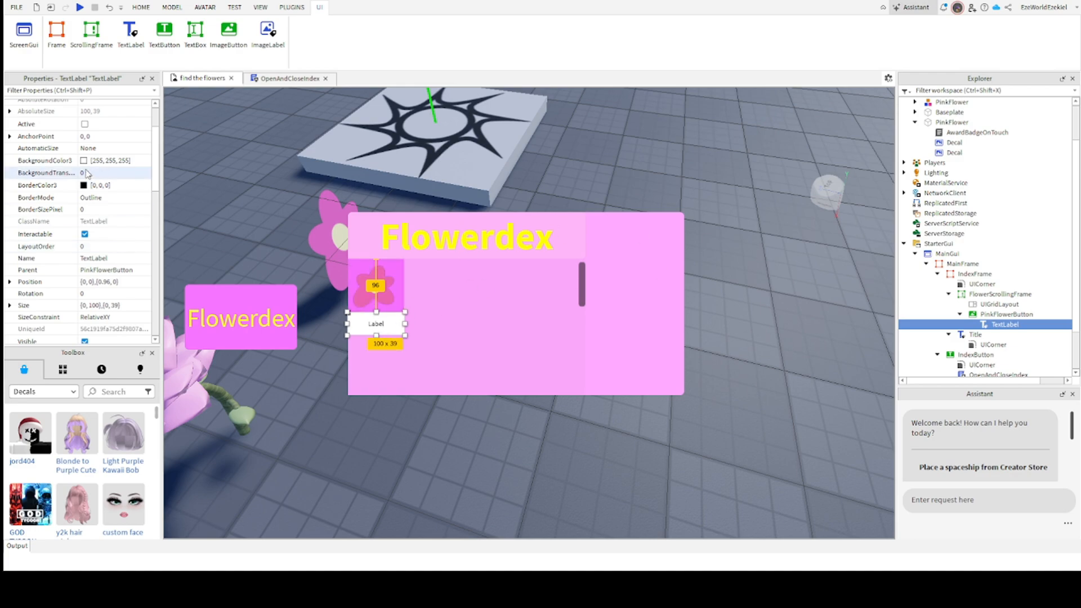
scroll("down", 3)
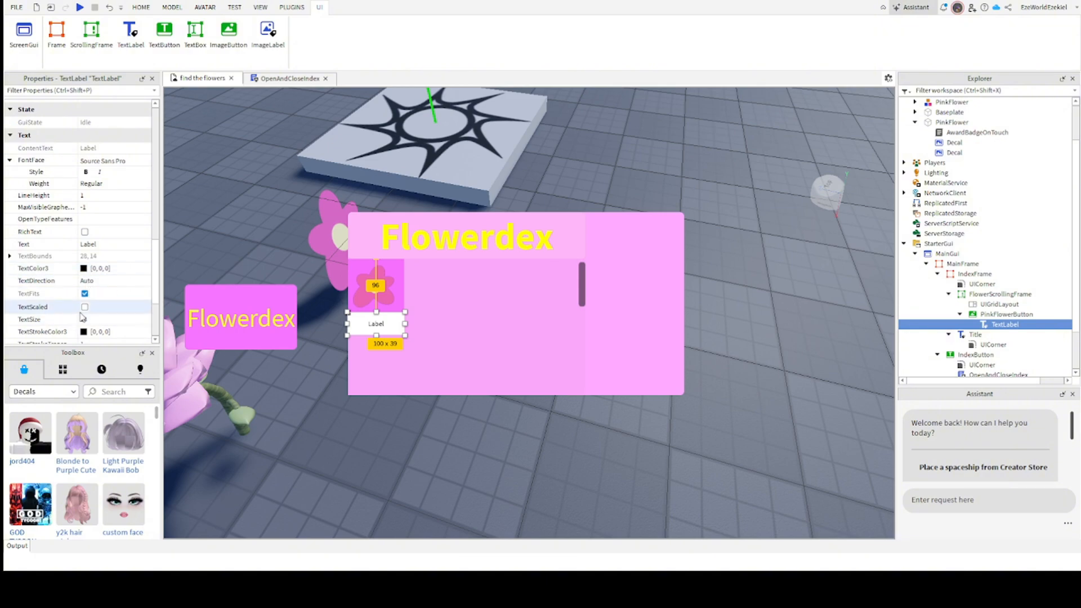
left_click(85, 307)
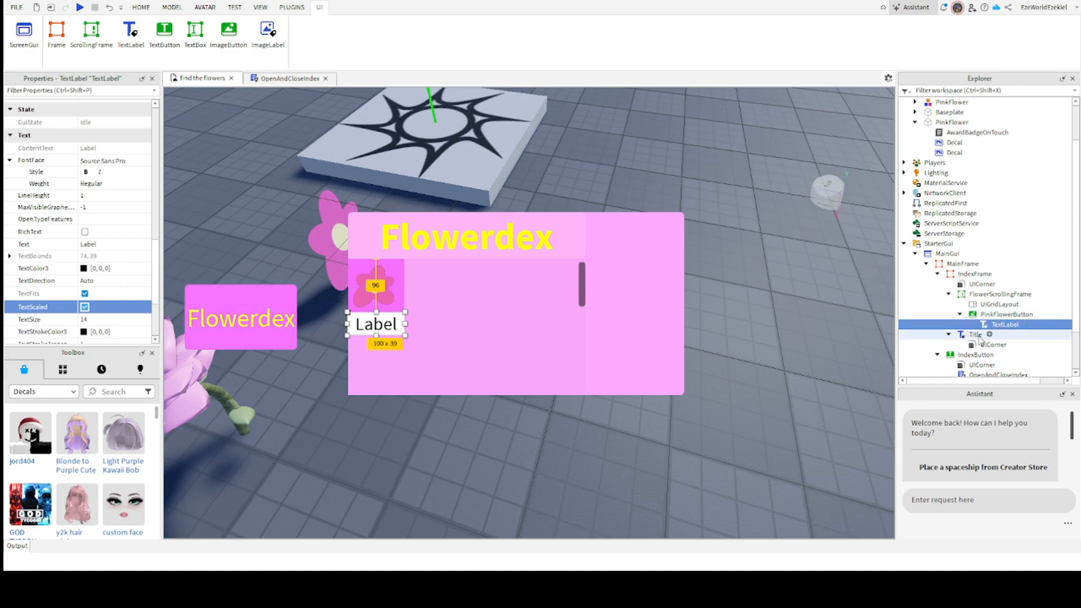
left_click(1011, 314)
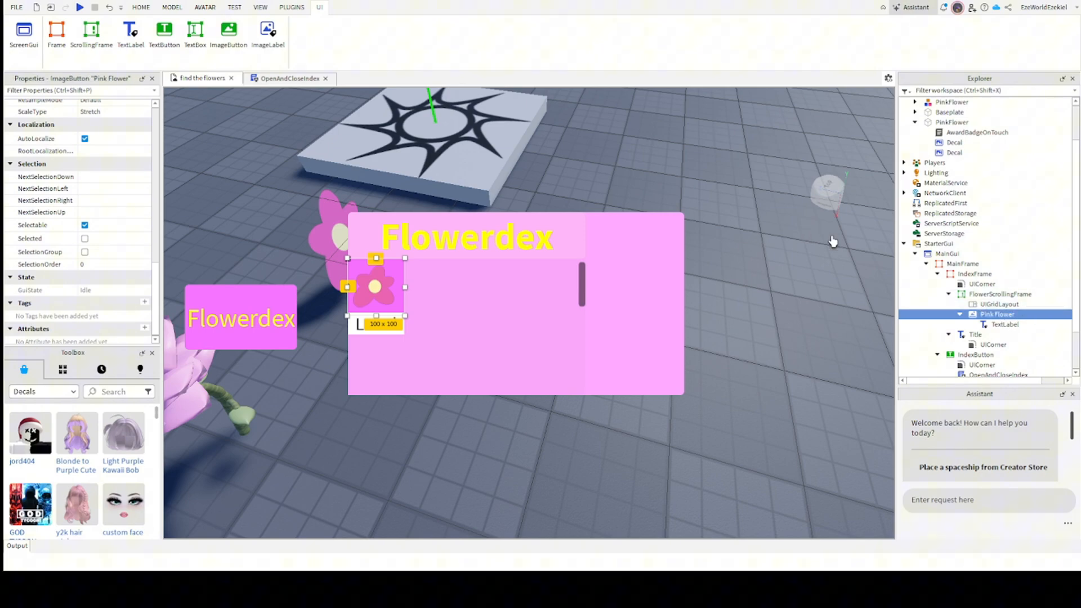
Select the label under Pink Flower and review its TextSize setting, leaving the text as 'Label'.
left_click(1004, 324)
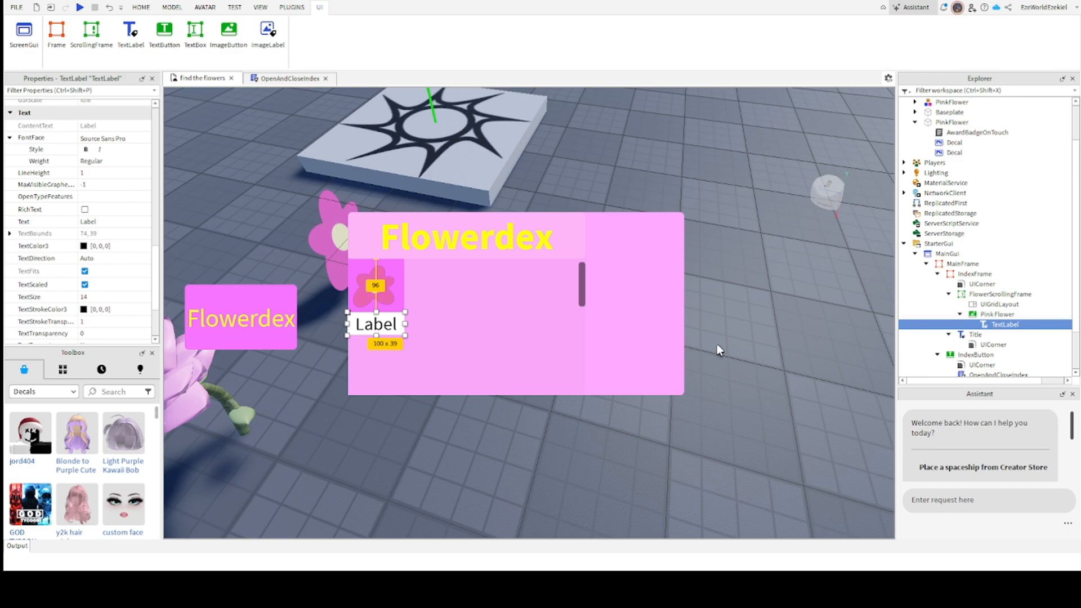
mouse_move(383, 252)
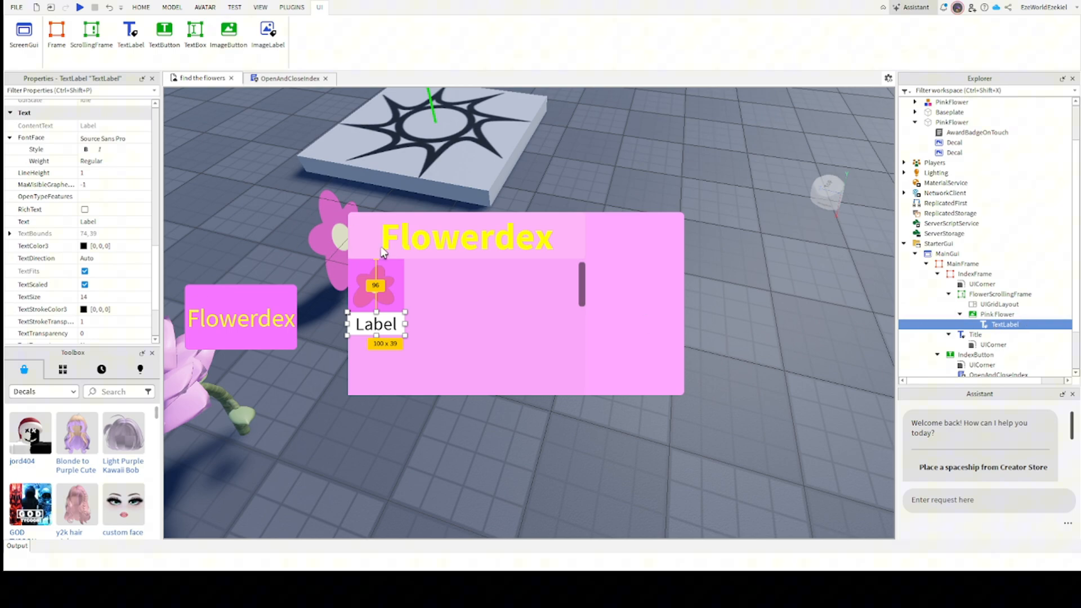
mouse_move(269, 288)
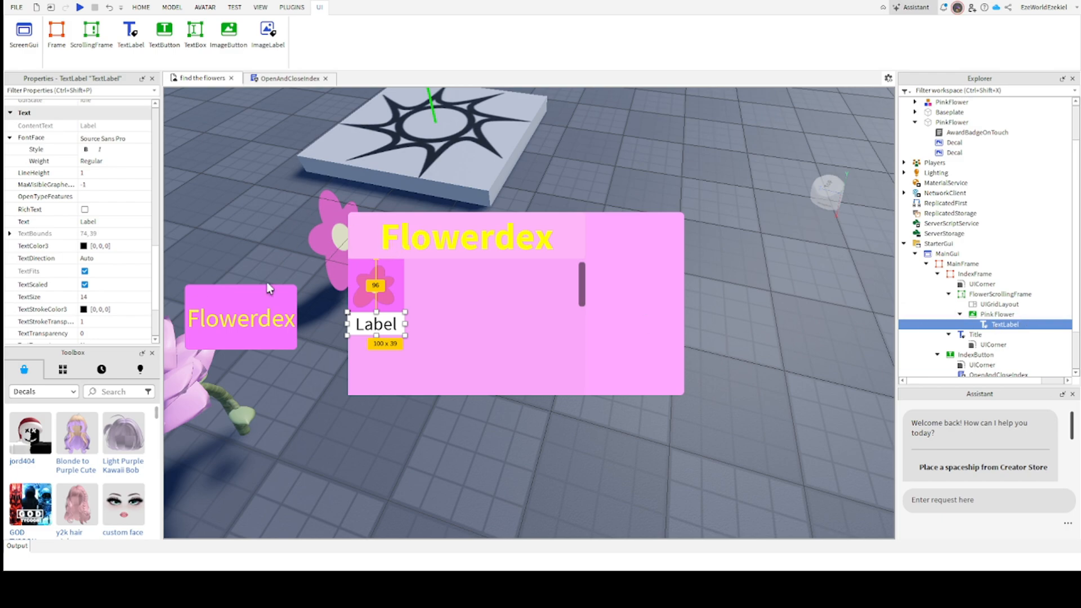
mouse_move(220, 228)
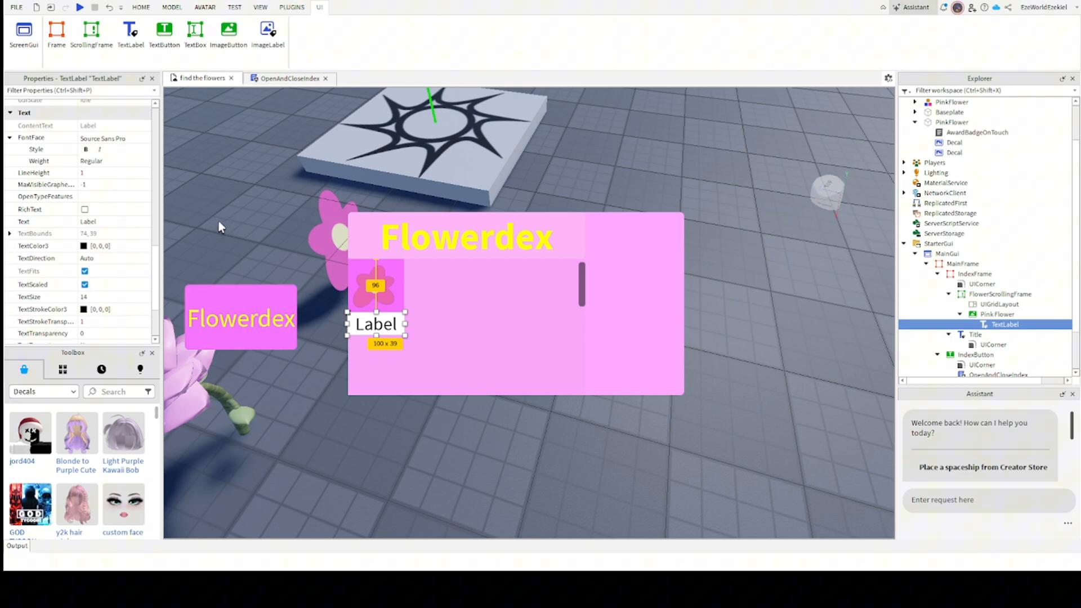
scroll("down", 3)
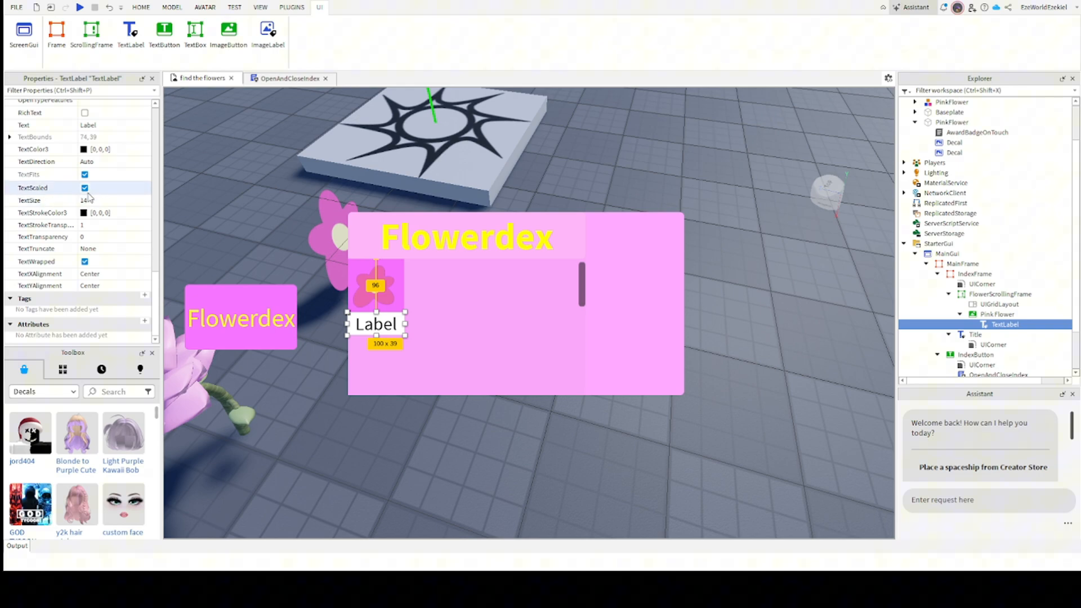
left_click(85, 188)
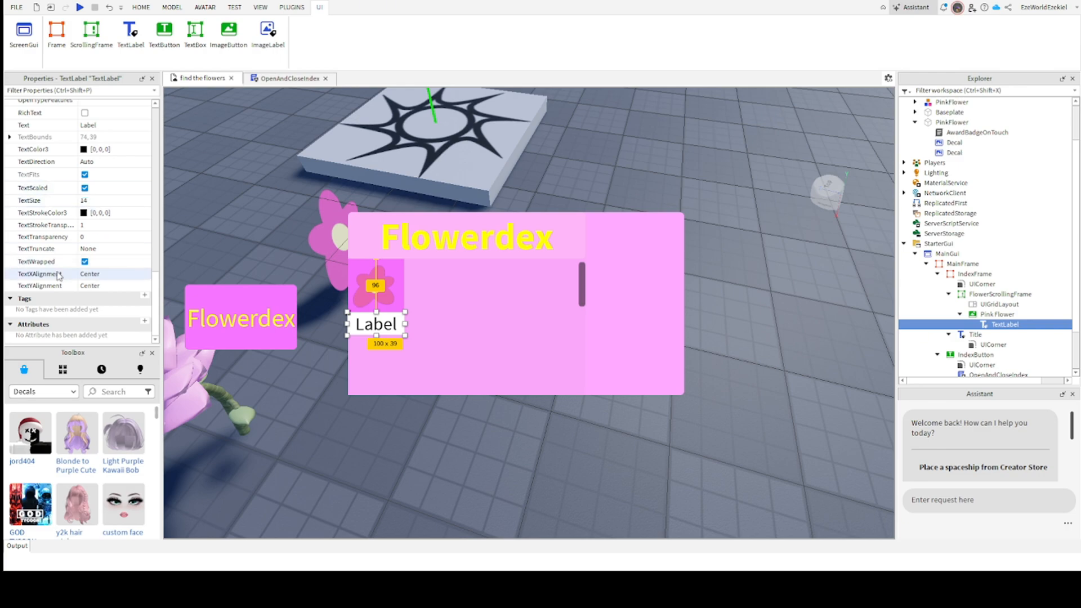
mouse_move(54, 279)
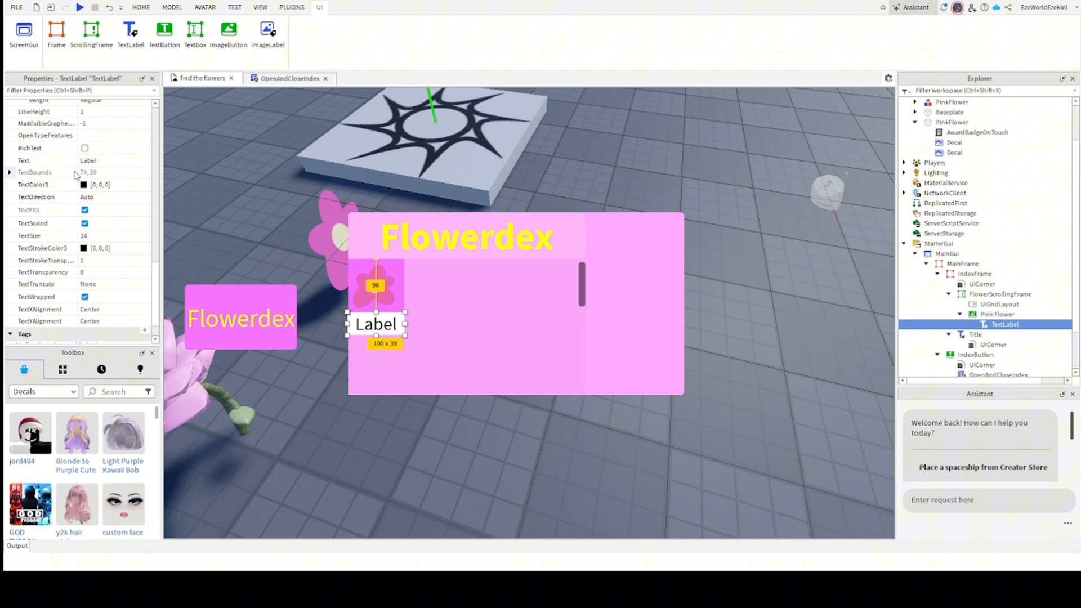
scroll("up", 3)
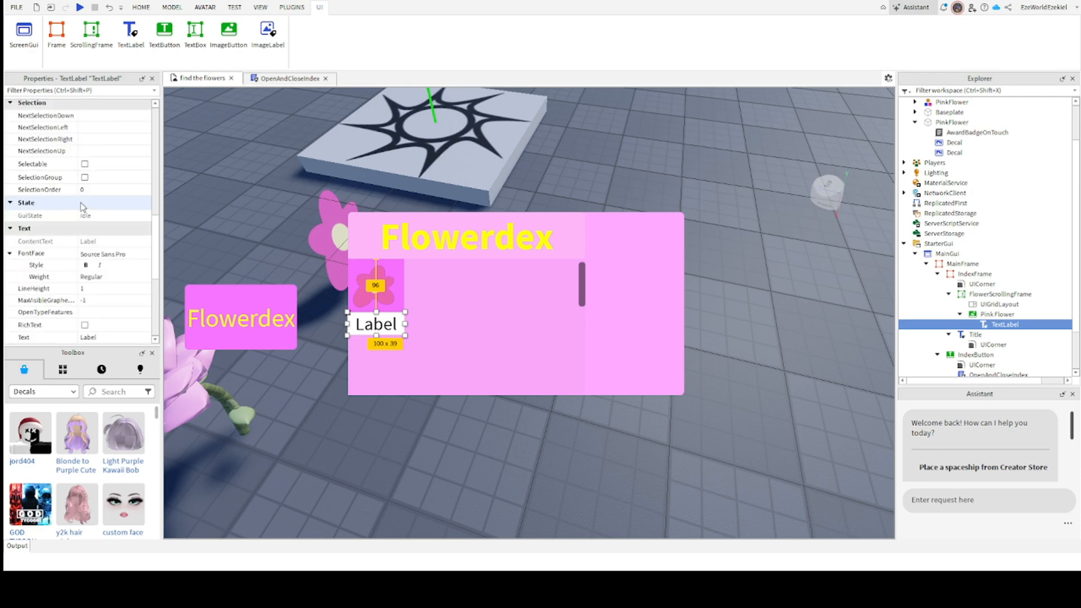
Set the label's TextColor3 to yellow (255,255,0).
scroll("down", 3)
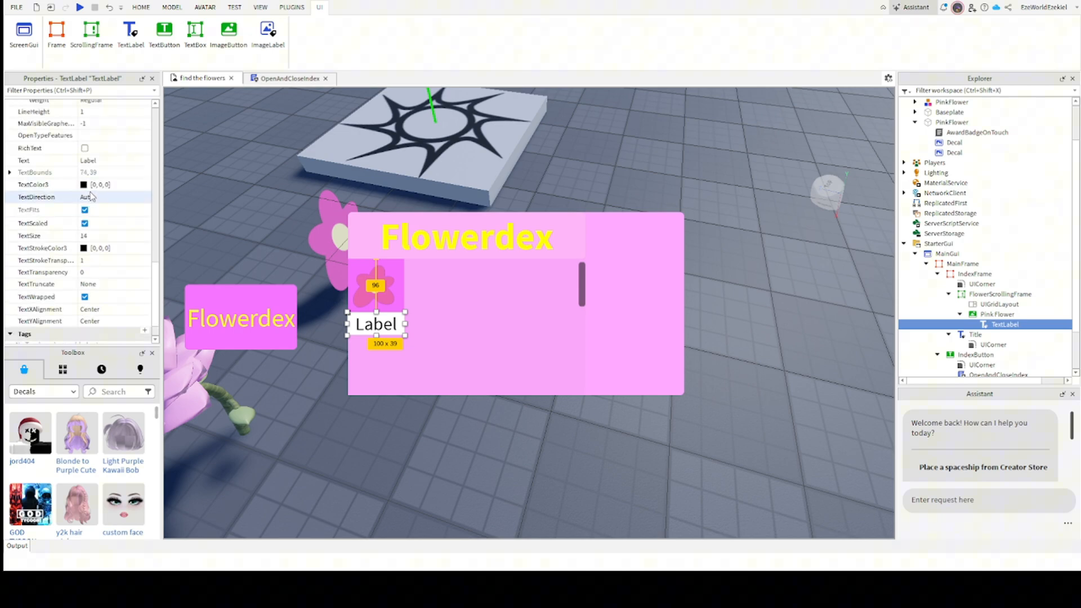
left_click(42, 184)
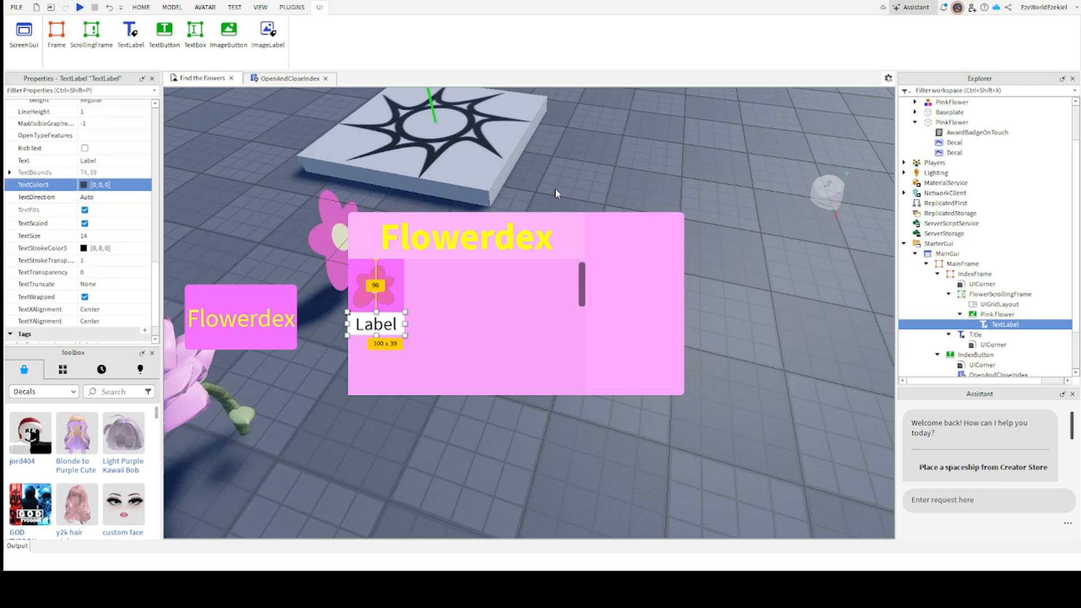
left_click(117, 184)
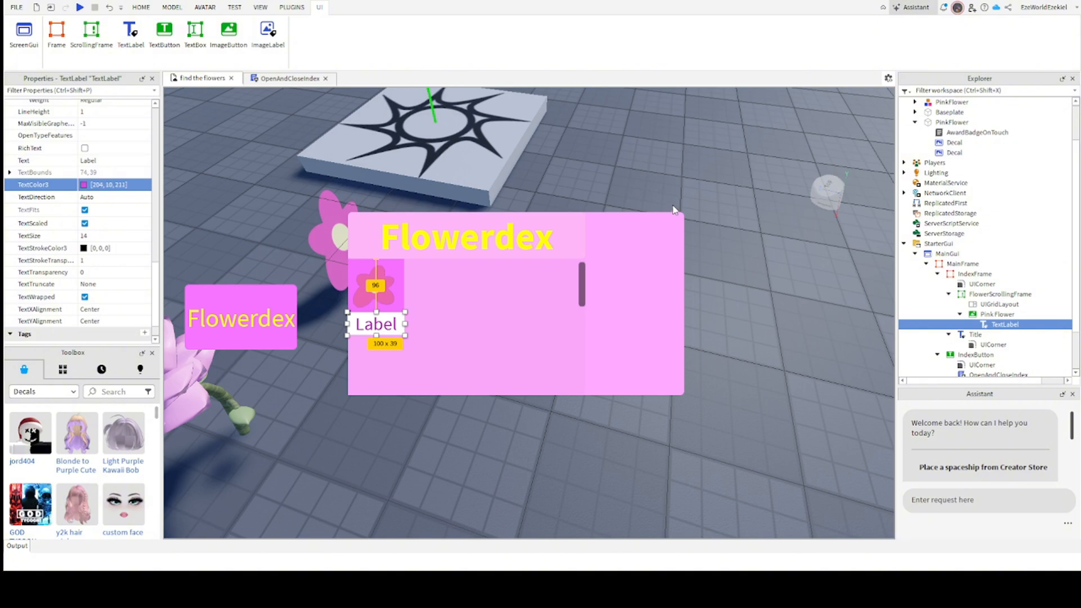
mouse_move(616, 383)
type("[255, 255, 0")
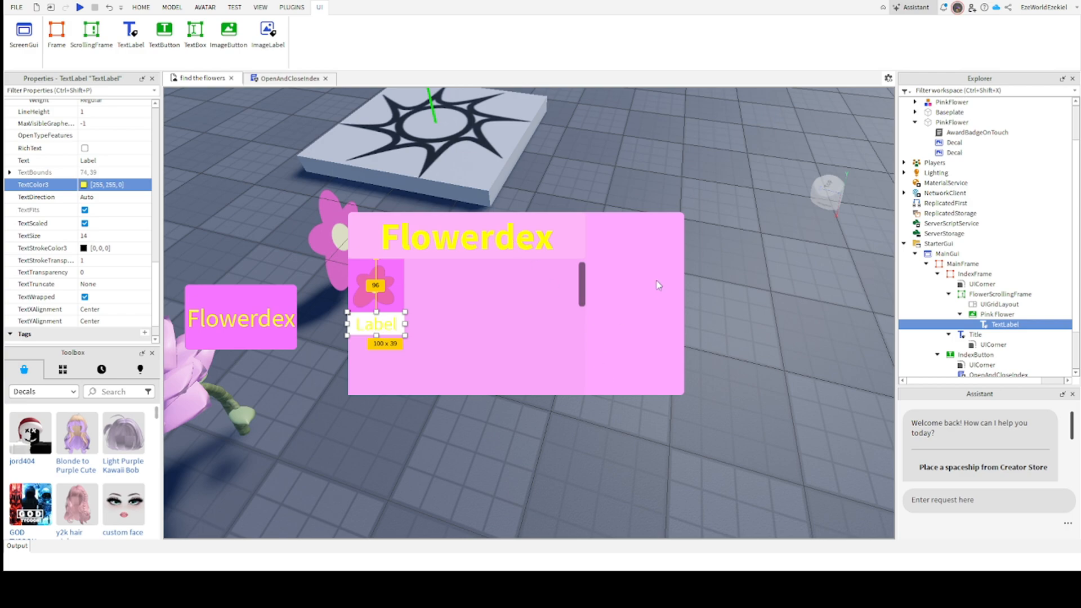
scroll("up", 3)
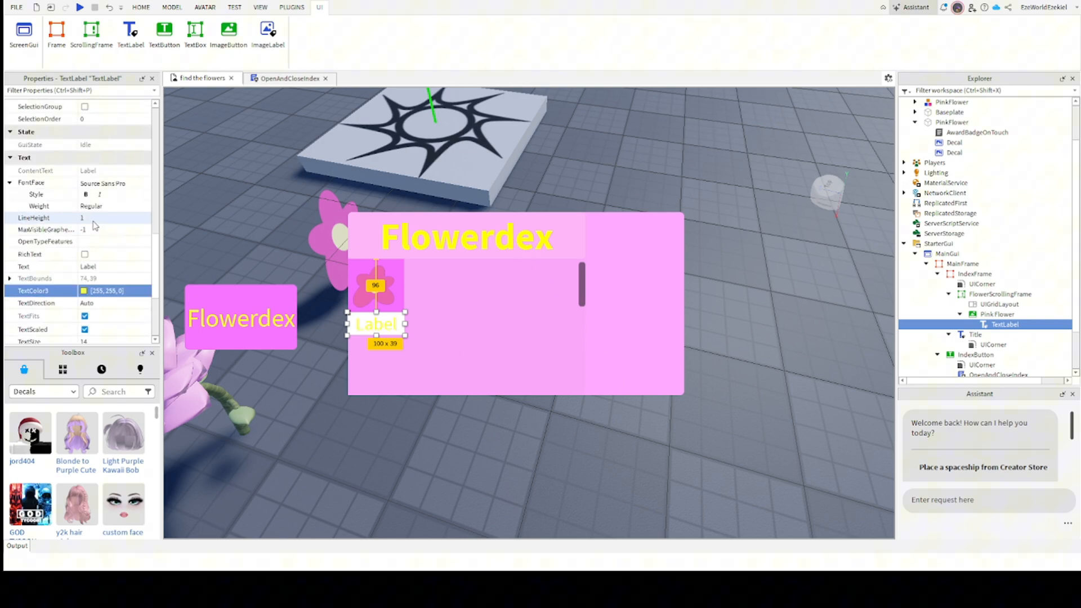
scroll("up", 3)
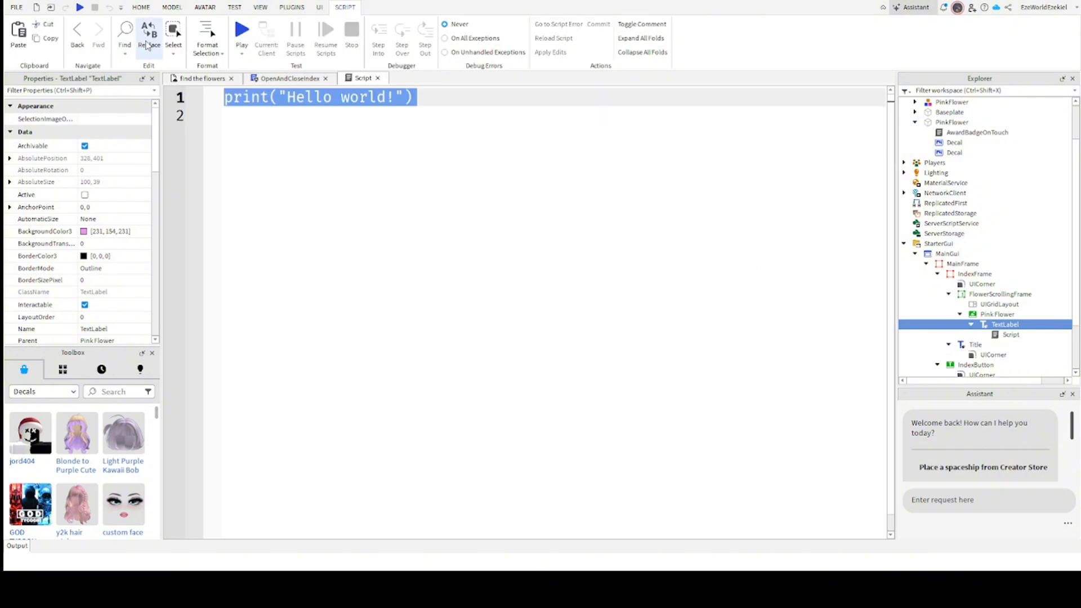
Write script.Parent.Text = script.Parent.Parent.Name in the label's Script.
type("script.")
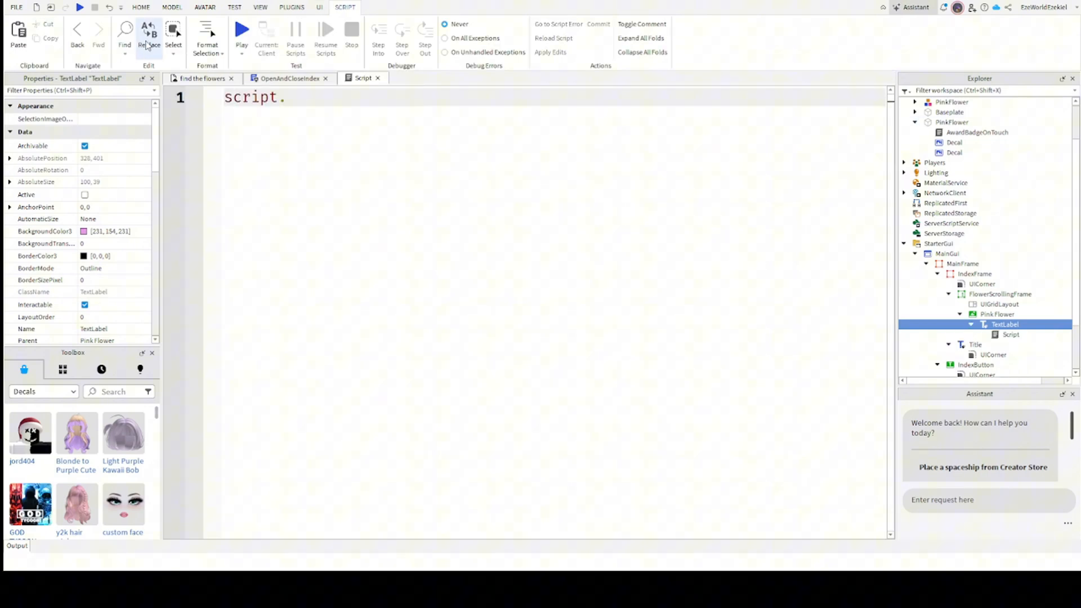
type("Parent.Text")
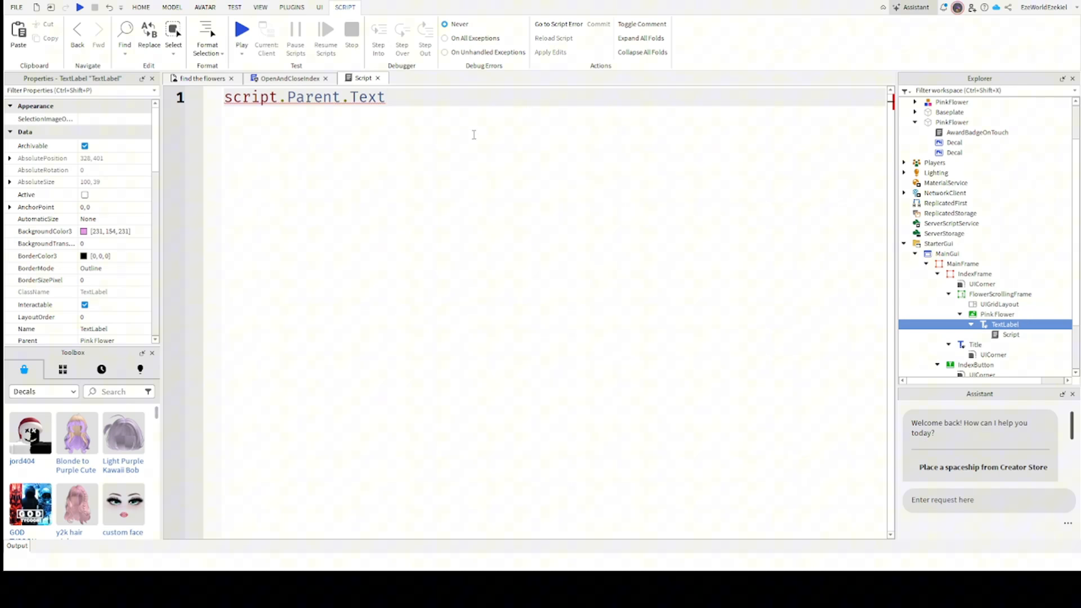
double_click(307, 97)
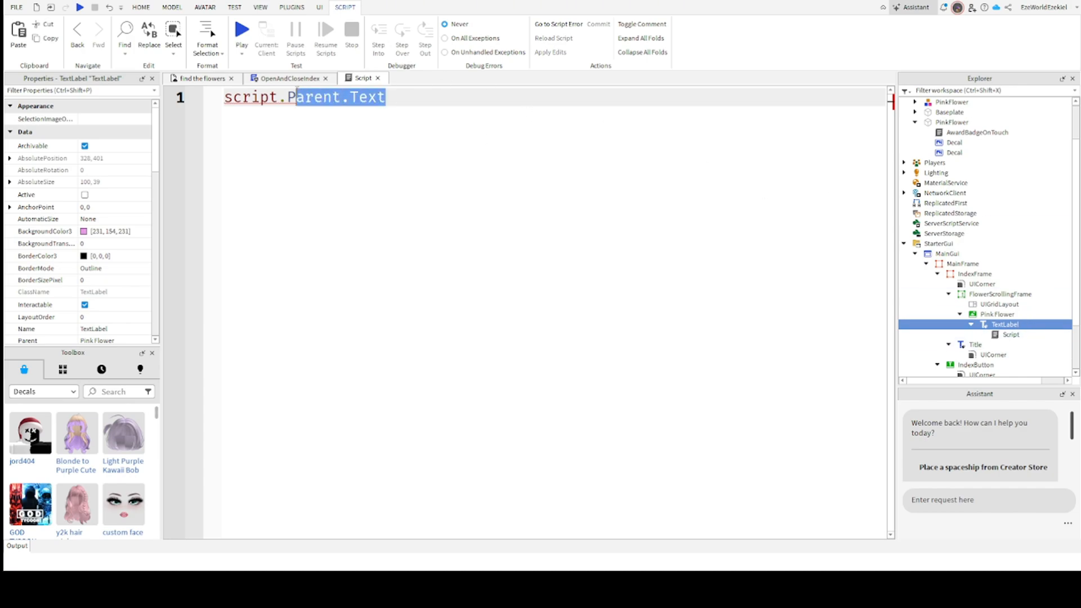
left_click(387, 97)
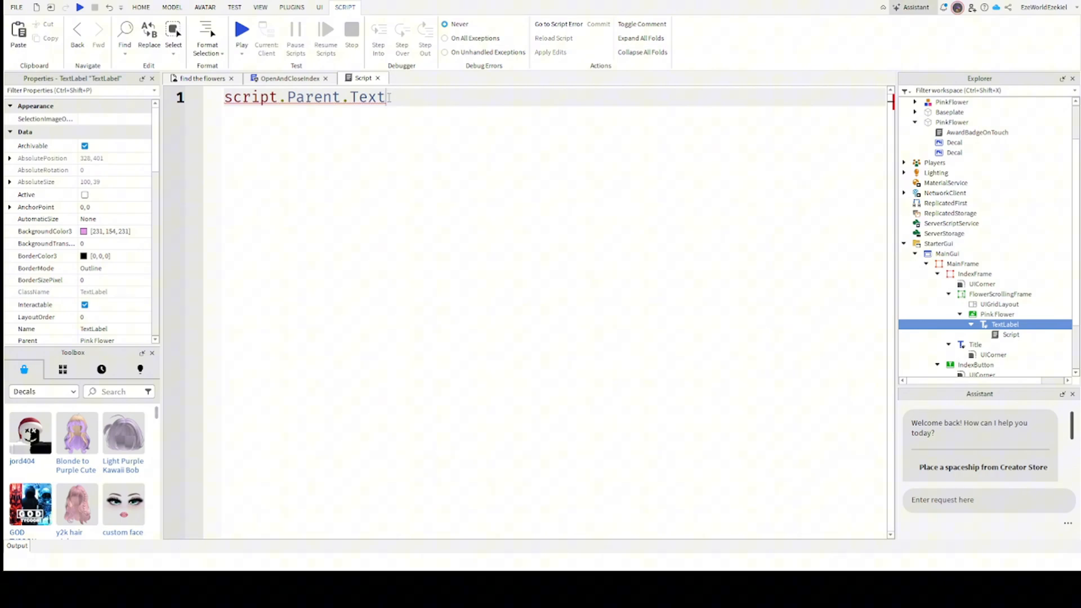
type("= scq")
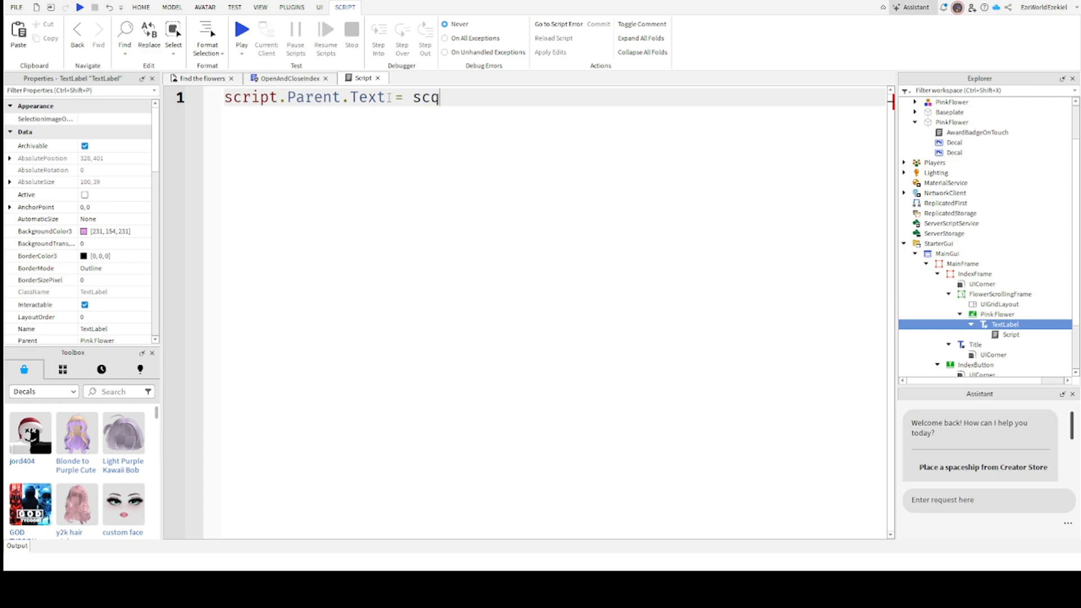
type("script.Parent")
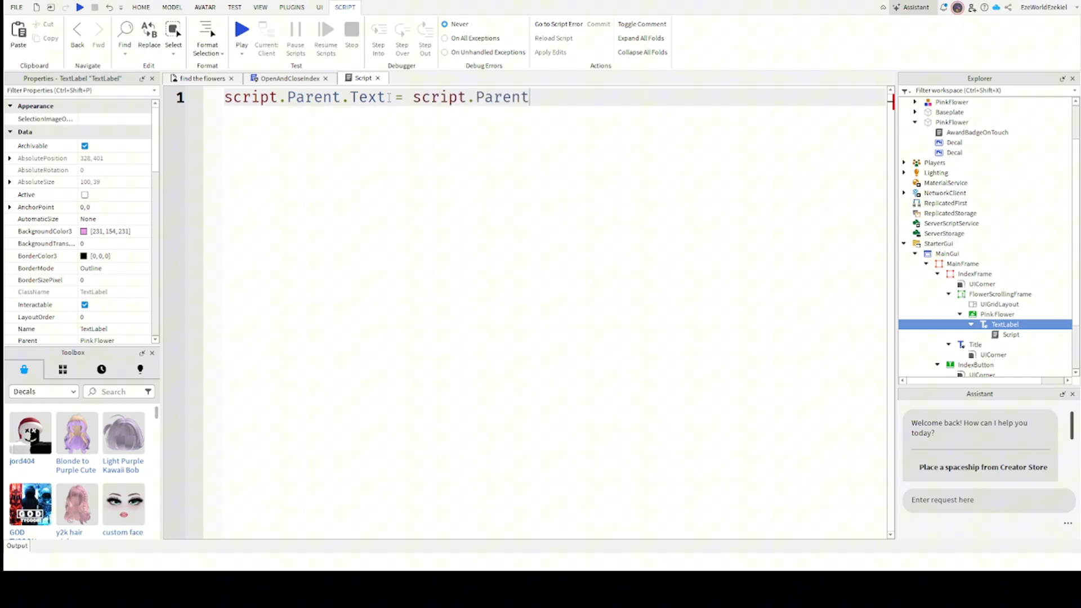
type(".Parent.Name")
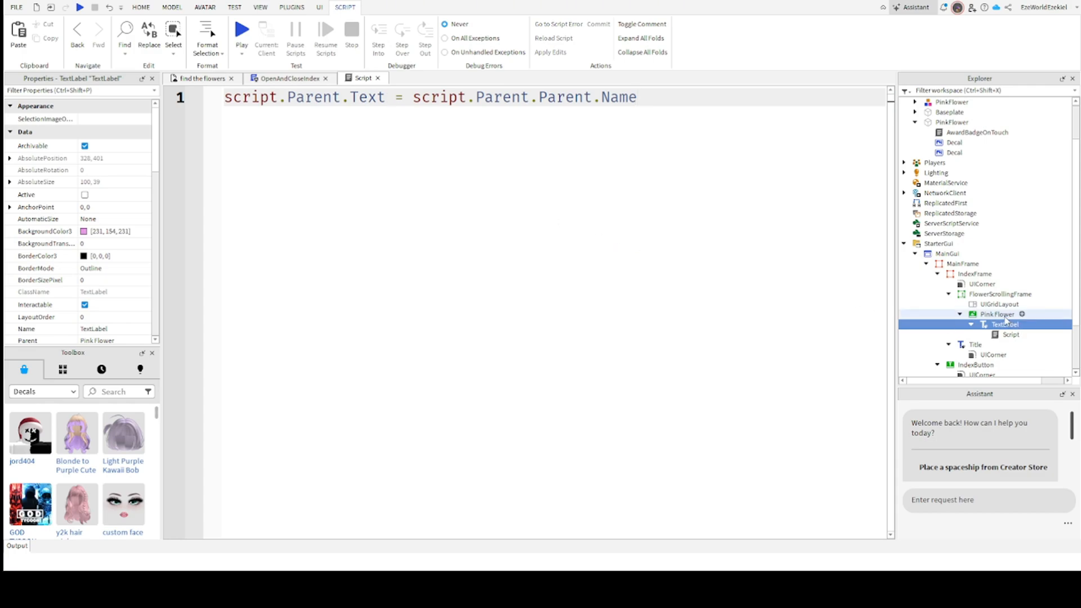
Trace the Parent chain from the Script through the TextLabel to the Pink Flower button.
left_click(997, 314)
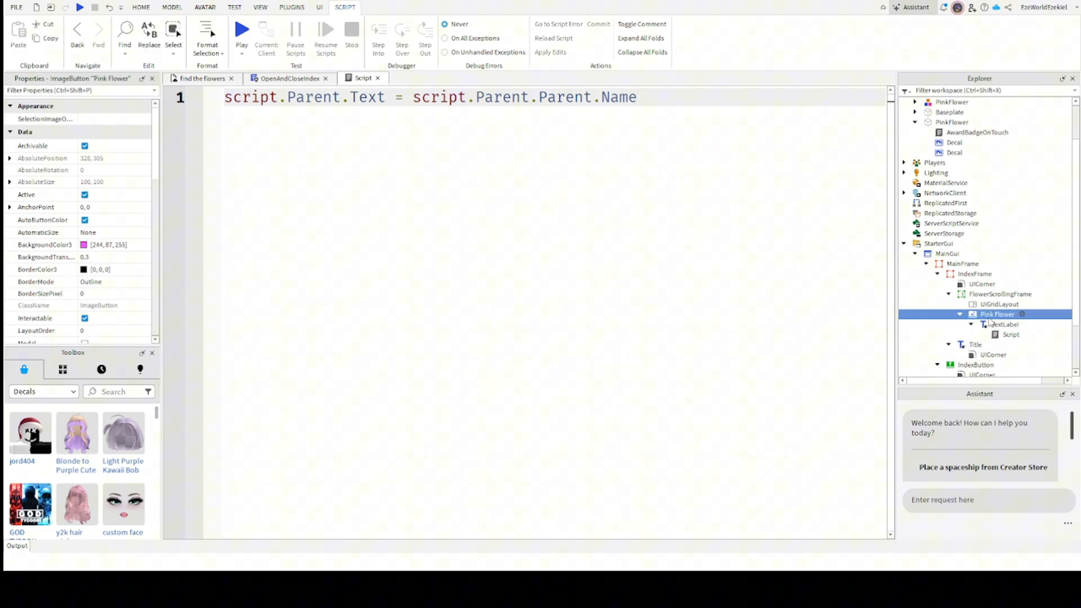
mouse_move(991, 323)
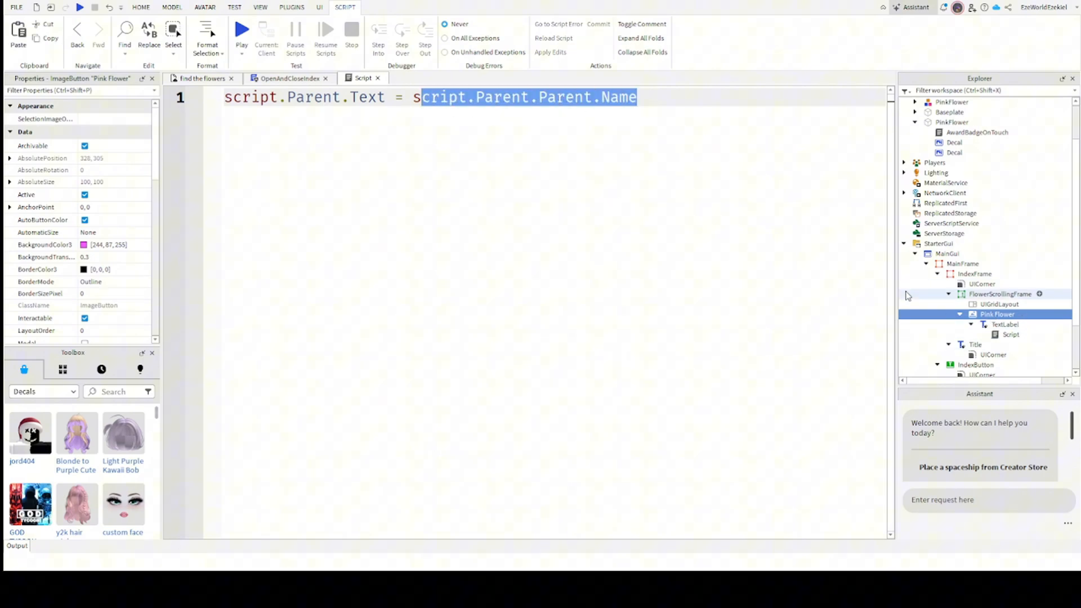
left_click(1011, 334)
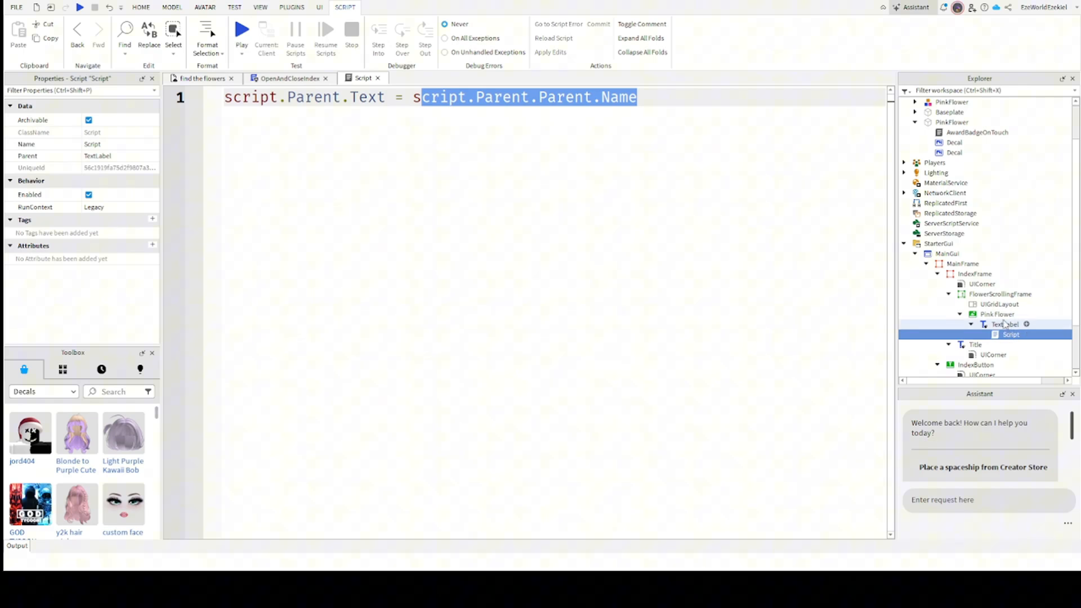
left_click(504, 97)
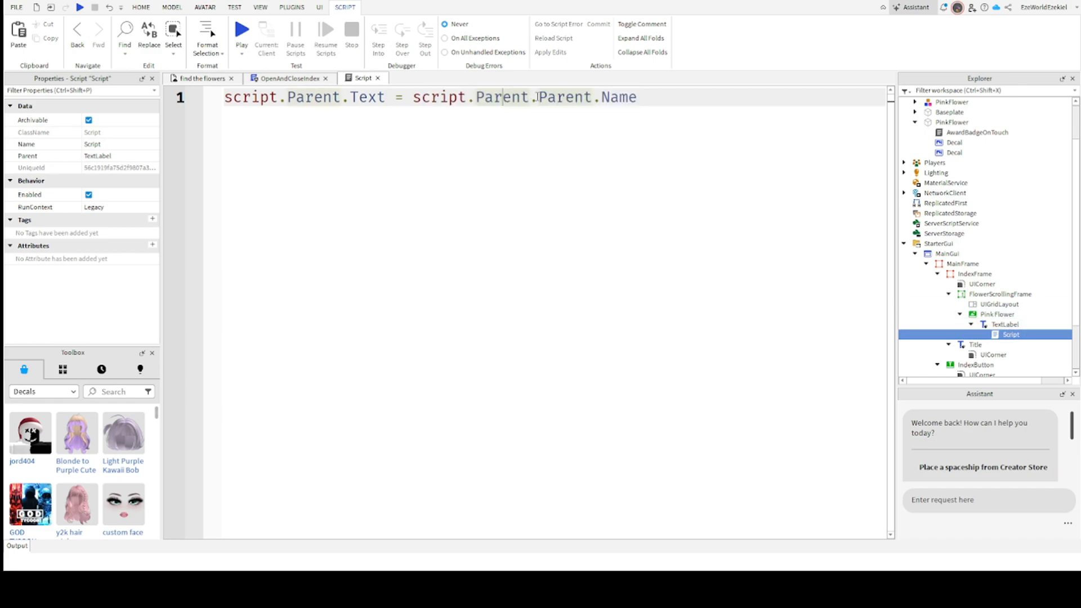
double_click(564, 97)
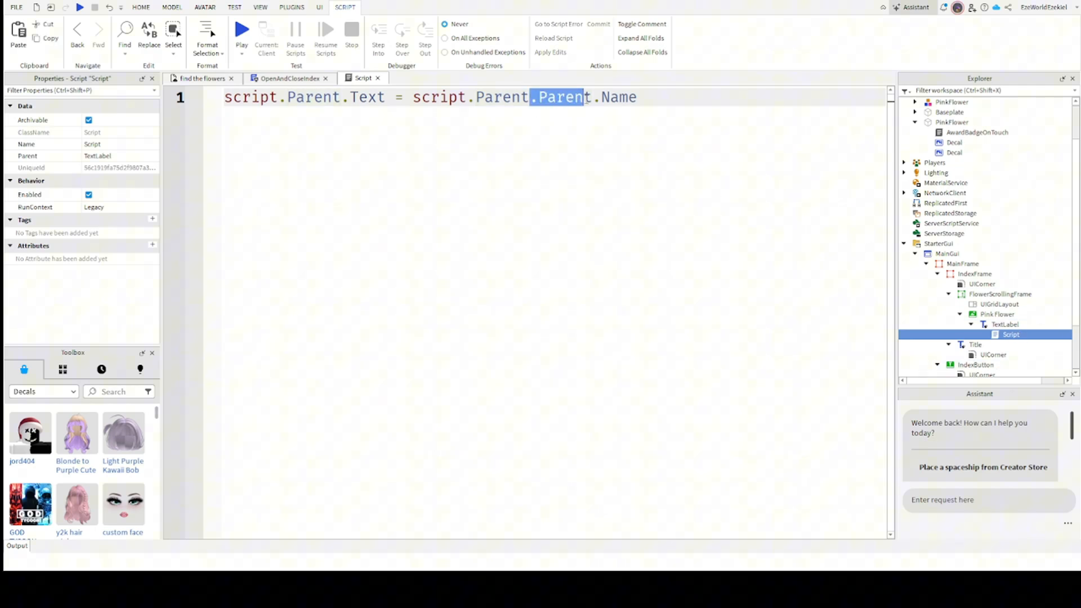
left_click(997, 314)
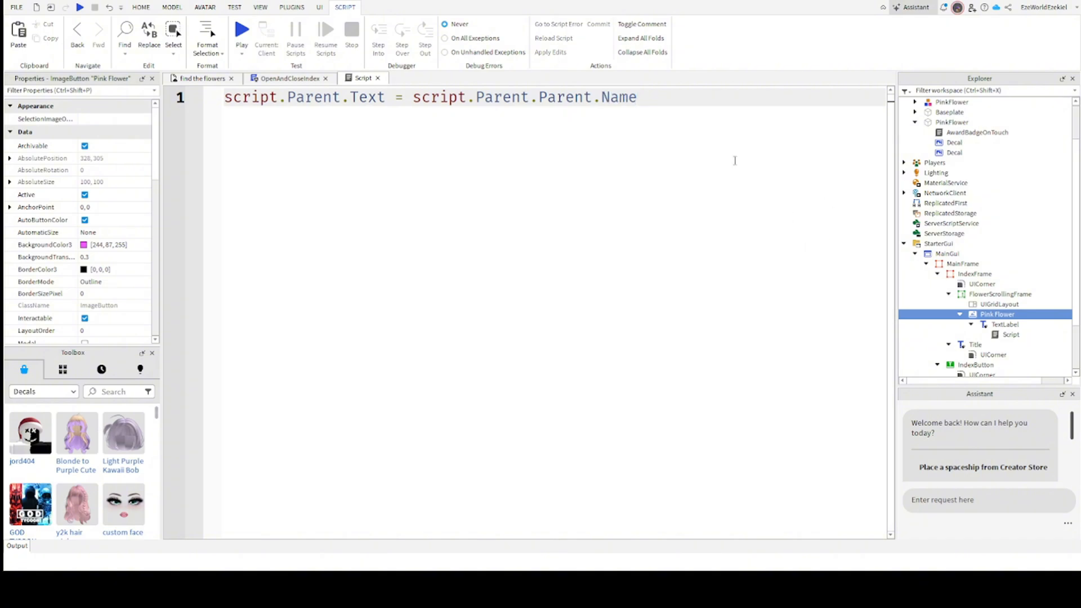
double_click(367, 97)
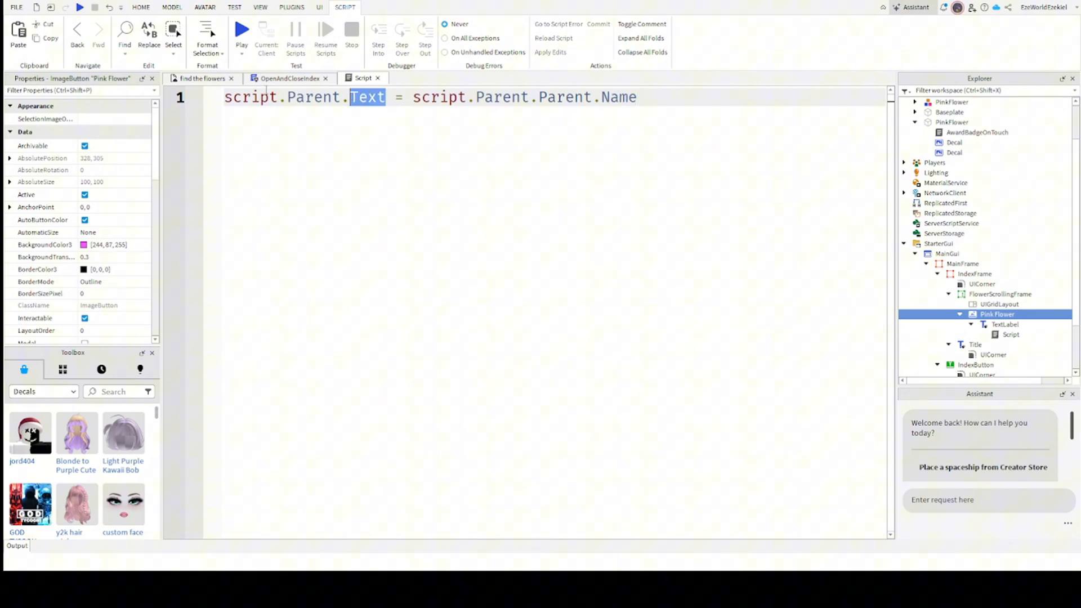
Run a play test confirming the button's label reads 'Pink Flower', then stop it.
left_click(1004, 325)
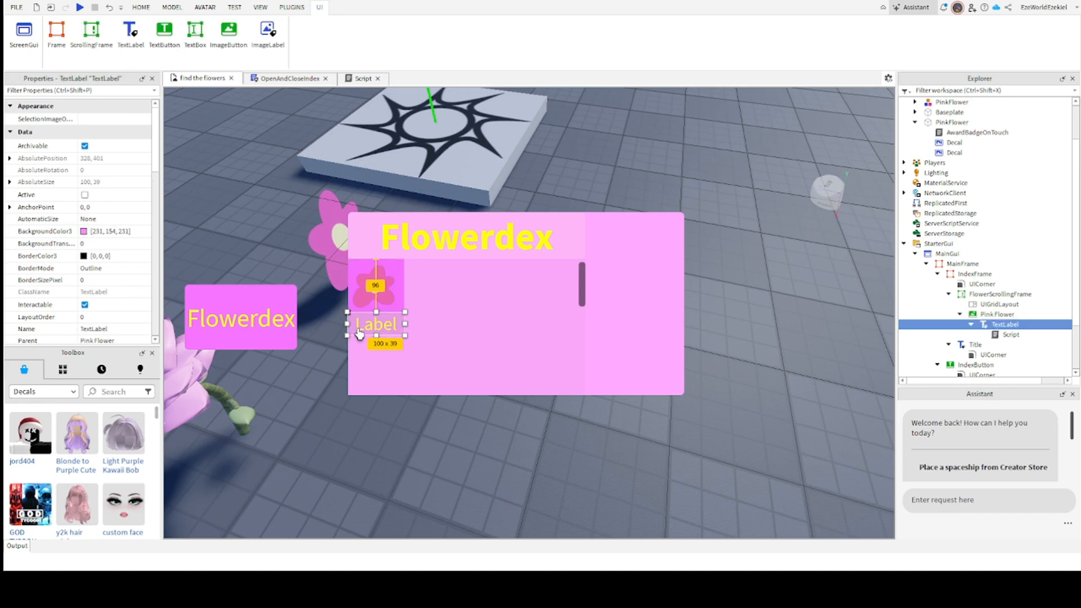
left_click(996, 314)
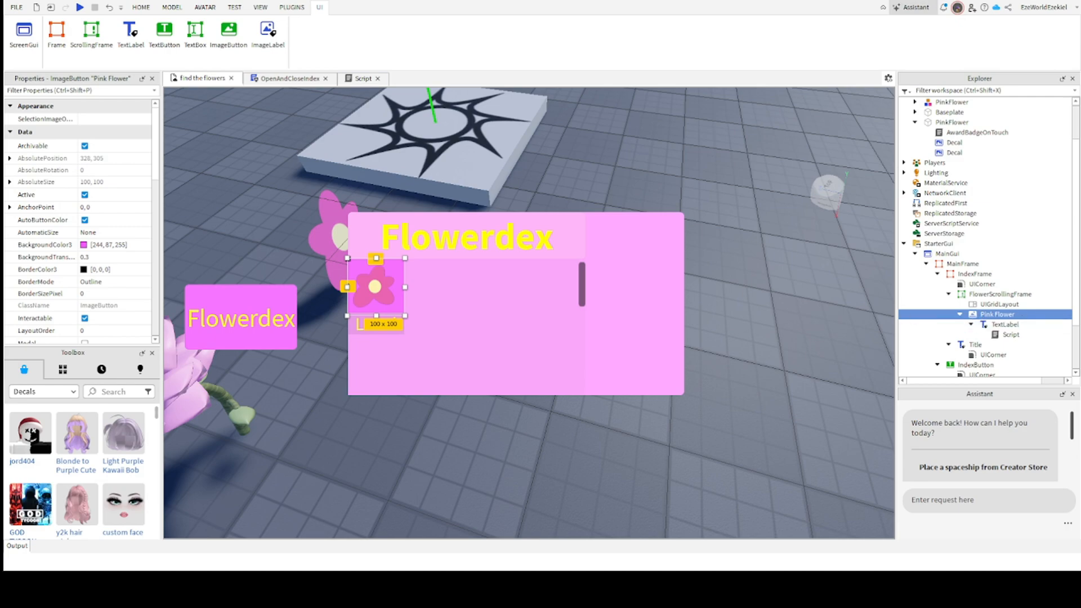
left_click(141, 8)
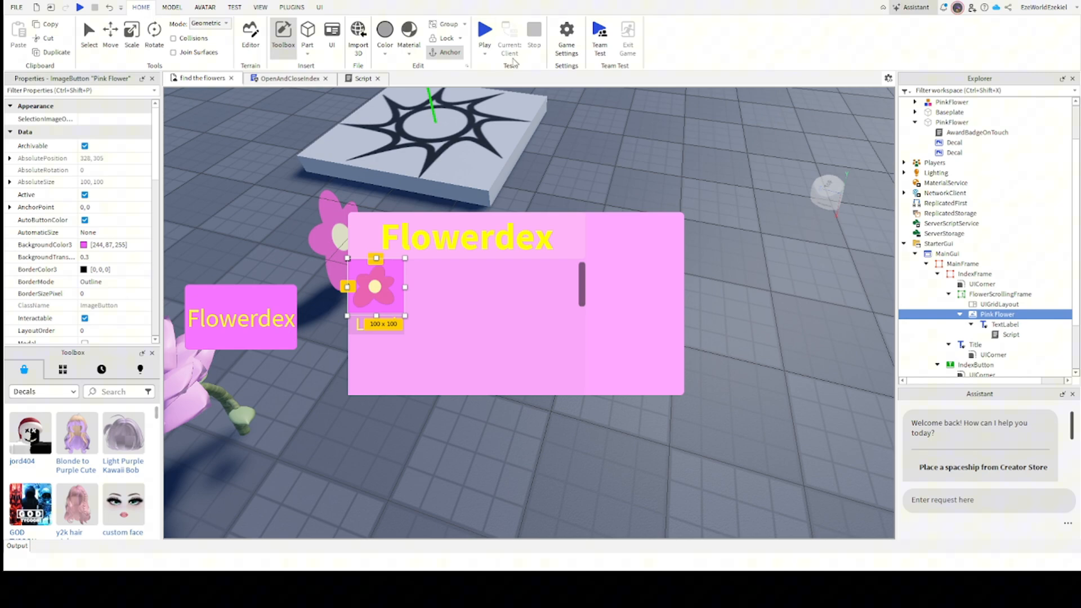
left_click(484, 29)
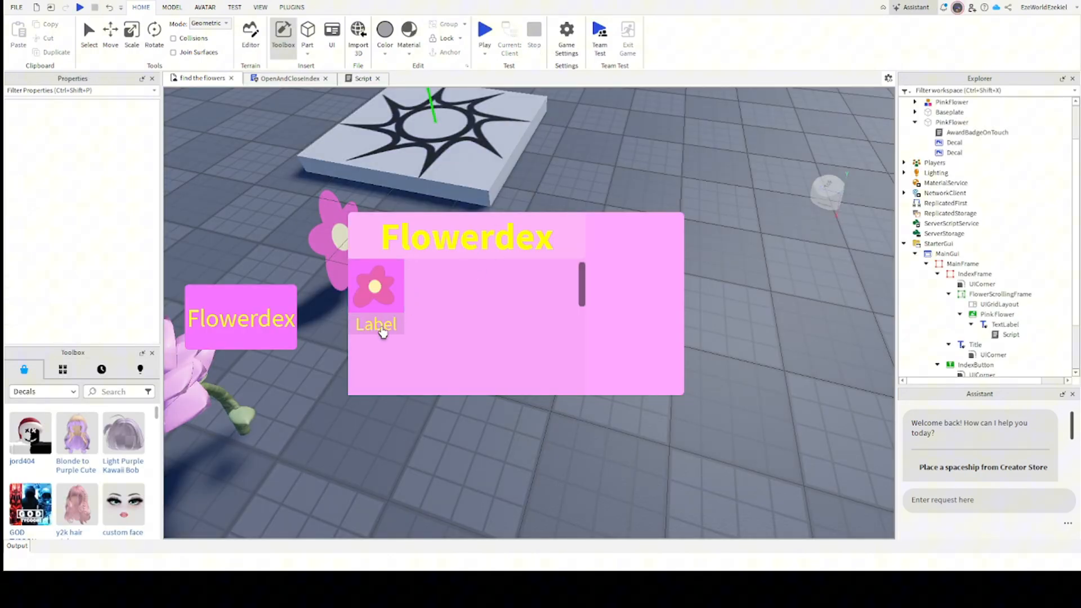
mouse_move(555, 78)
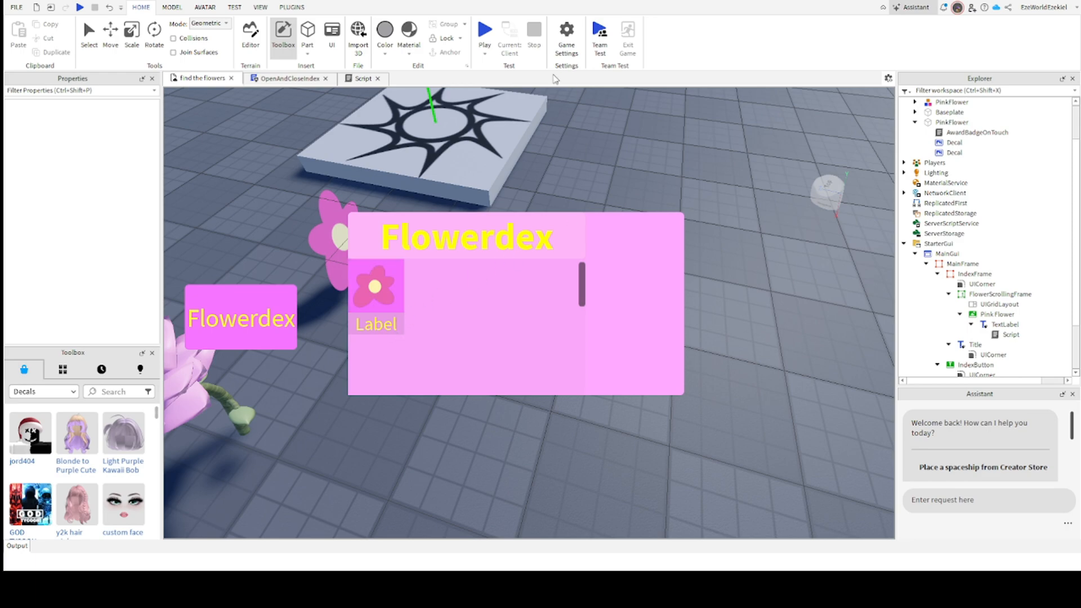
left_click(485, 30)
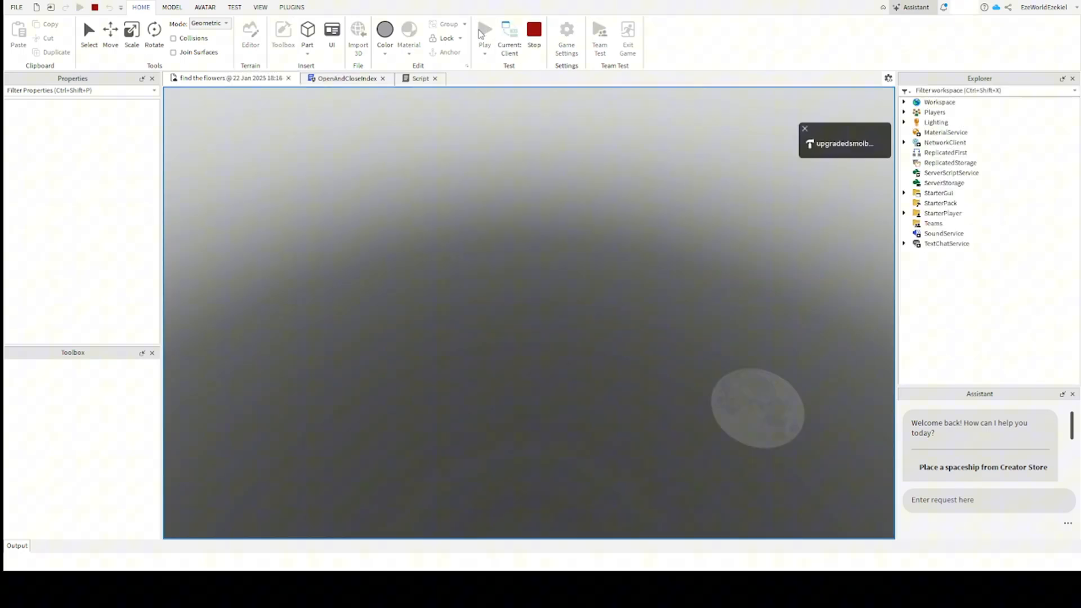
left_click(484, 29)
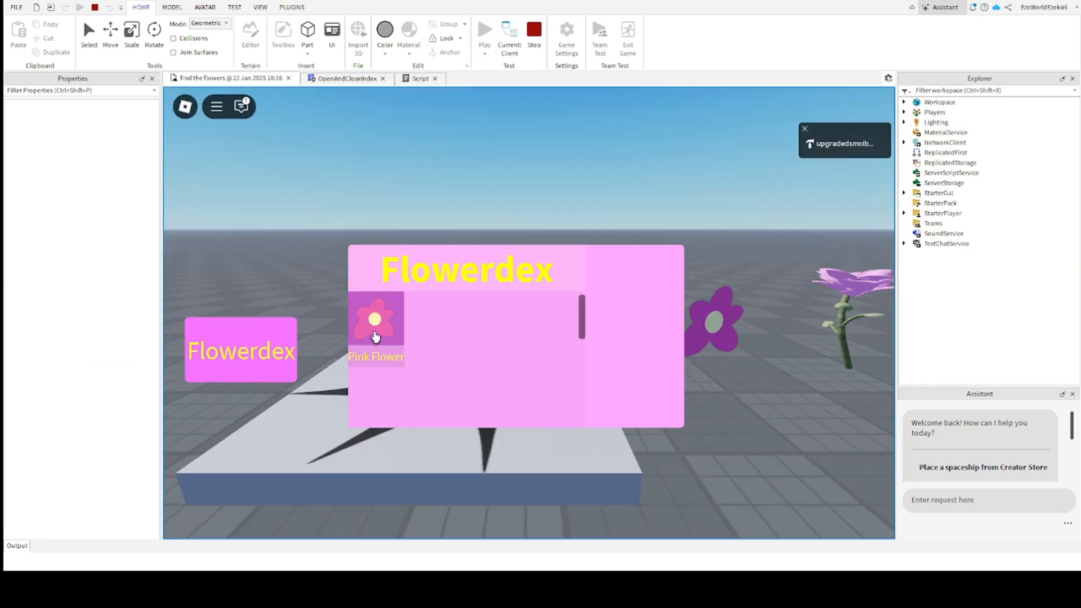
left_click(533, 30)
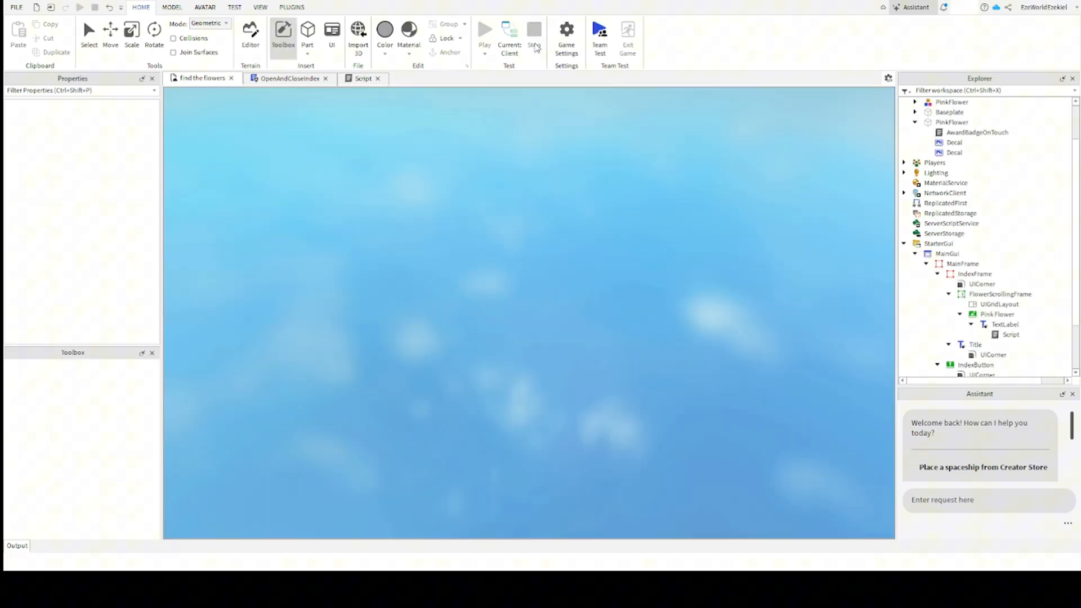
left_click(484, 30)
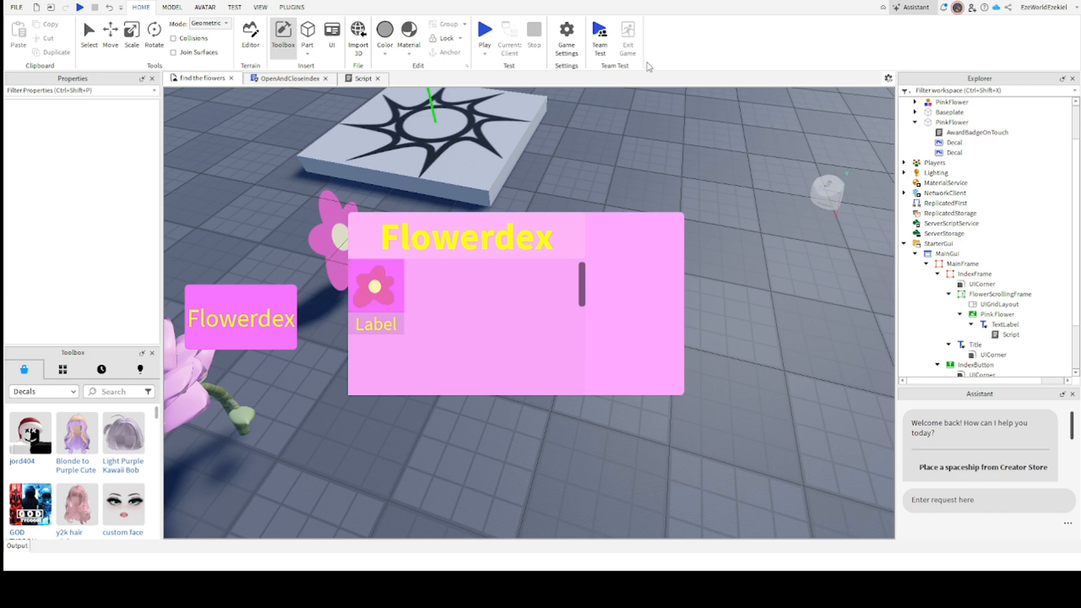
mouse_move(859, 124)
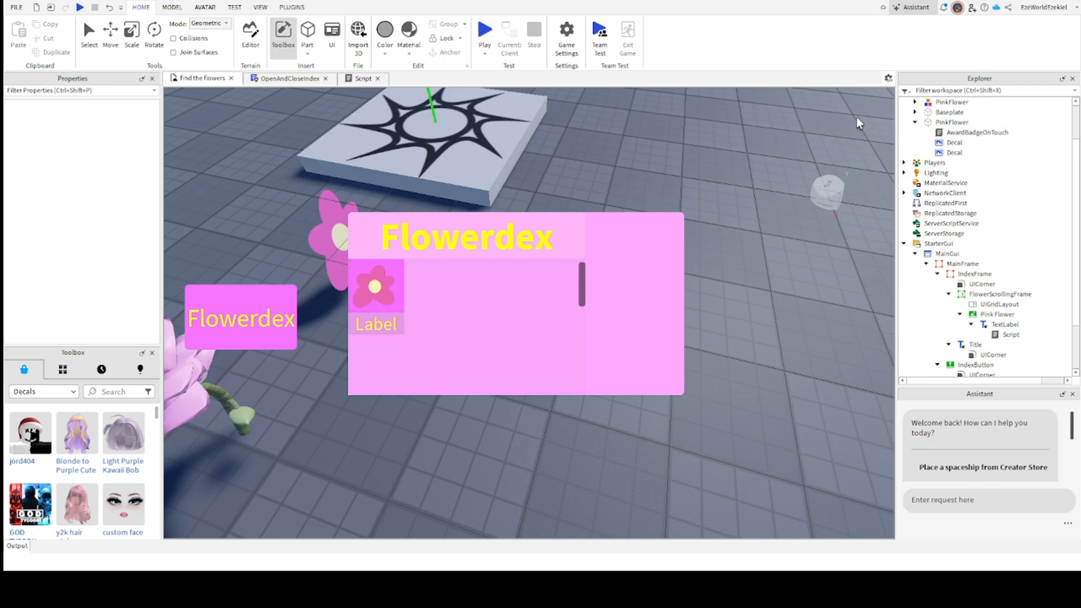
mouse_move(806, 162)
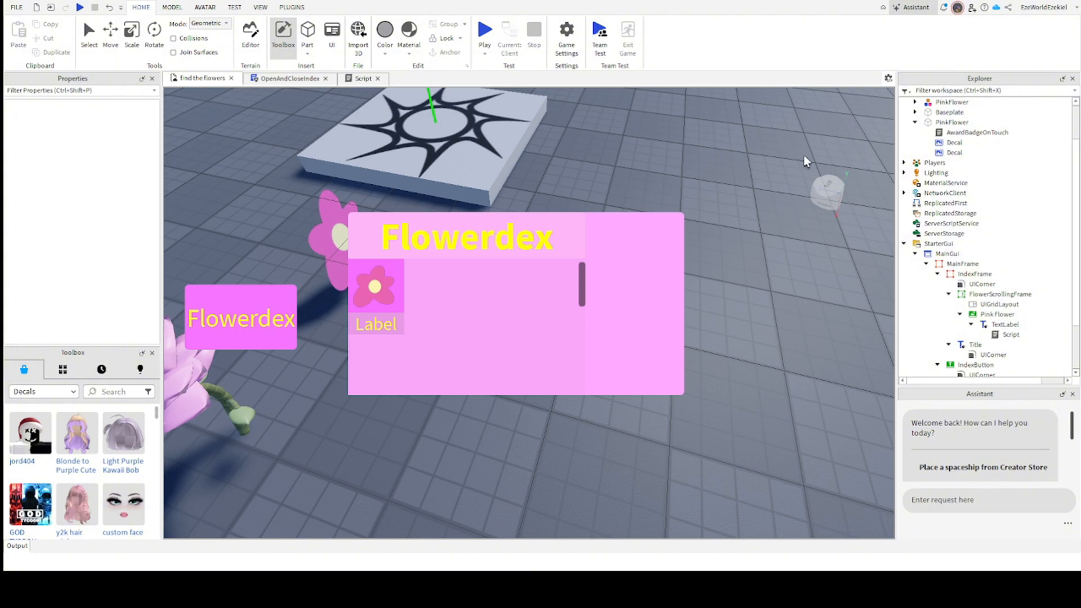
mouse_move(824, 199)
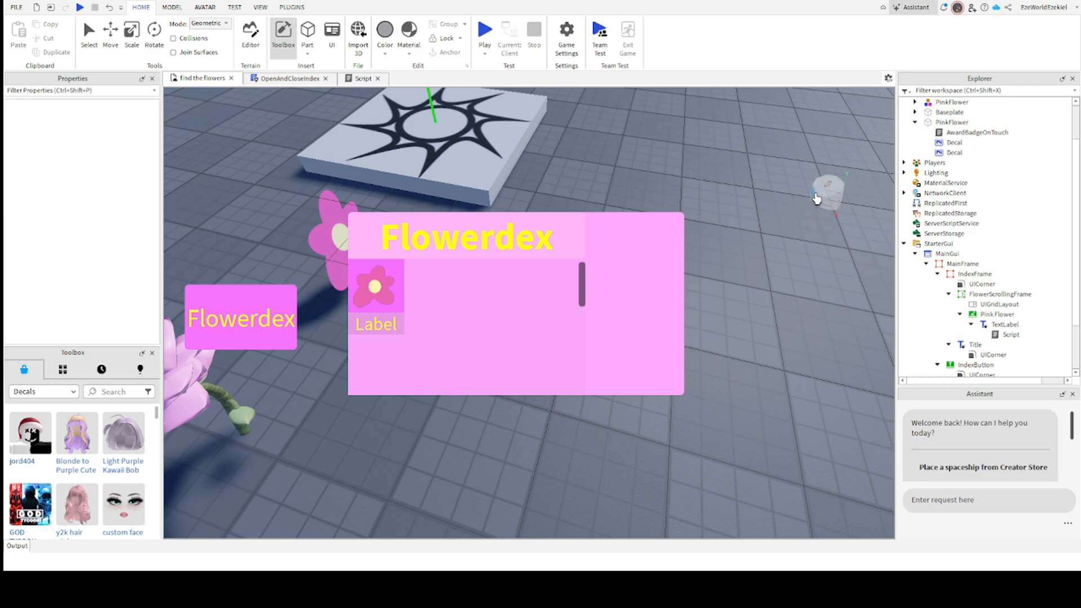
mouse_move(790, 173)
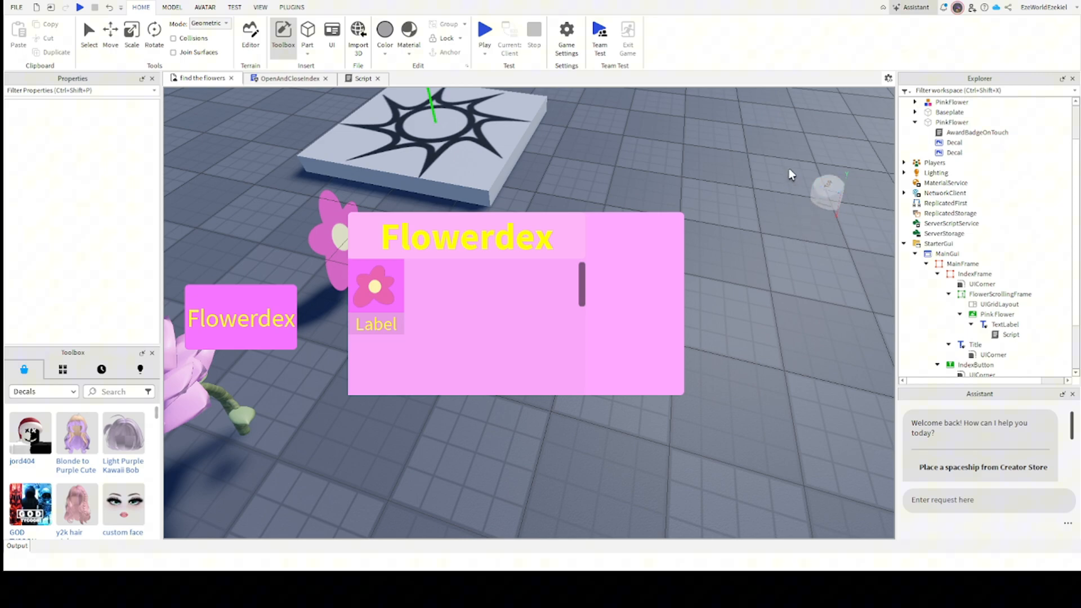
mouse_move(620, 283)
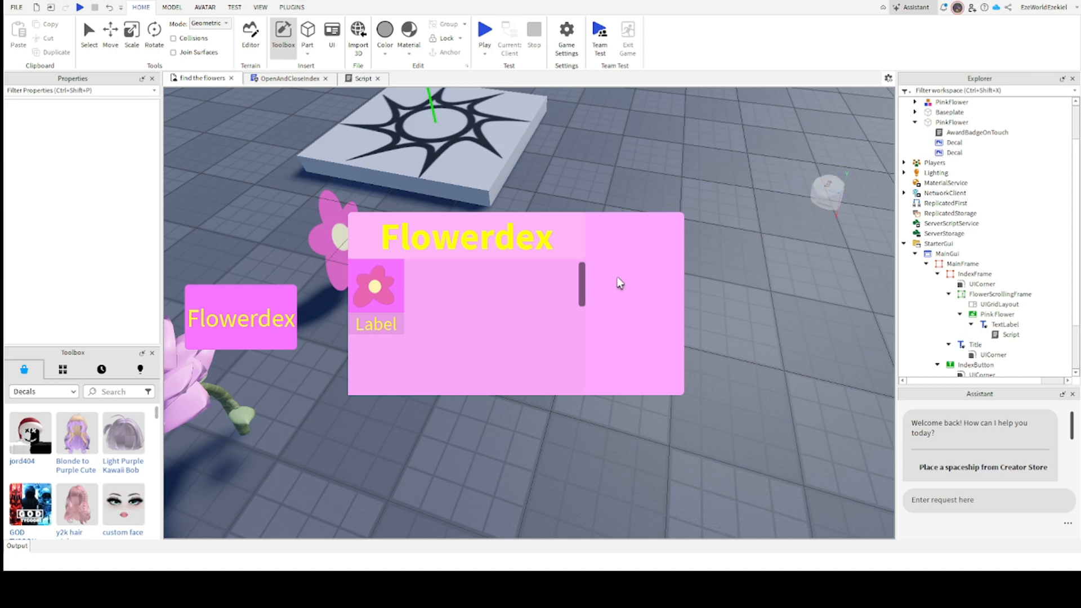
mouse_move(855, 282)
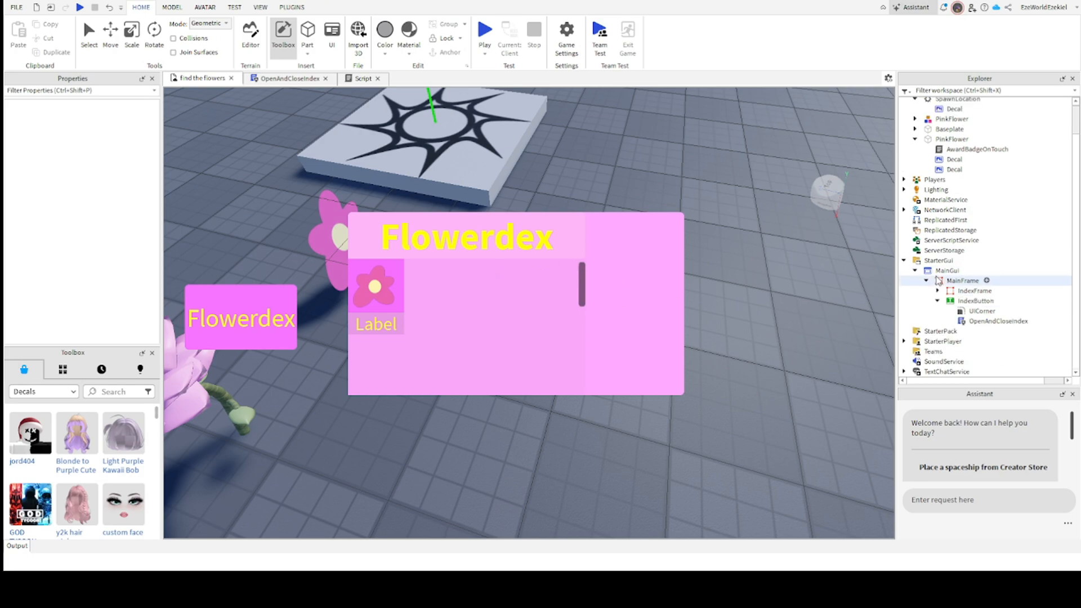
Collapse and hide IndexFrame so only the Flowerdex button shows over the scene.
left_click(974, 291)
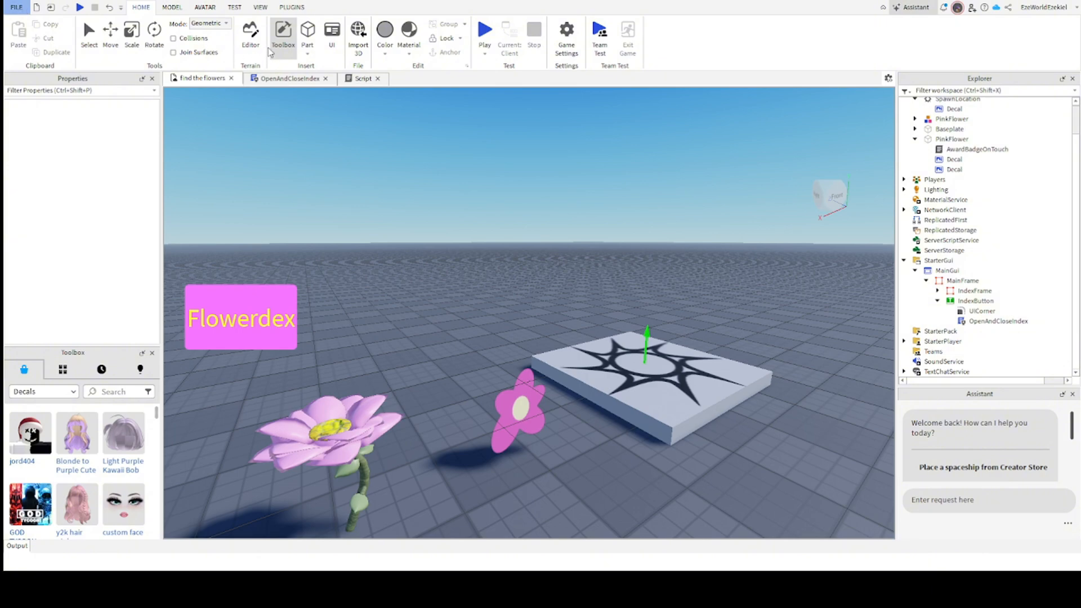
mouse_move(238, 87)
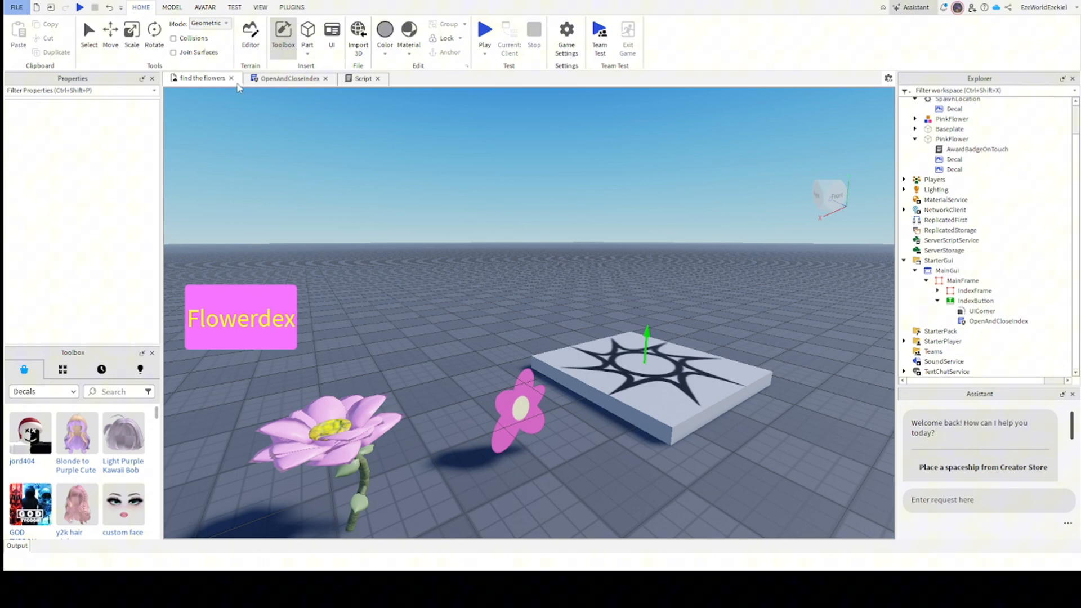
mouse_move(195, 131)
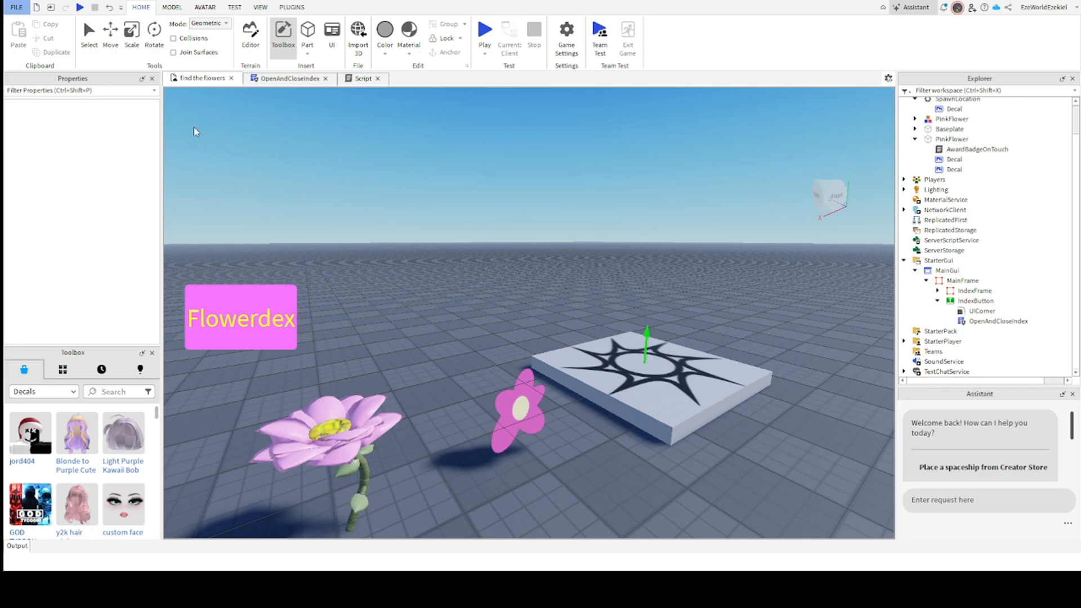
mouse_move(69, 106)
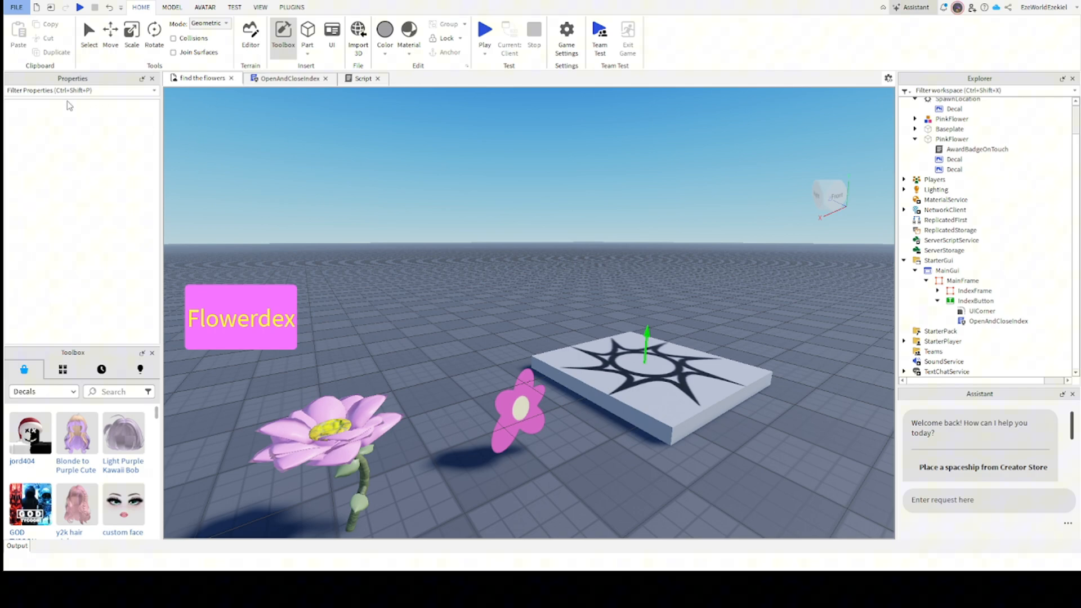